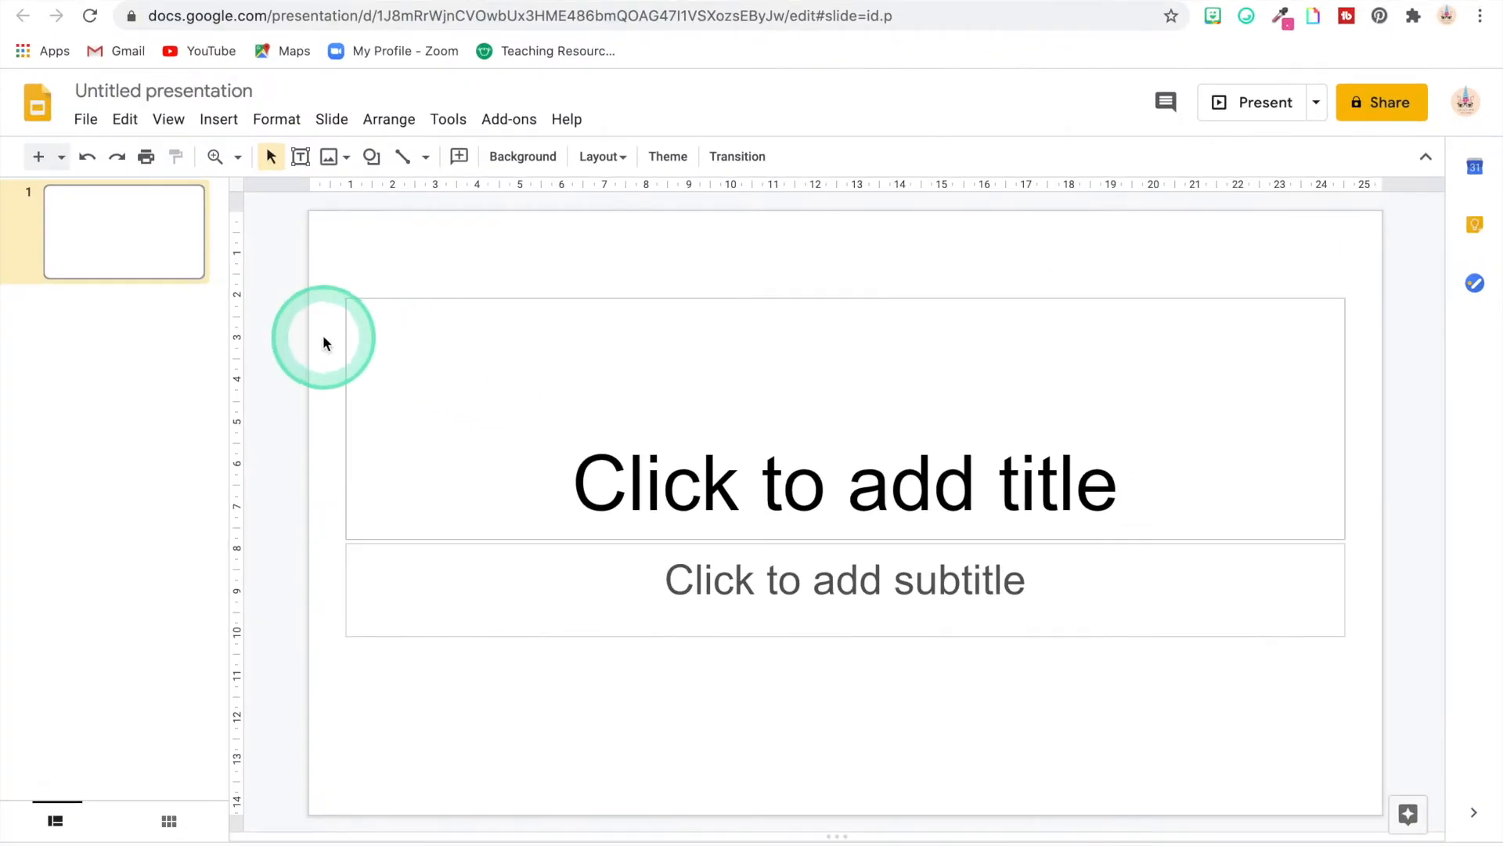
Select and delete the title and subtitle placeholders on the first slide
left_click_drag(367, 259, 407, 393)
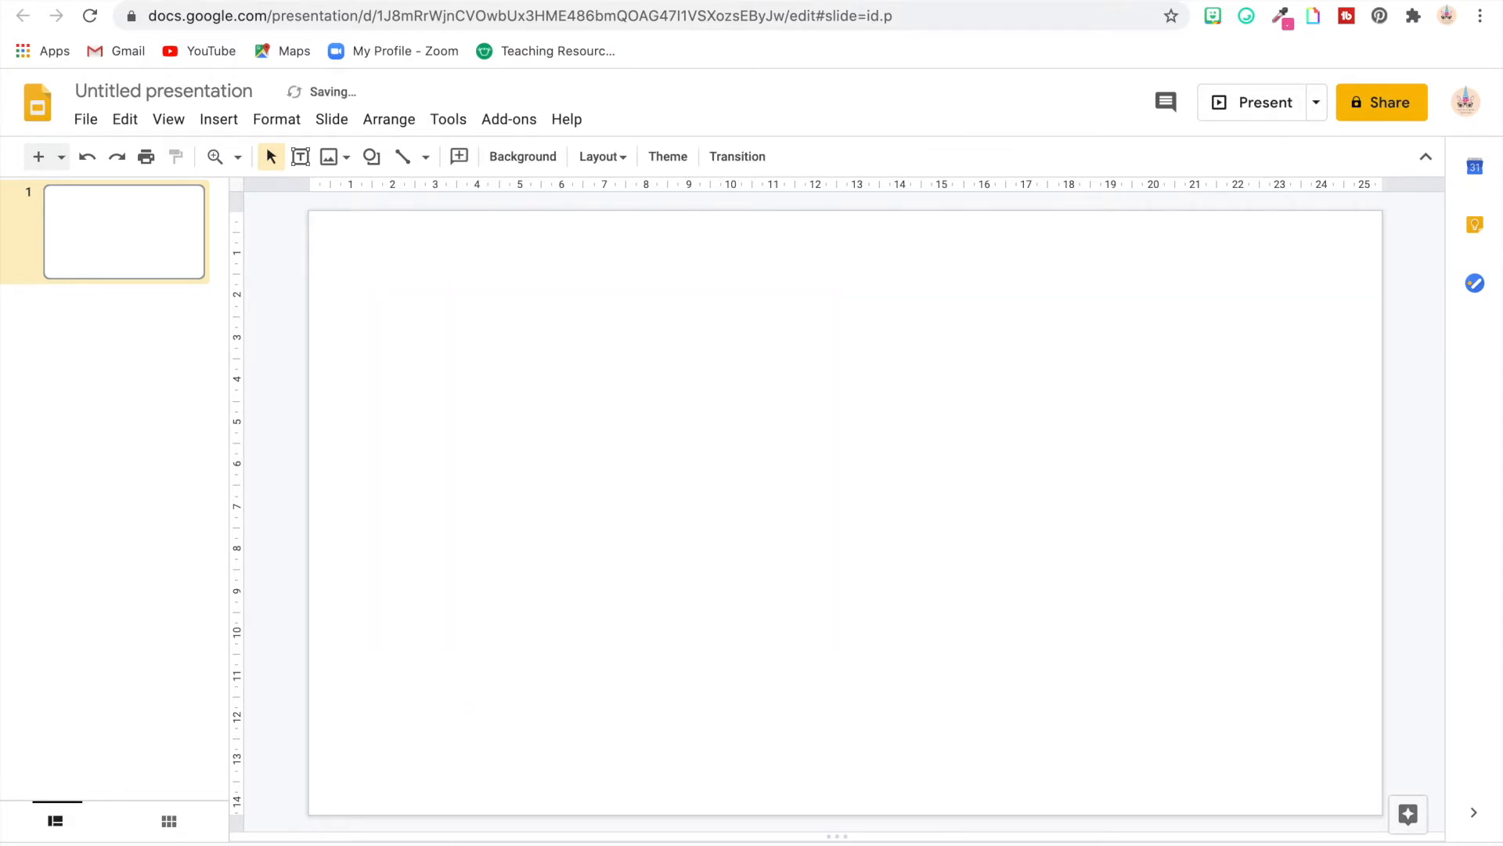
left_click(428, 537)
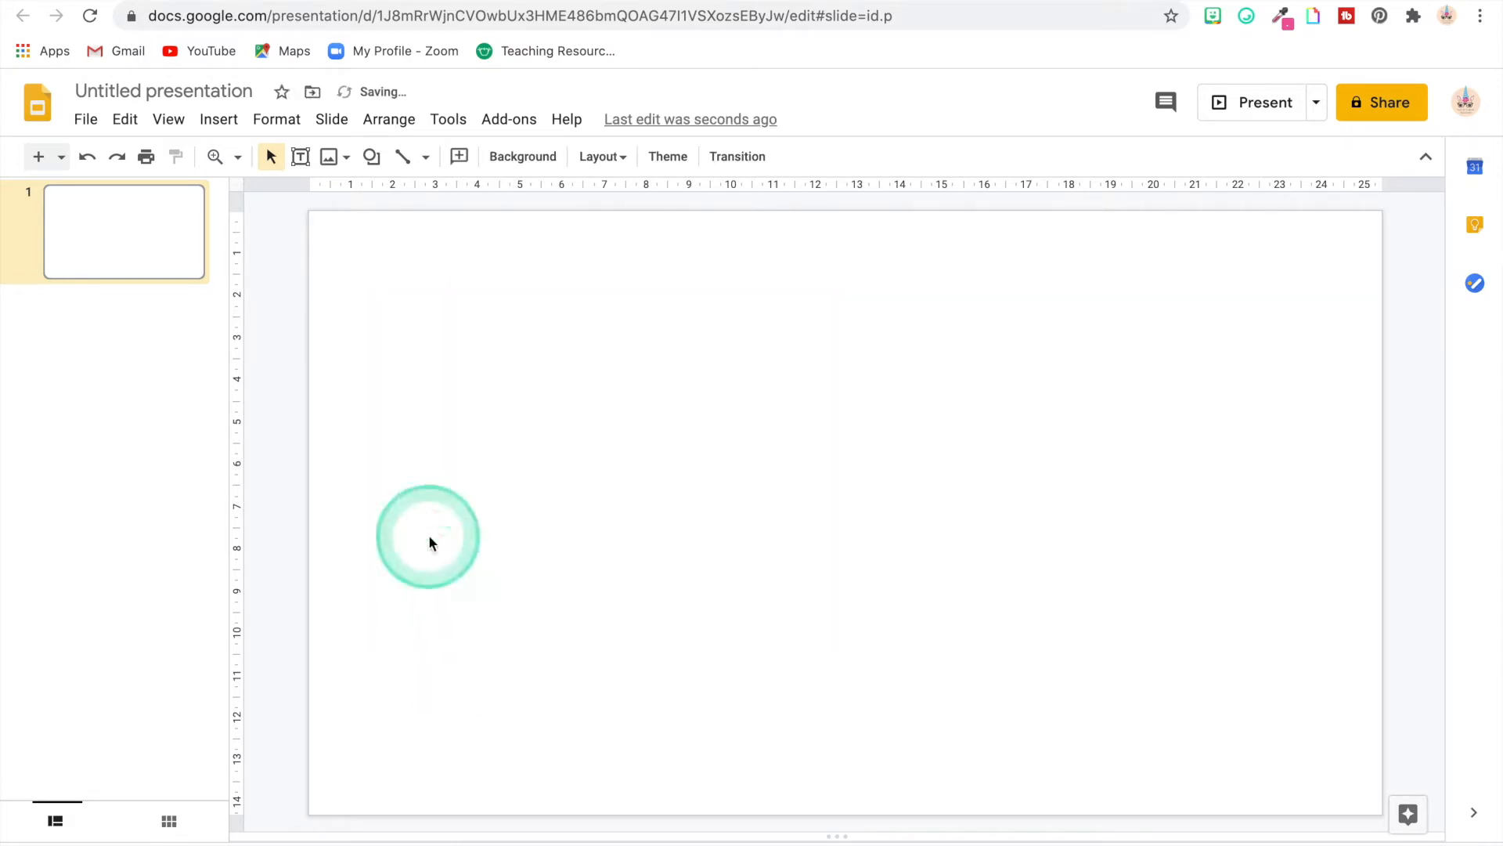
mouse_move(522, 156)
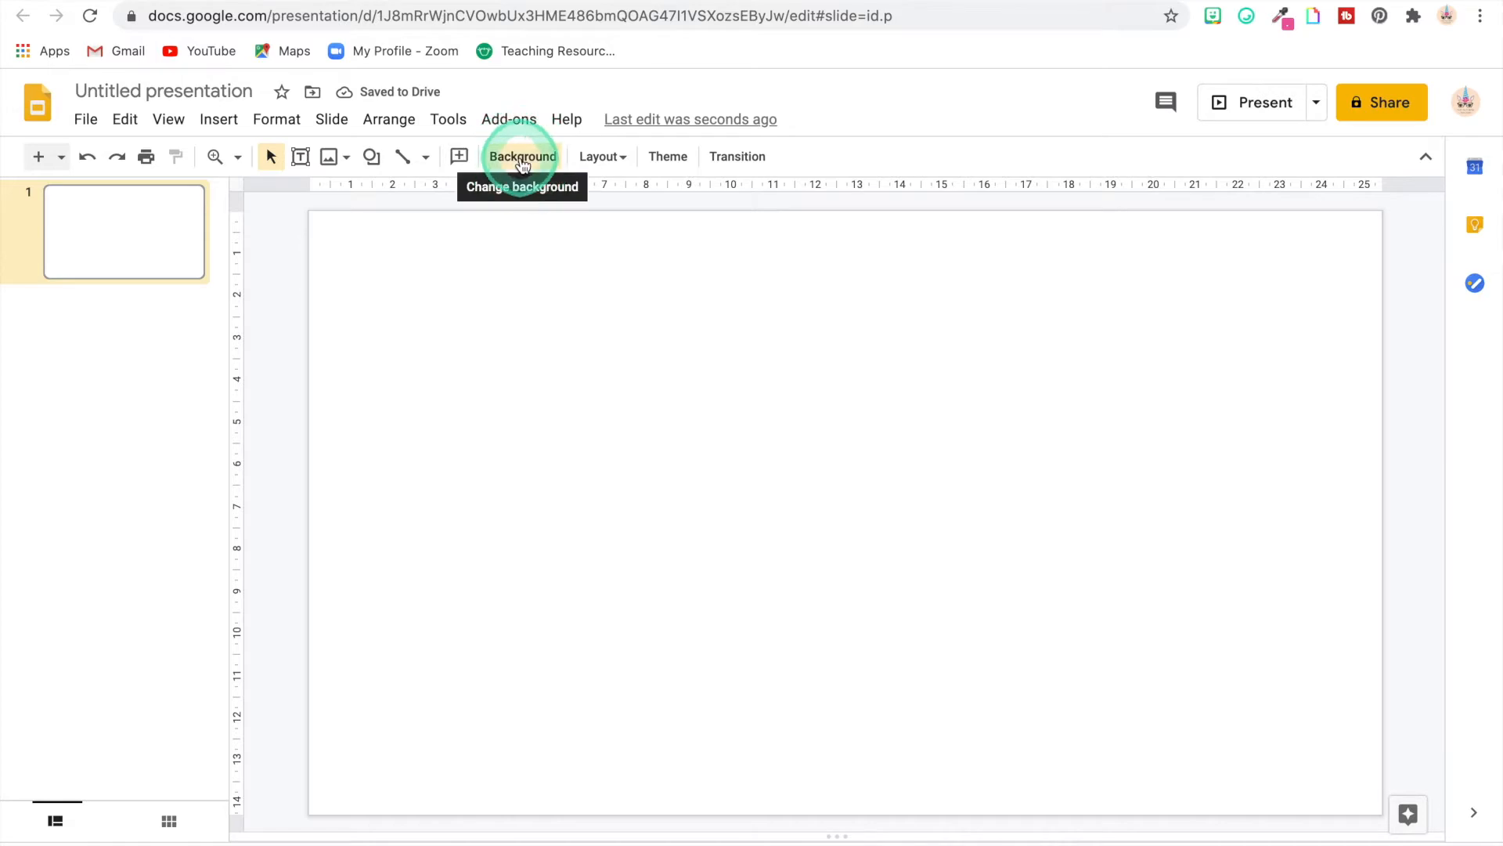
Search Google Images for 'rain' and set a painted rainbow image as the background
left_click(521, 157)
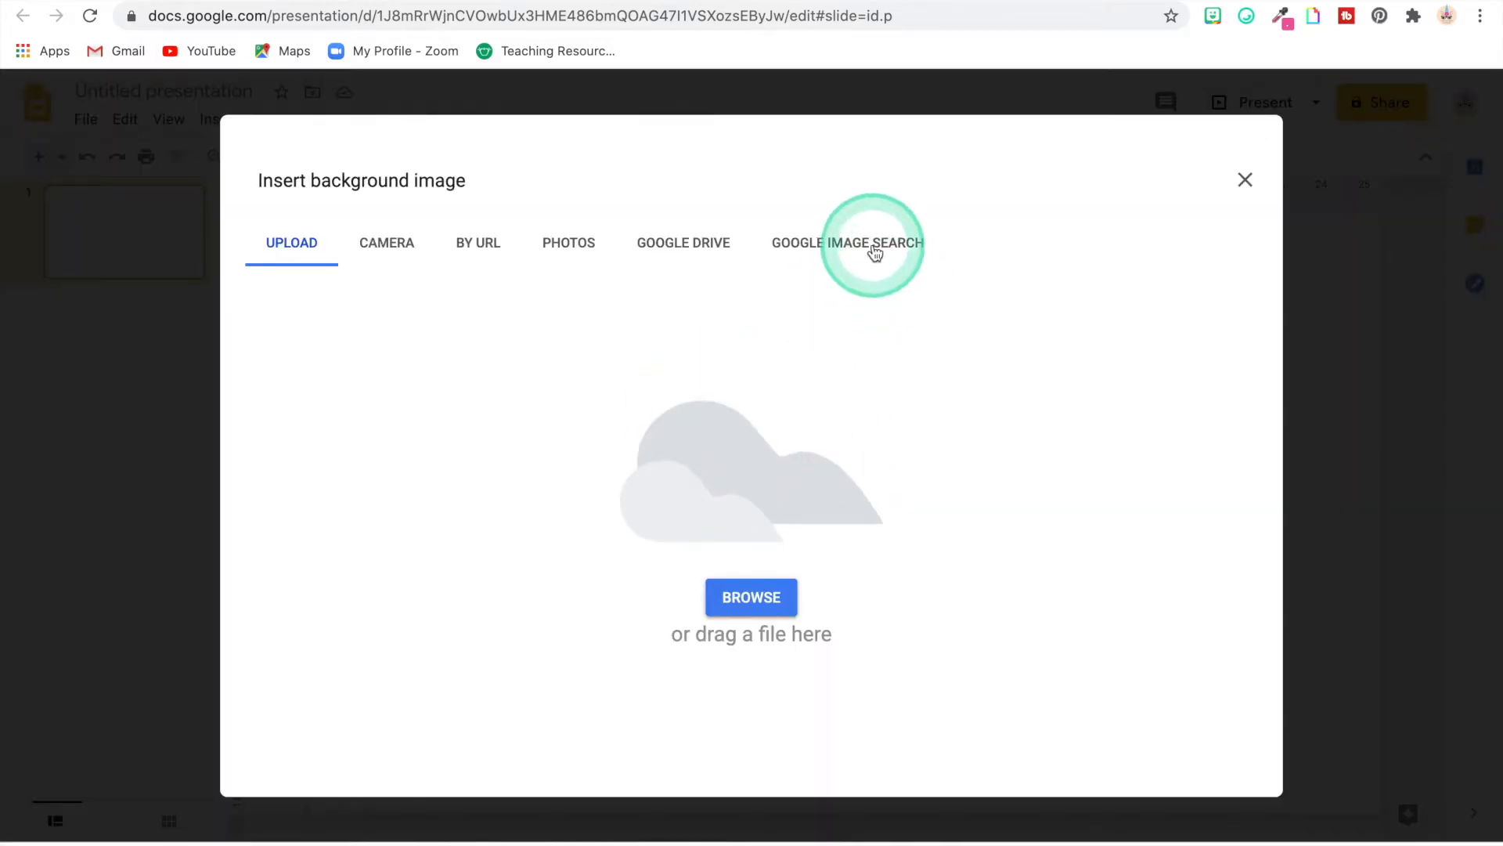
left_click(847, 242)
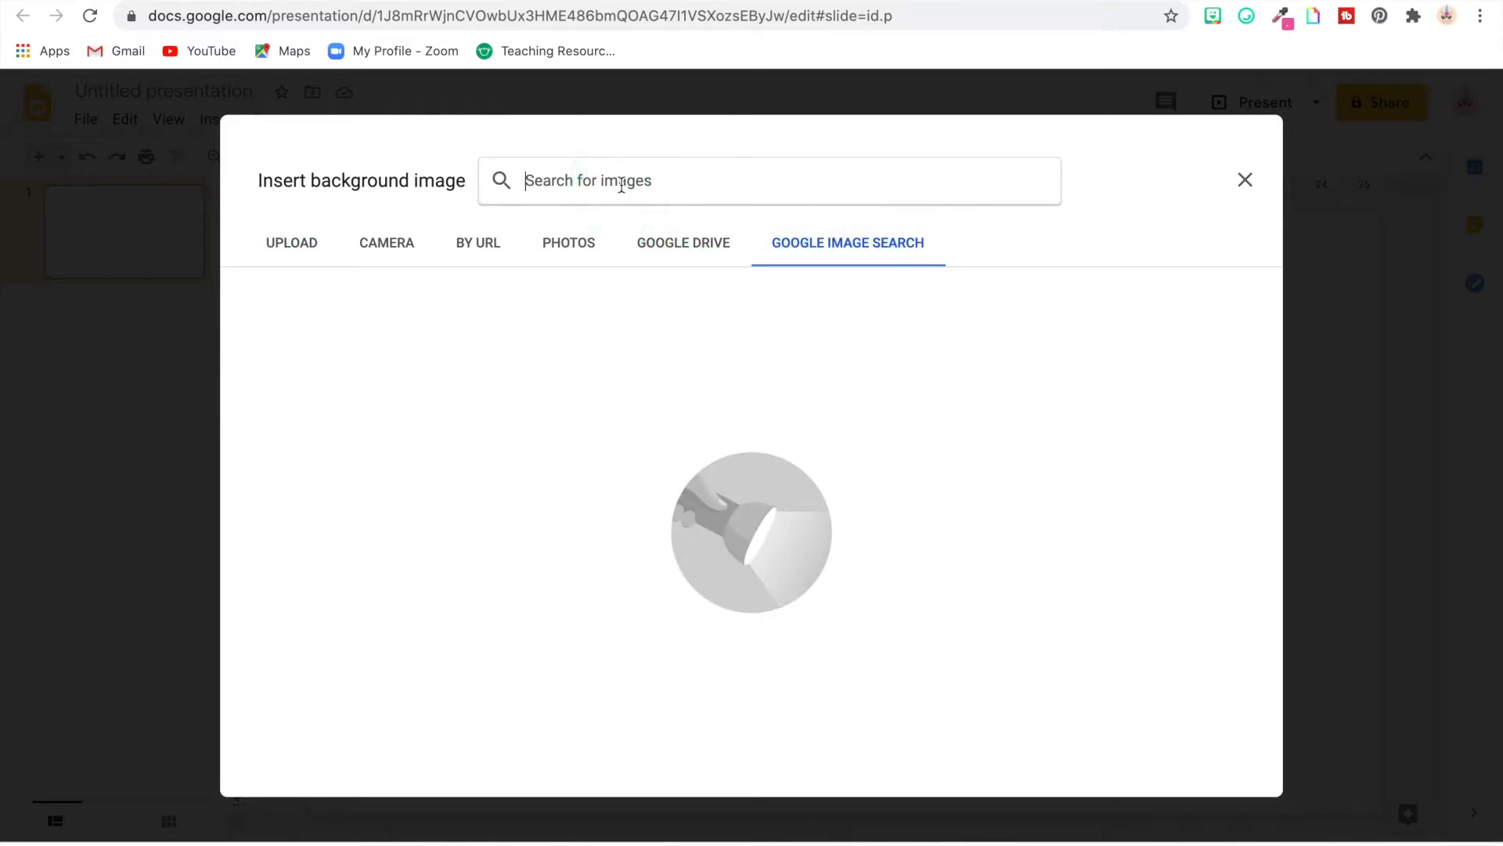
type("rainbow")
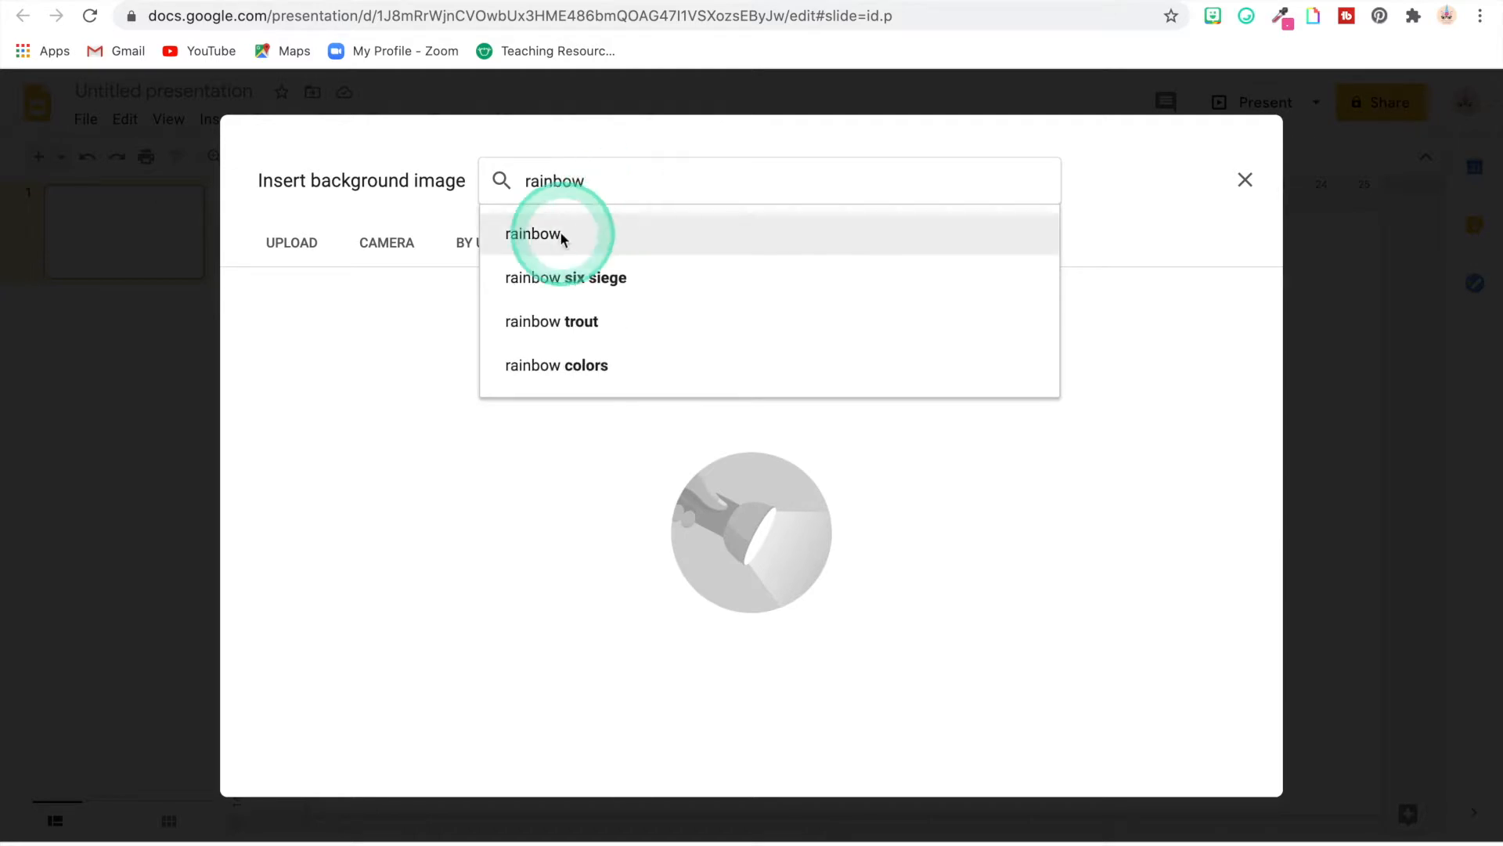
left_click(534, 234)
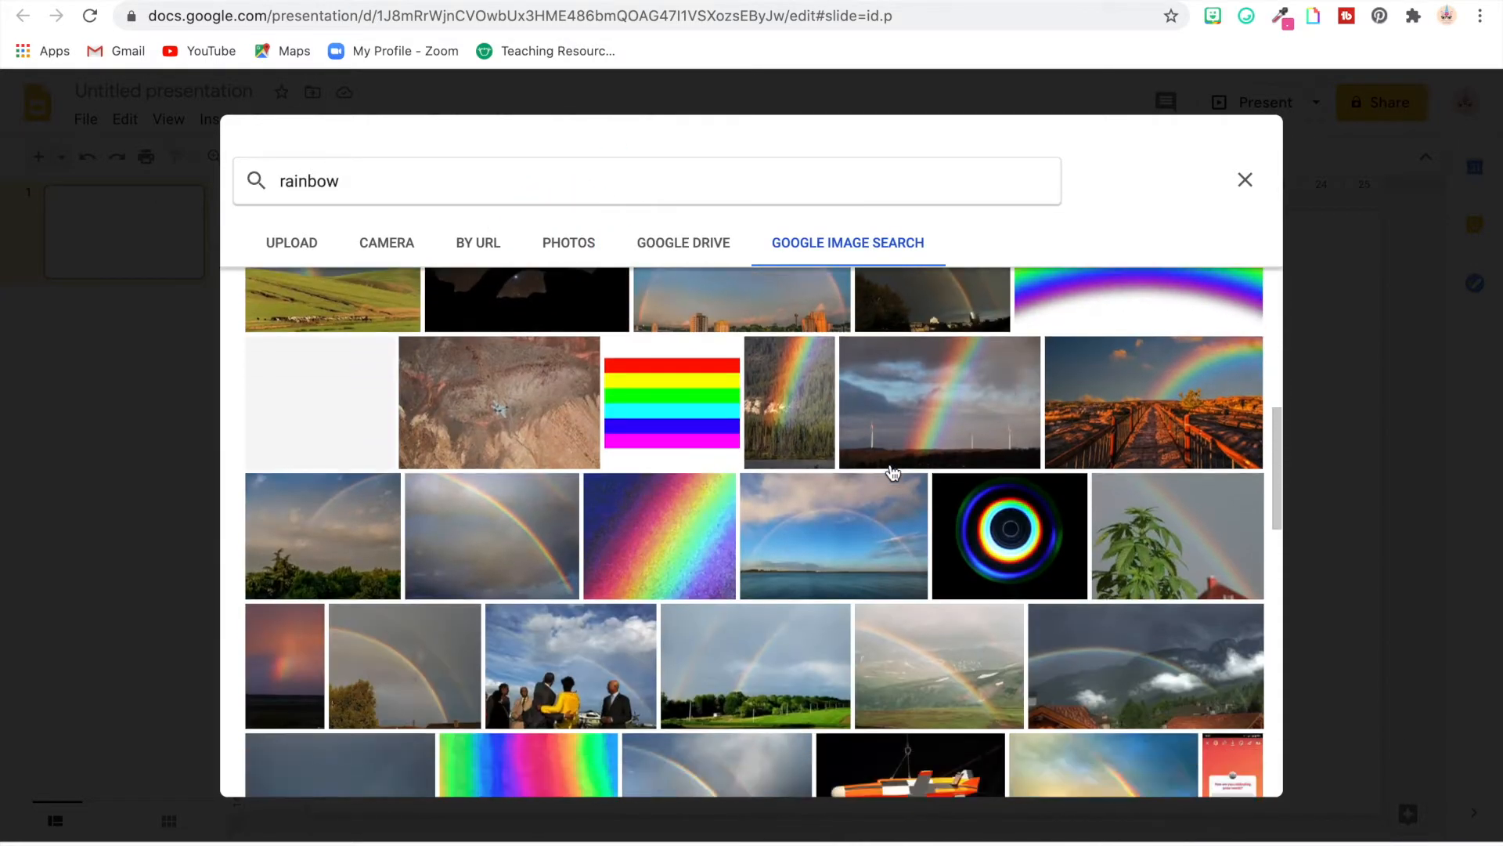
scroll("down", 3)
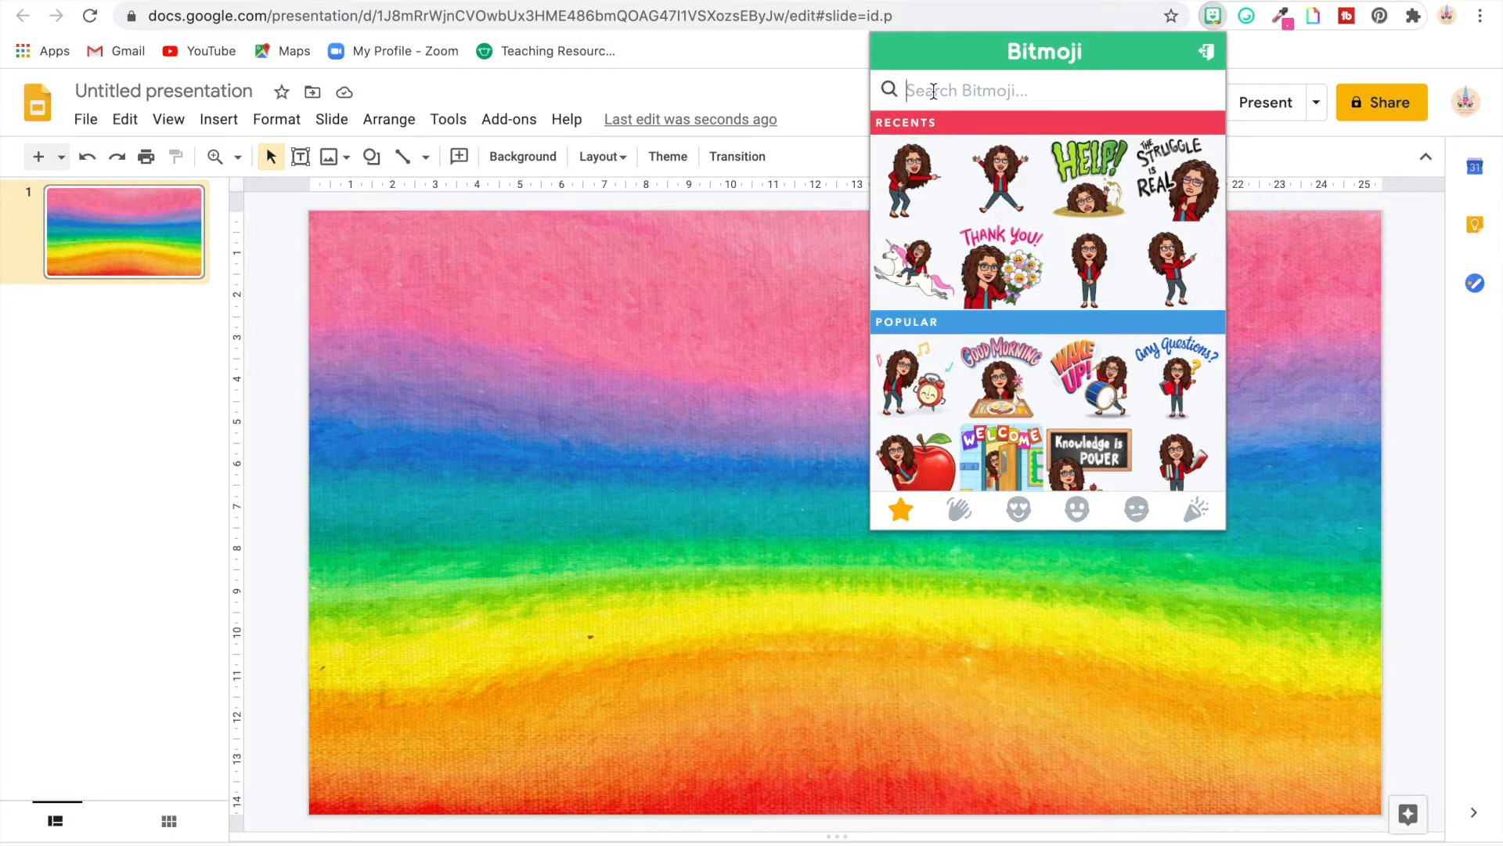
Search Bitmoji for 'unicorn' and drag the unicorn-riding bitmoji onto the slide
type("unicorm")
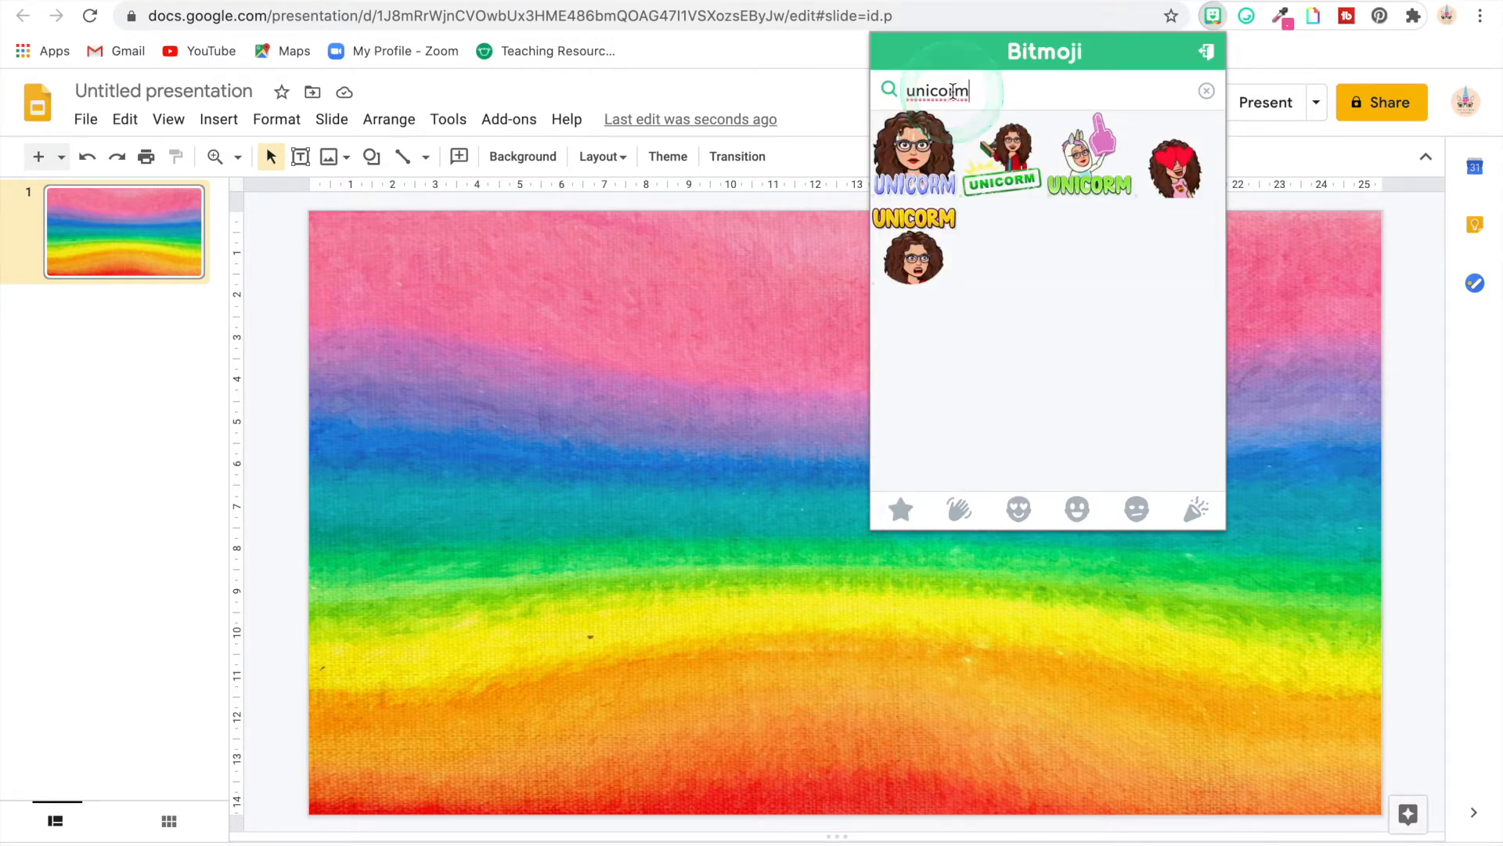
key("Backspace")
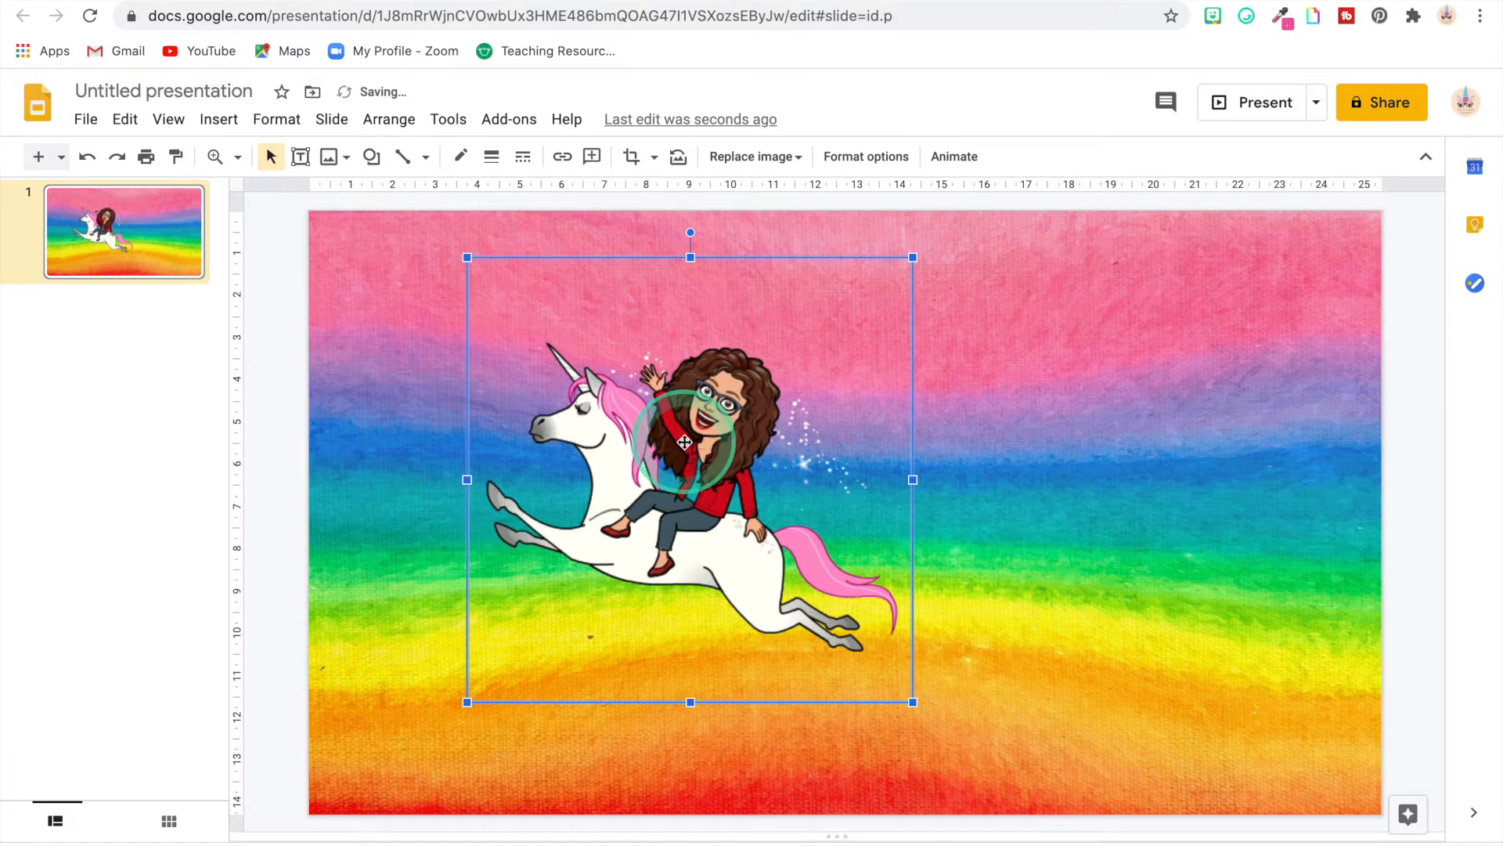
Centre the unicorn bitmoji horizontally and flip it horizontally to face right
right_click(684, 443)
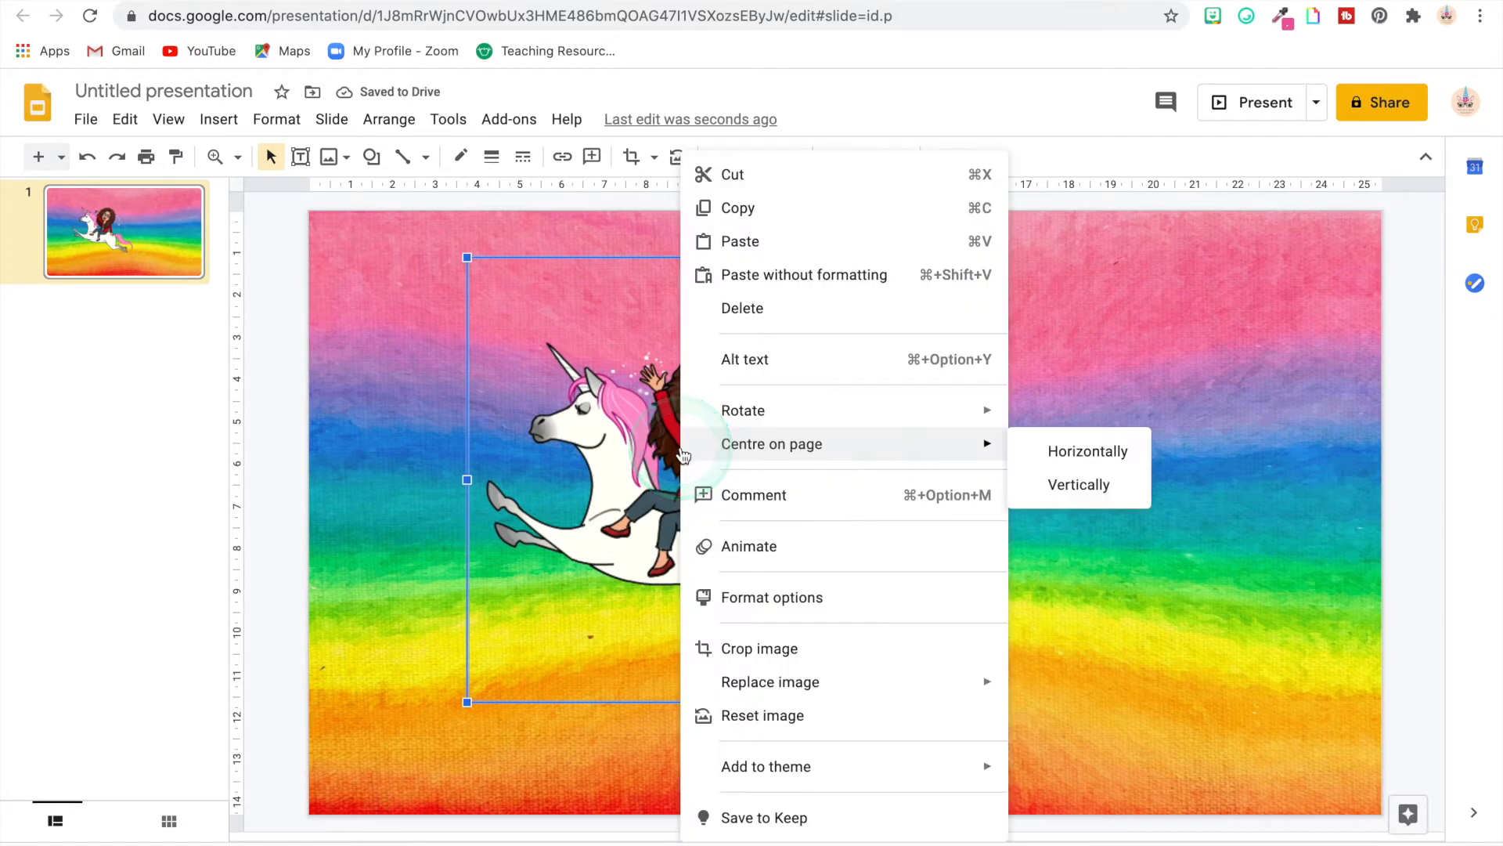
mouse_move(1043, 447)
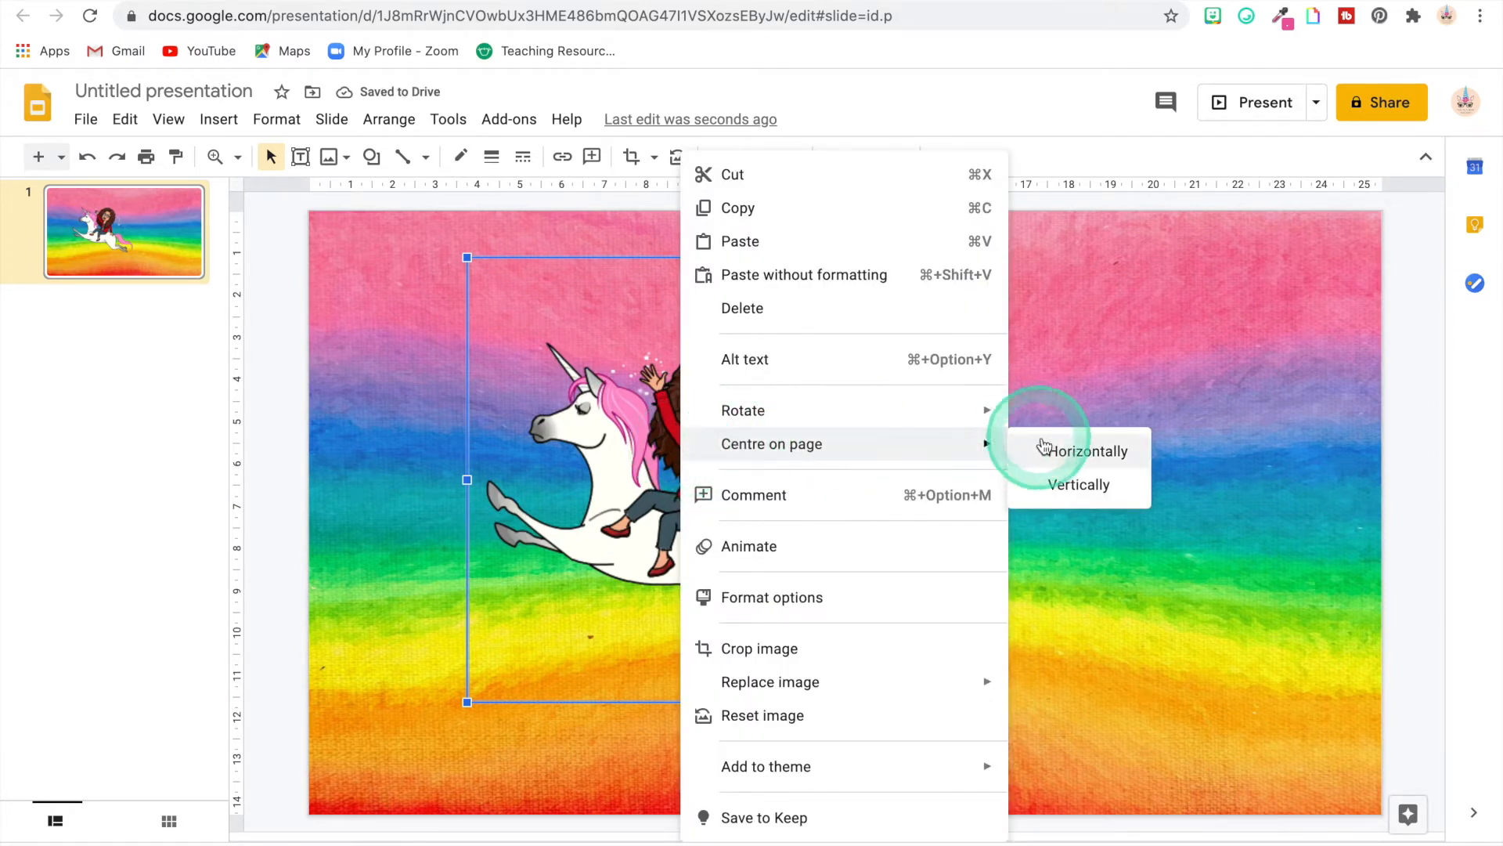
left_click(1082, 451)
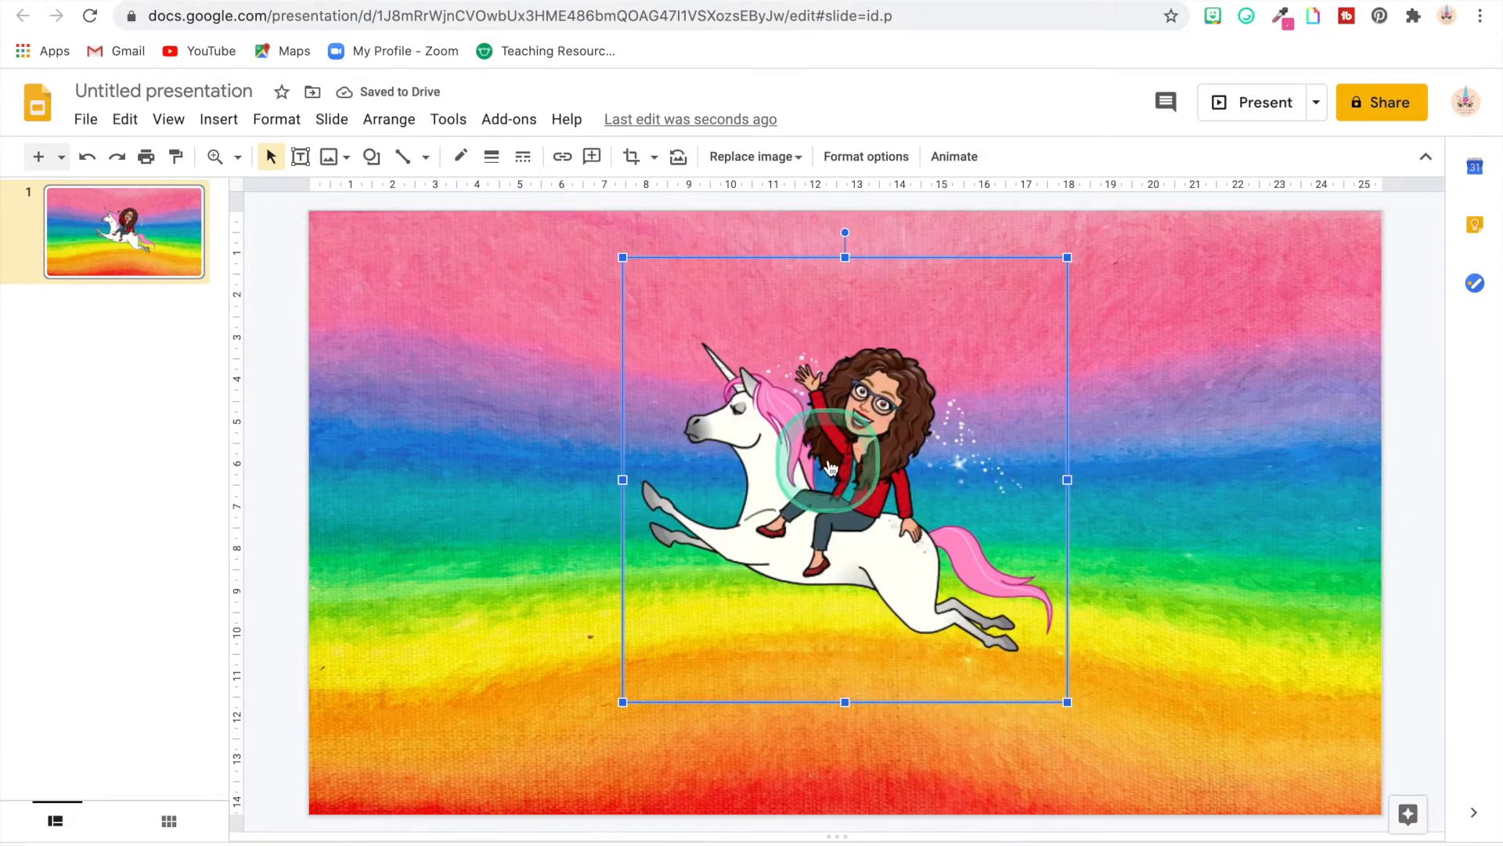
right_click(829, 465)
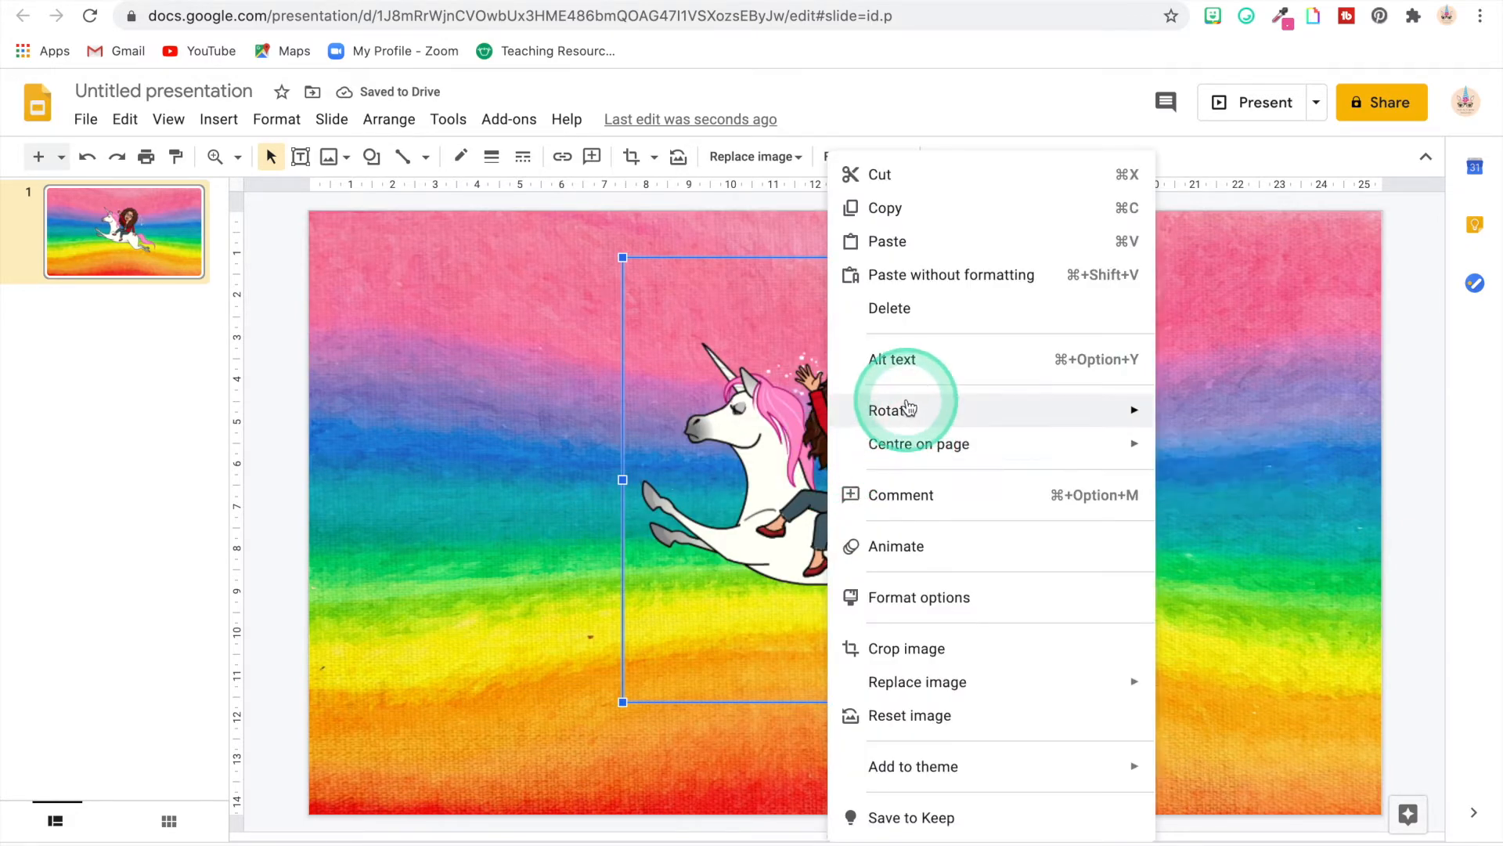
left_click(891, 410)
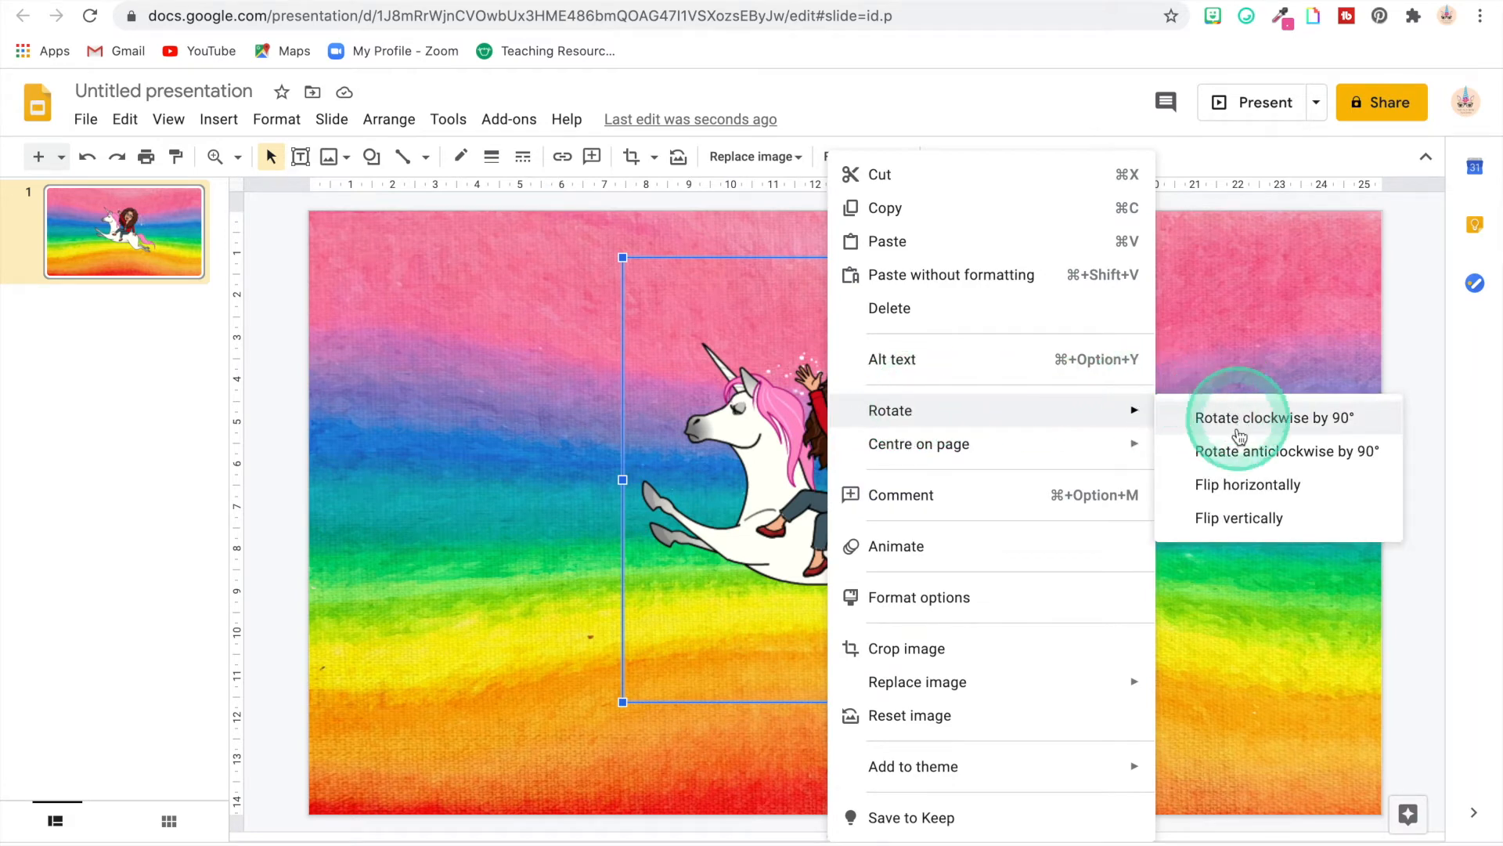
left_click(1248, 484)
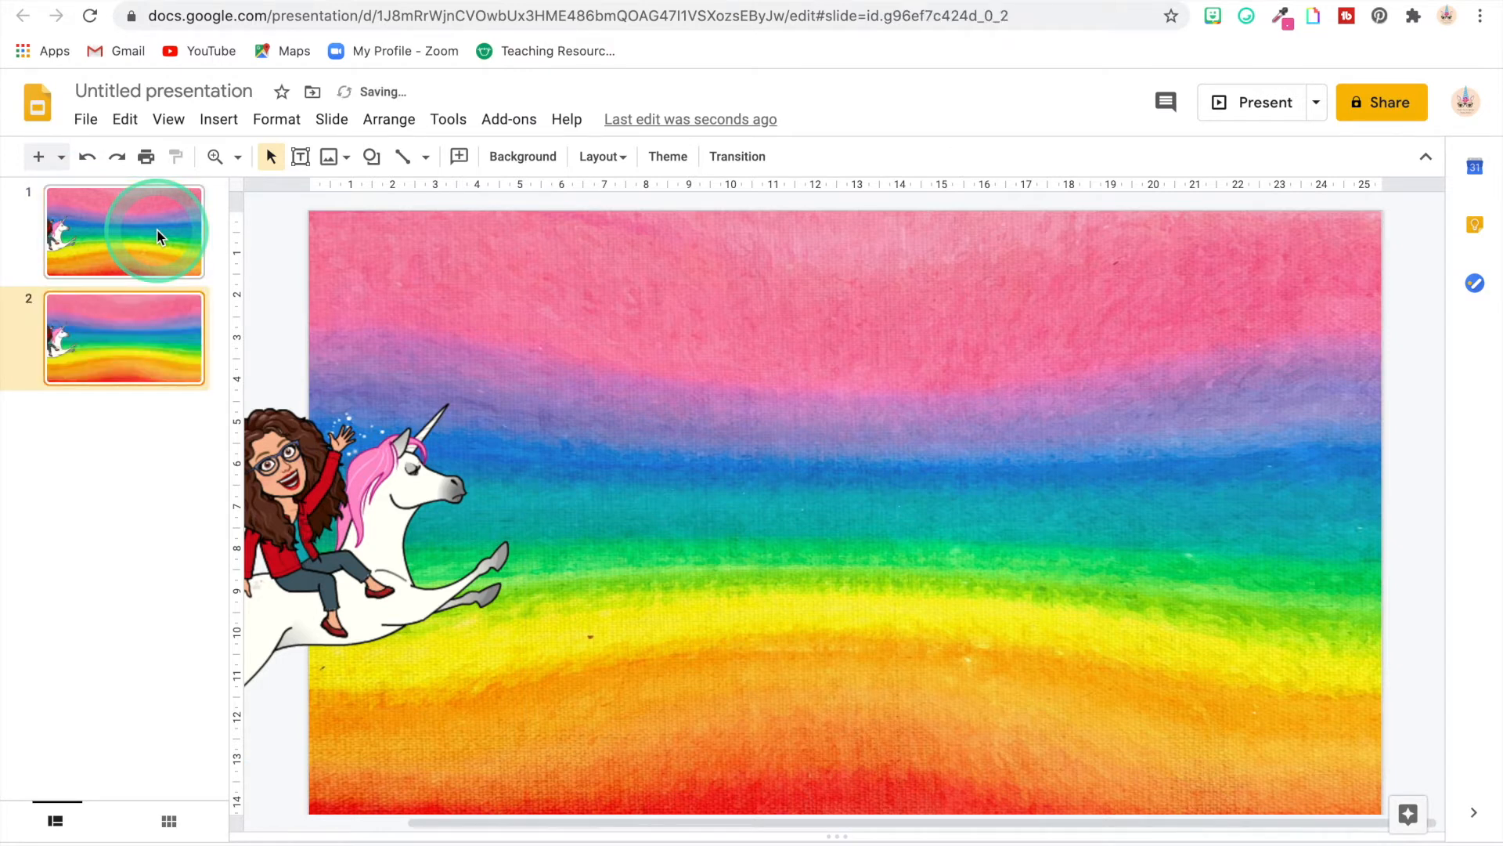
Duplicate slides up to seven, nudging the unicorn further right on each copy
left_click(123, 335)
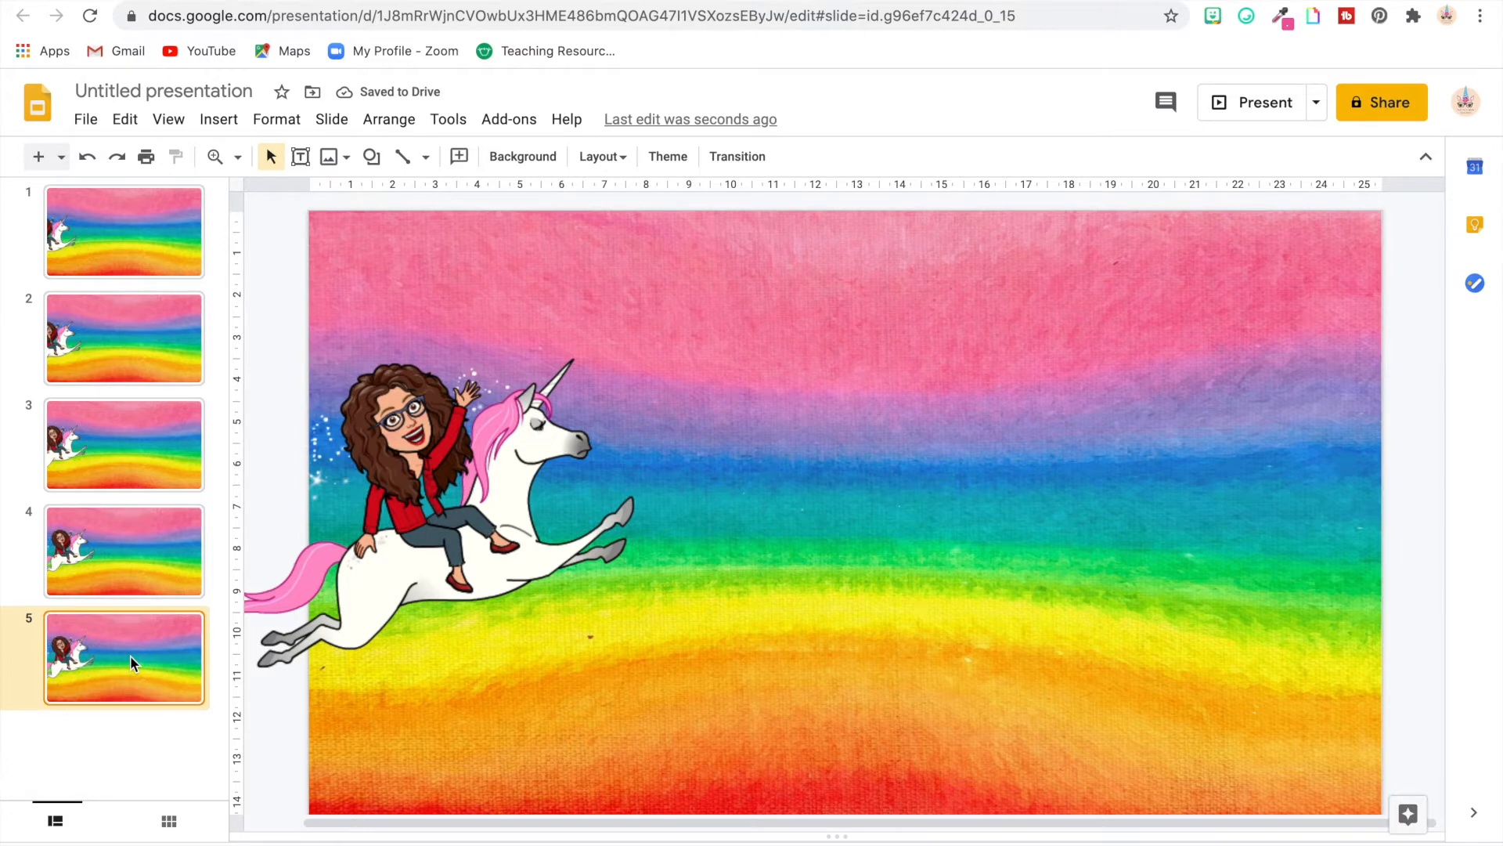
left_click(431, 518)
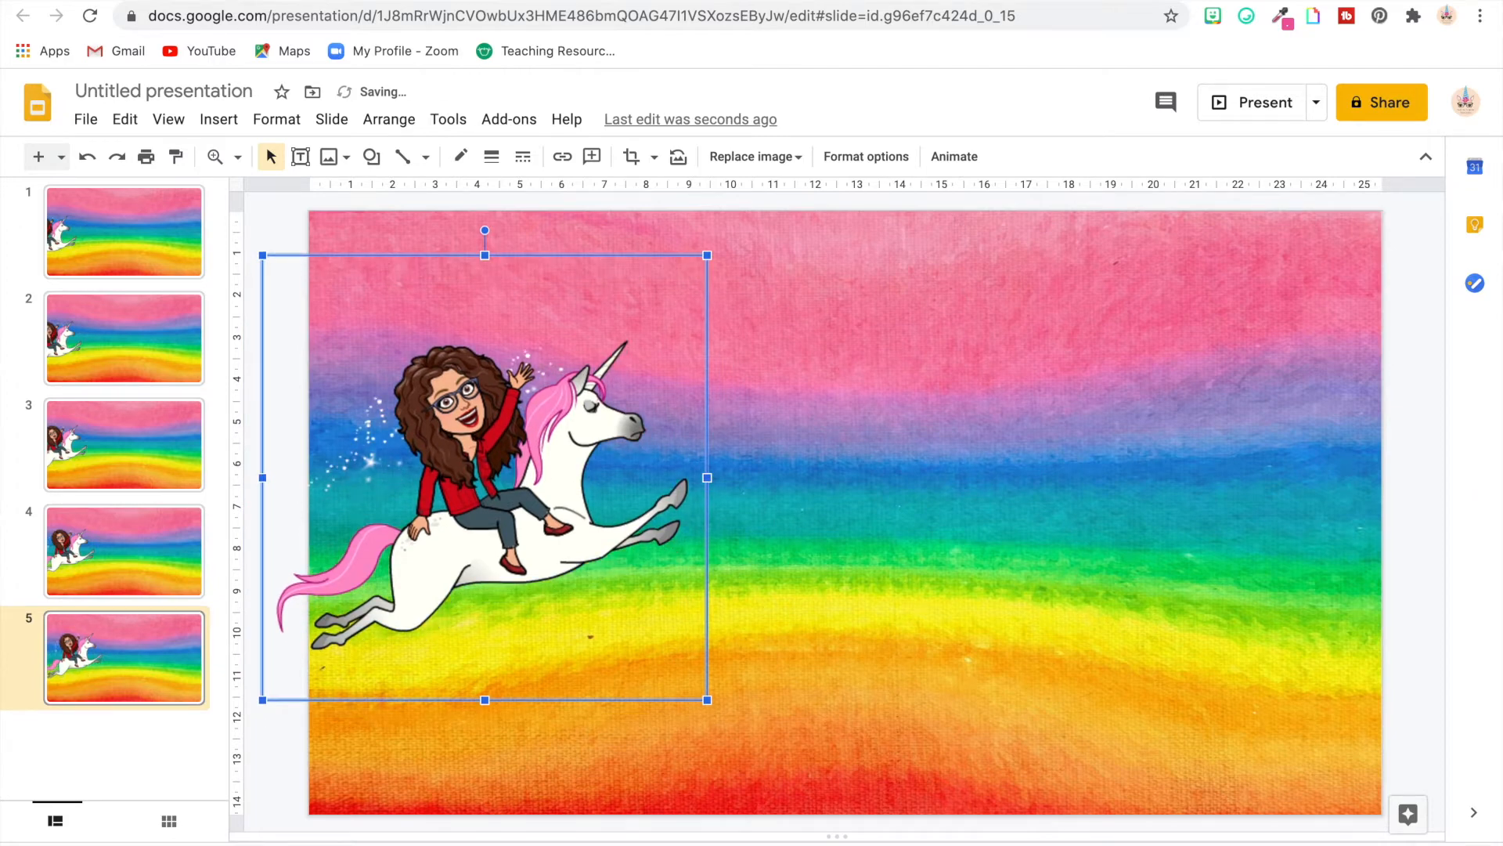
left_click(124, 658)
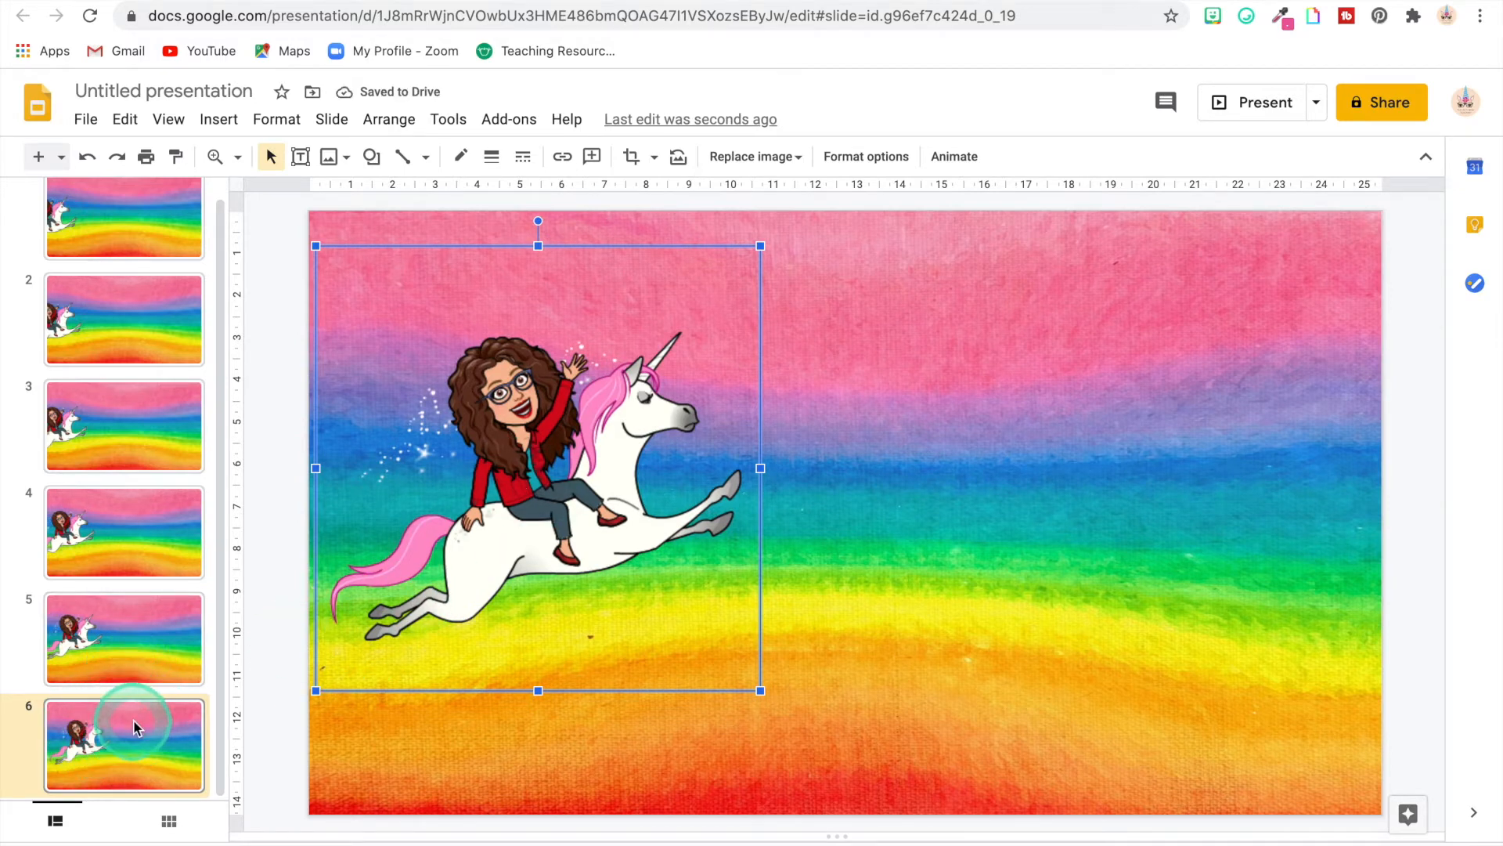
left_click(125, 747)
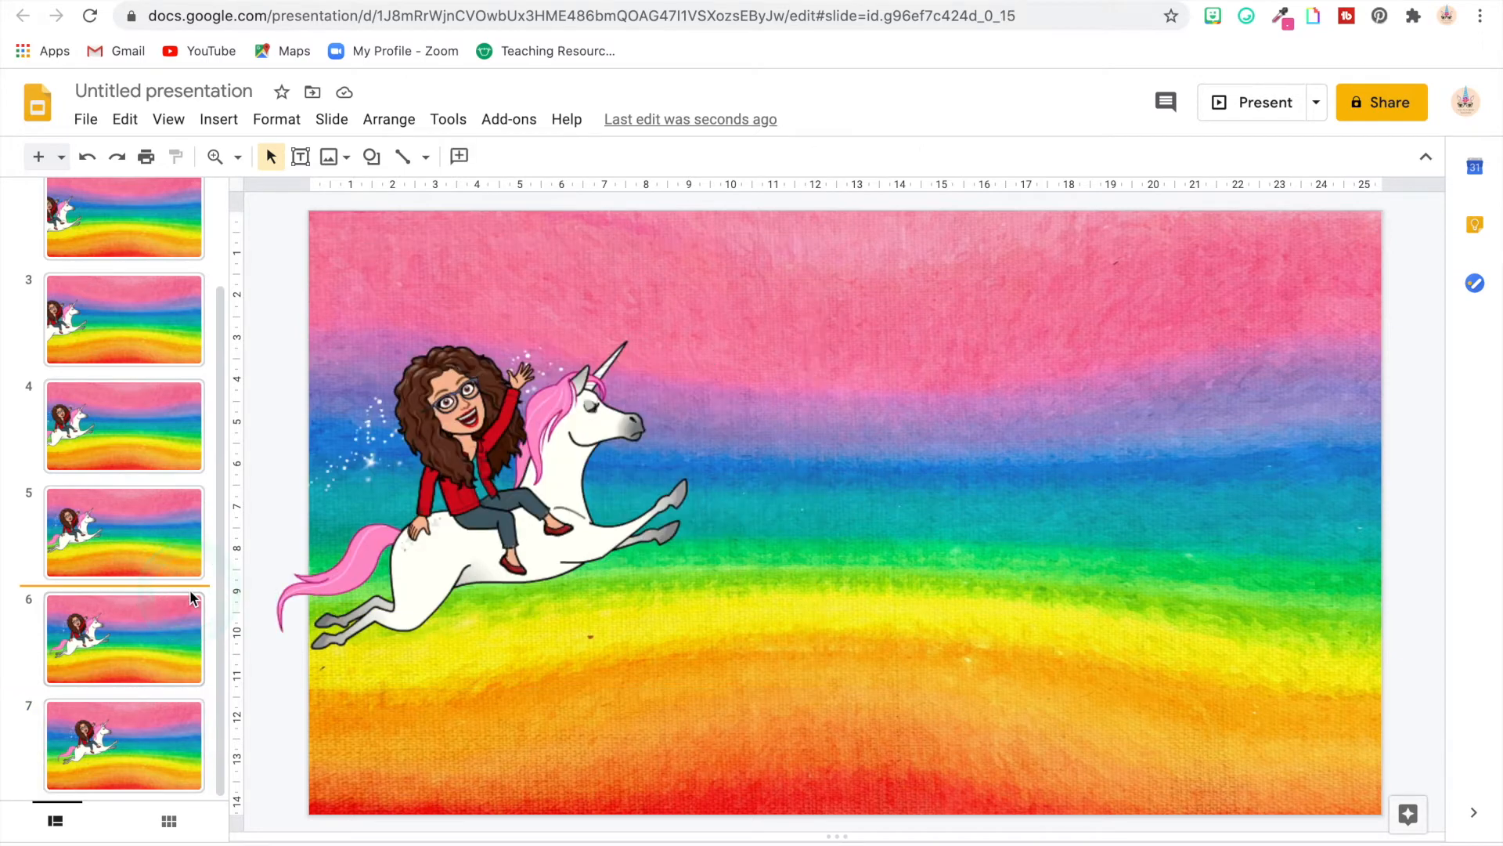
On slide 7, draw a text box above the unicorn with vertically centred text
left_click(124, 746)
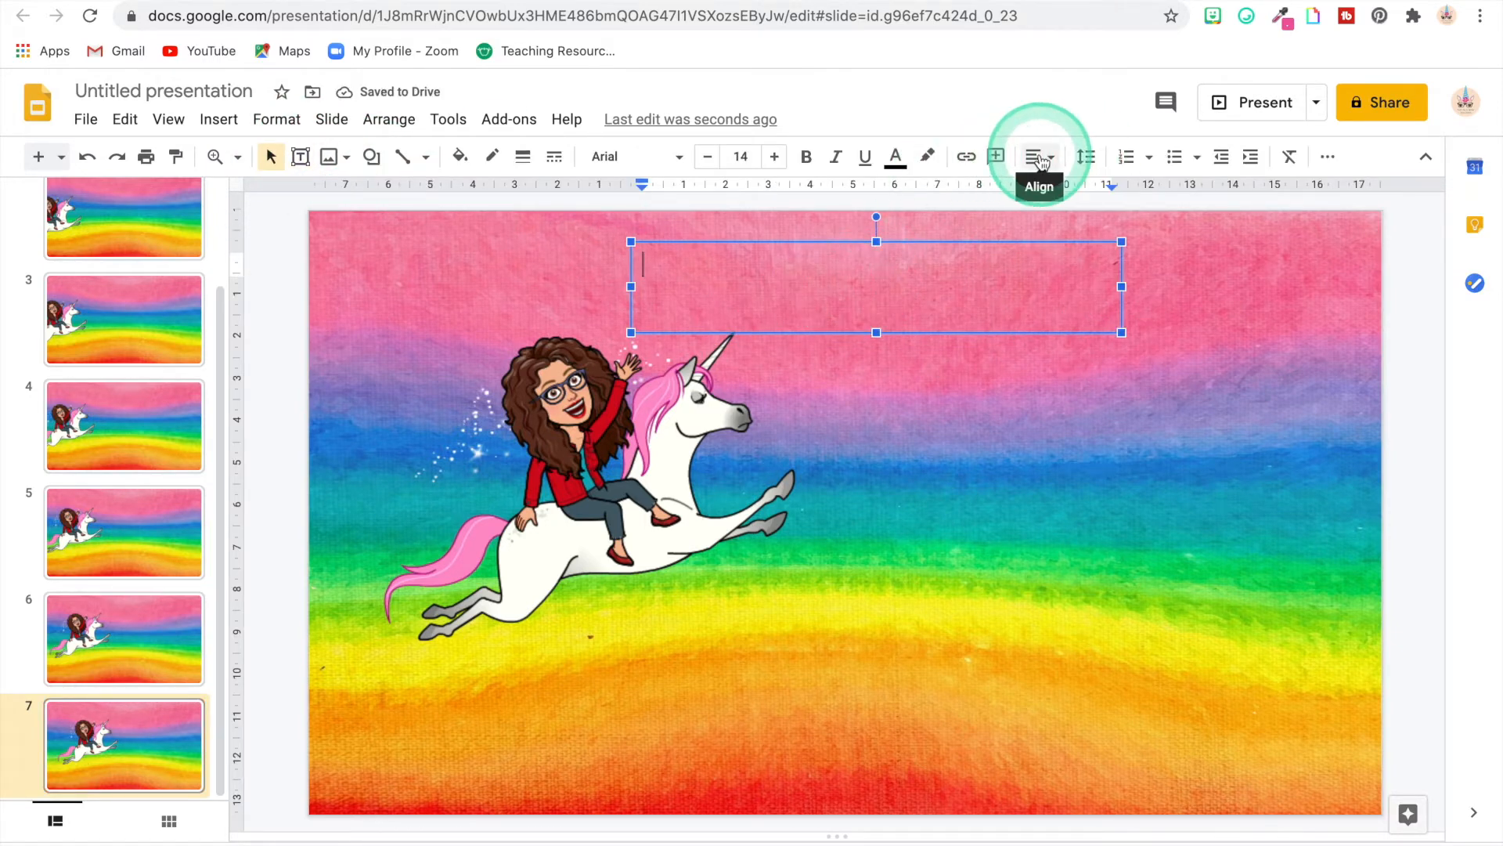
left_click(1039, 157)
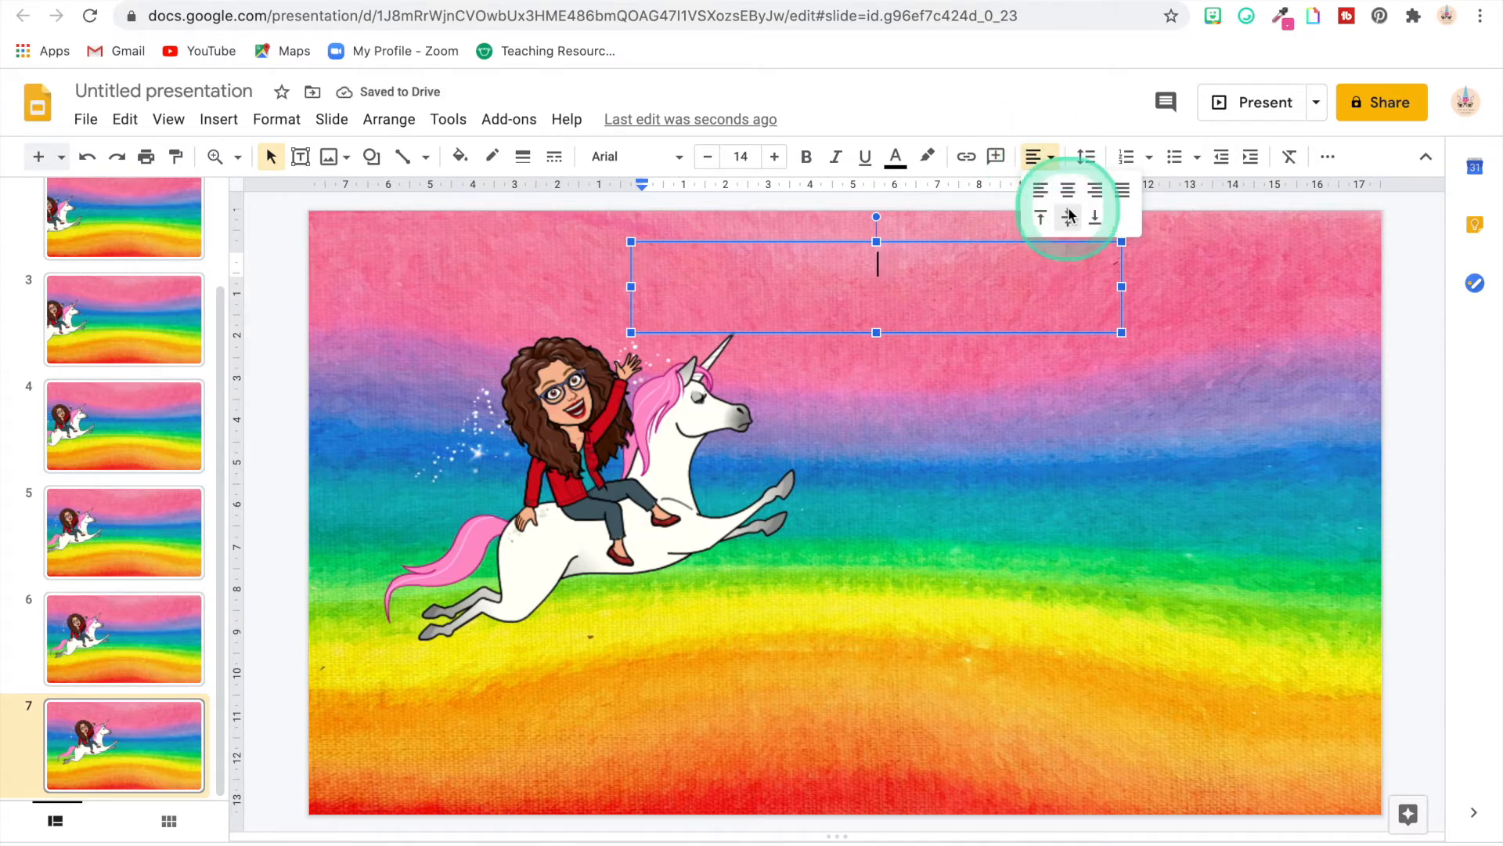
left_click(1067, 216)
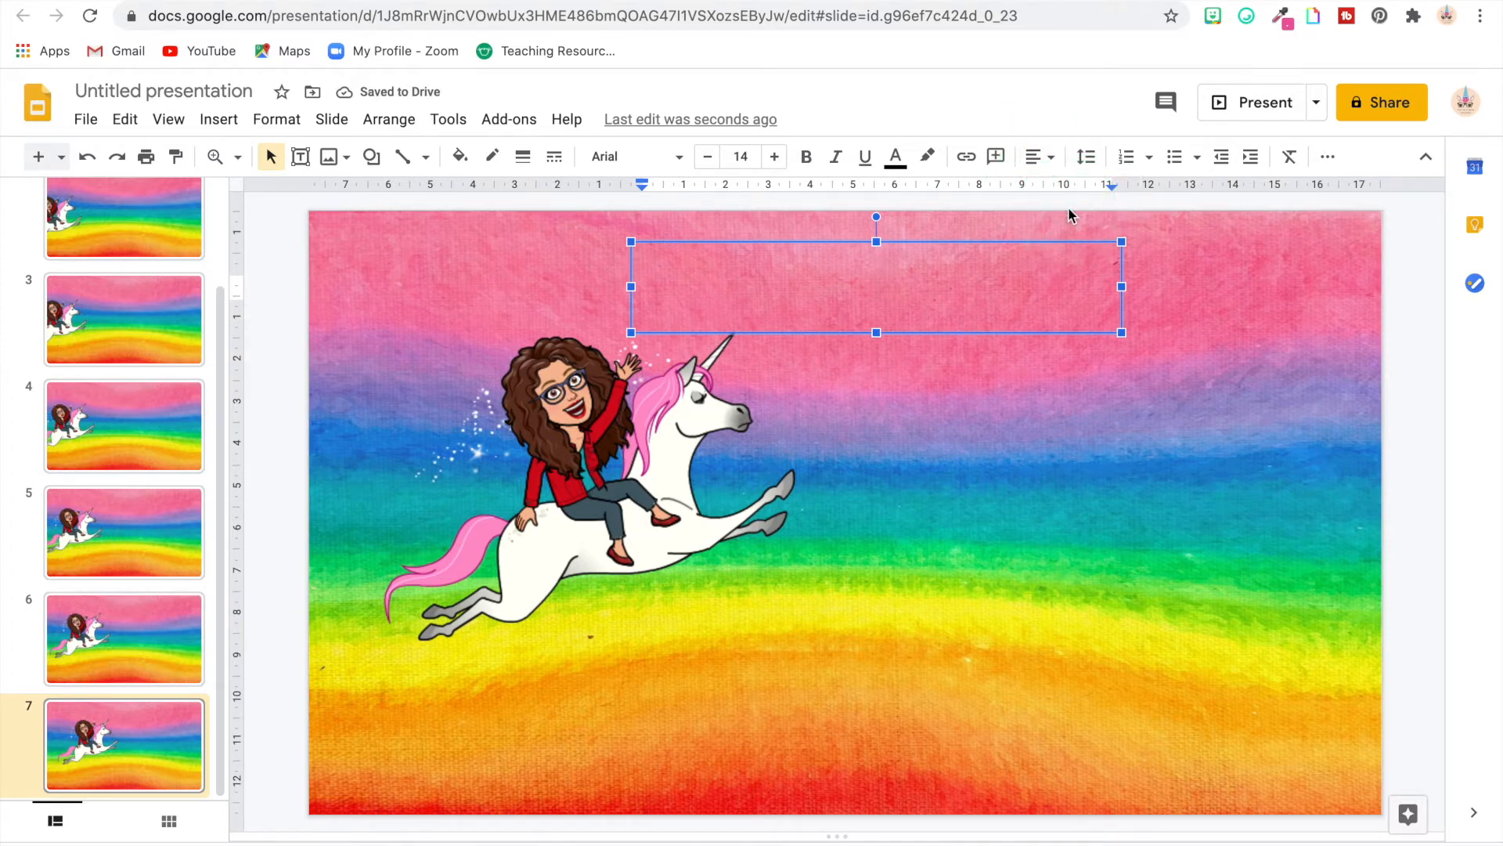
double_click(874, 286)
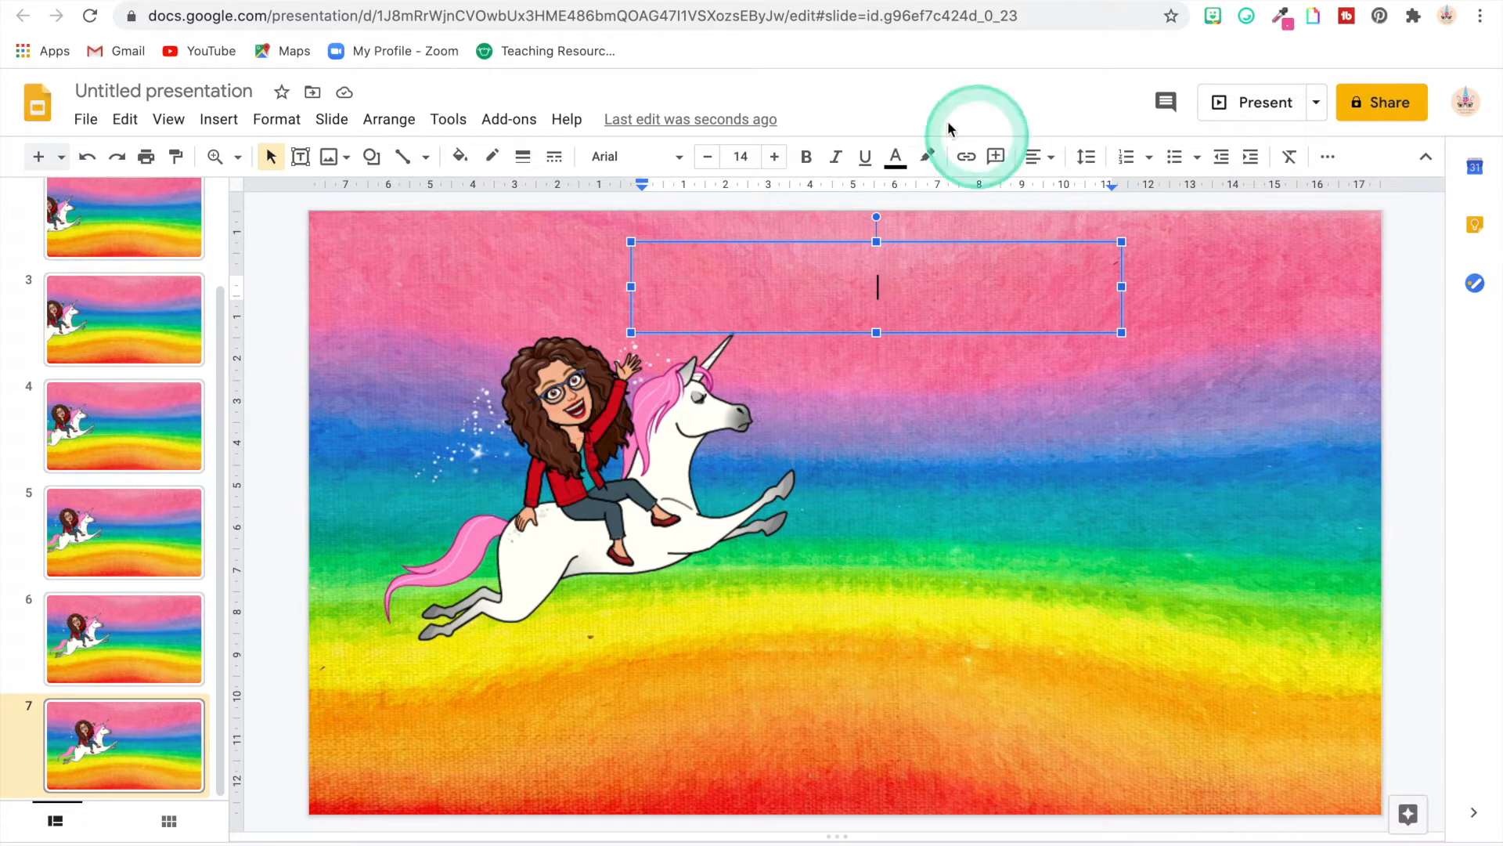
mouse_move(606, 156)
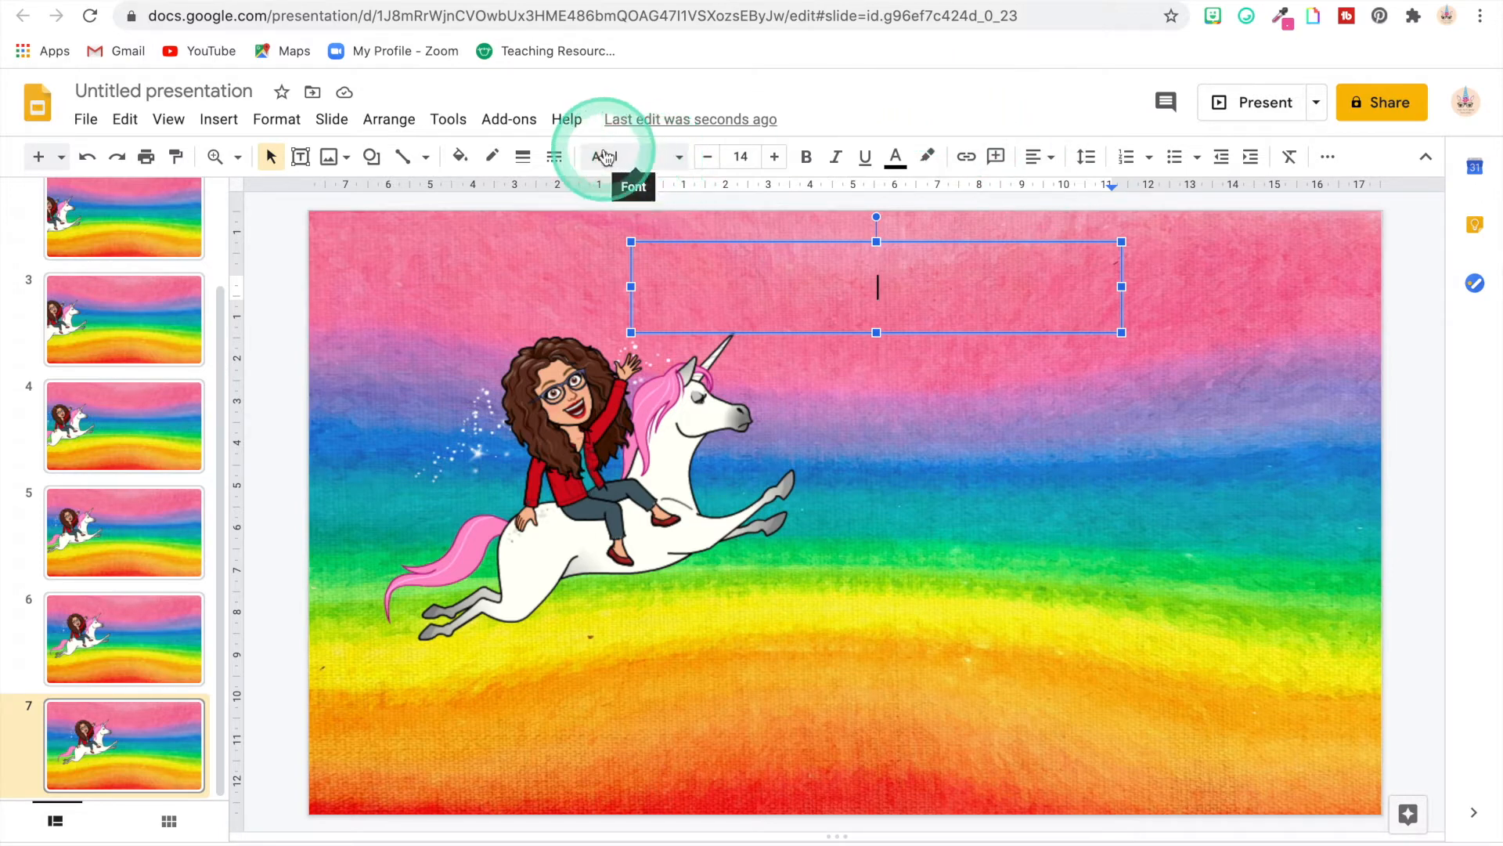
left_click(509, 119)
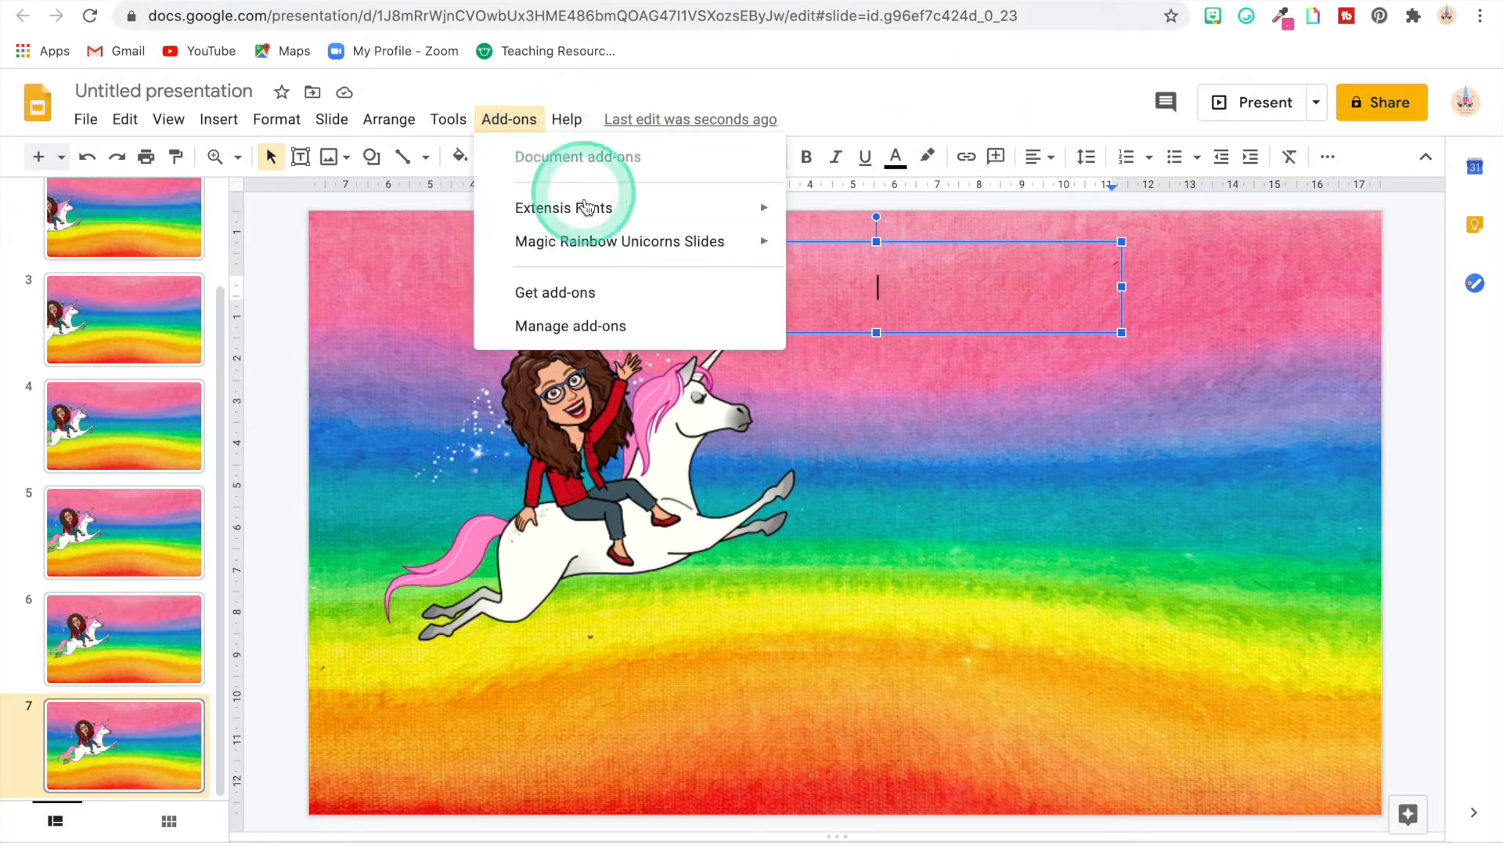
mouse_move(537, 183)
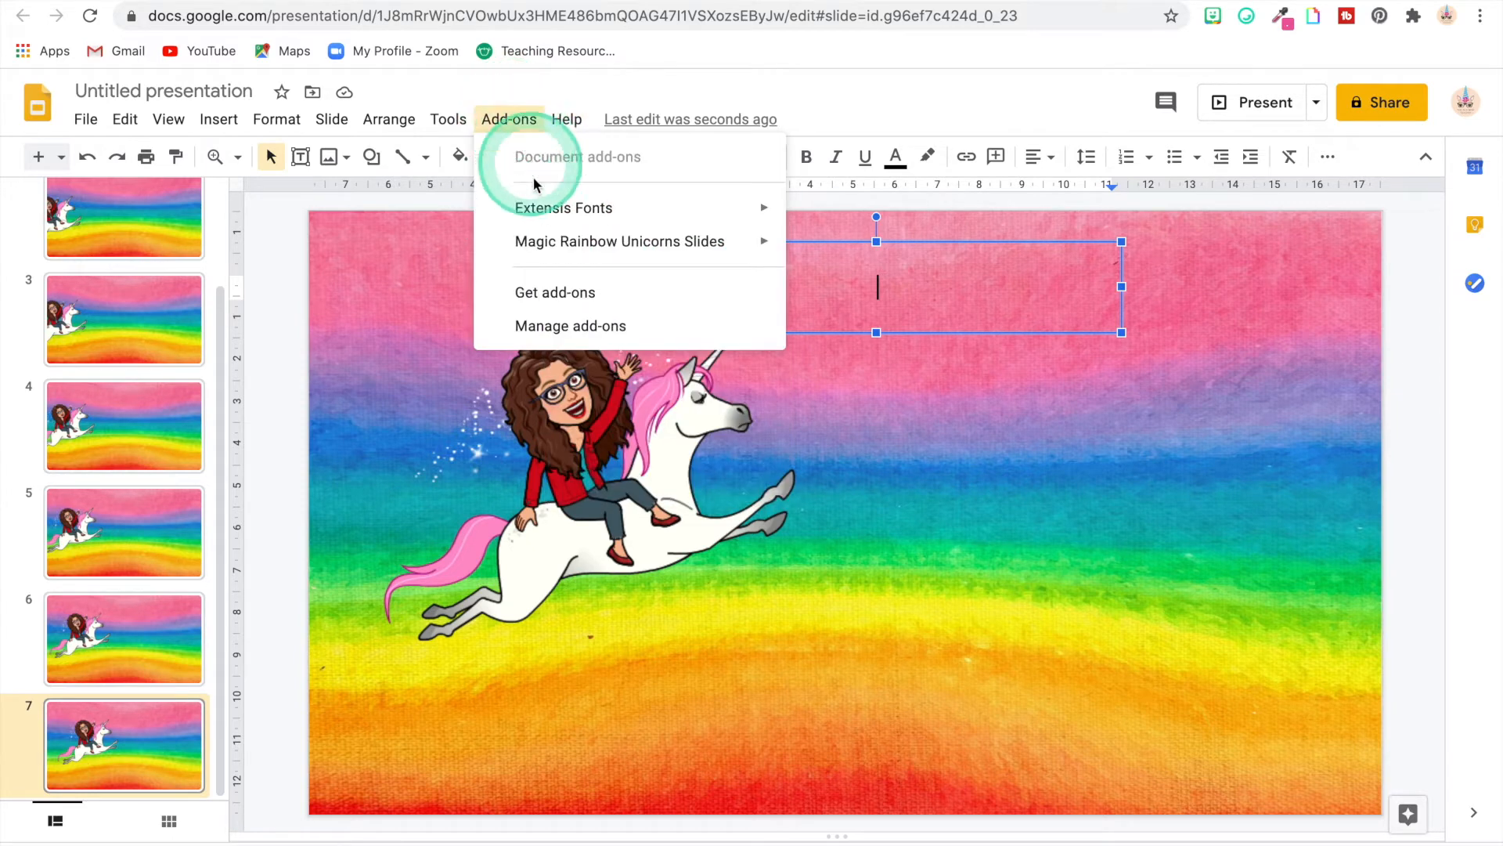
mouse_move(470, 329)
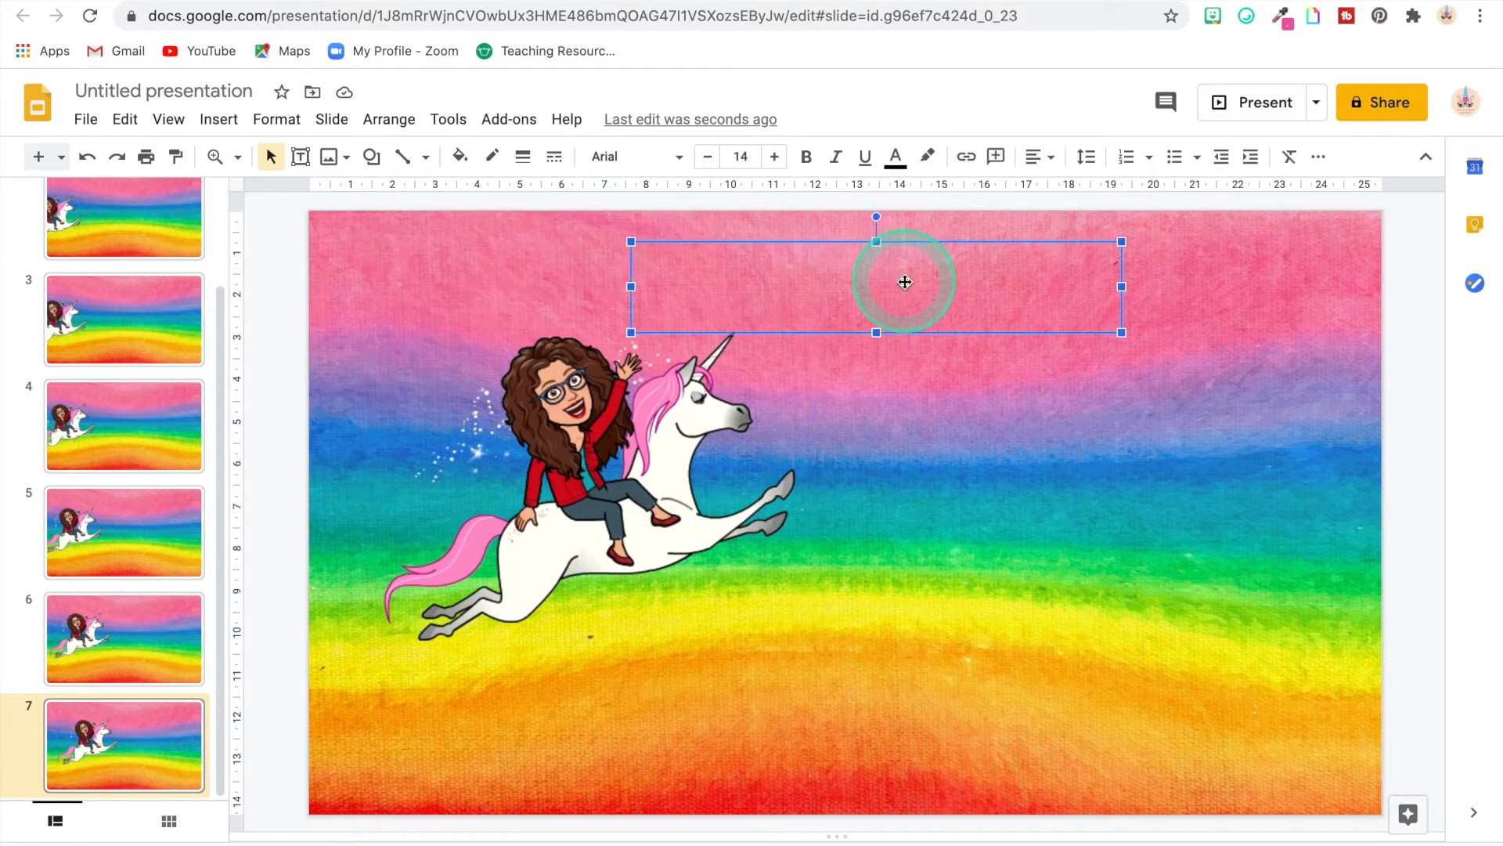
mouse_move(680, 162)
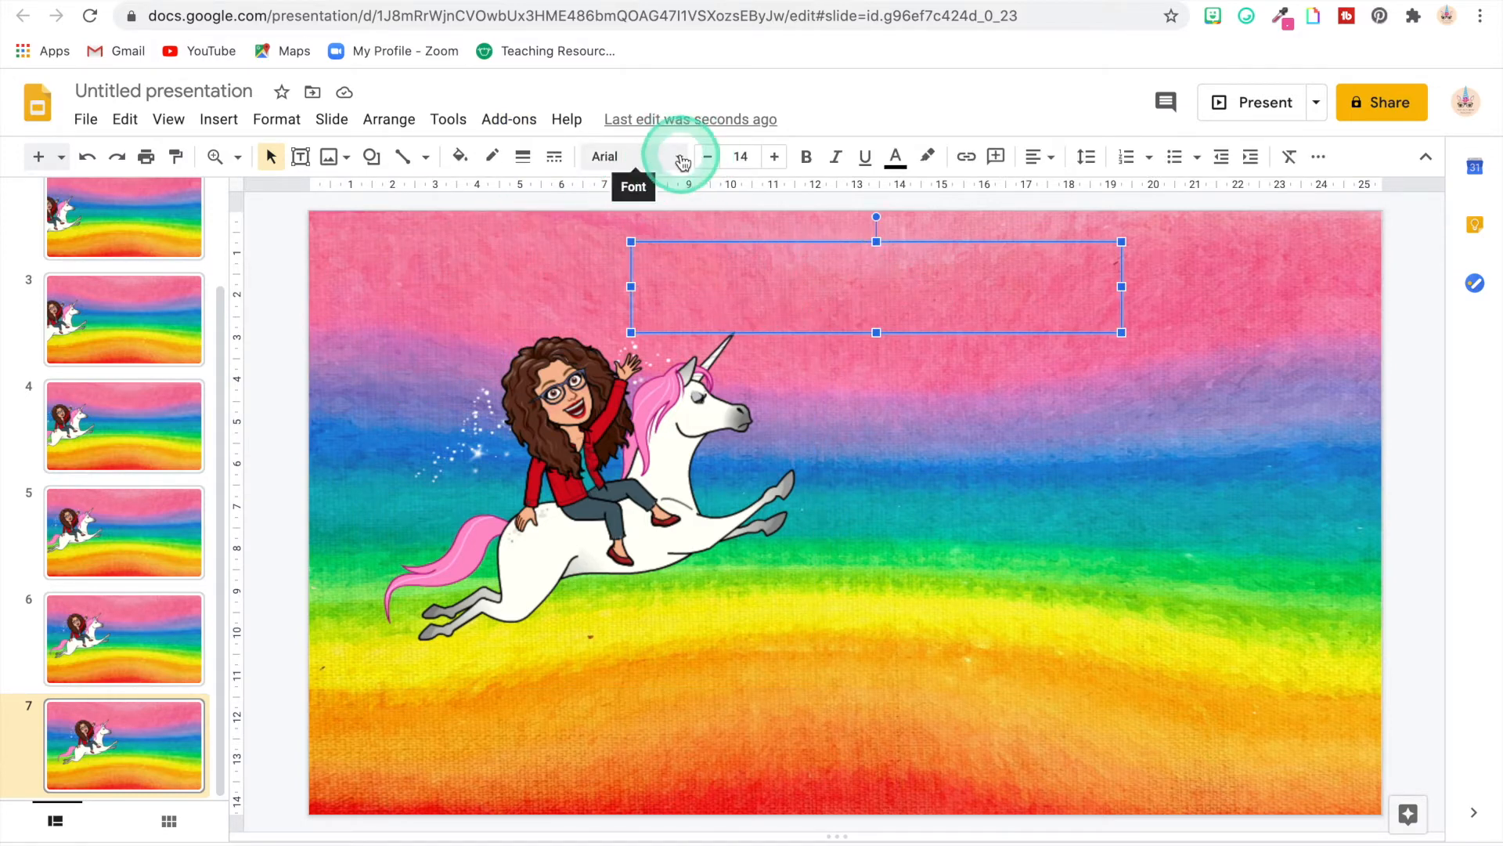
Type TEACHER in the Bangers font and enlarge it to 76 pt
left_click(633, 156)
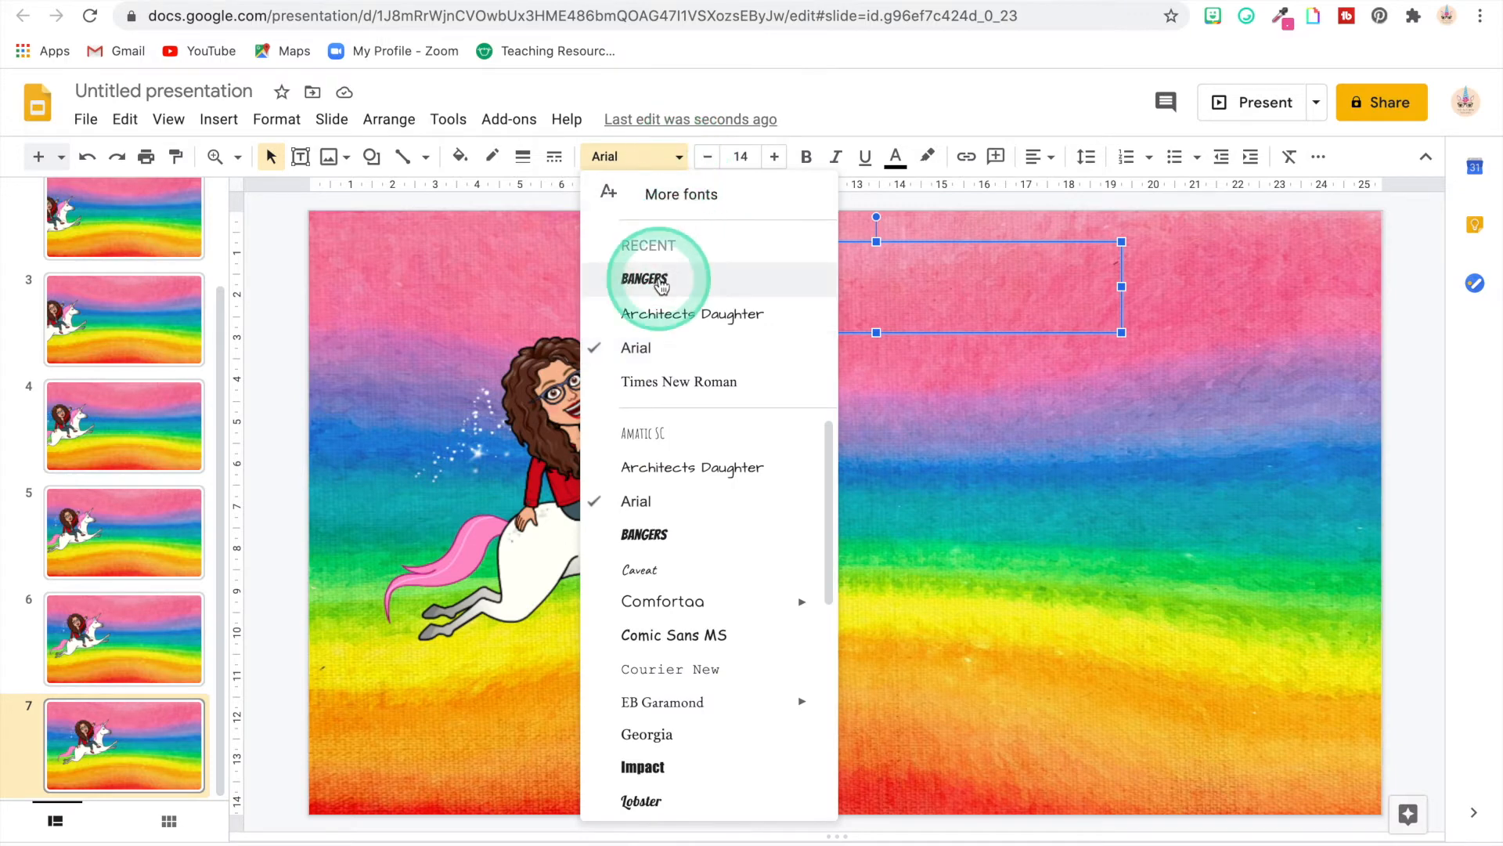
left_click(645, 279)
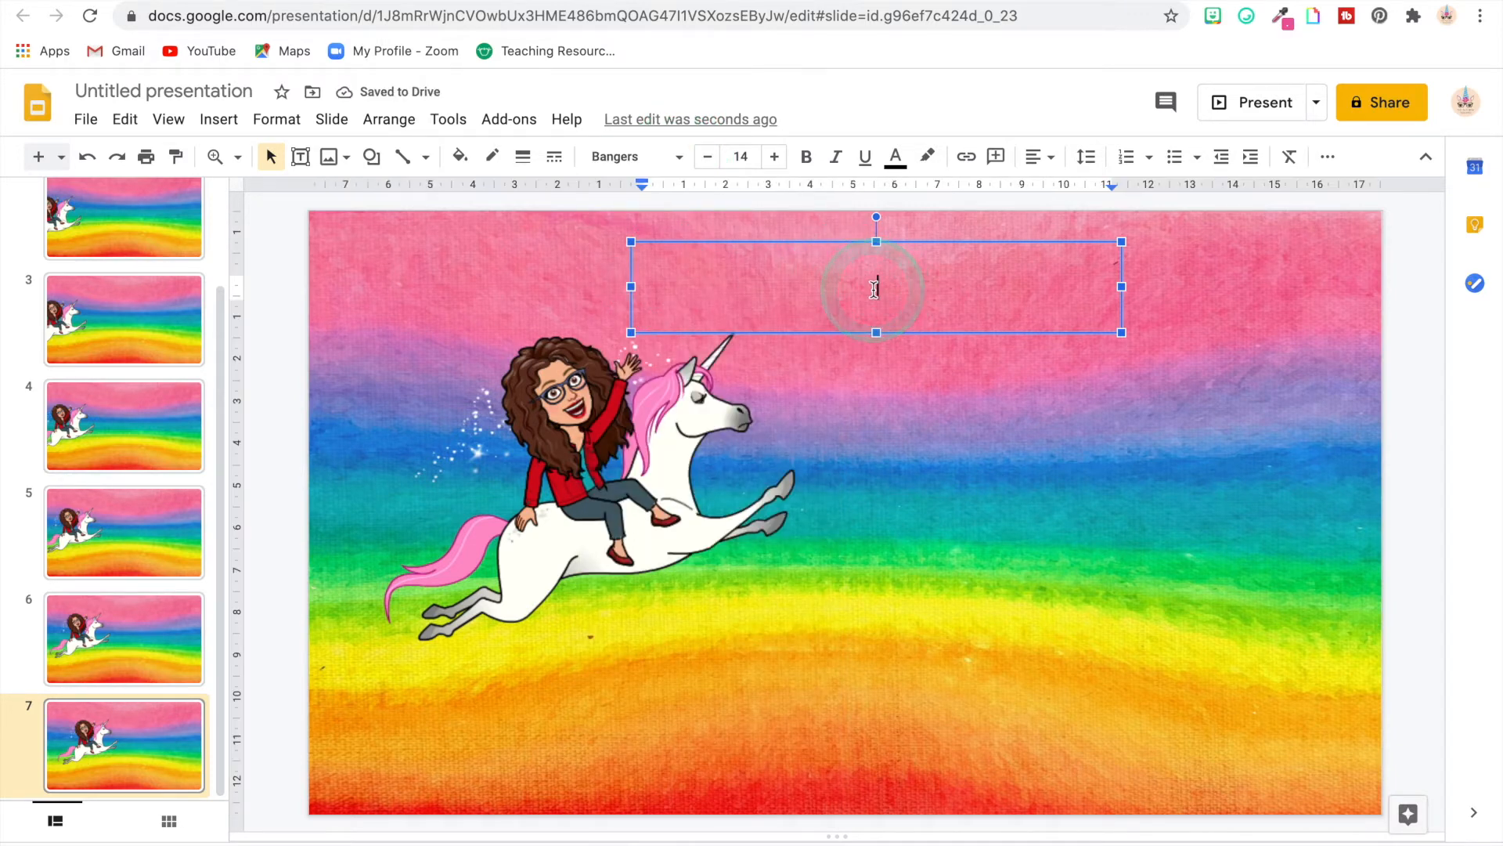
type("TEACHER")
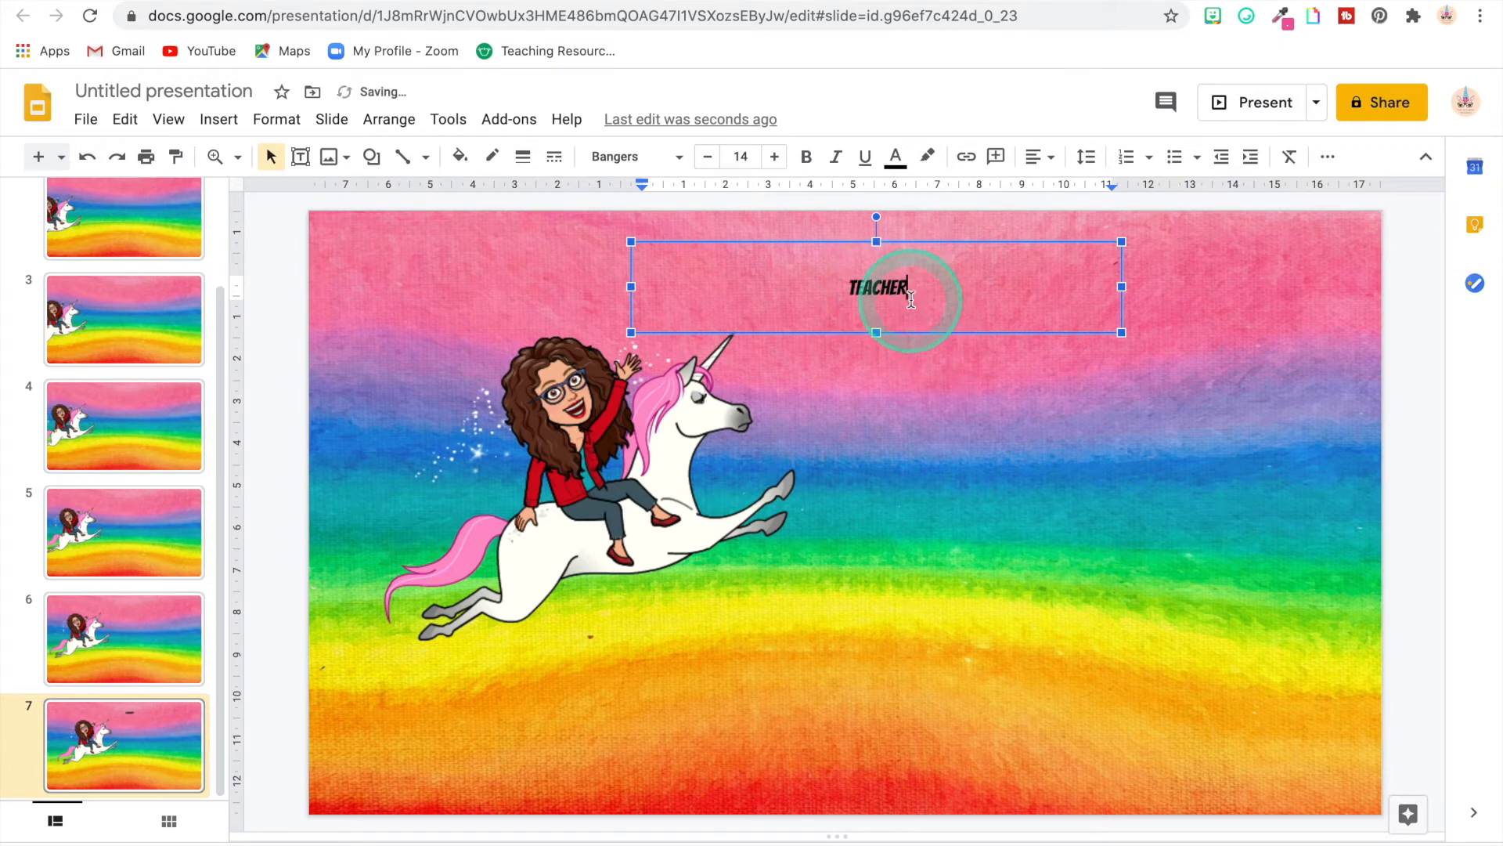
left_click(772, 156)
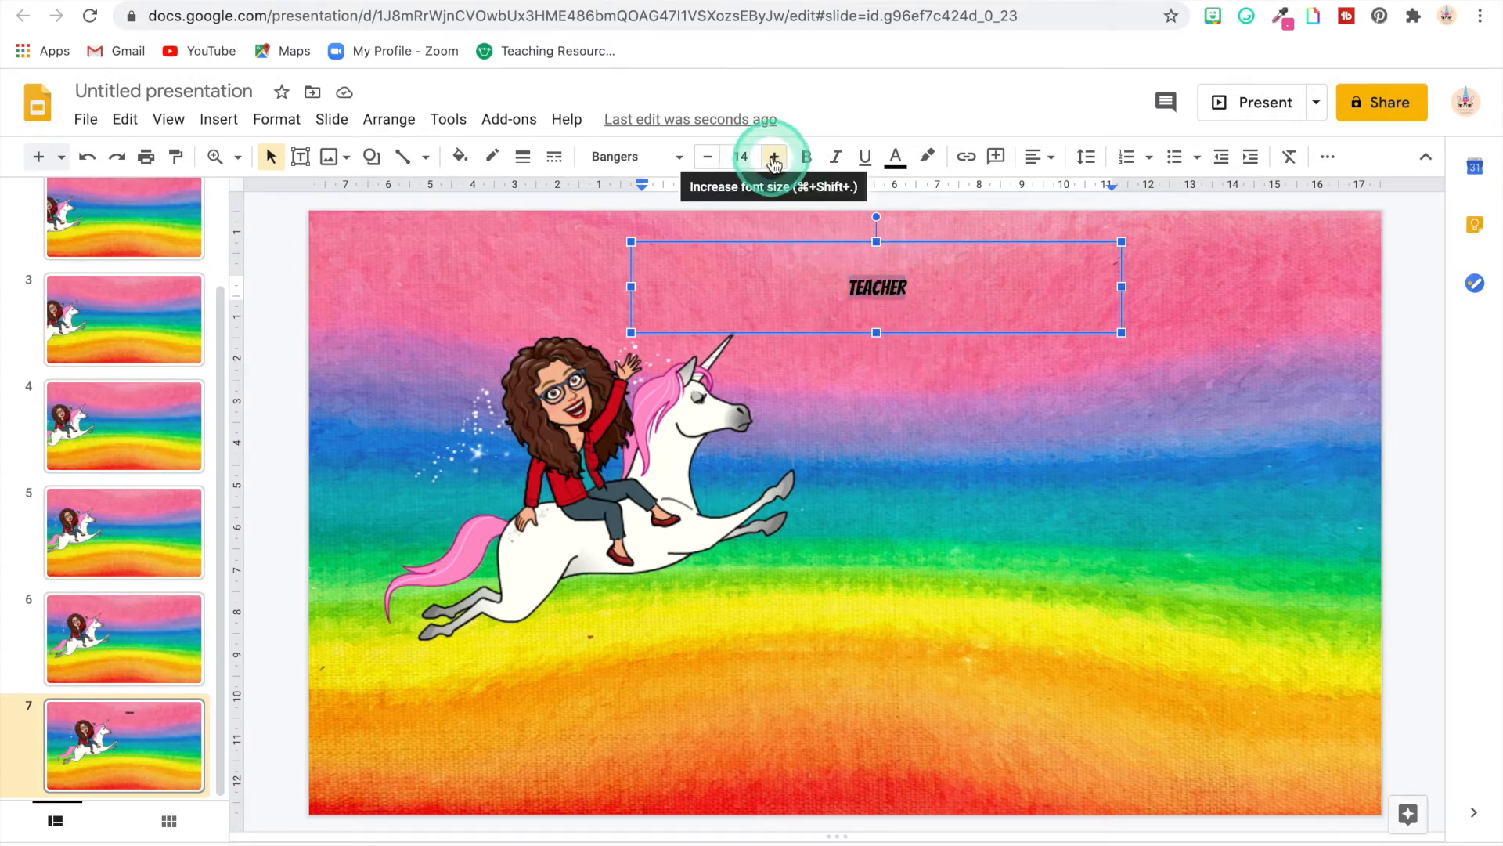
left_click(774, 157)
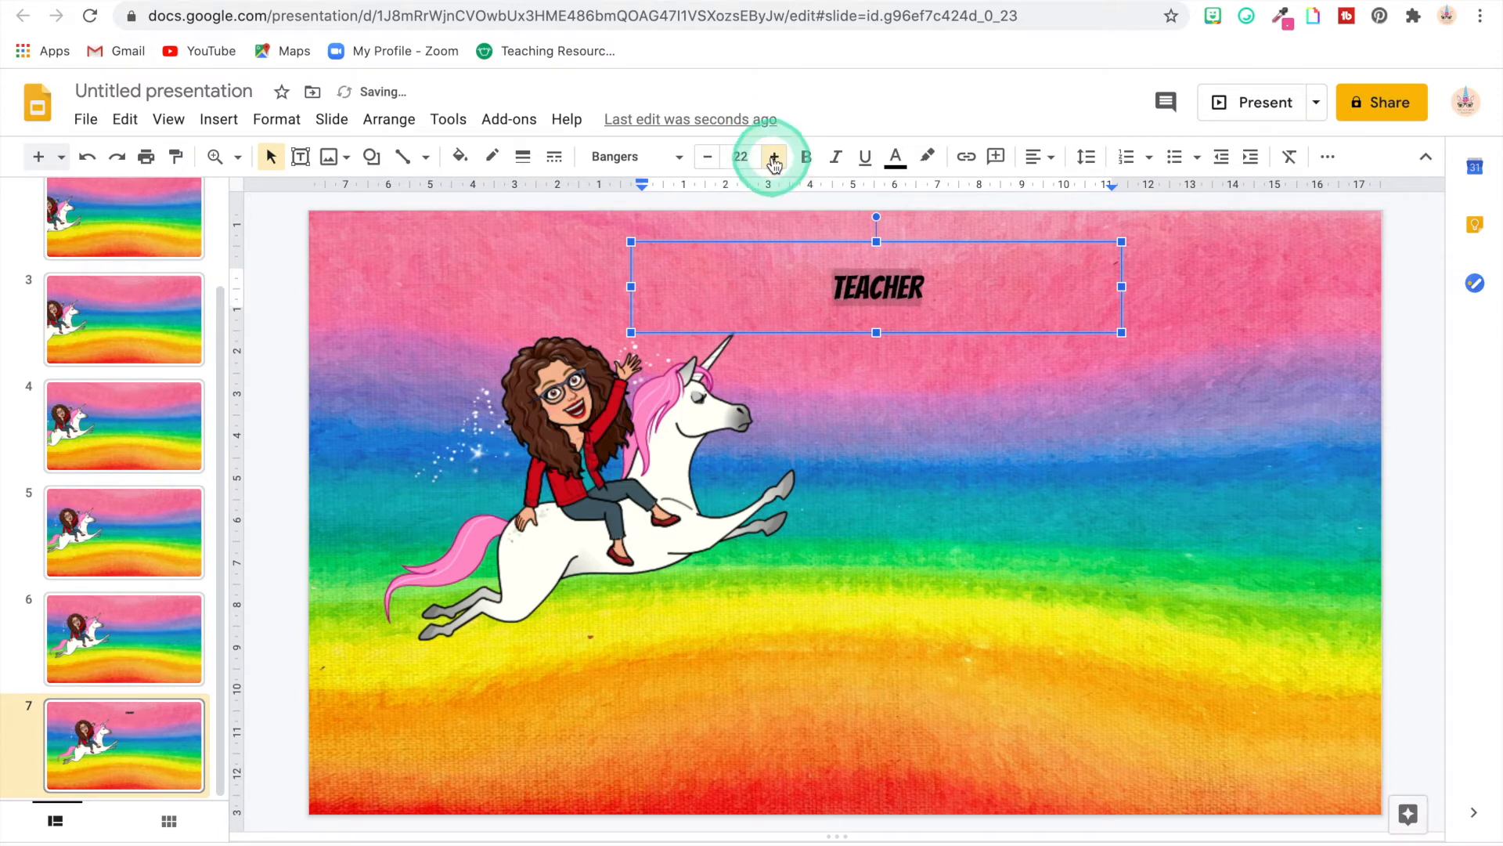
left_click(774, 157)
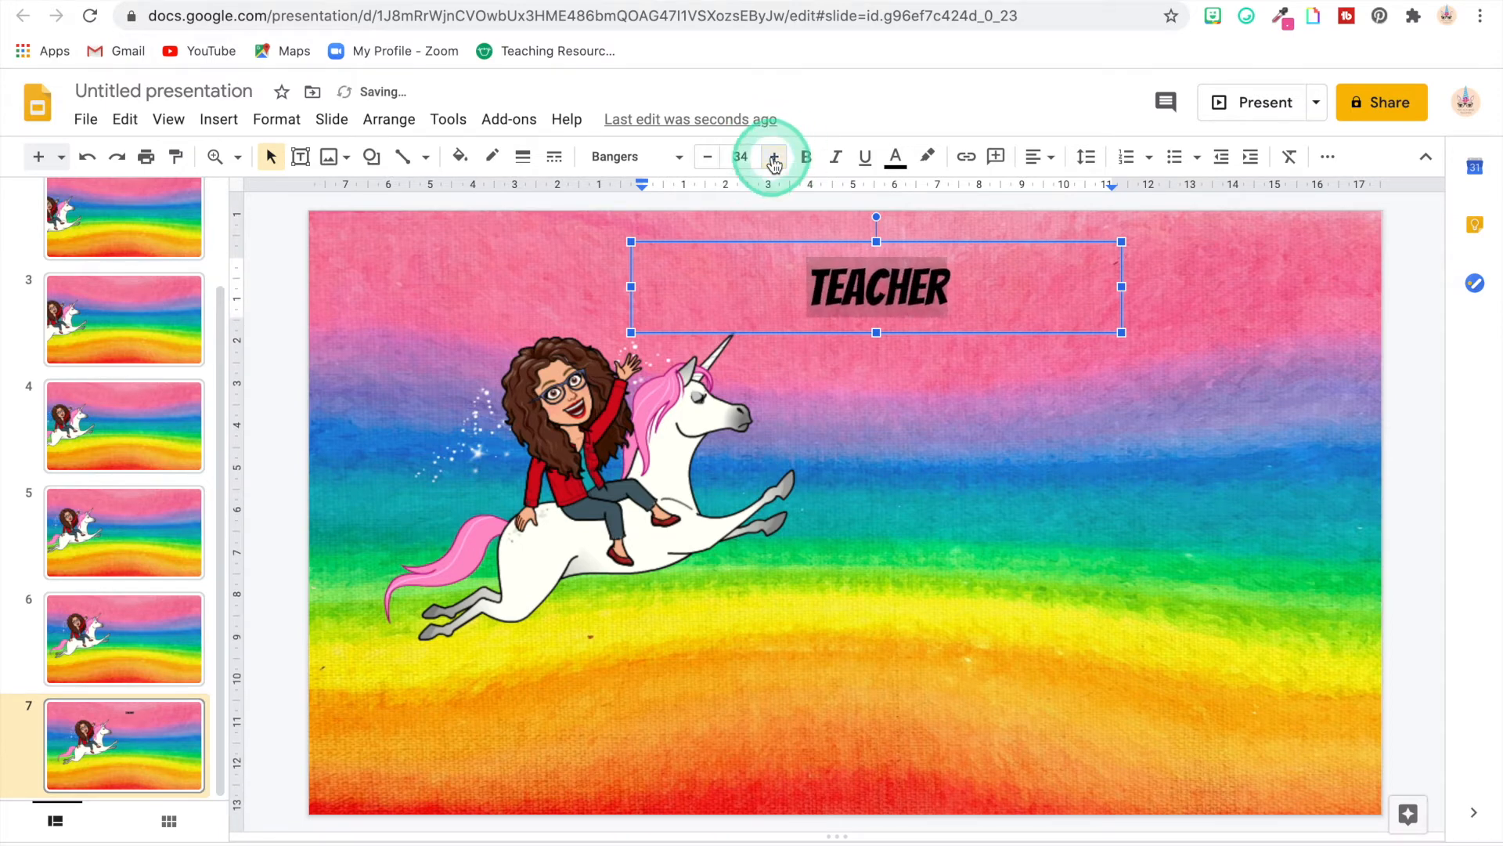
left_click(774, 157)
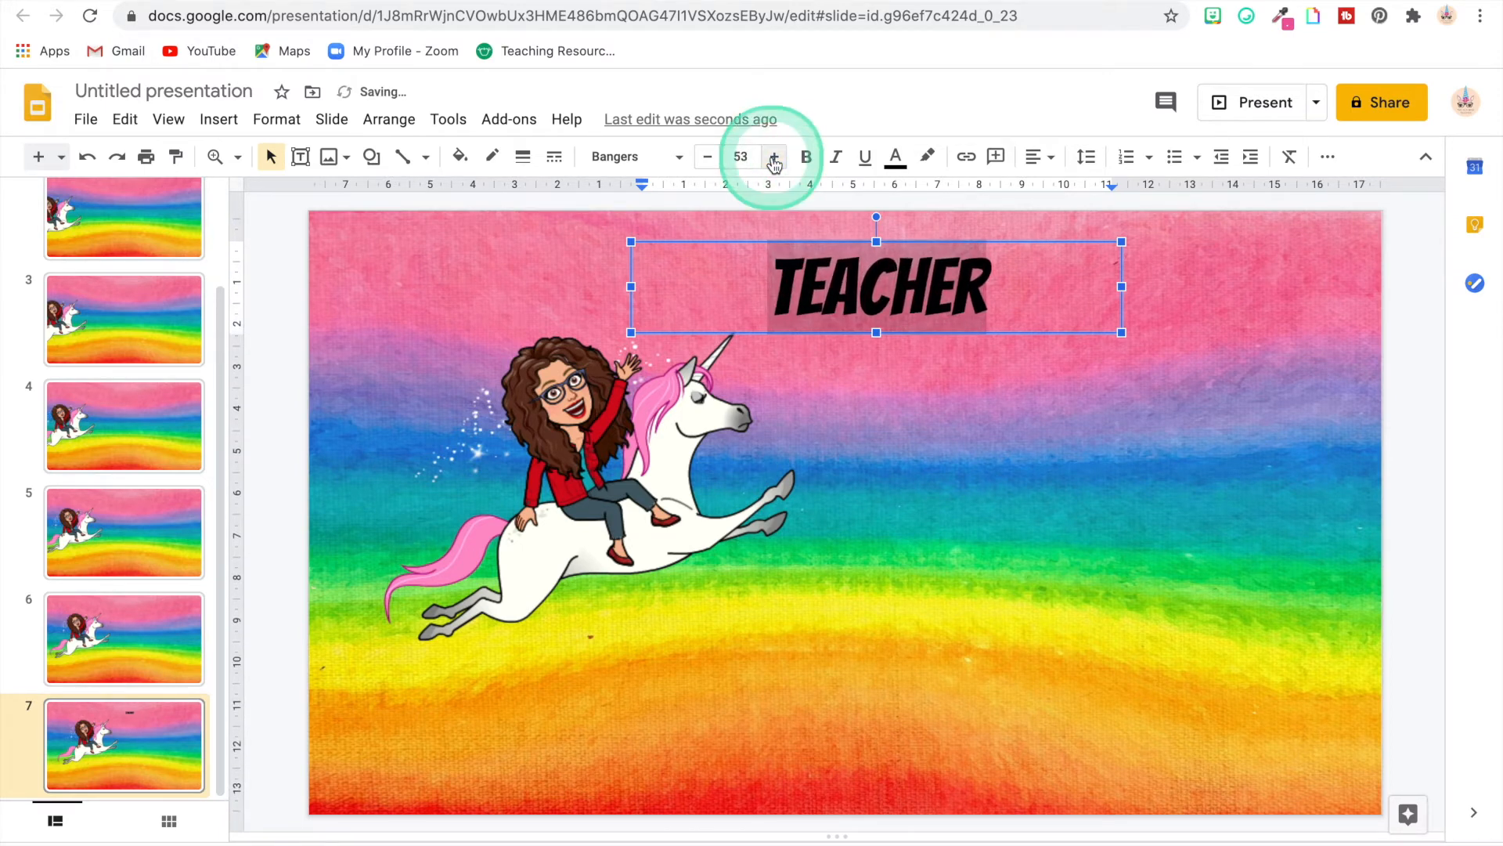
left_click(774, 157)
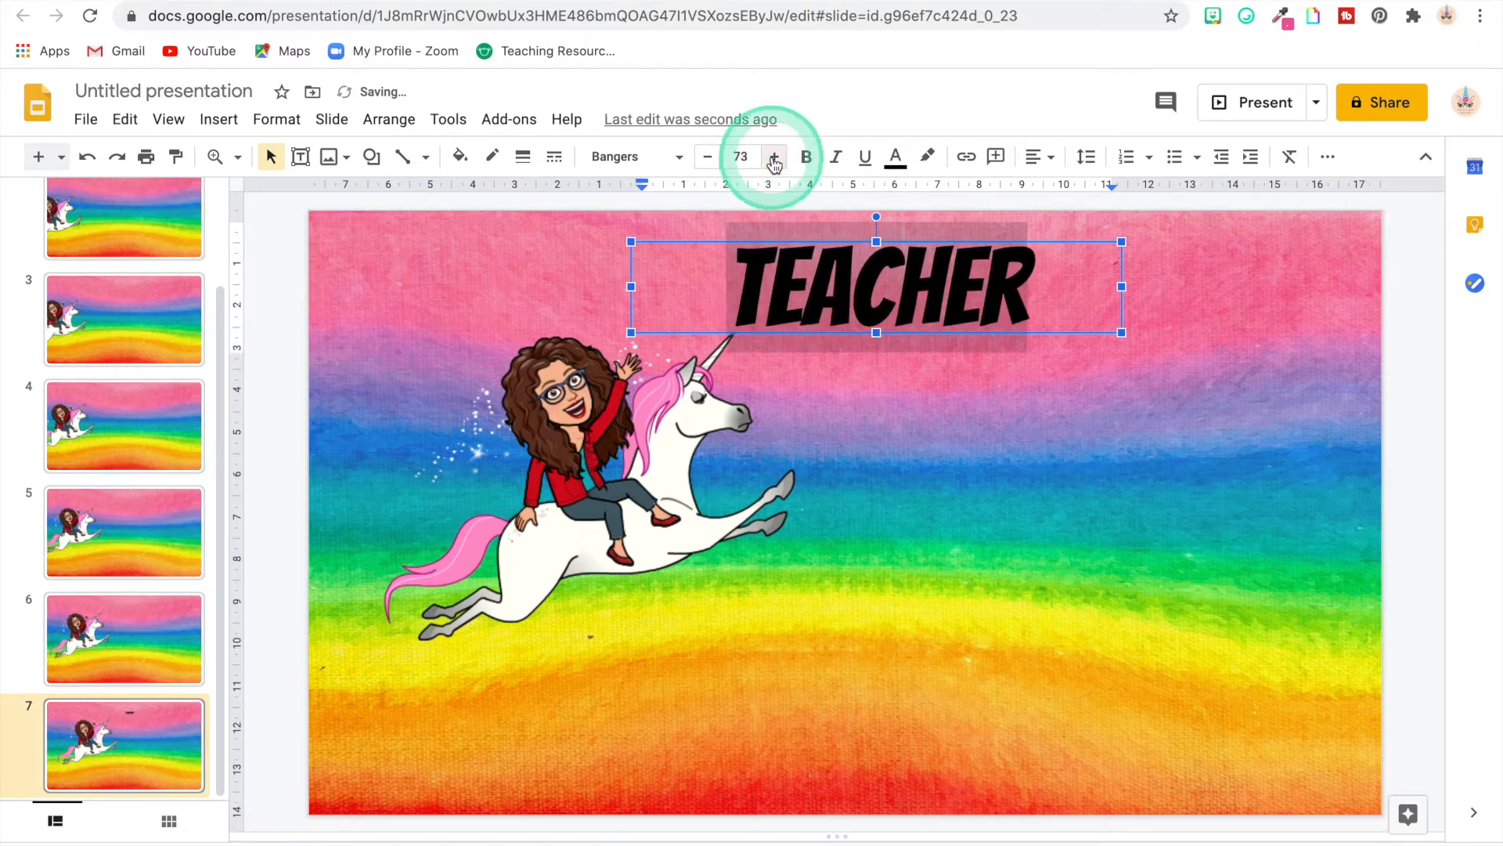
left_click(773, 156)
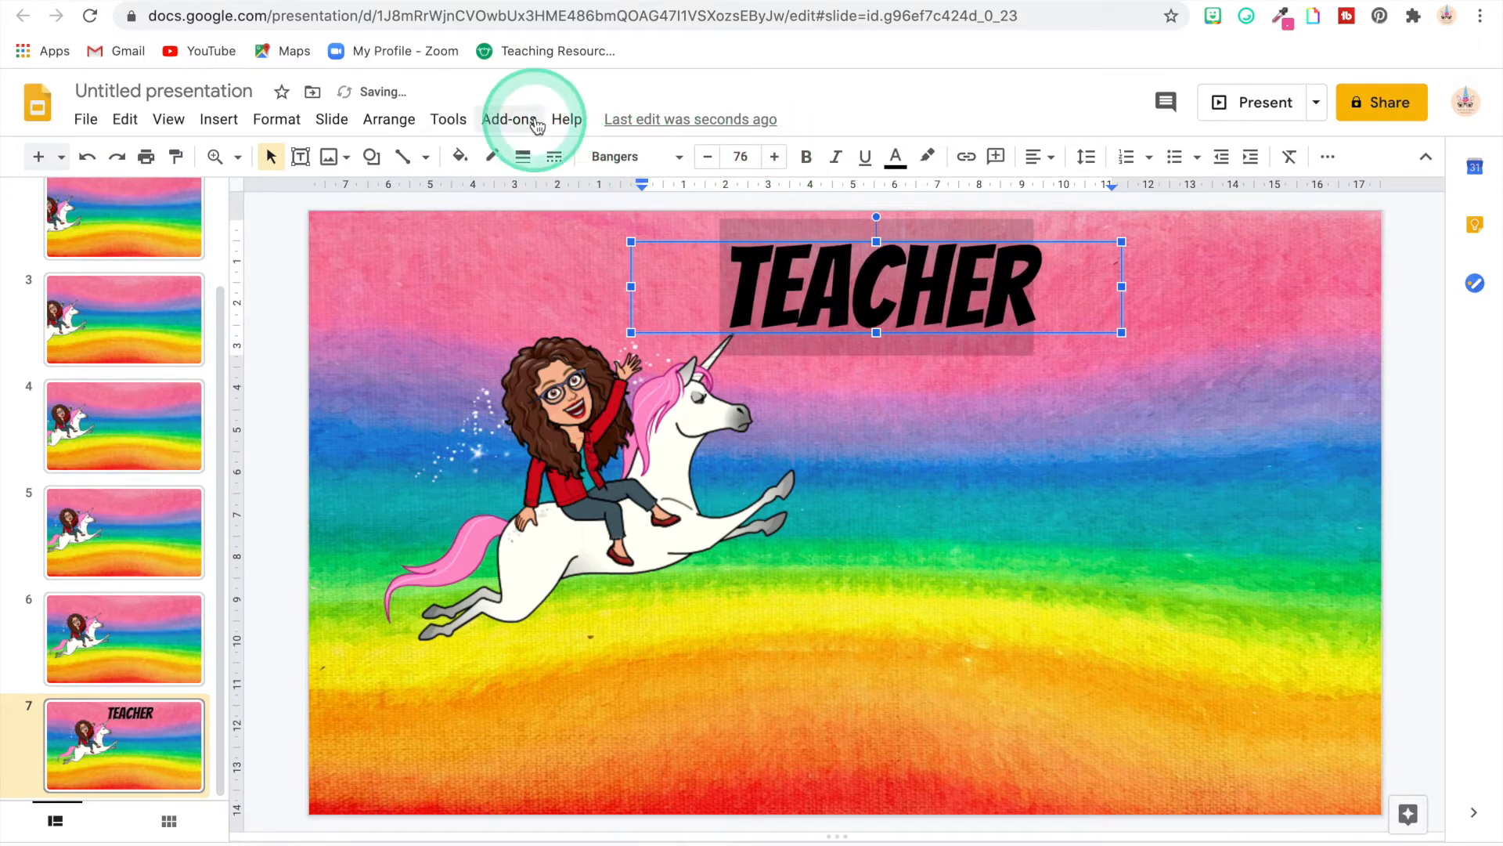
Run the Magic Rainbow Unicorns add-on on TEACHER, then close its sidebar
left_click(509, 119)
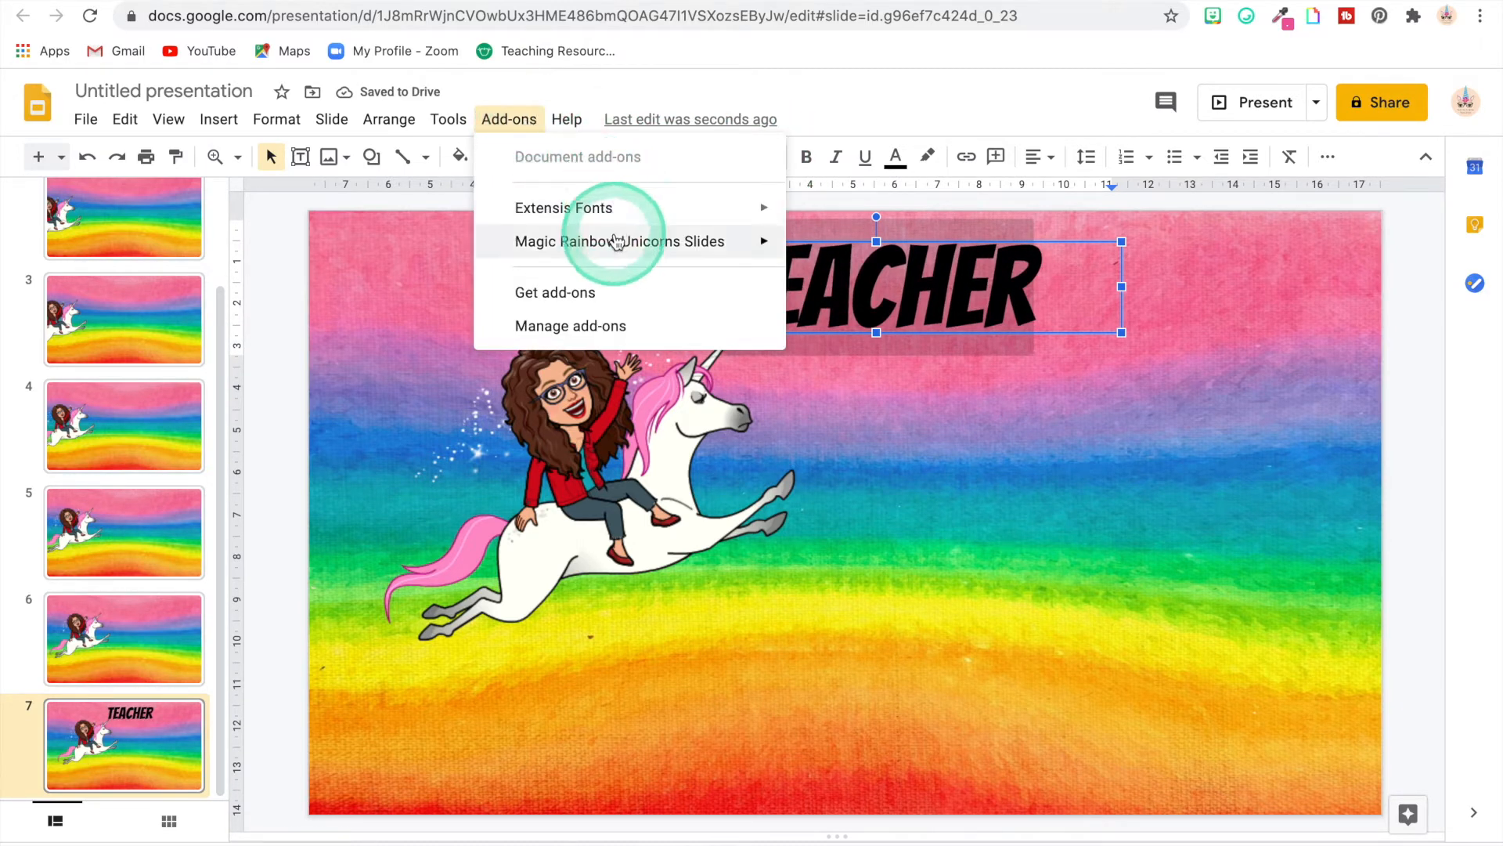
mouse_move(620, 240)
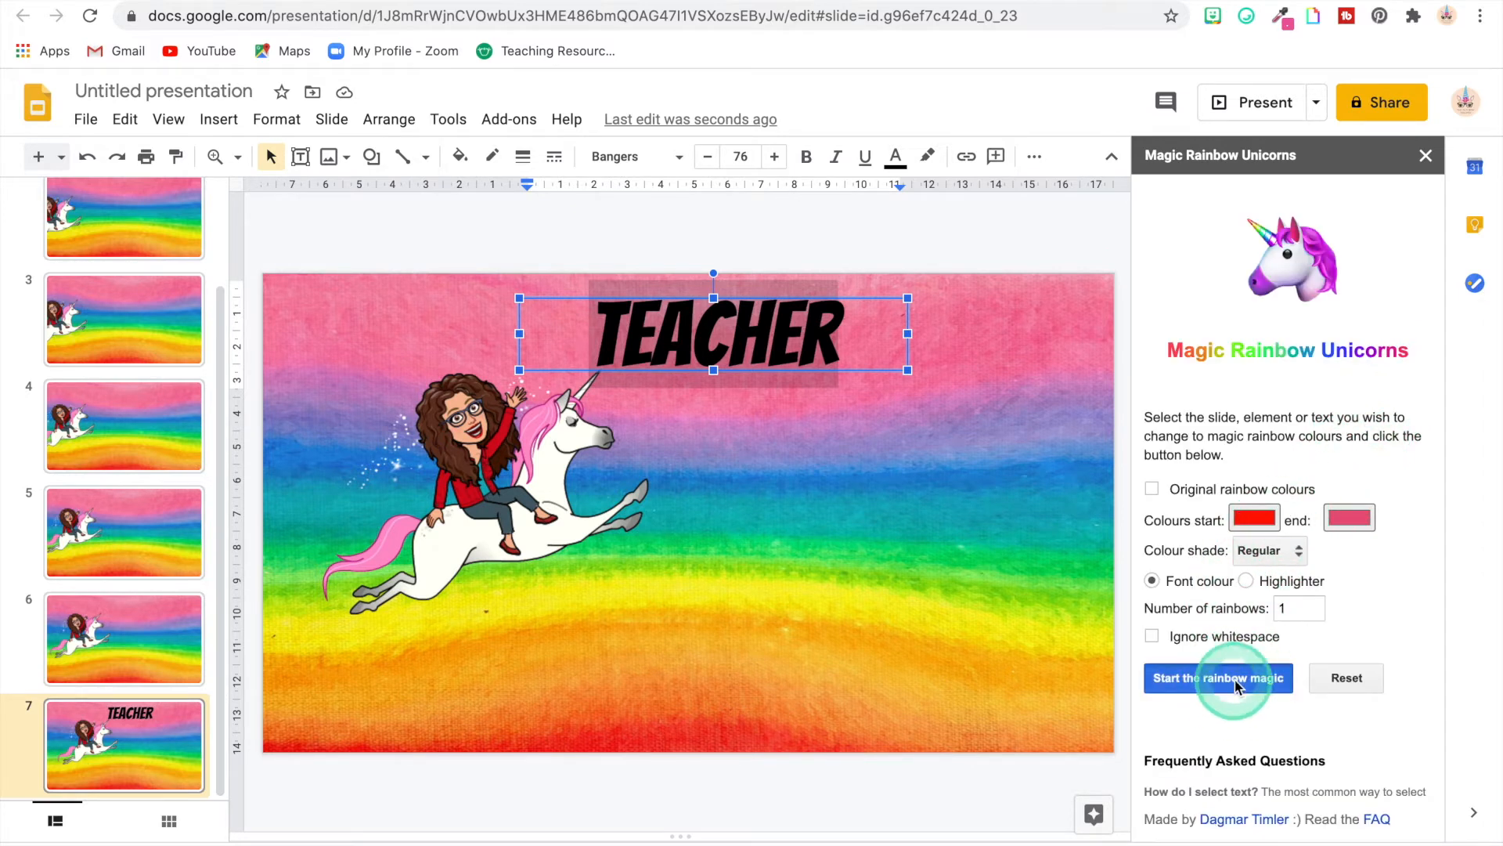
left_click(1218, 678)
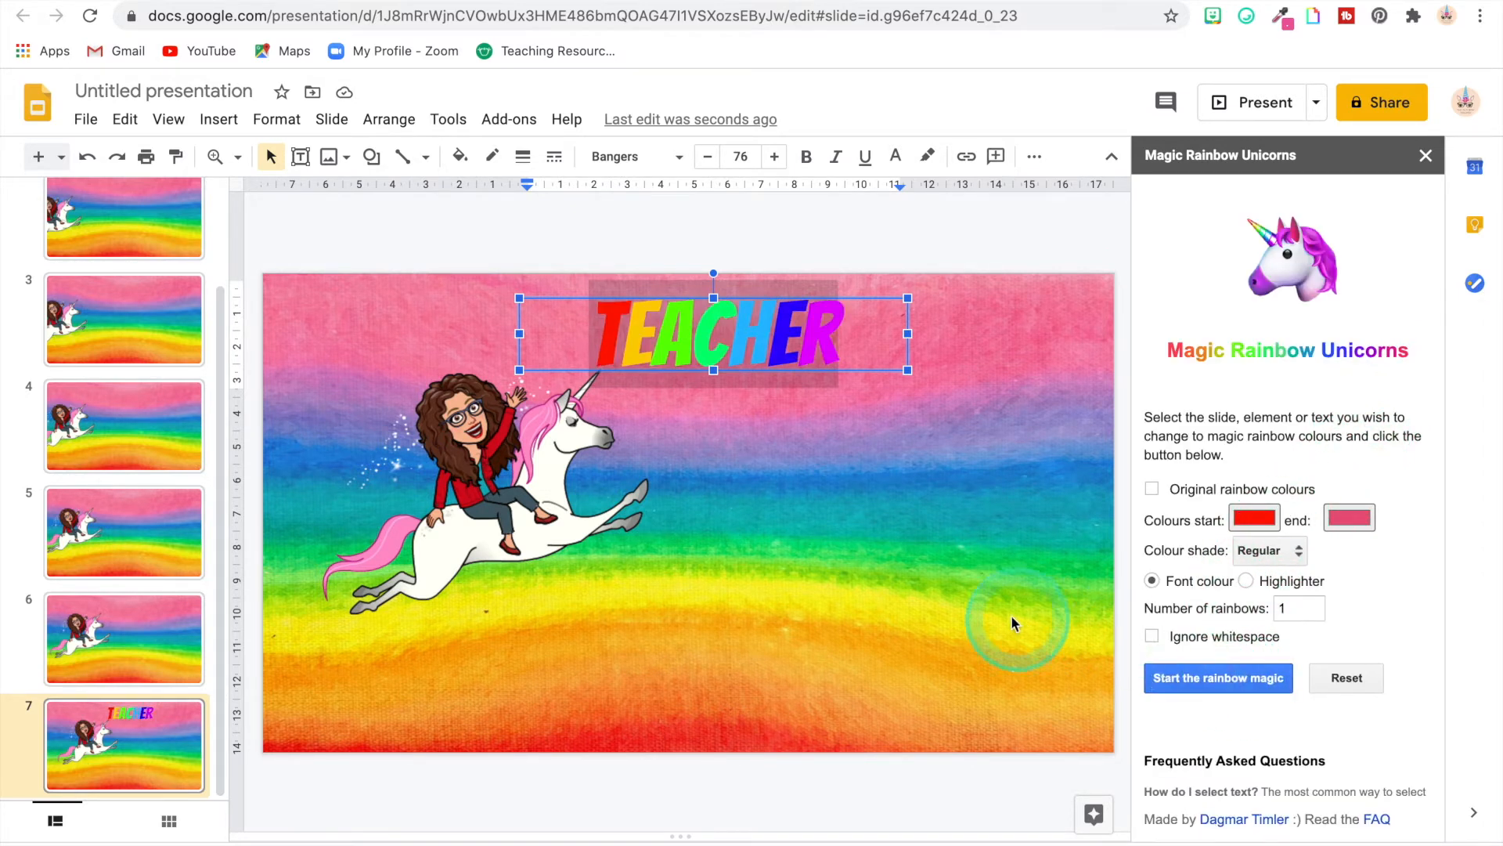
mouse_move(1320, 280)
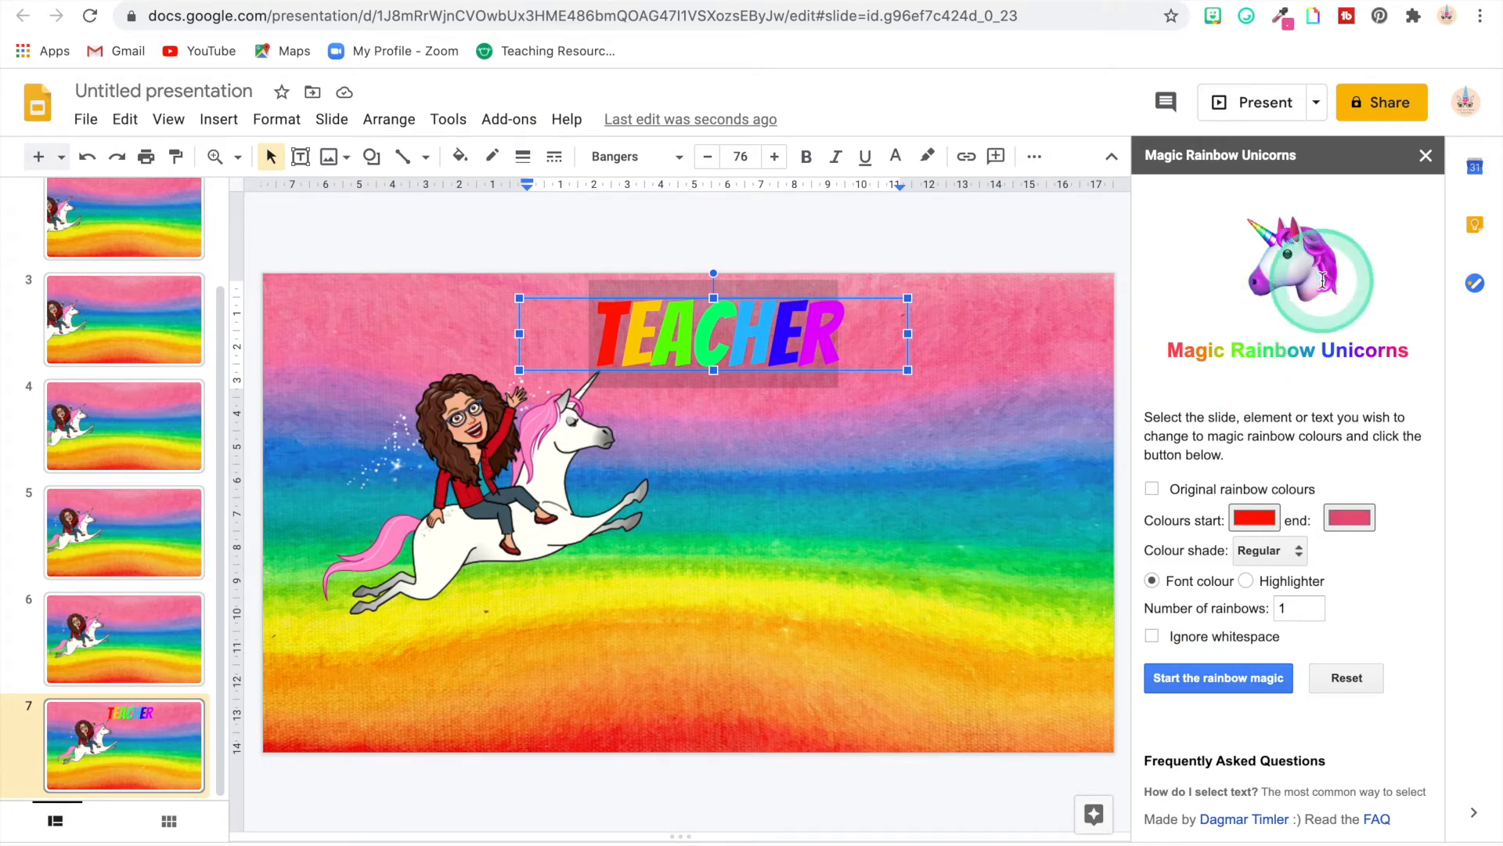
left_click(1426, 154)
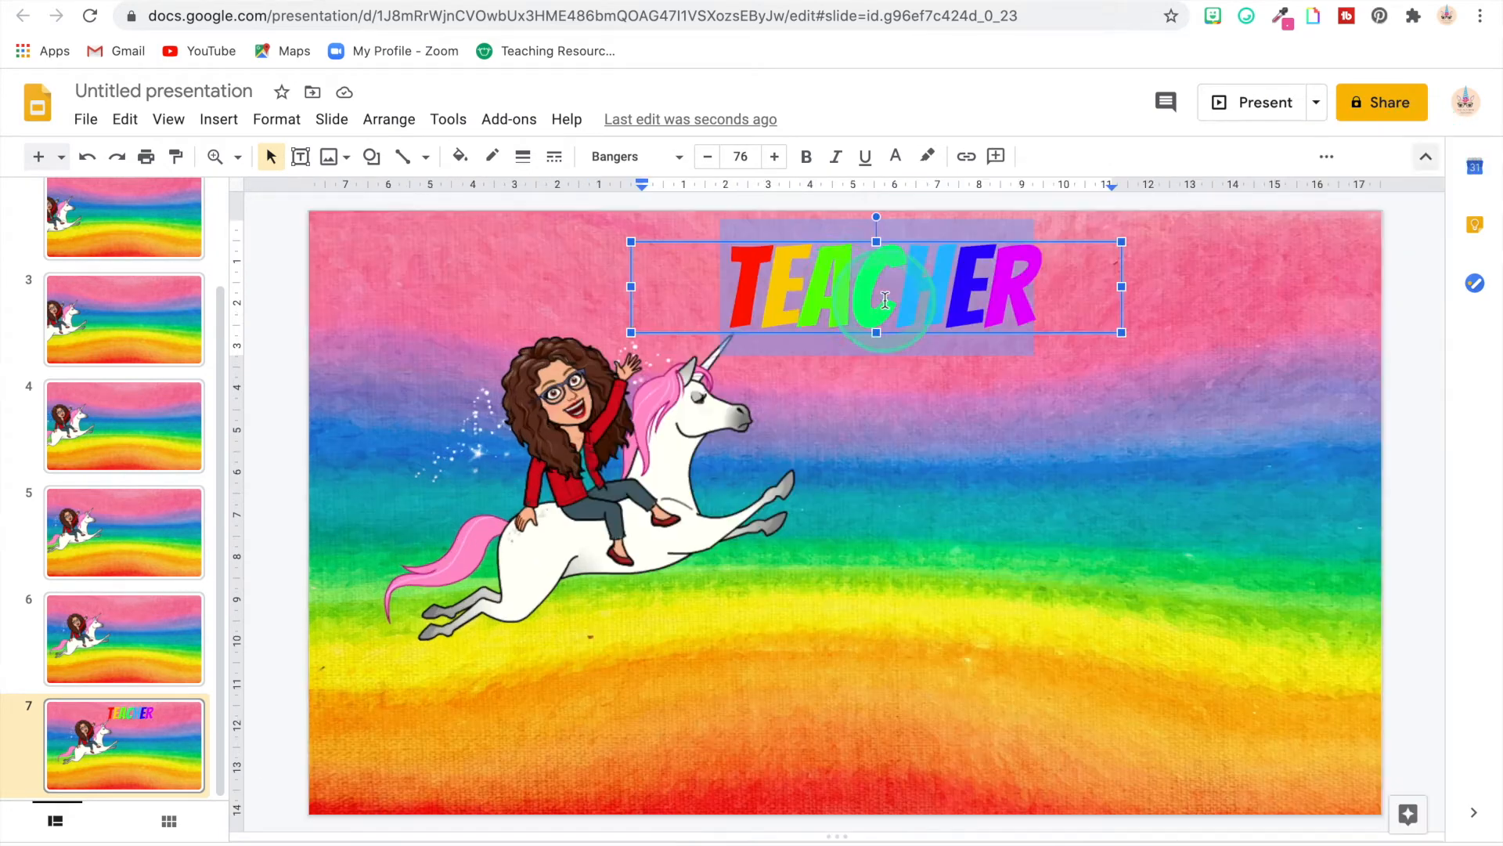
Turn on a drop shadow for TEACHER in Format options and adjust its transparency
left_click(882, 302)
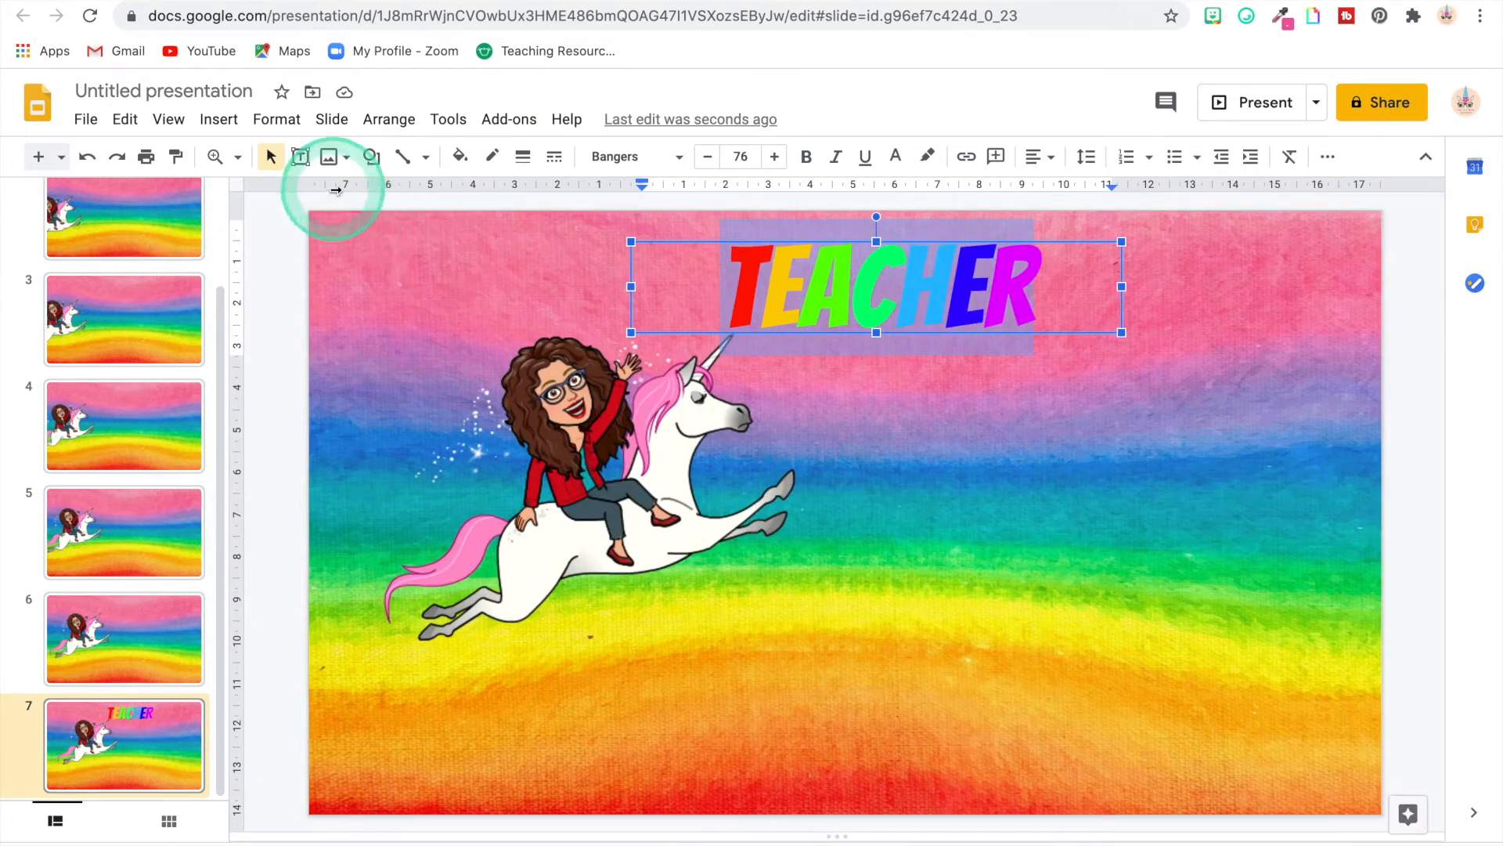
left_click(276, 119)
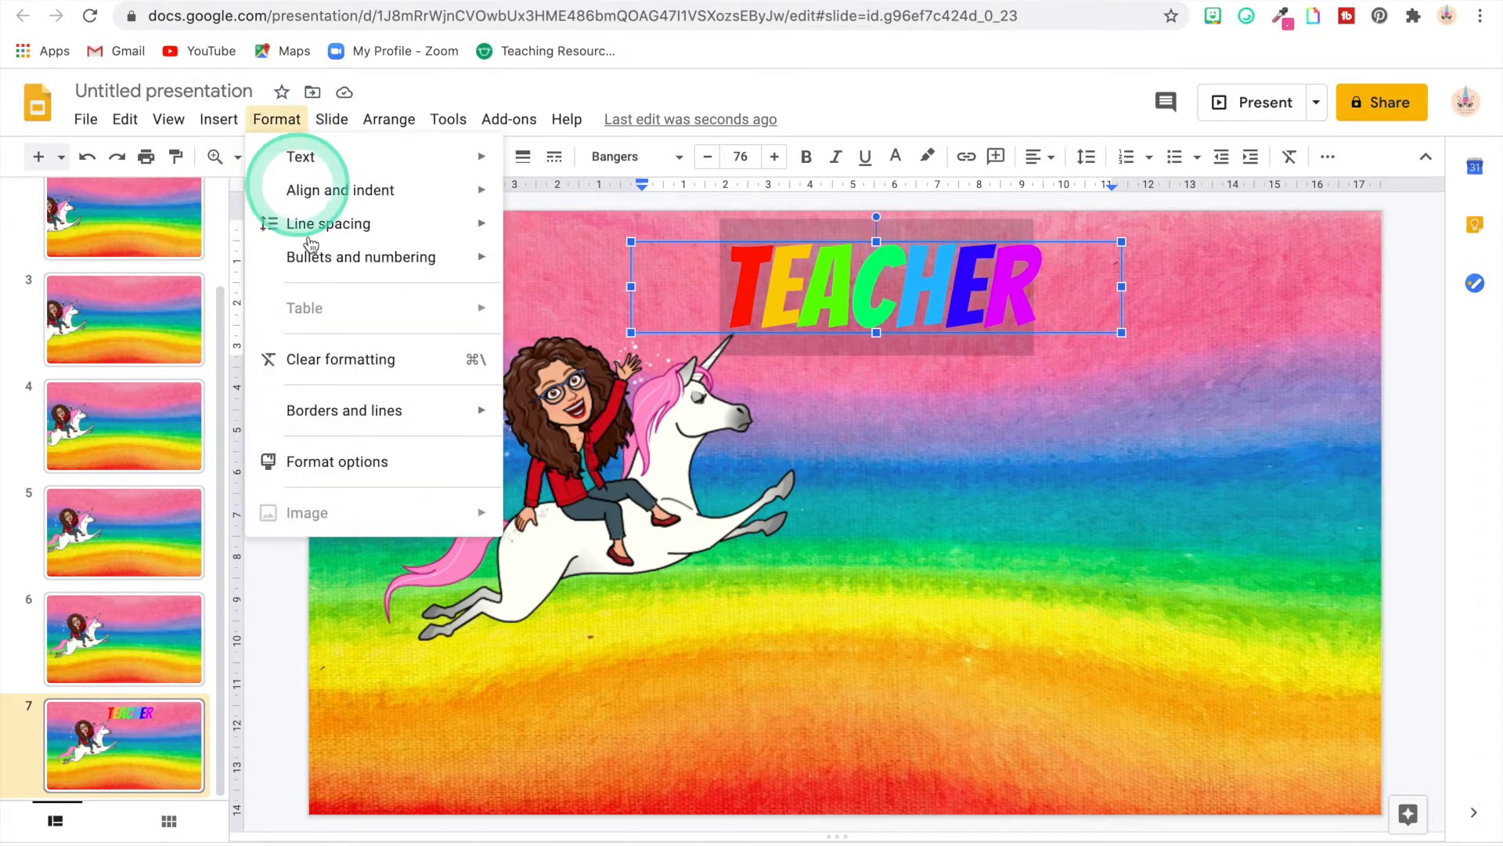
mouse_move(336, 461)
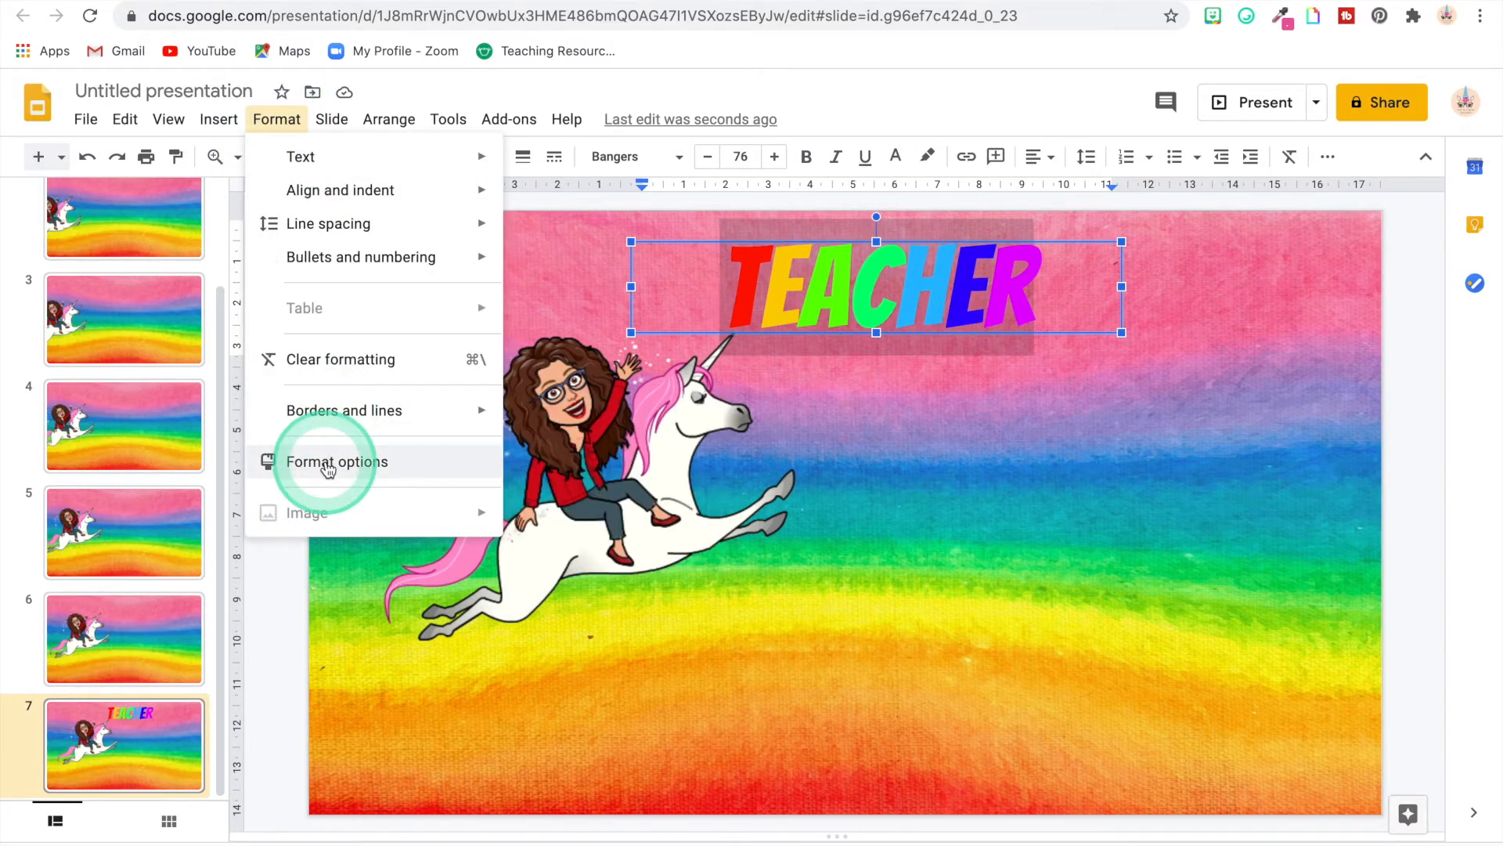
left_click(337, 461)
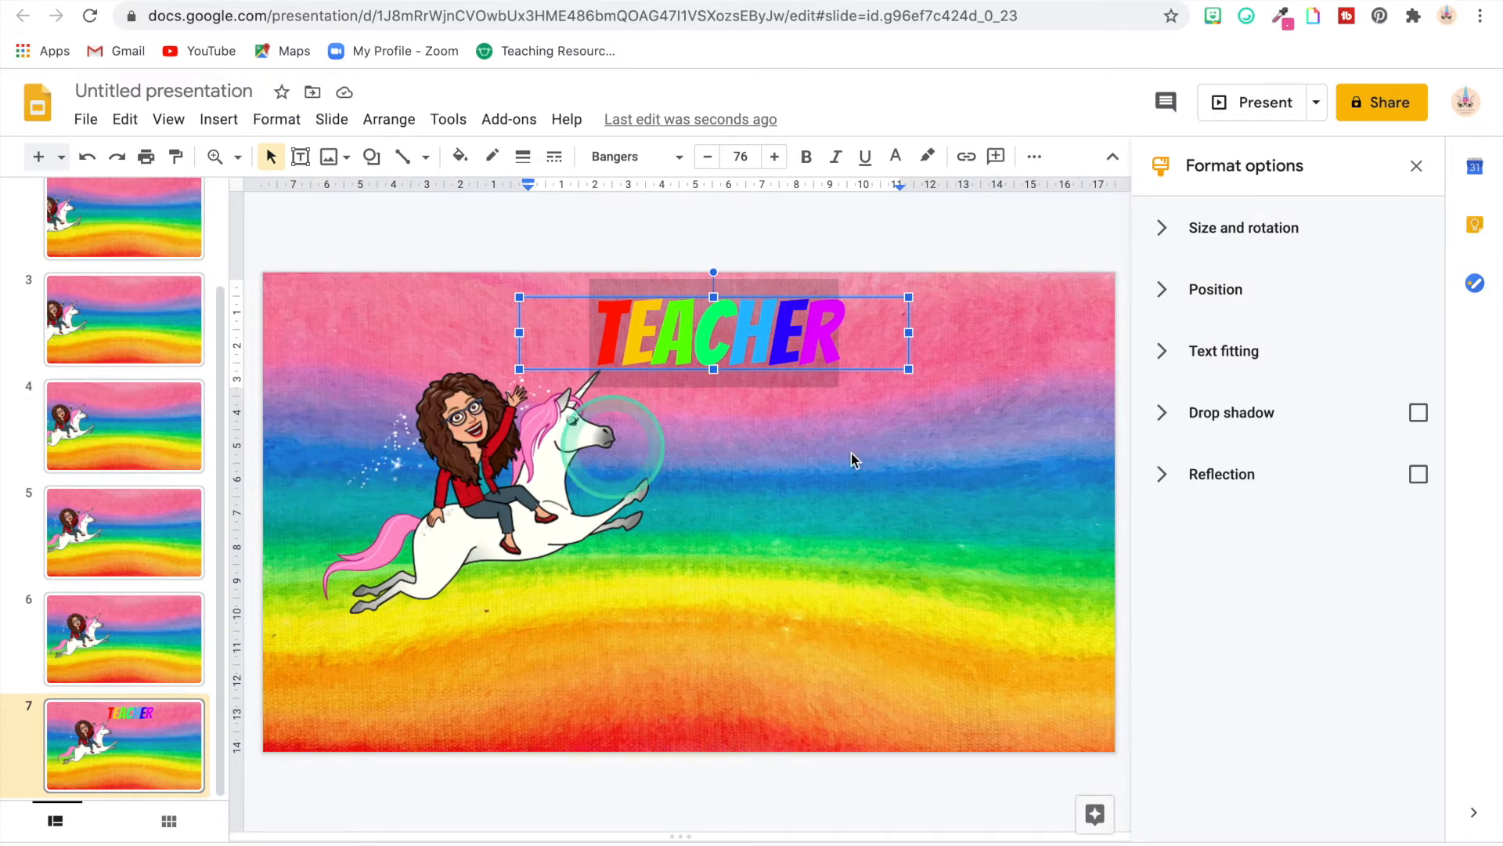
left_click(1418, 413)
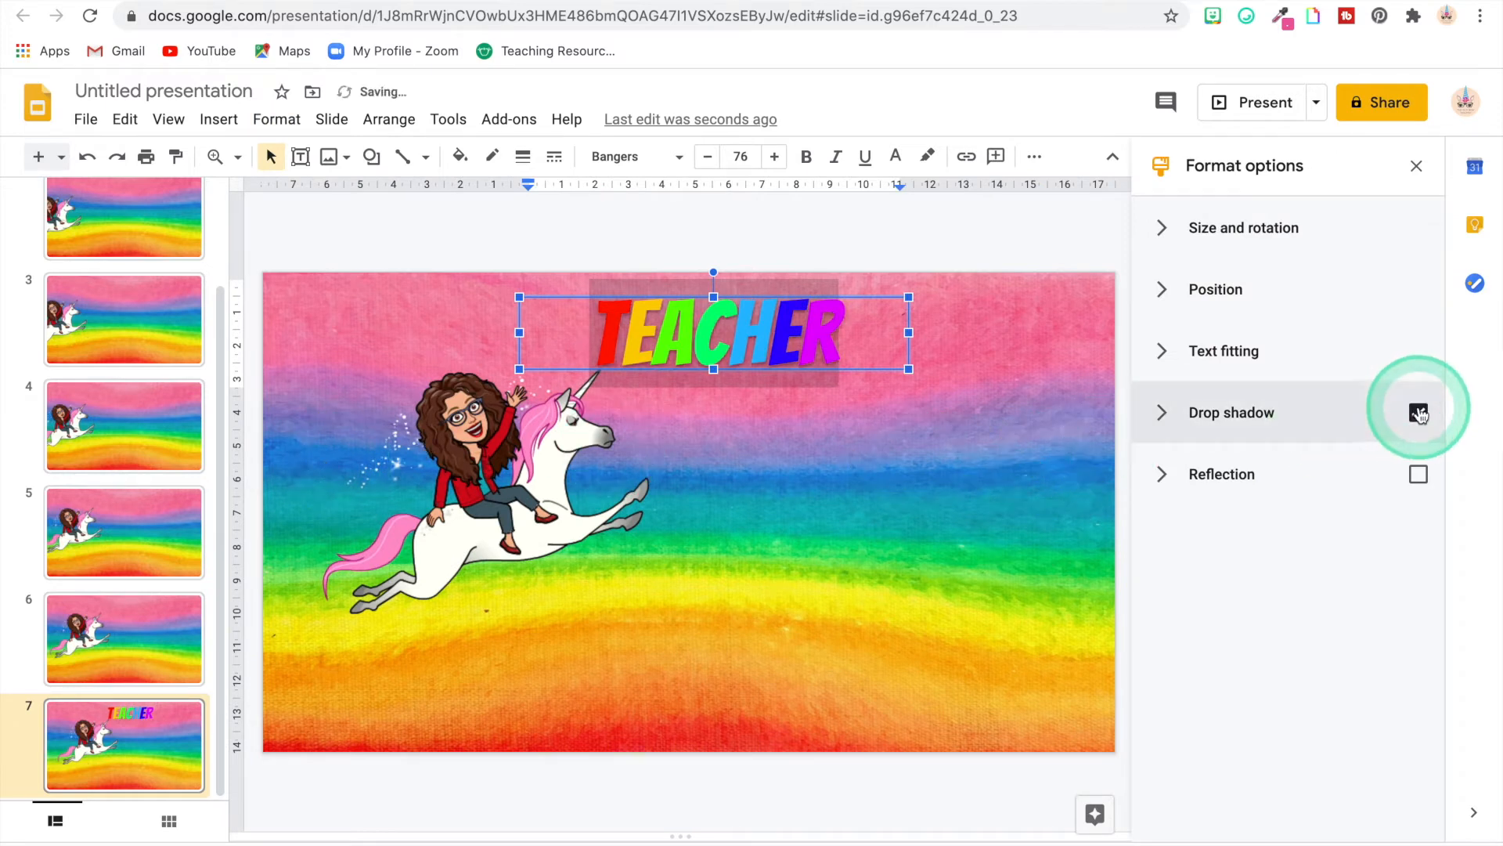
left_click(1418, 412)
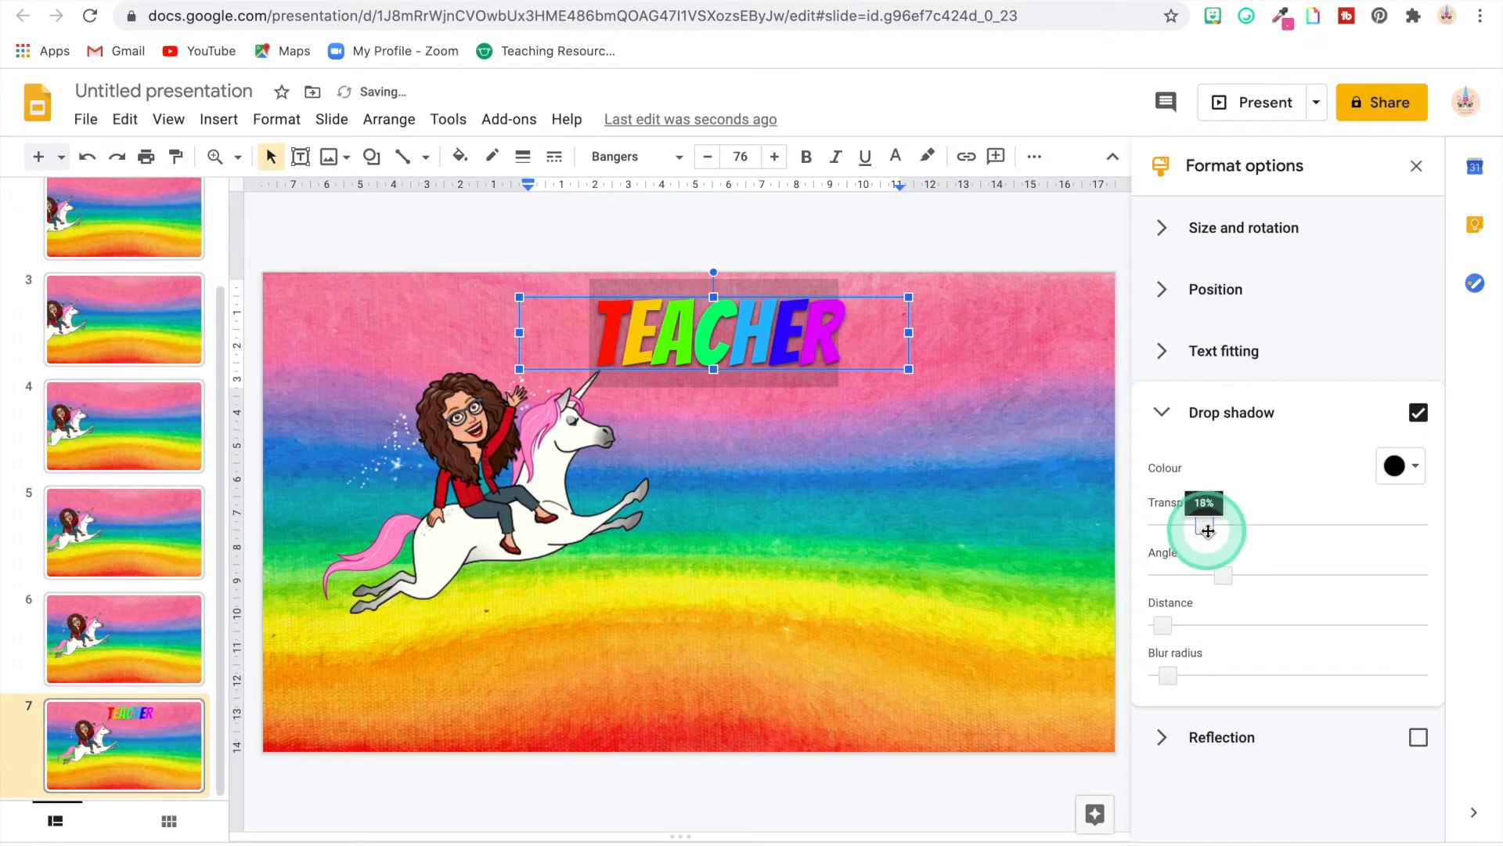
left_click(952, 575)
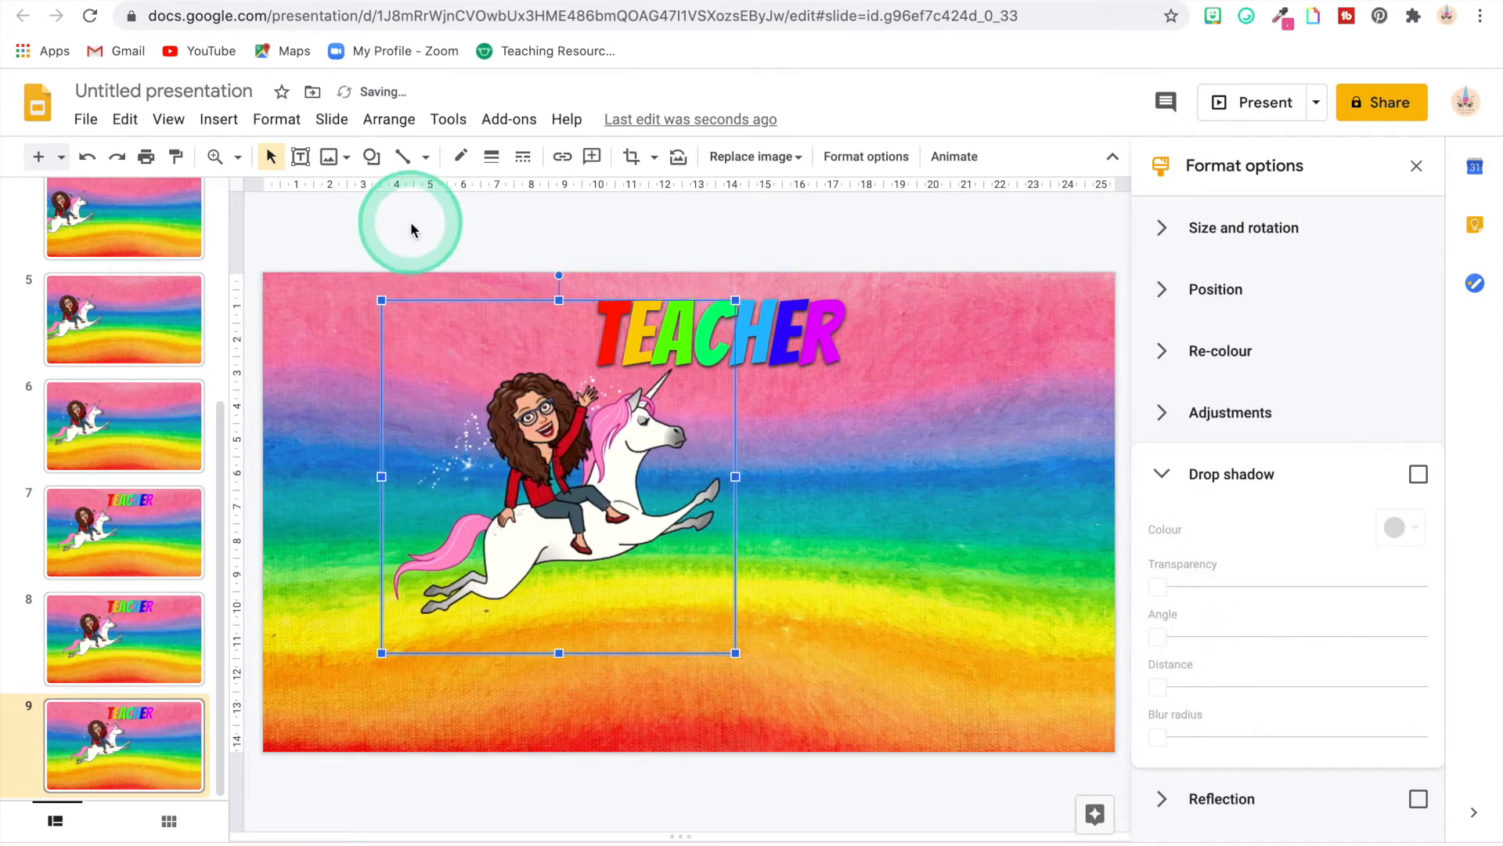
Close the format options and type 'Tips' into a text box on slide 9
left_click(341, 389)
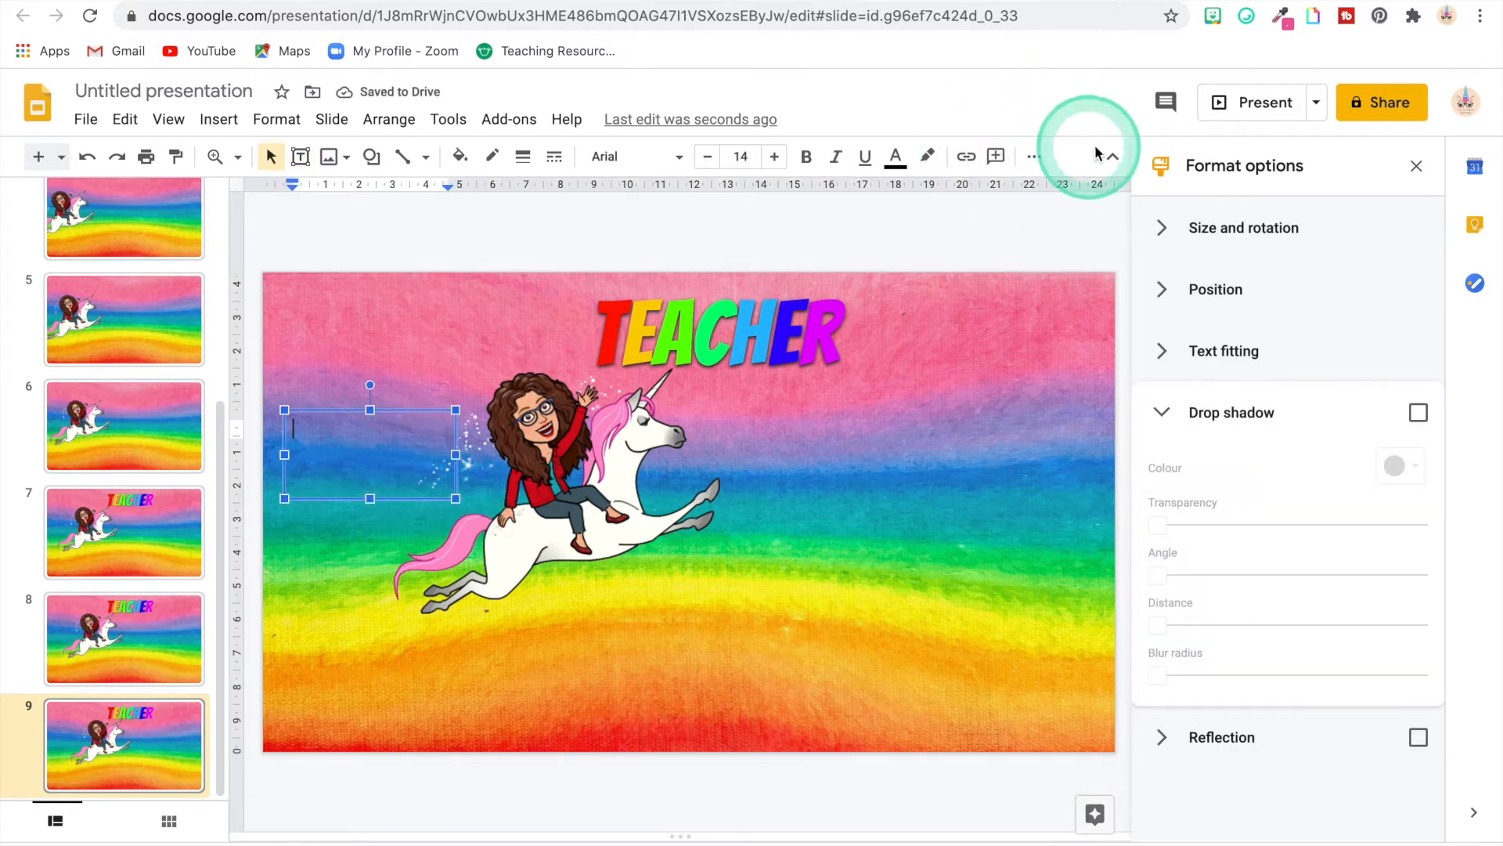
left_click(1417, 165)
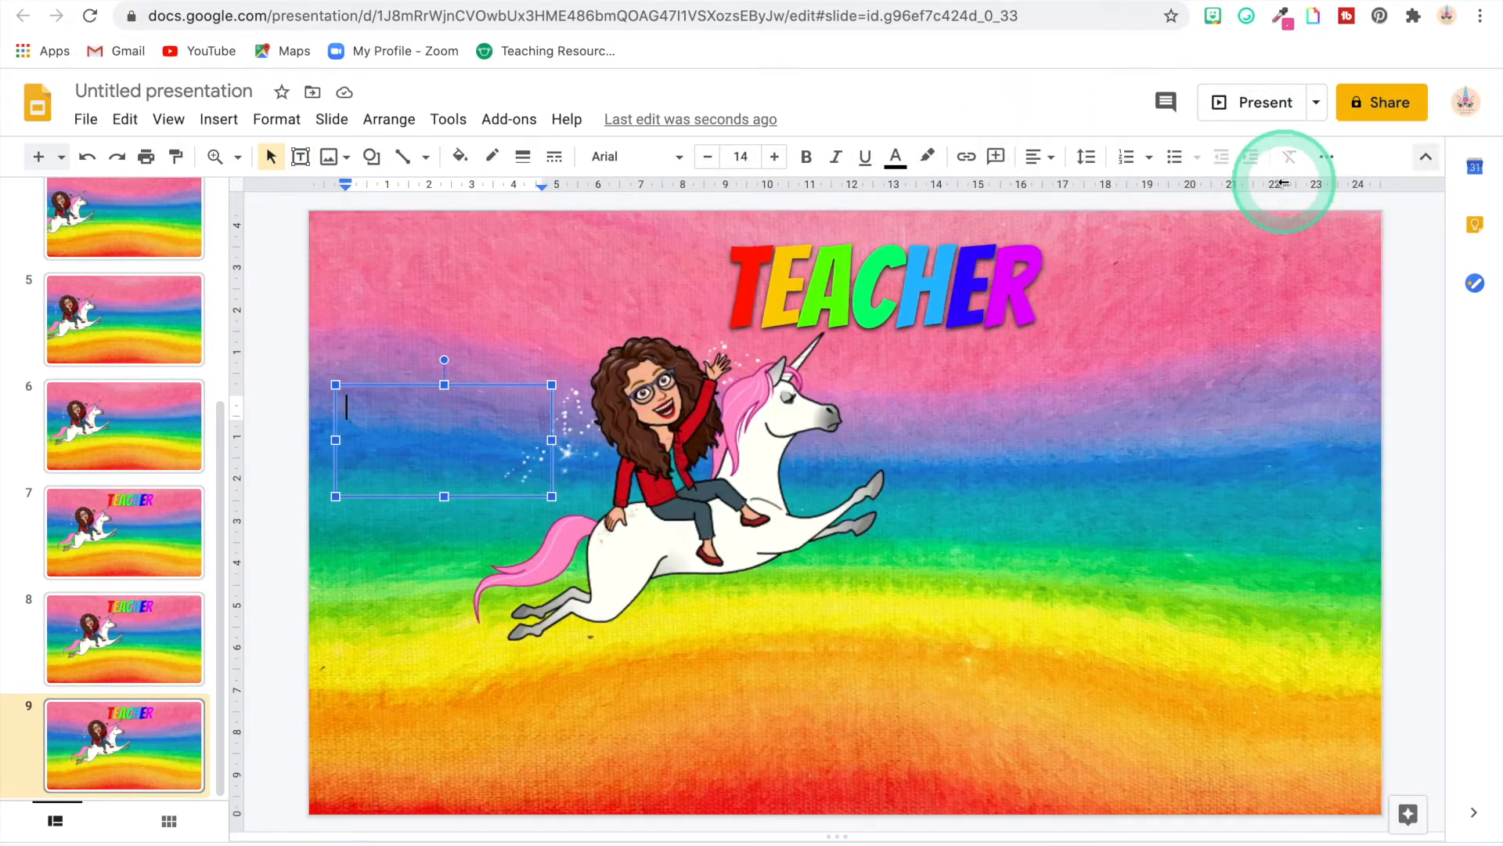
left_click(1034, 157)
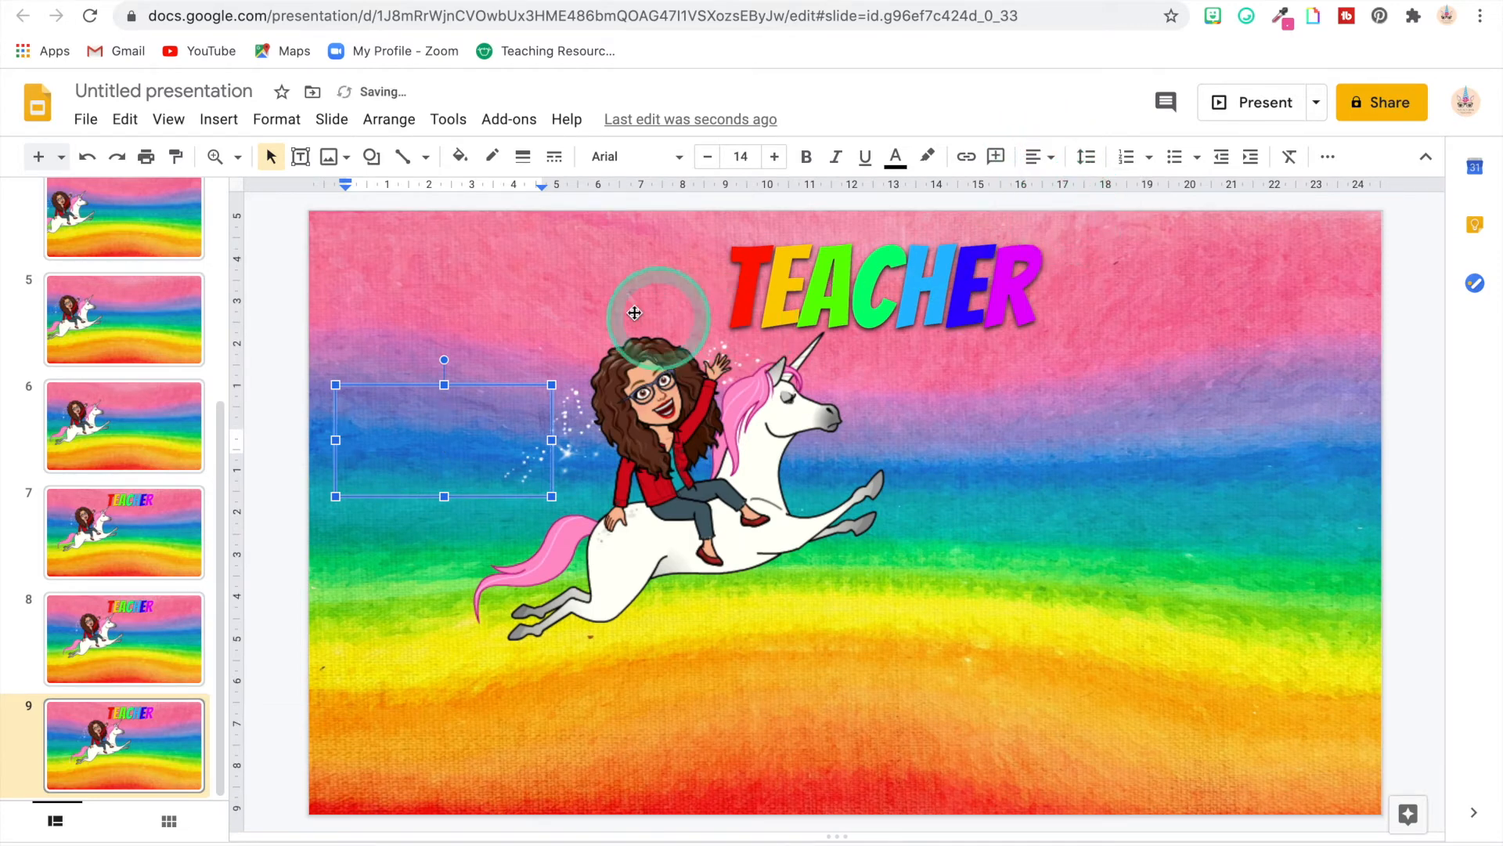
mouse_move(546, 235)
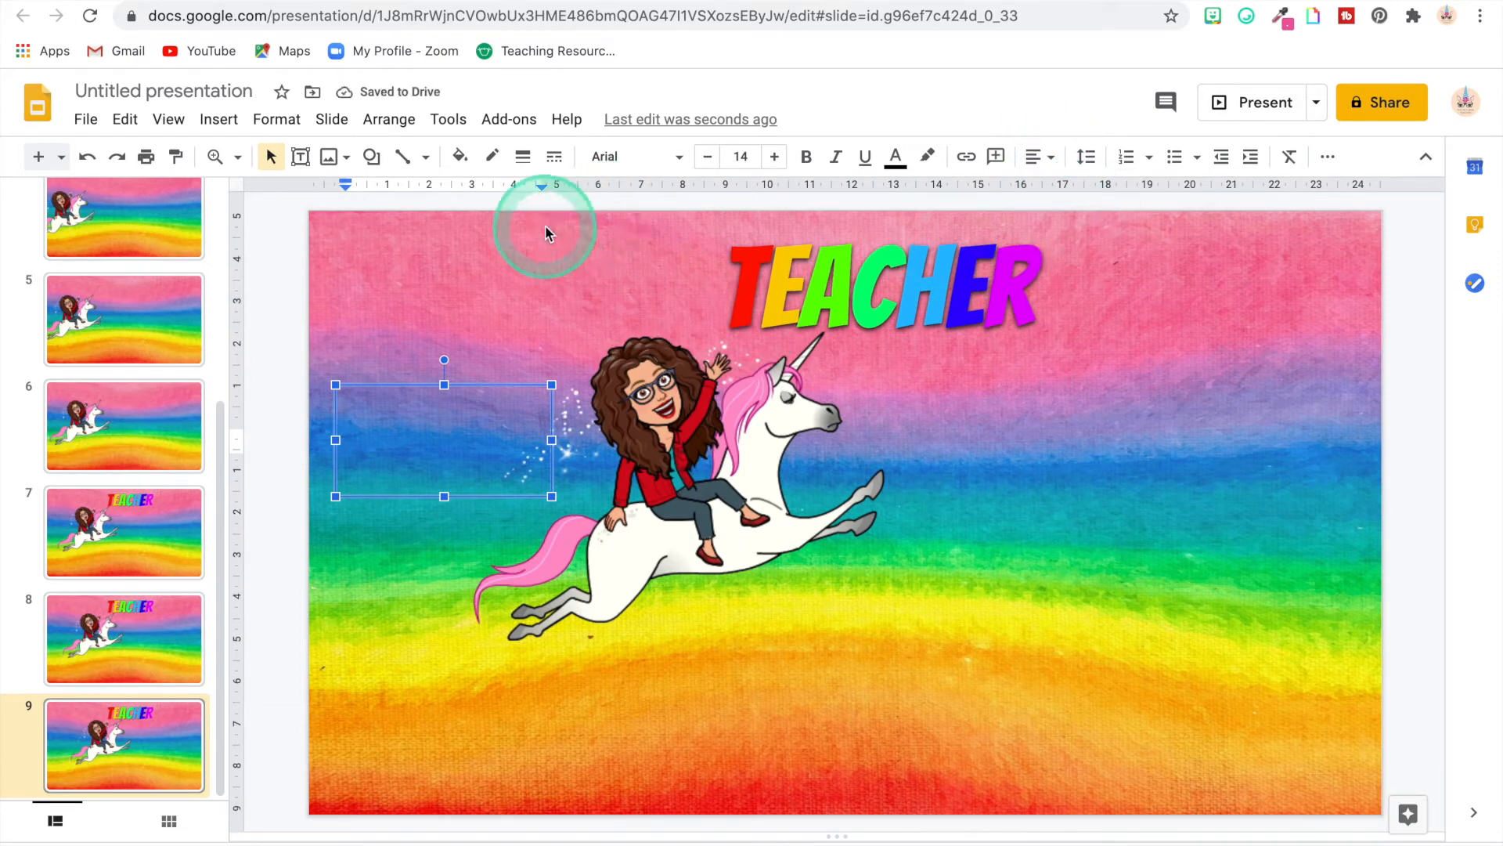
type("Tips")
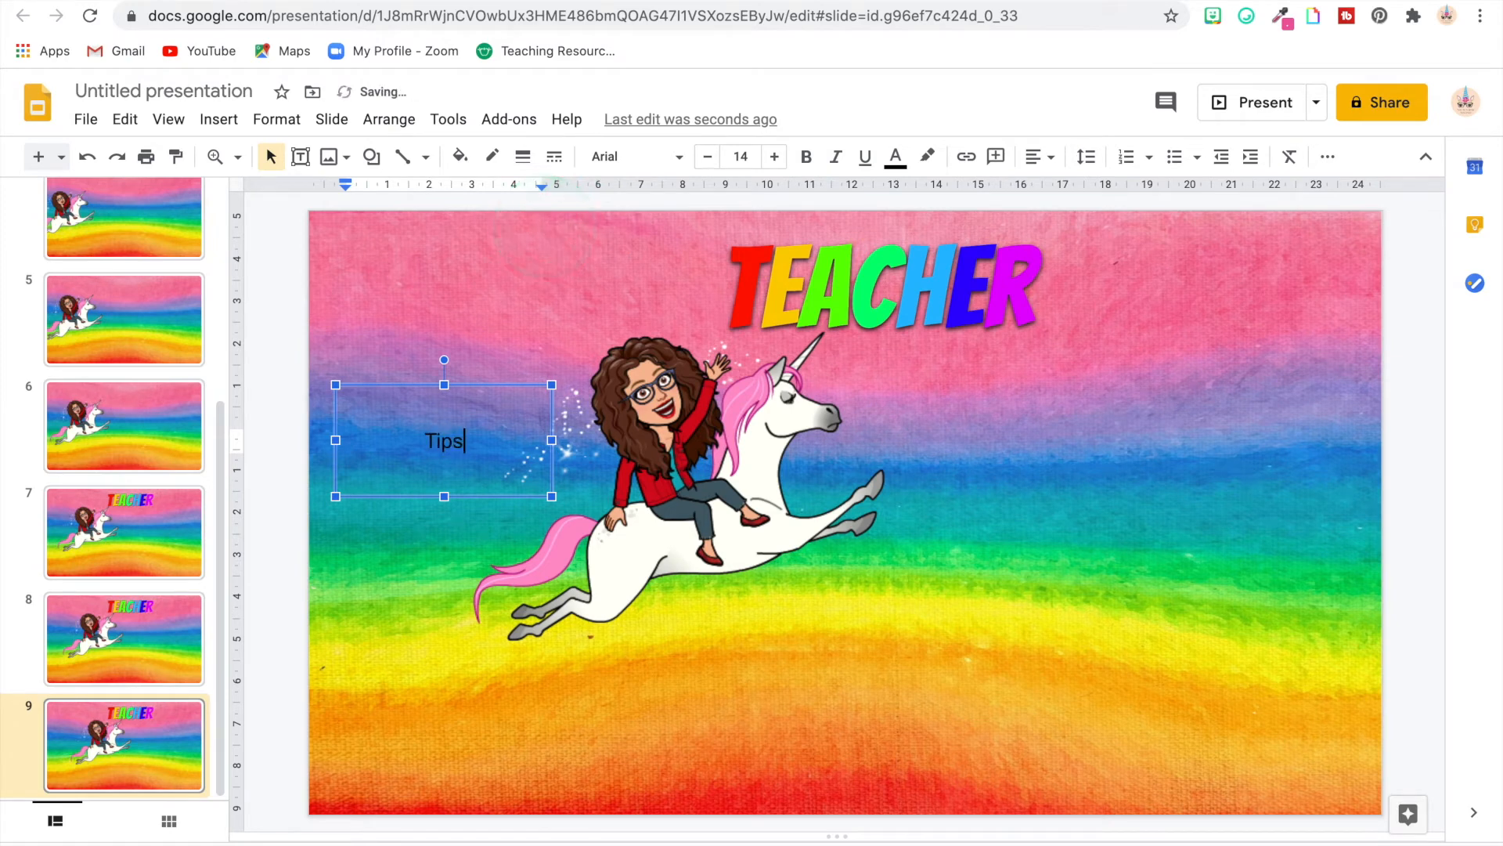
Set the Tips text to Architects Daughter and enlarge it to about 63 pt
left_click(637, 156)
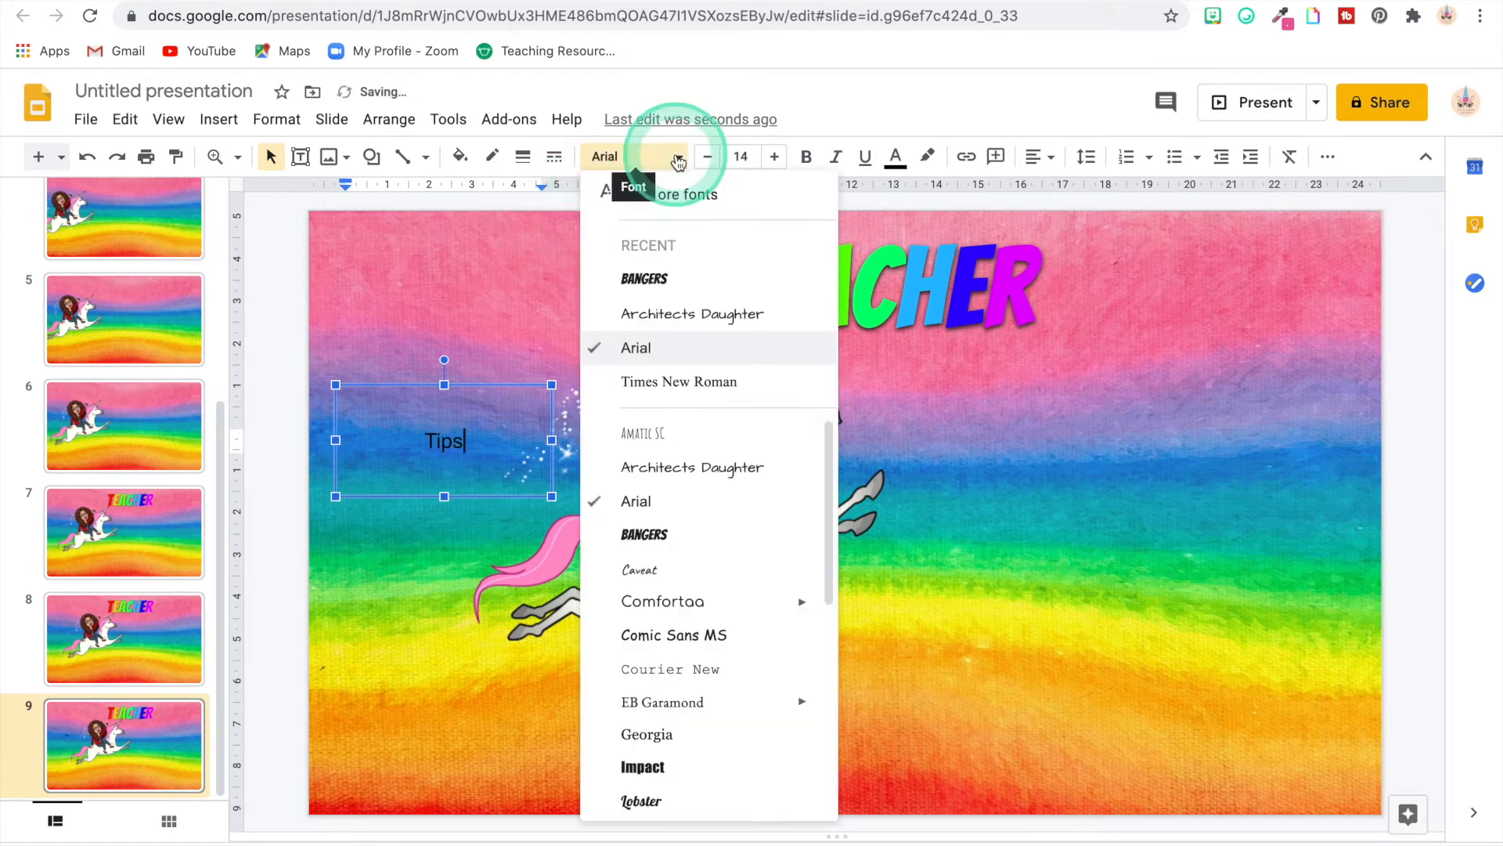
mouse_move(698, 252)
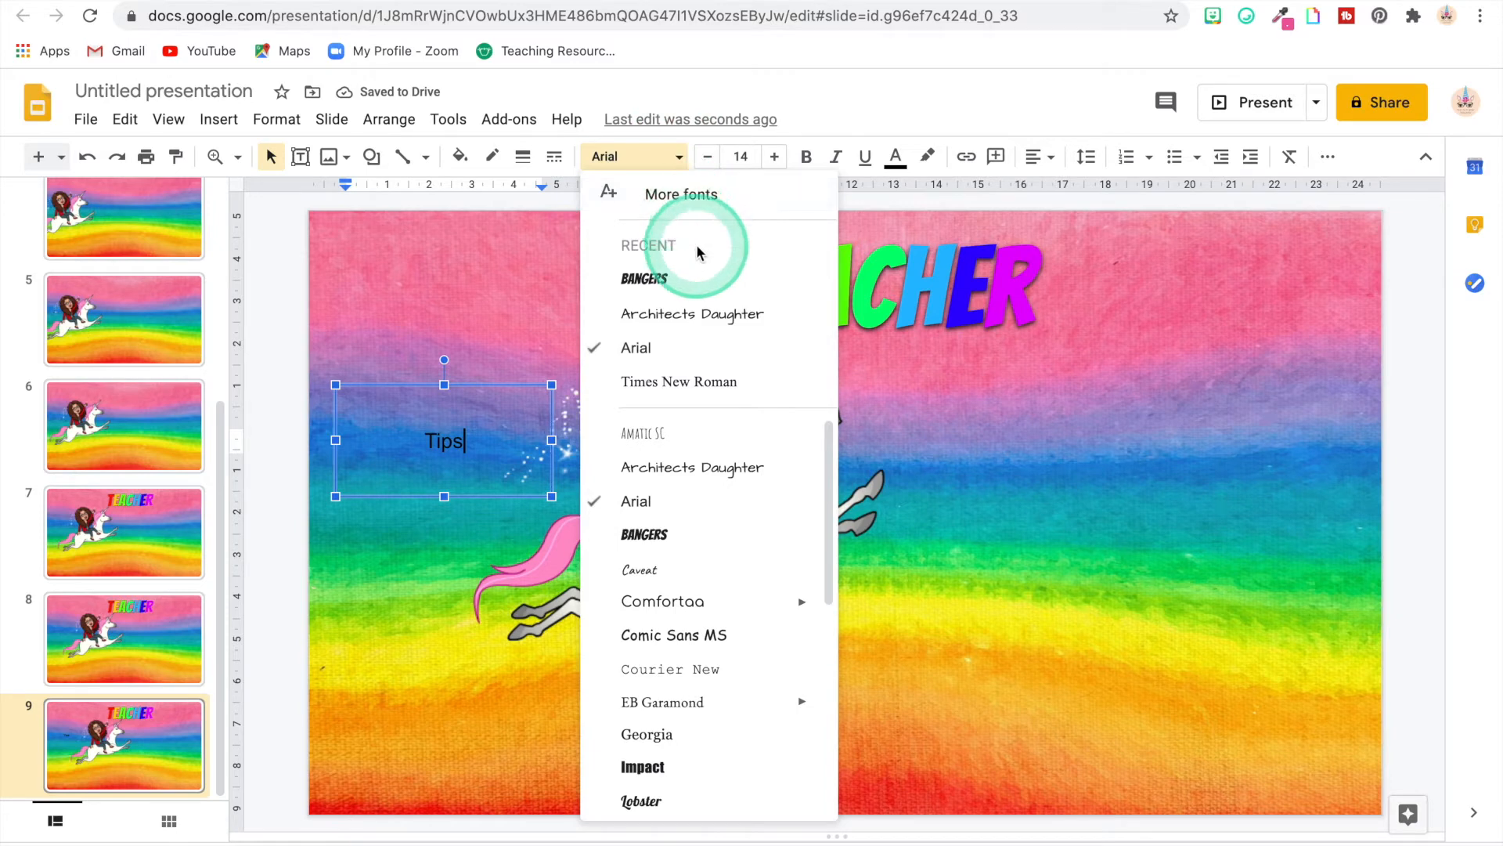
mouse_move(728, 354)
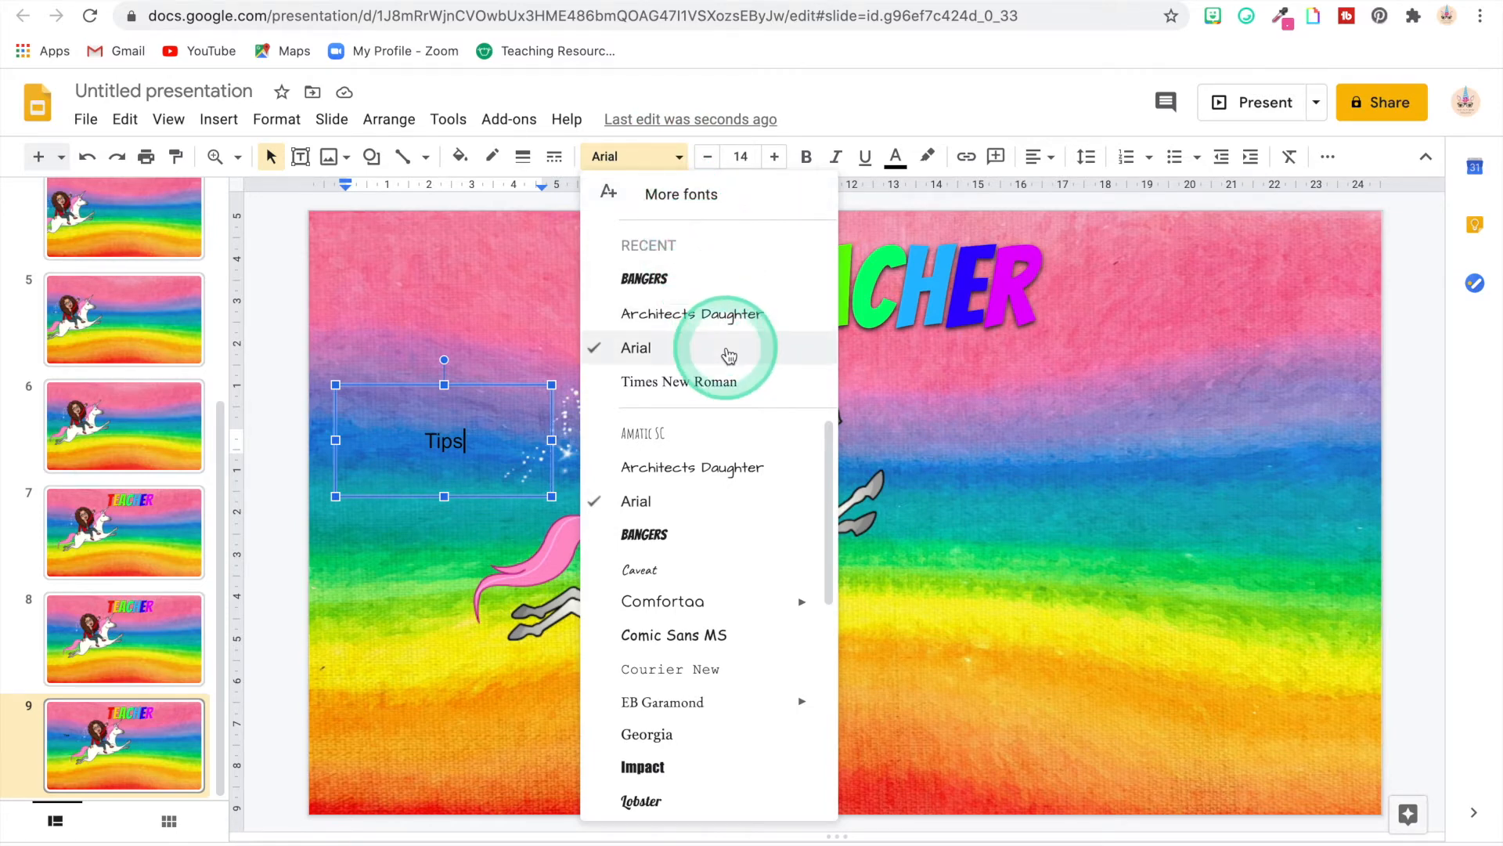
mouse_move(709, 467)
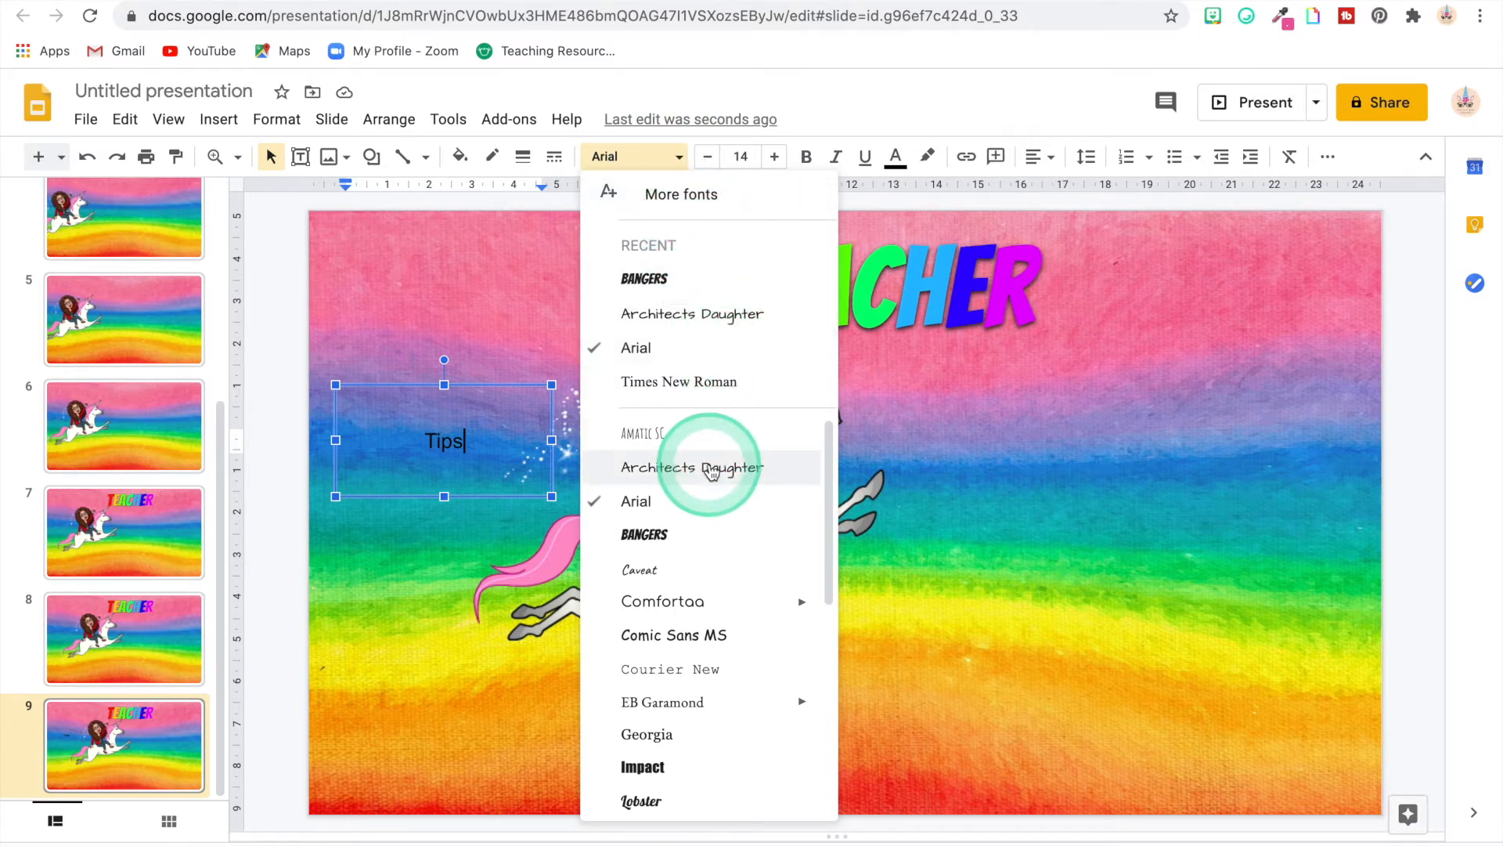
left_click(691, 467)
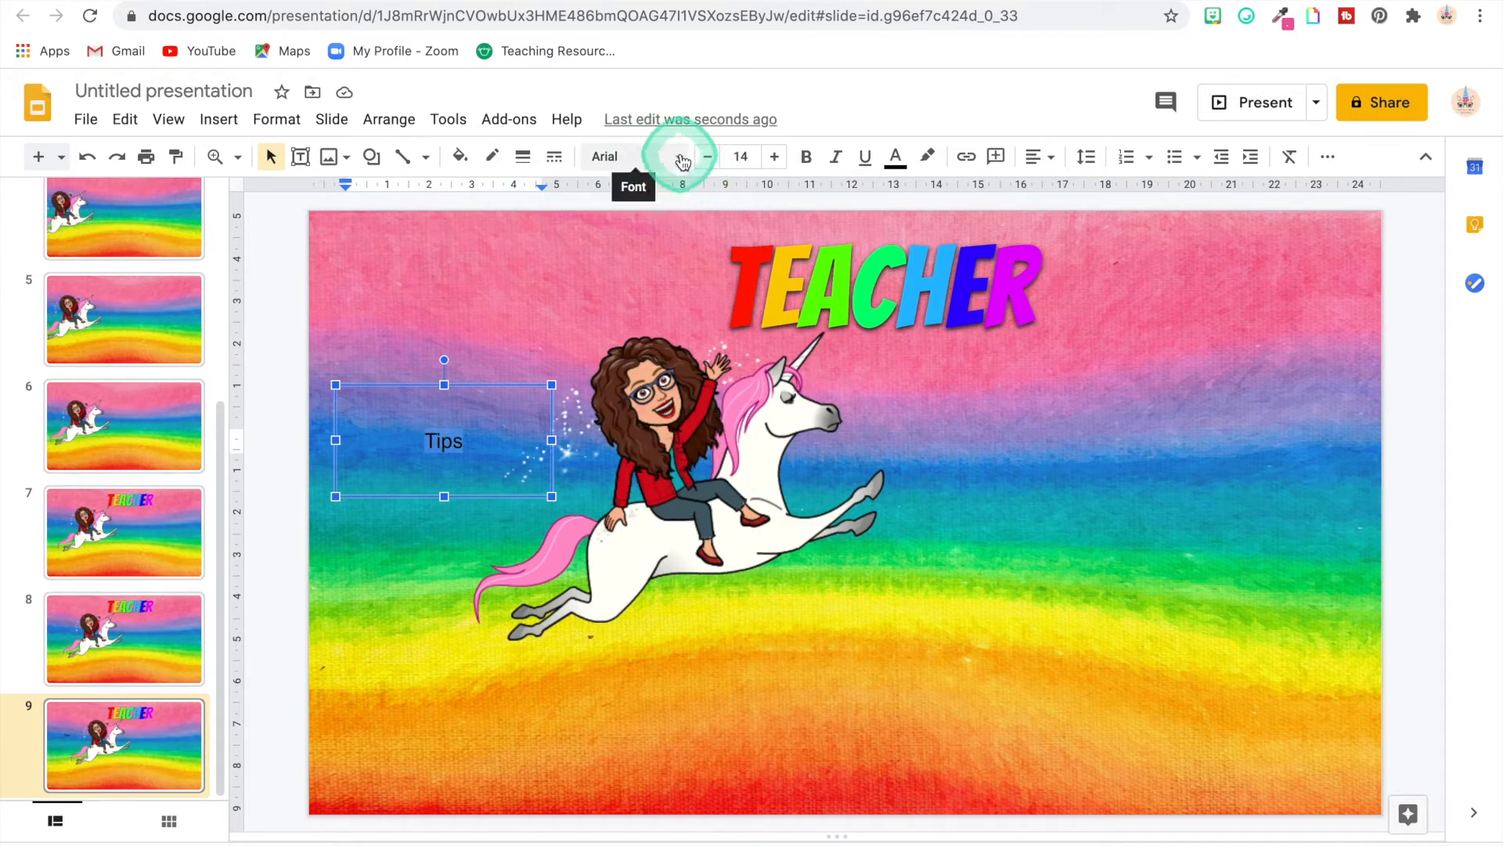
left_click(629, 156)
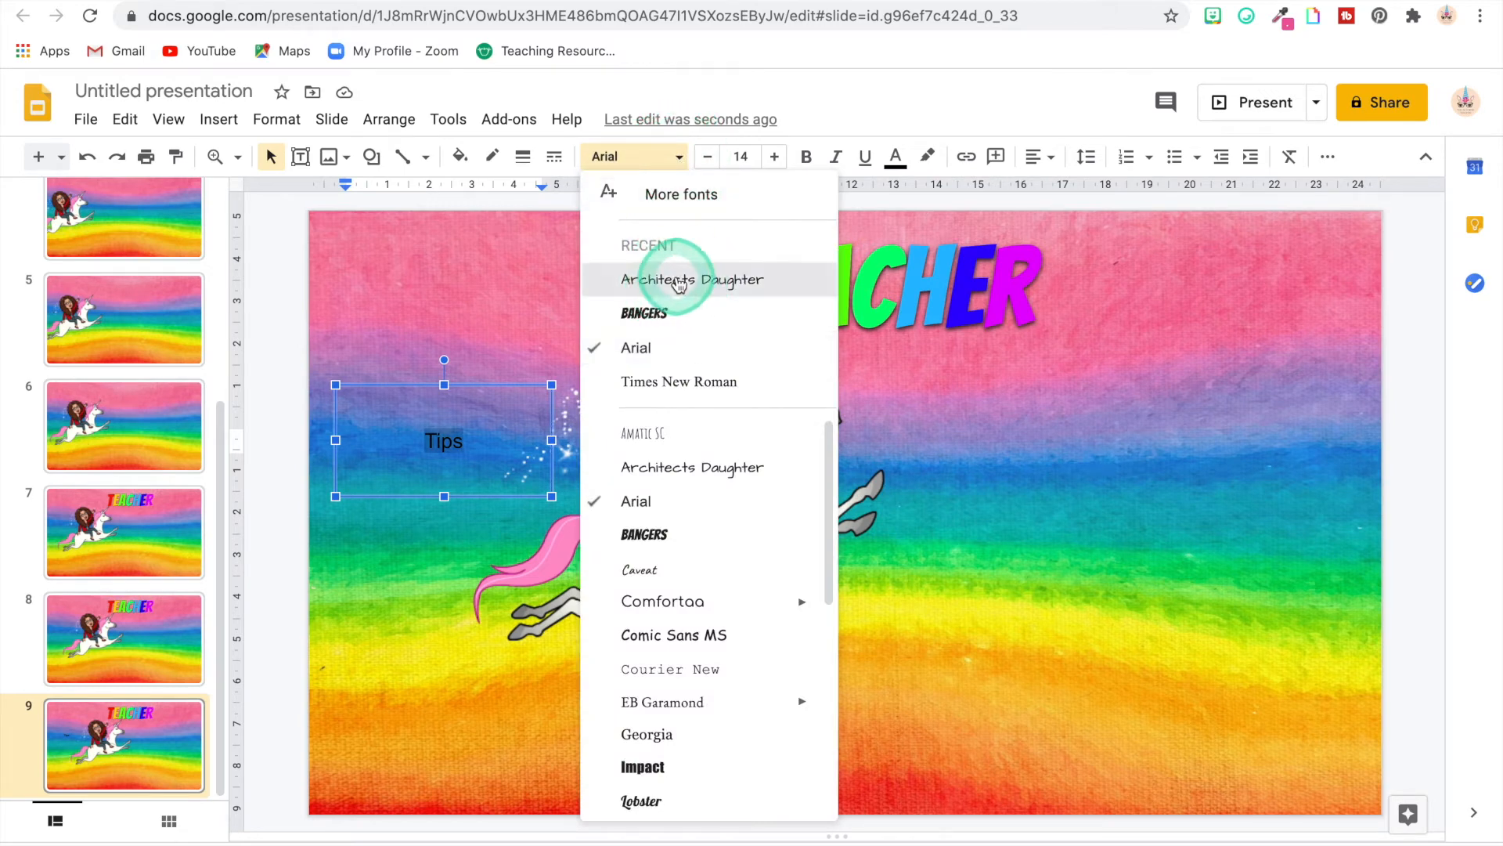
left_click(692, 278)
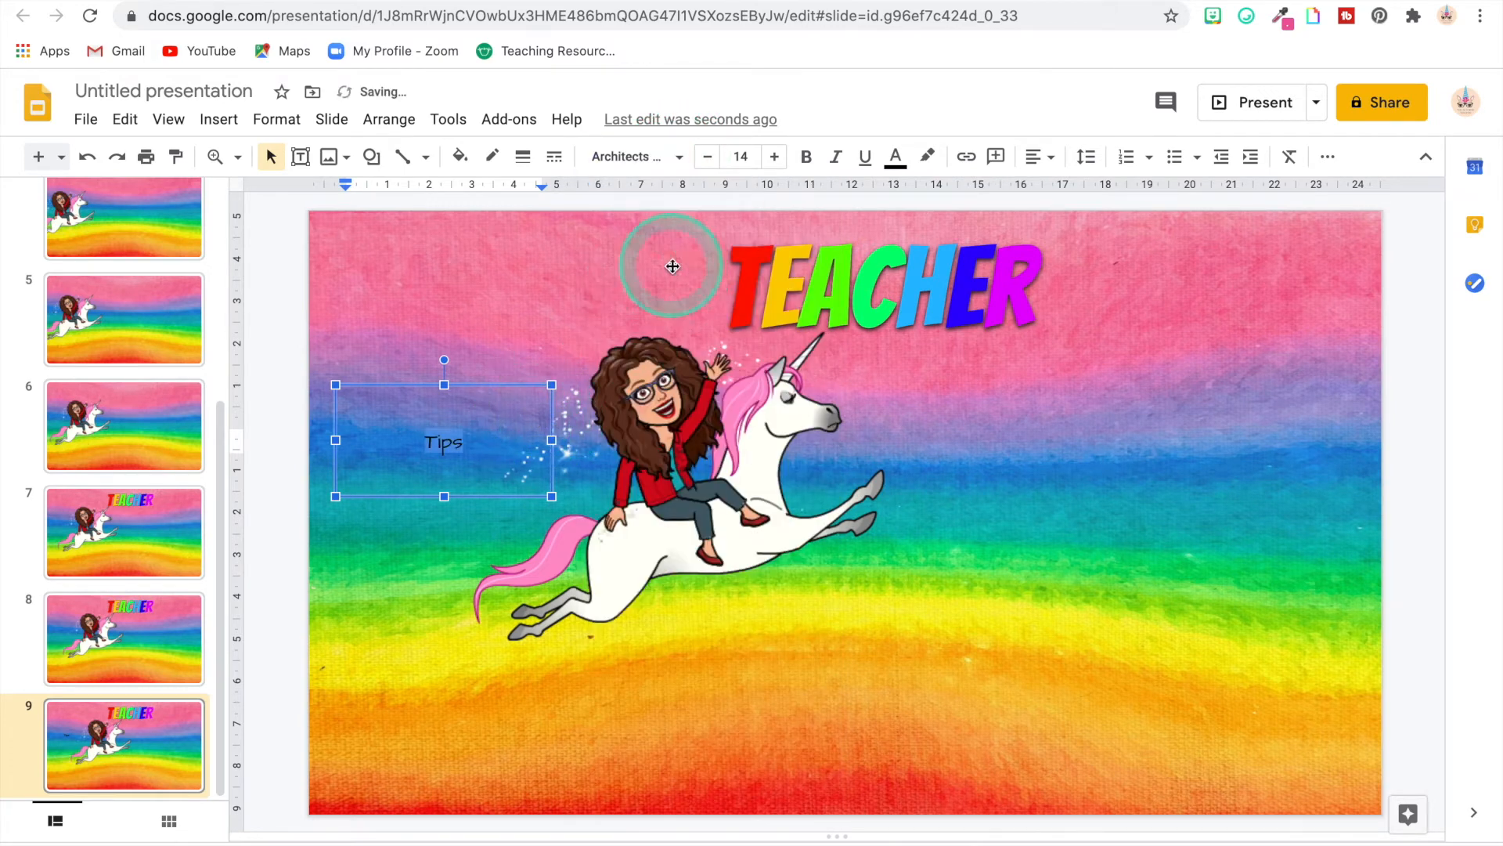
left_click(774, 157)
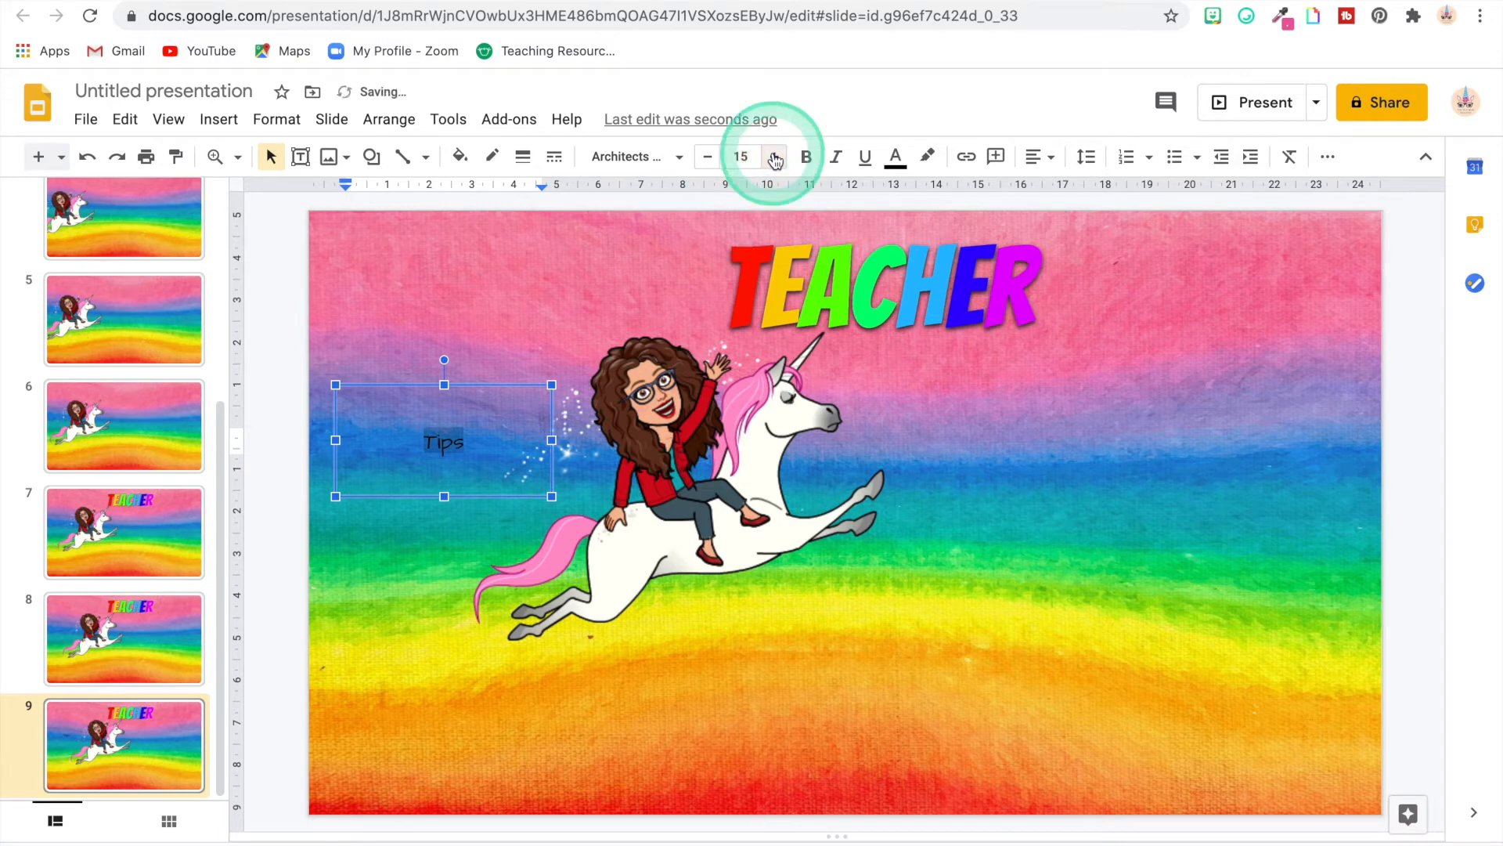
left_click(774, 157)
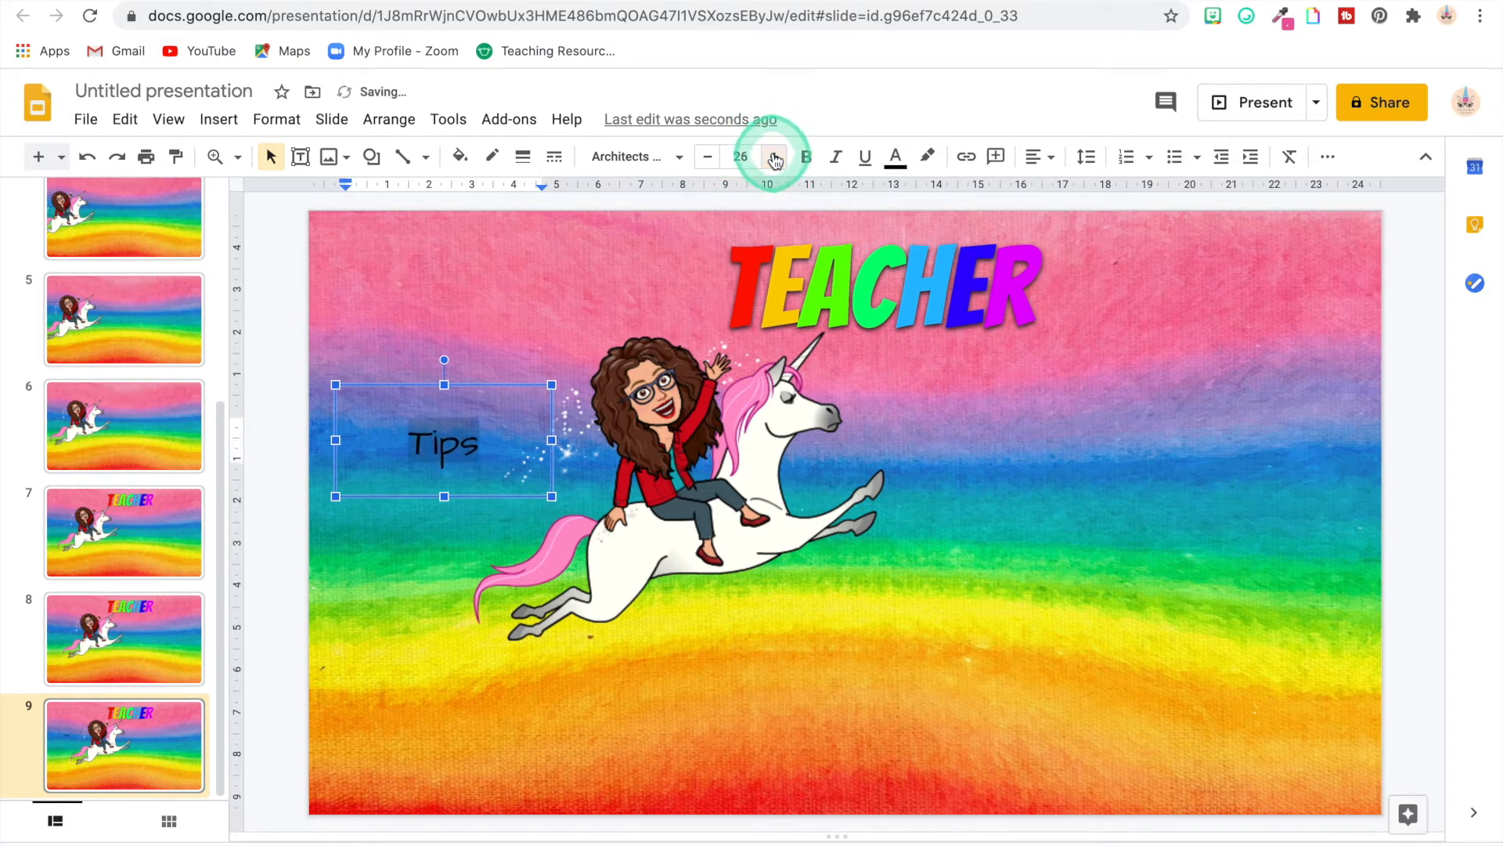
left_click(774, 156)
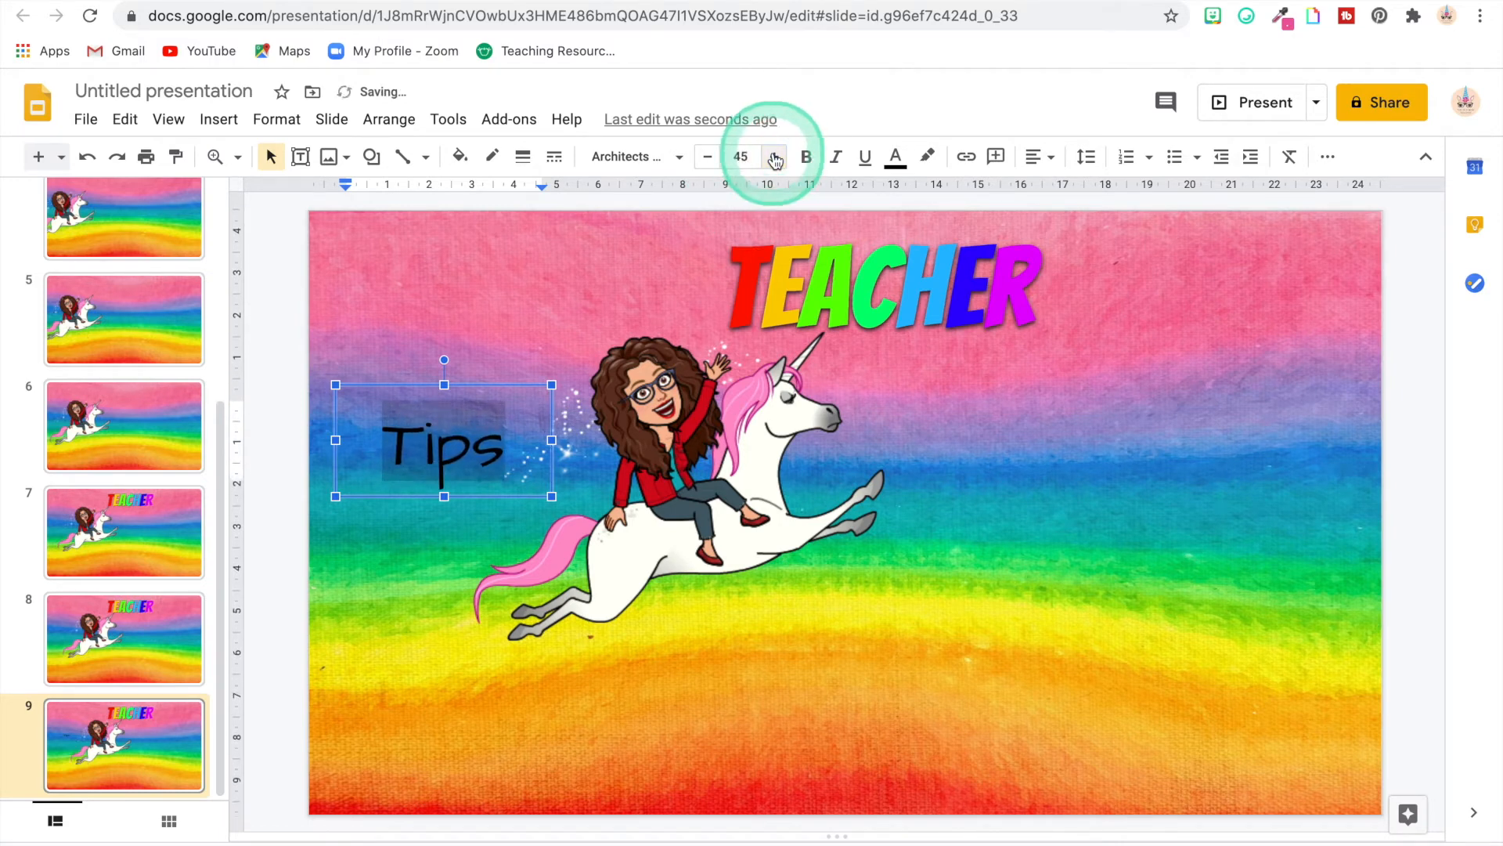
left_click(774, 156)
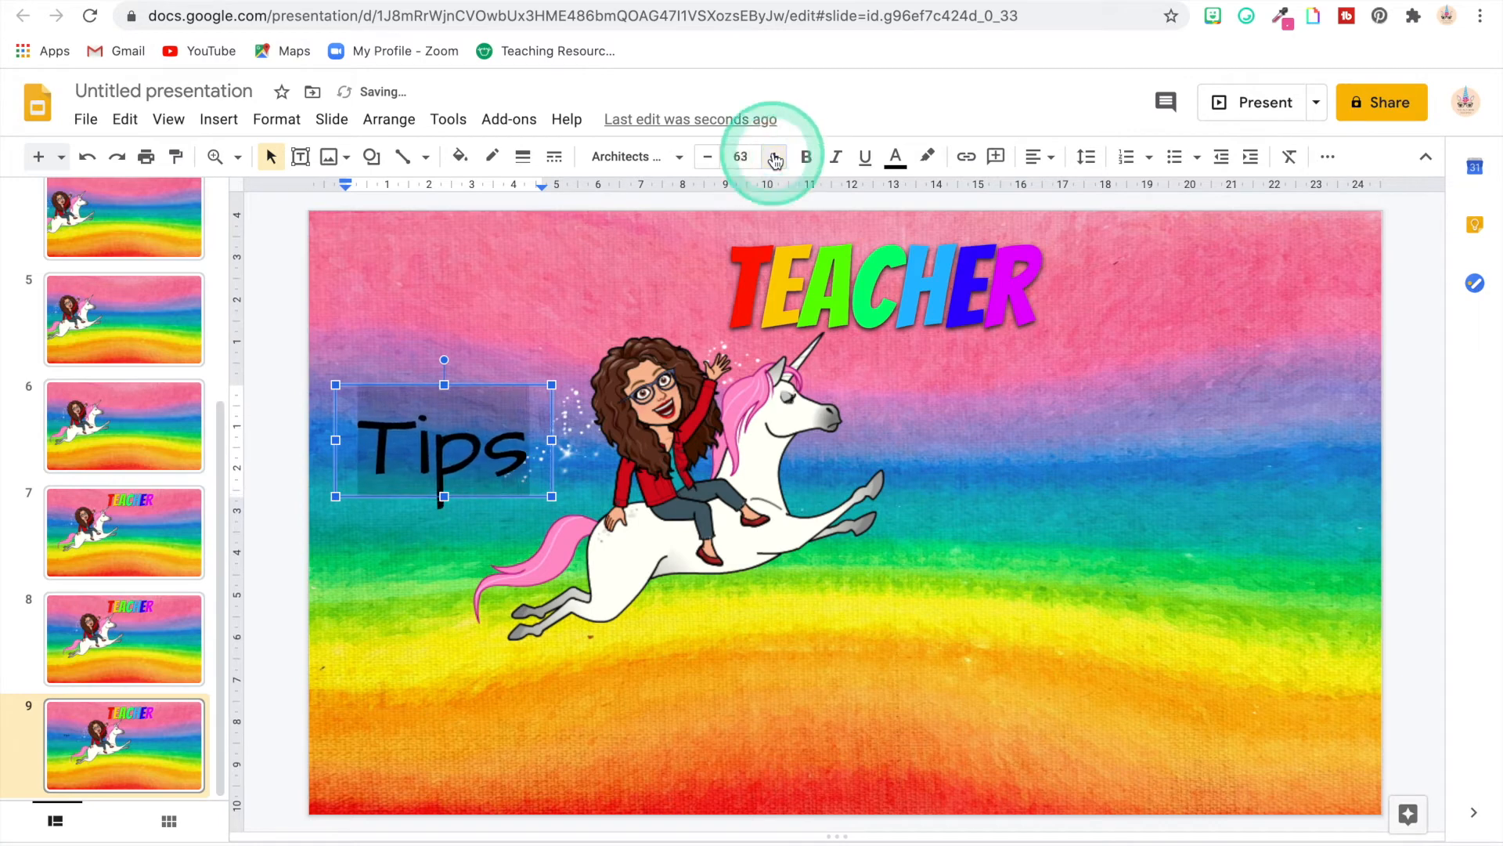
left_click(509, 119)
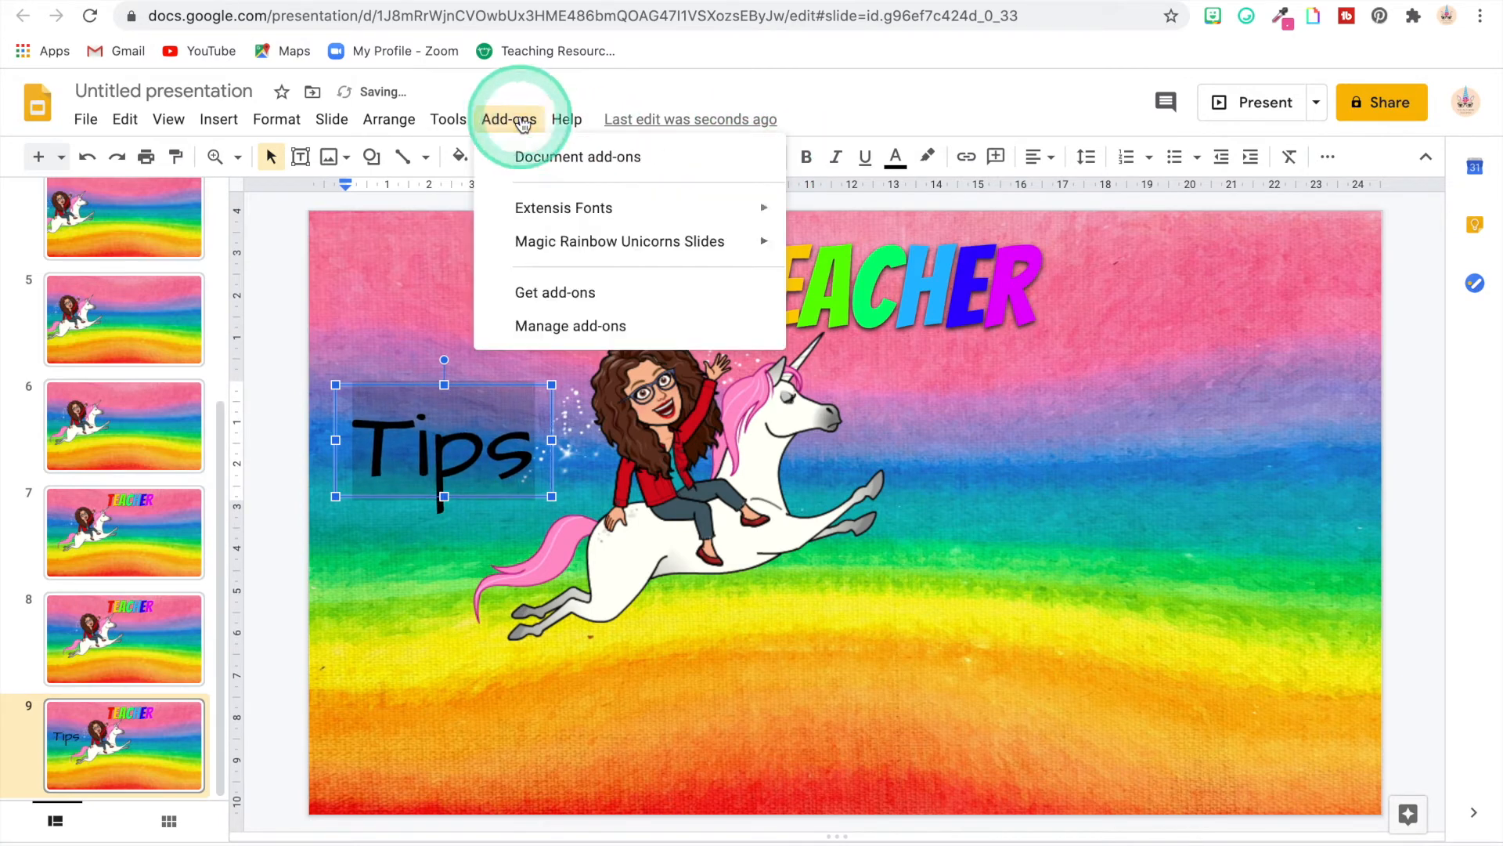
mouse_move(831, 233)
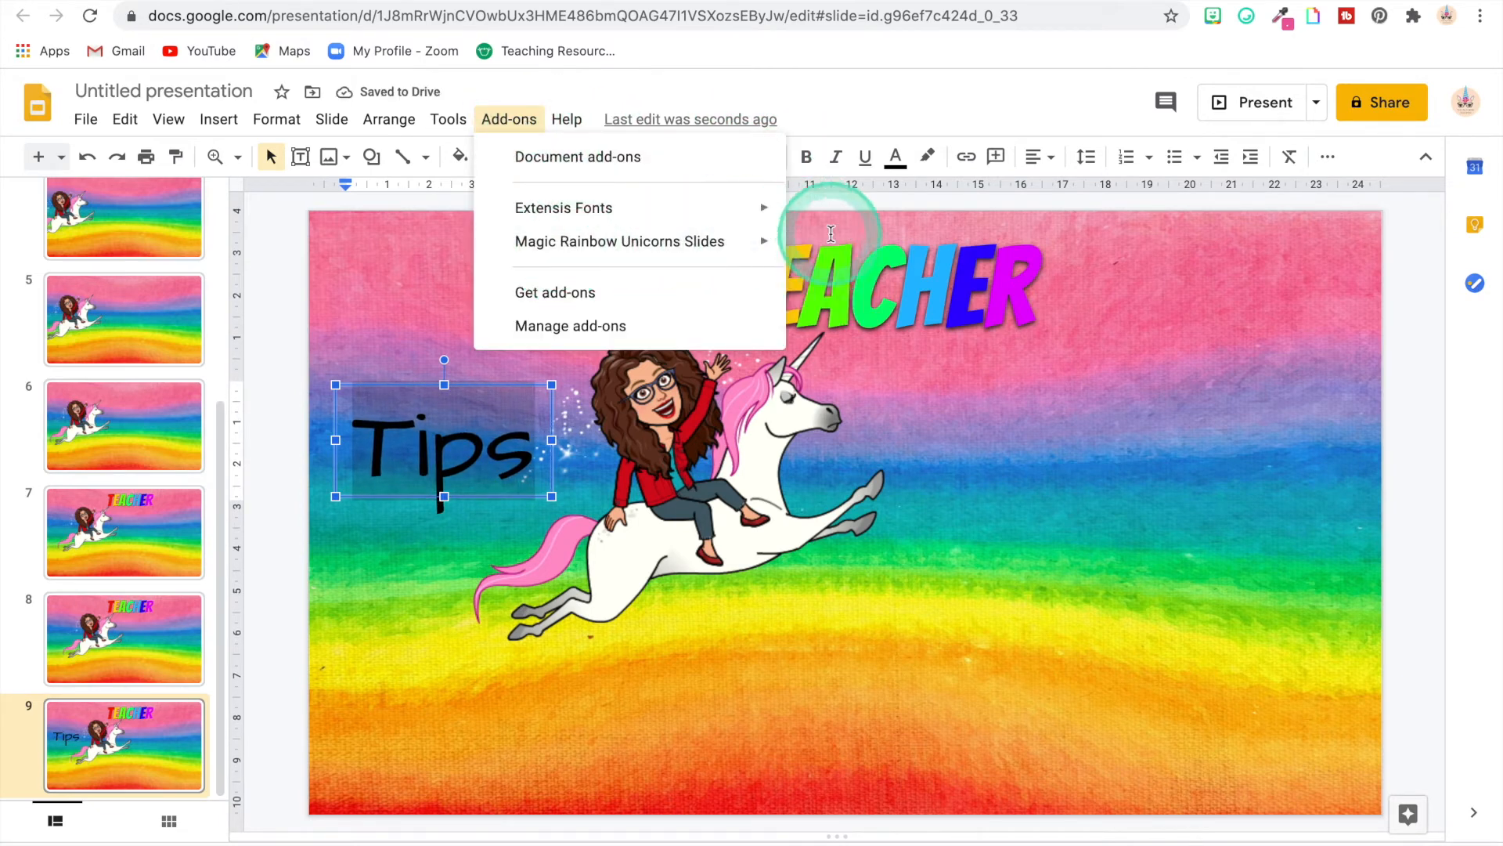
Colour the Tips lettering rainbow with the Magic Rainbow Unicorns add-on
left_click(619, 240)
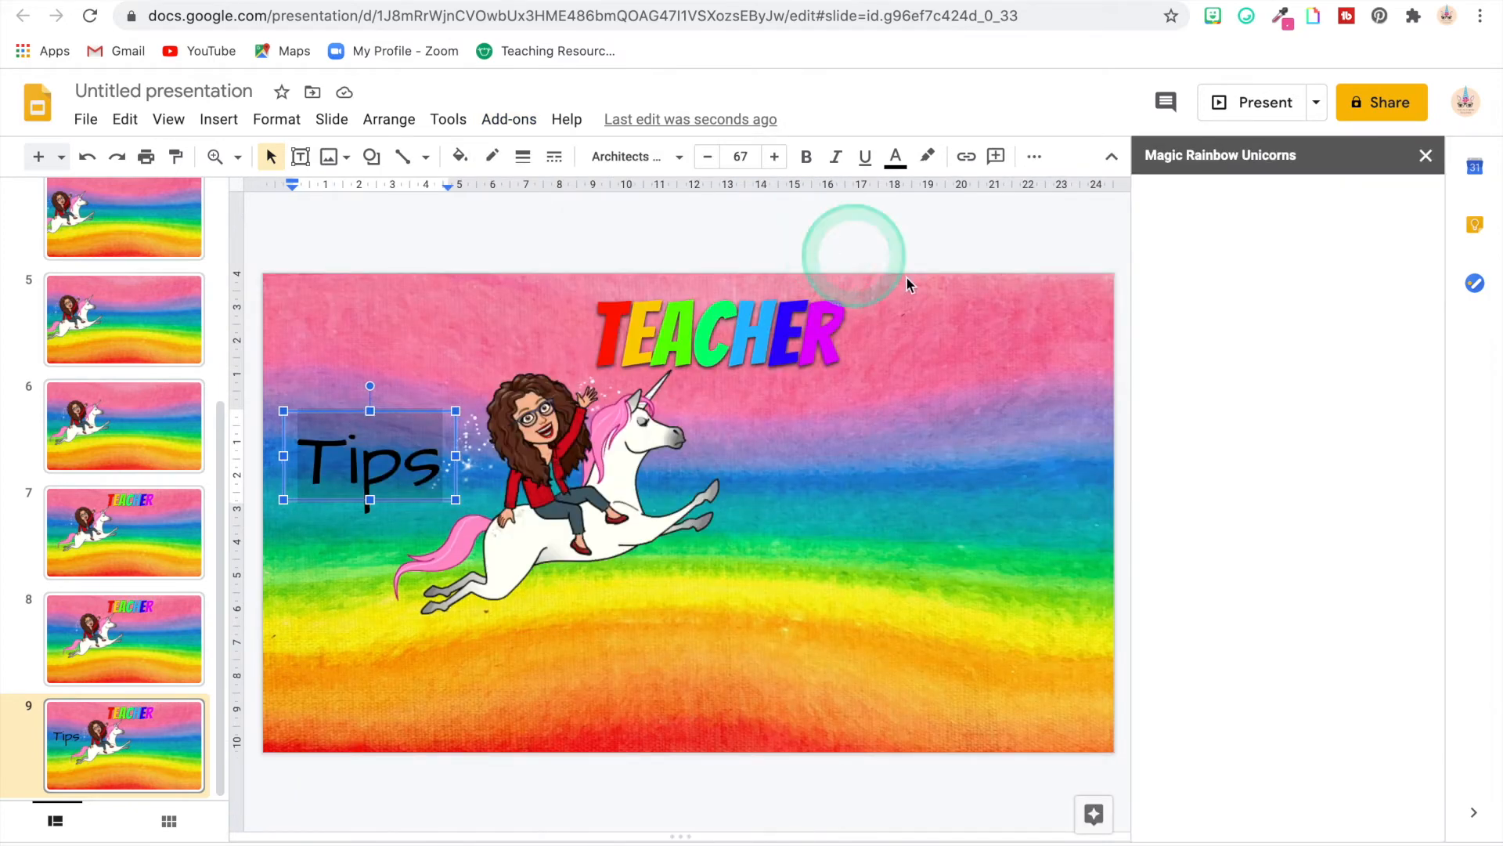
left_click(1217, 678)
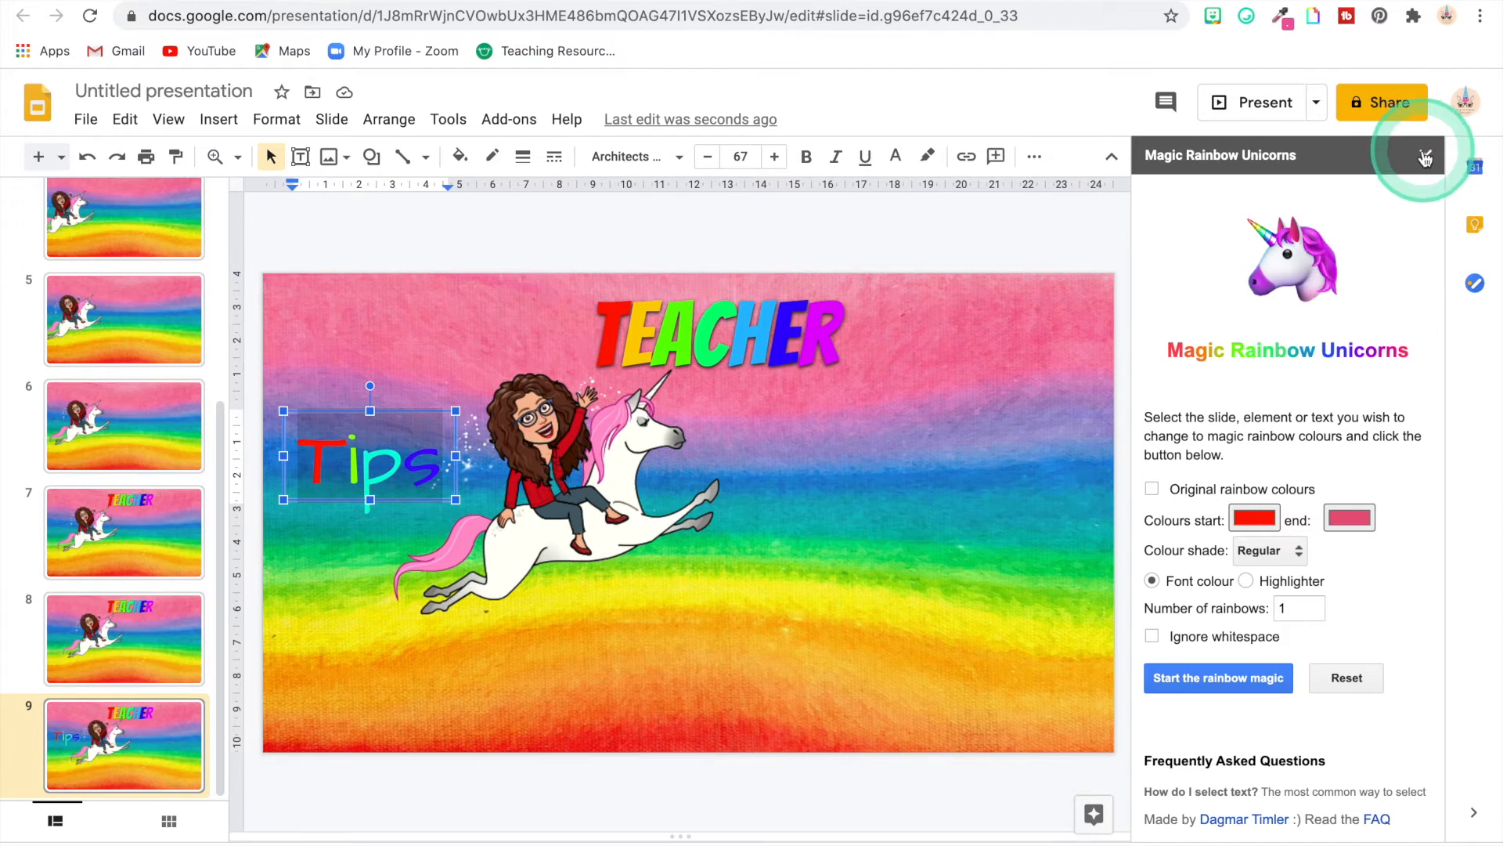
left_click(1425, 158)
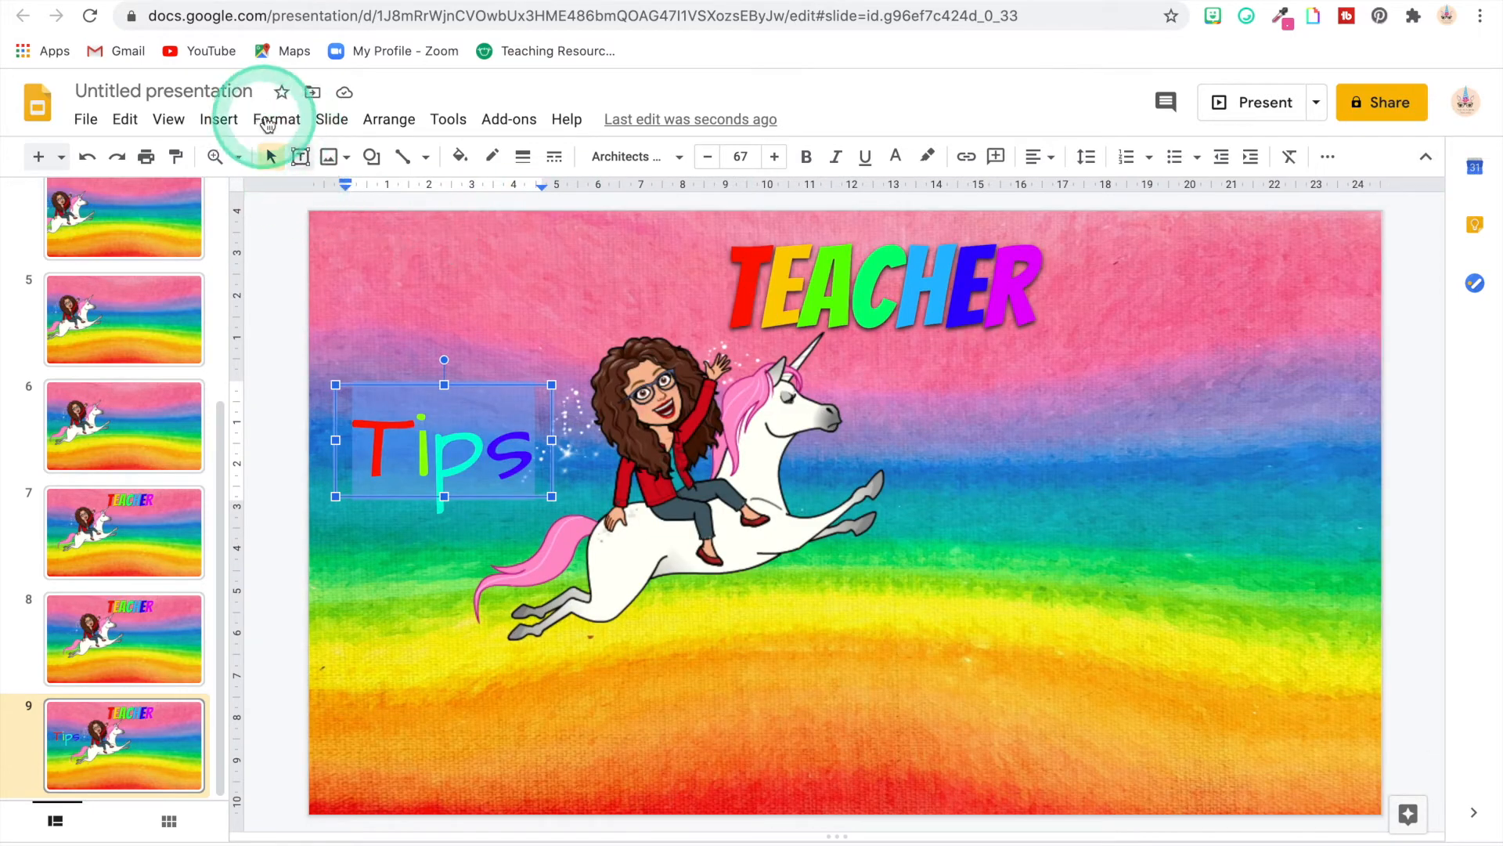
Give the Tips text a drop shadow and adjust its transparency
left_click(277, 119)
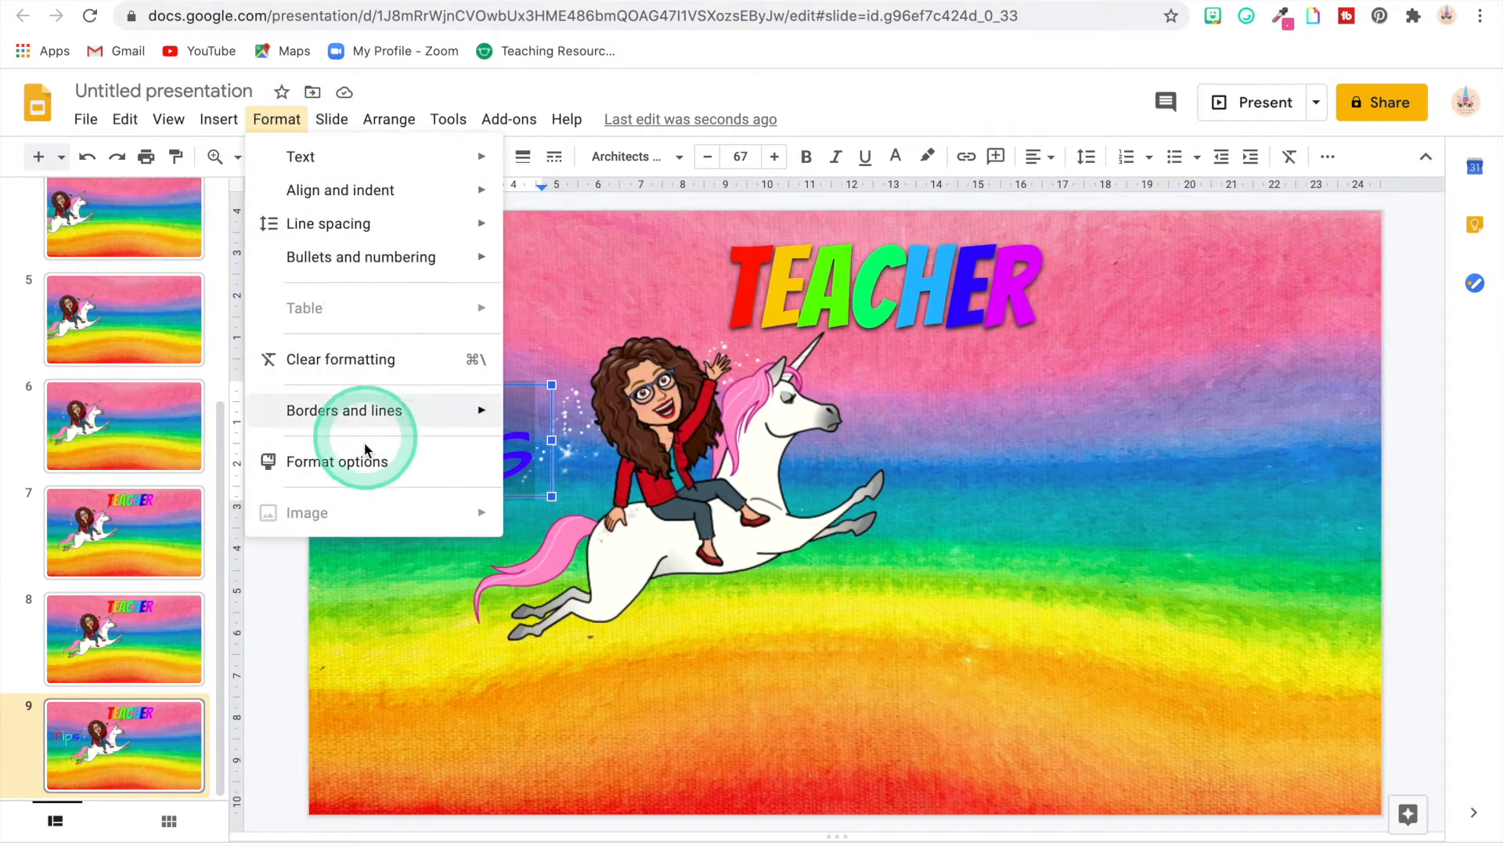
left_click(336, 461)
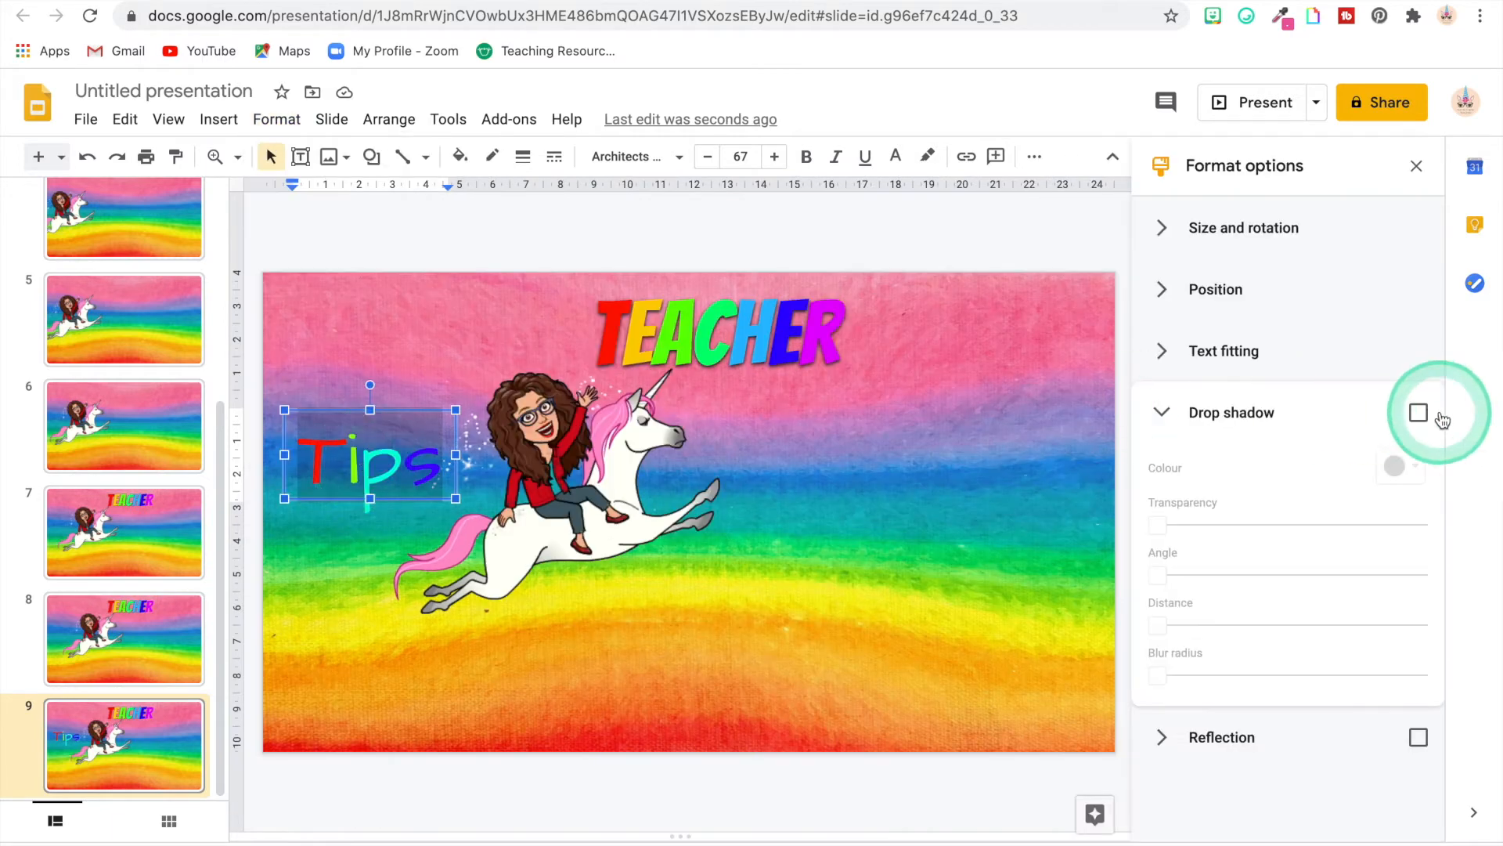
left_click(1418, 413)
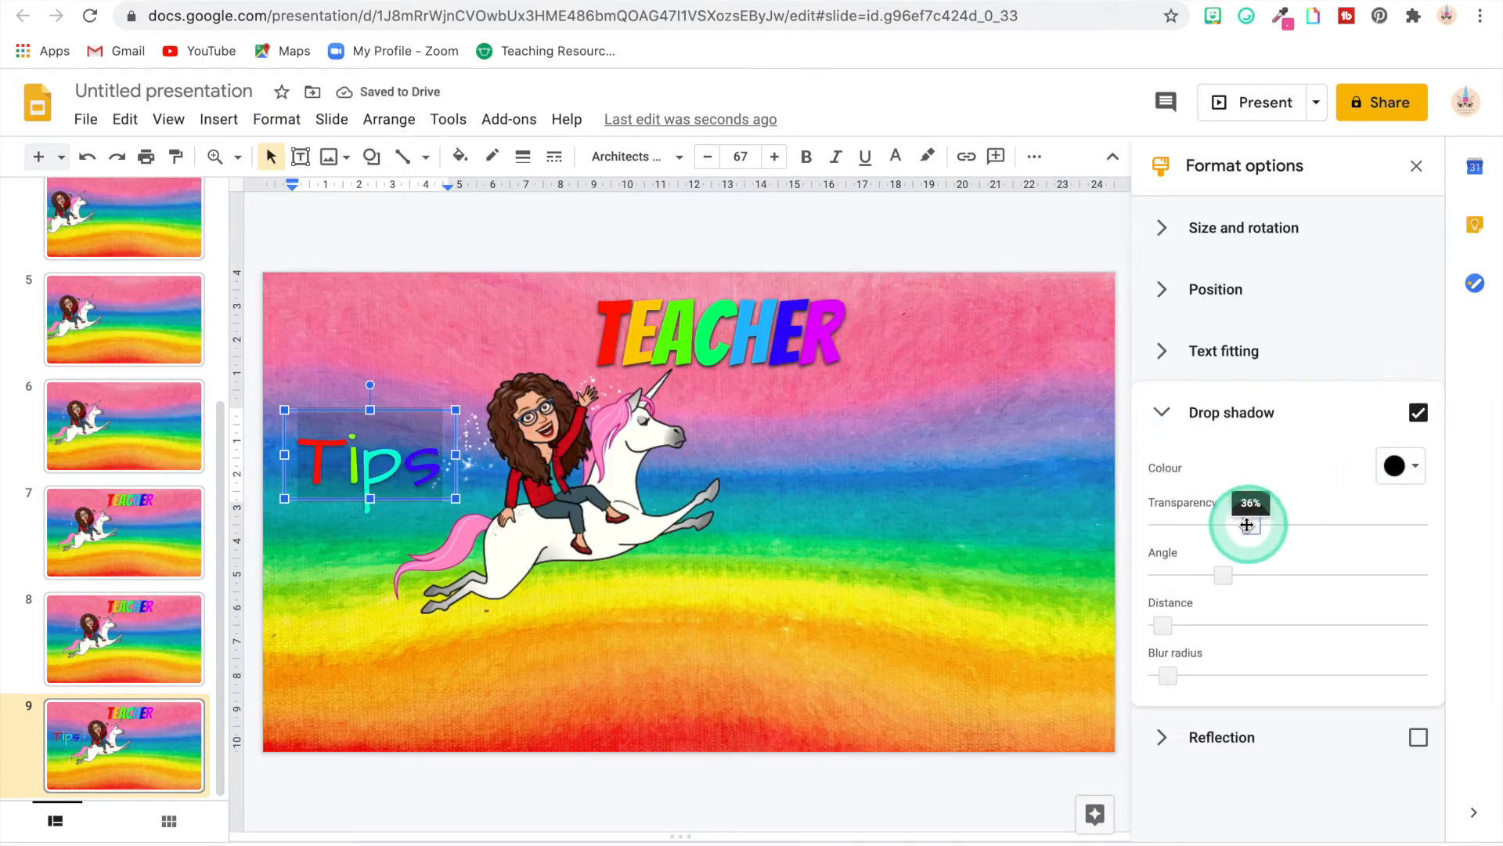
left_click(1043, 591)
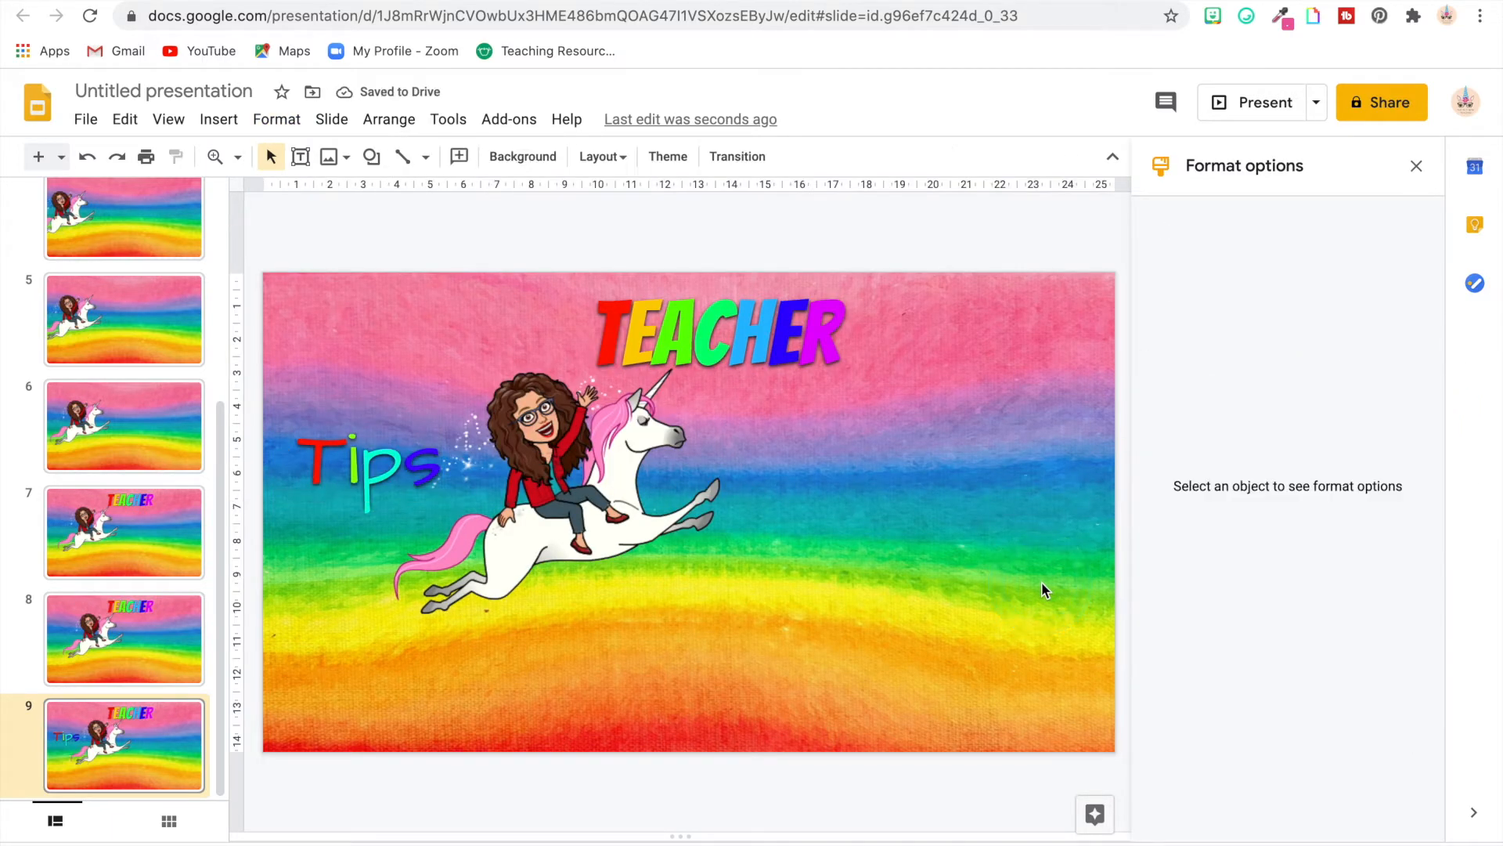
left_click(324, 642)
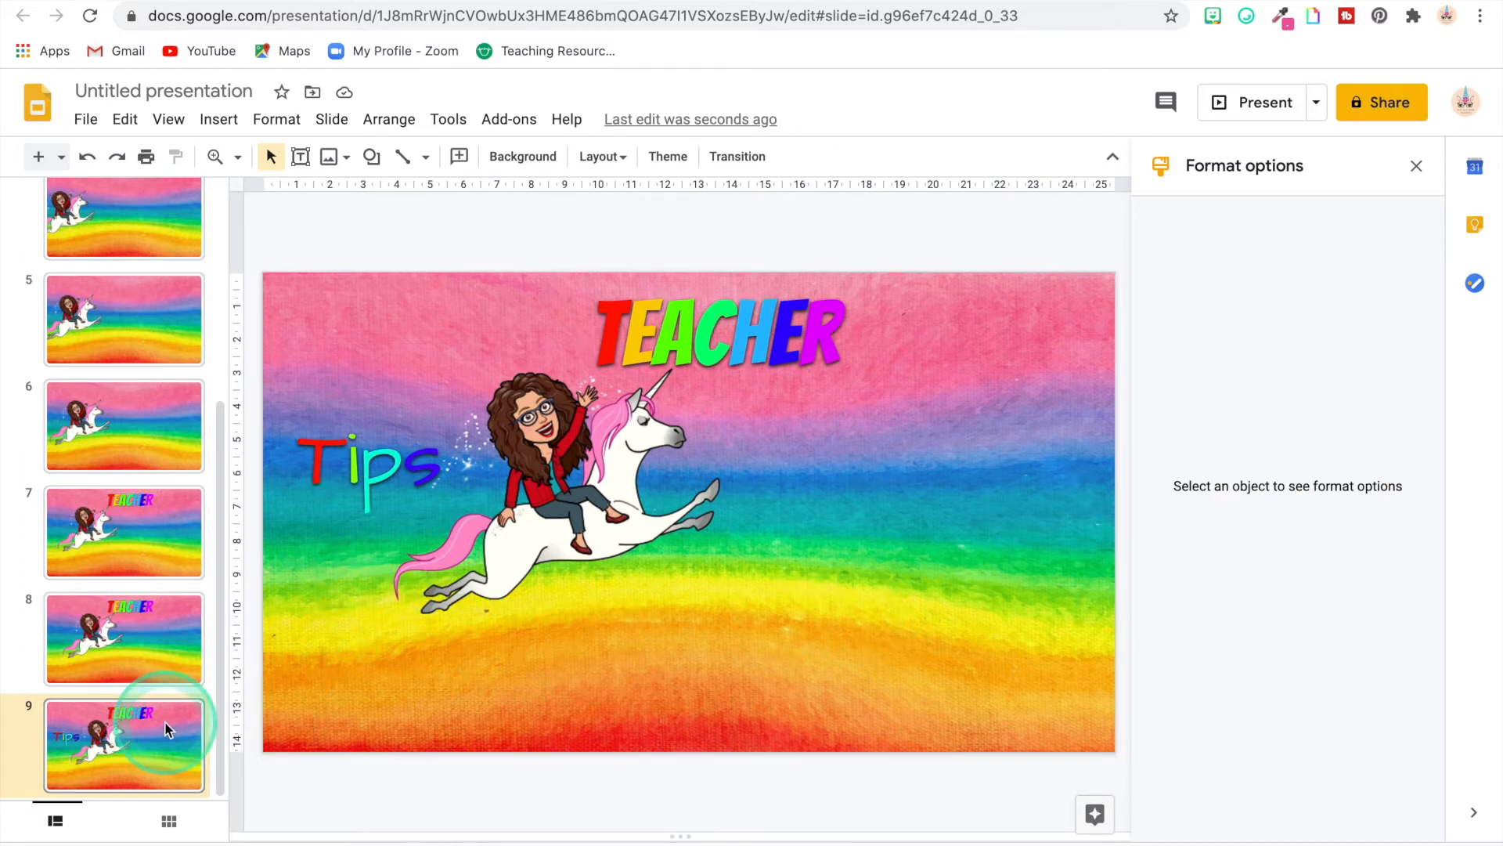
Duplicate slide 9, nudging the Tips text and unicorn Bitmoji further right on the copies
left_click(1171, 15)
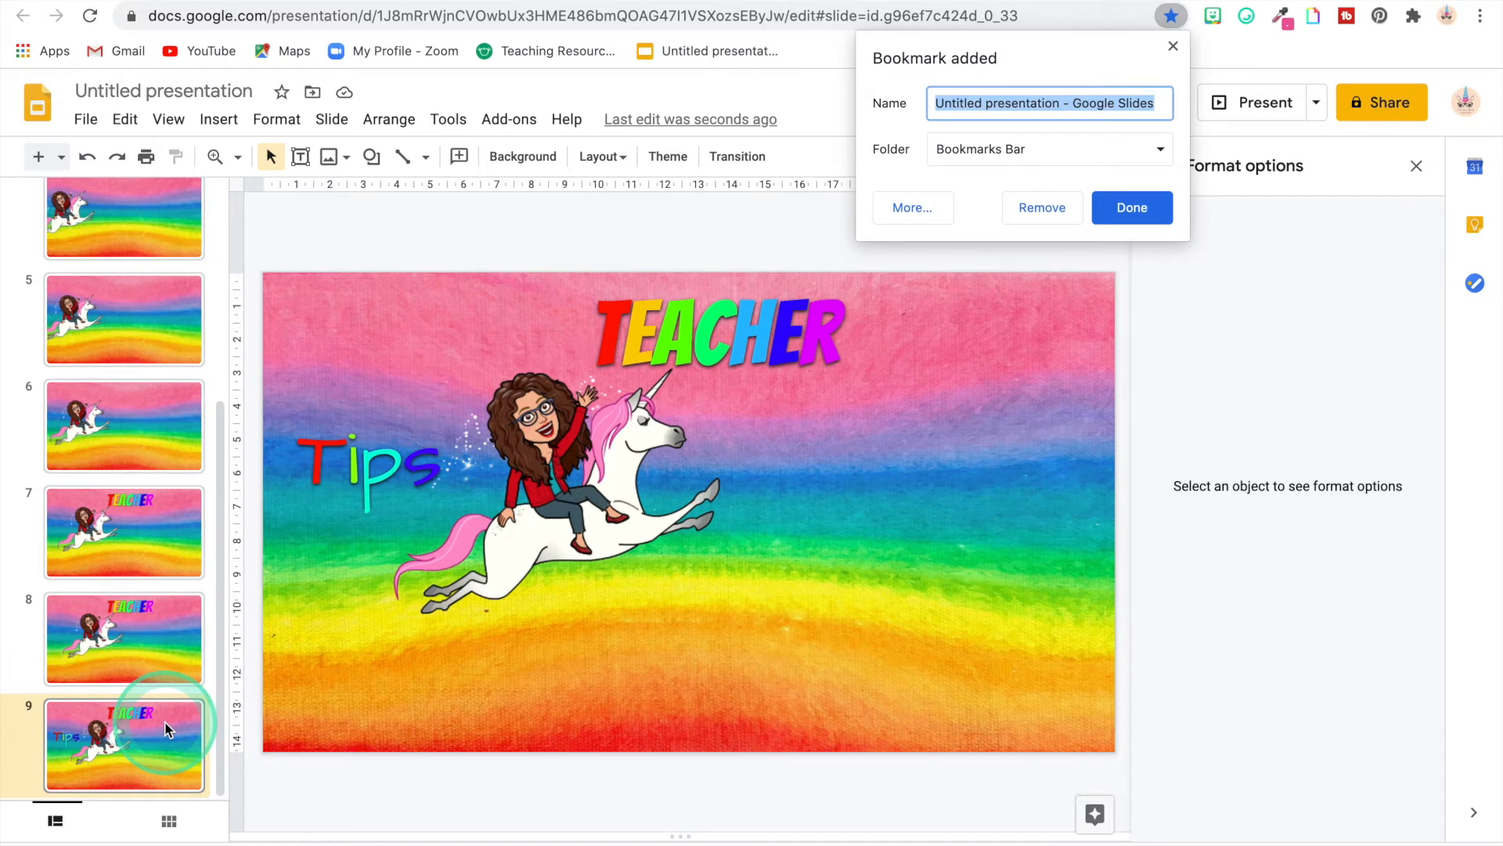
mouse_move(1041, 209)
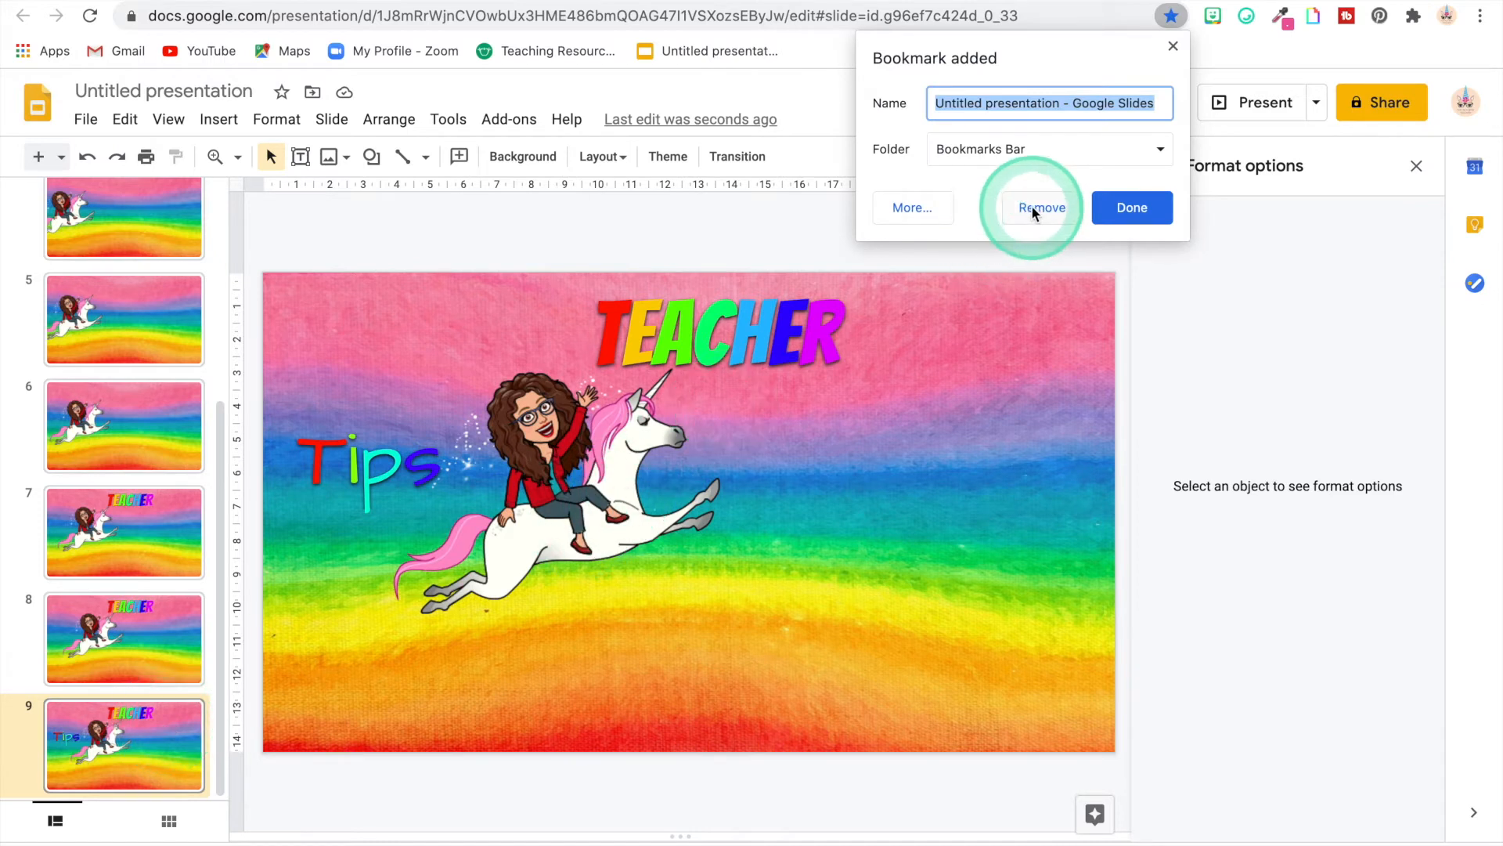
left_click(1041, 207)
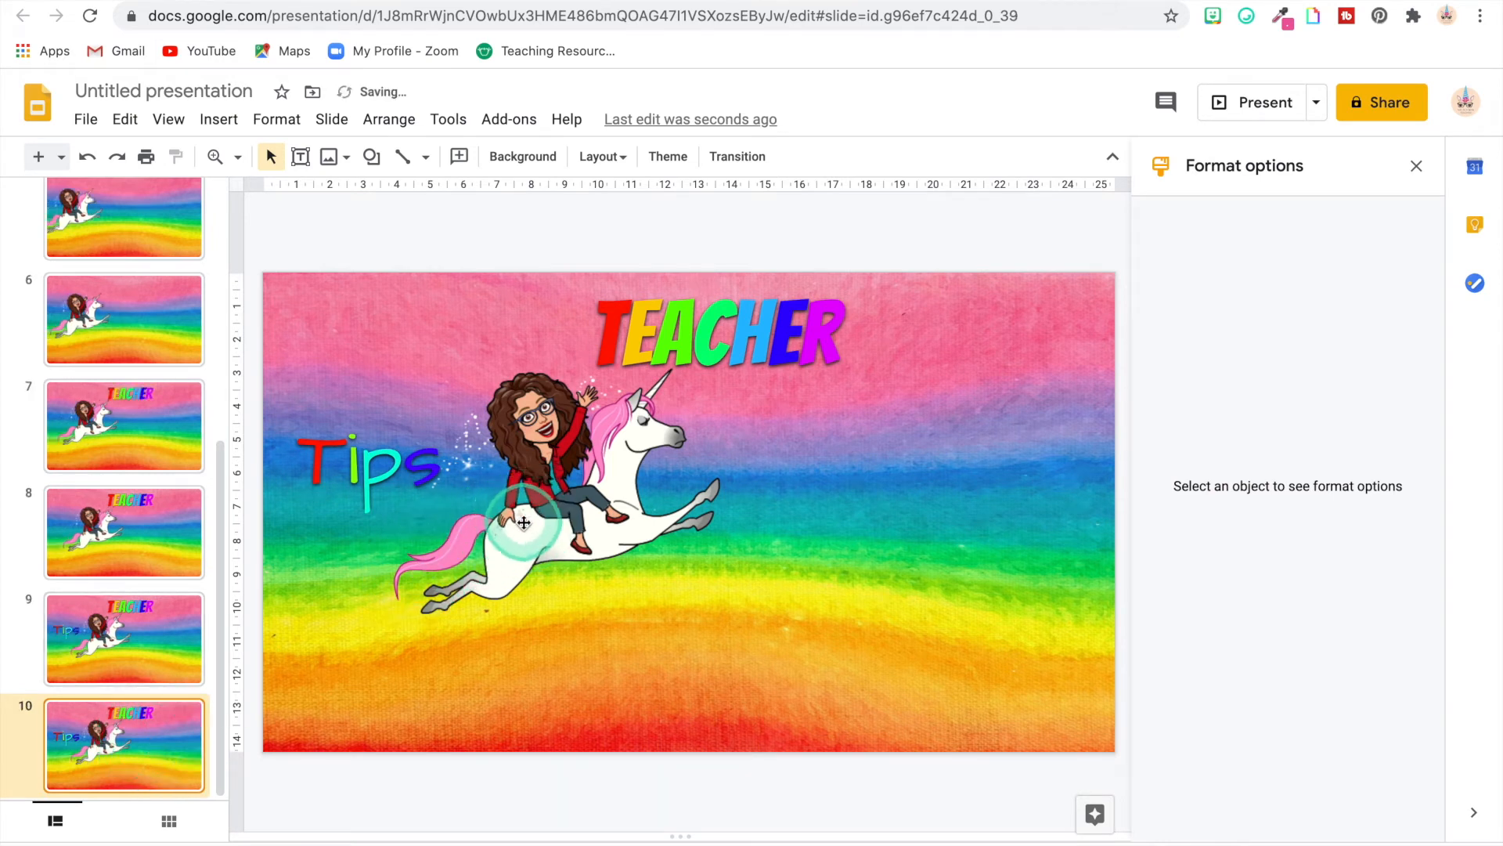
left_click(525, 522)
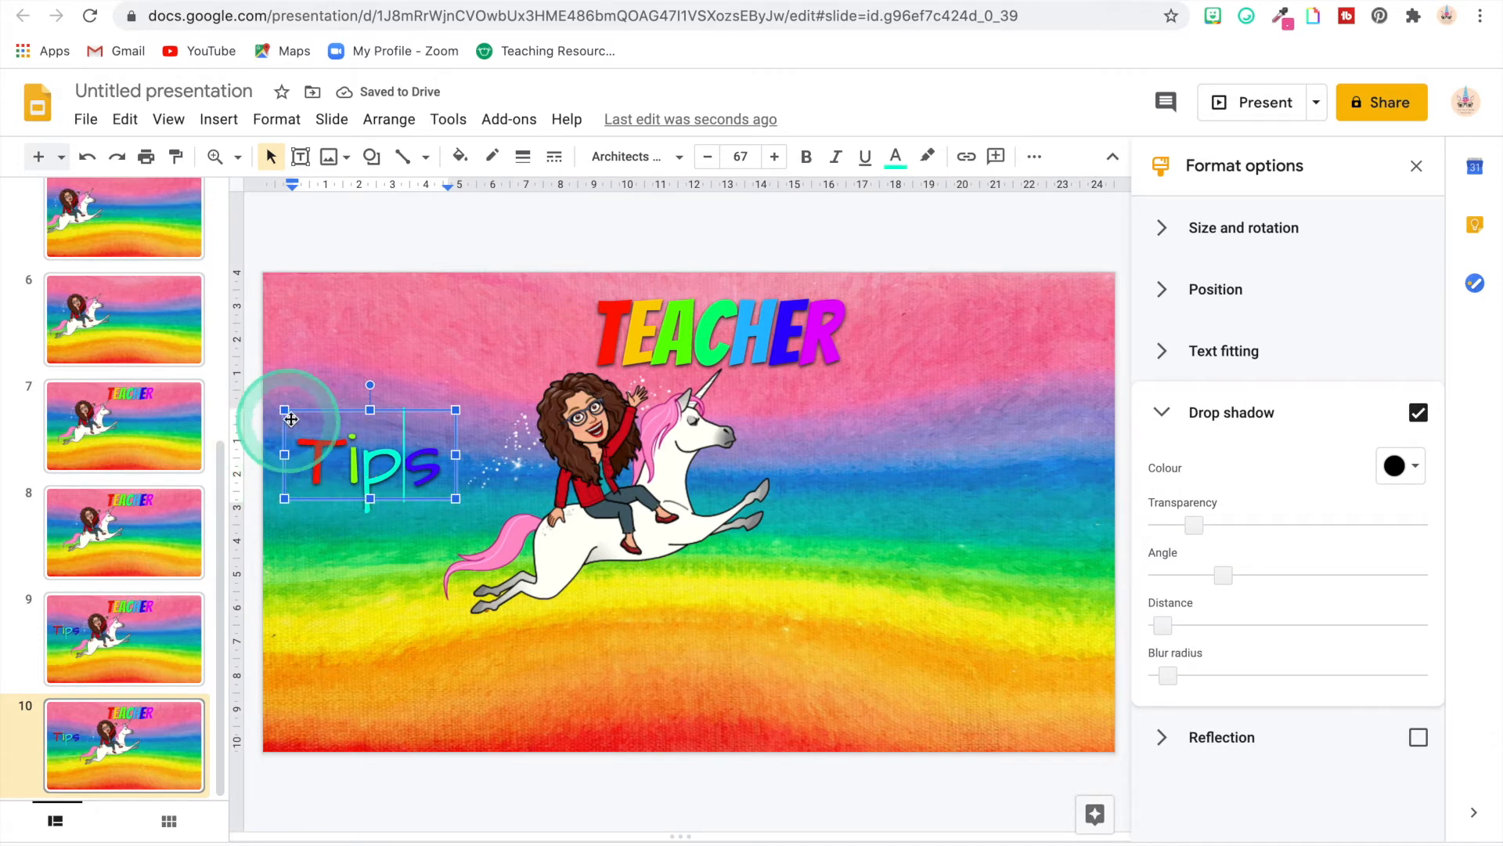
left_click_drag(290, 420, 369, 437)
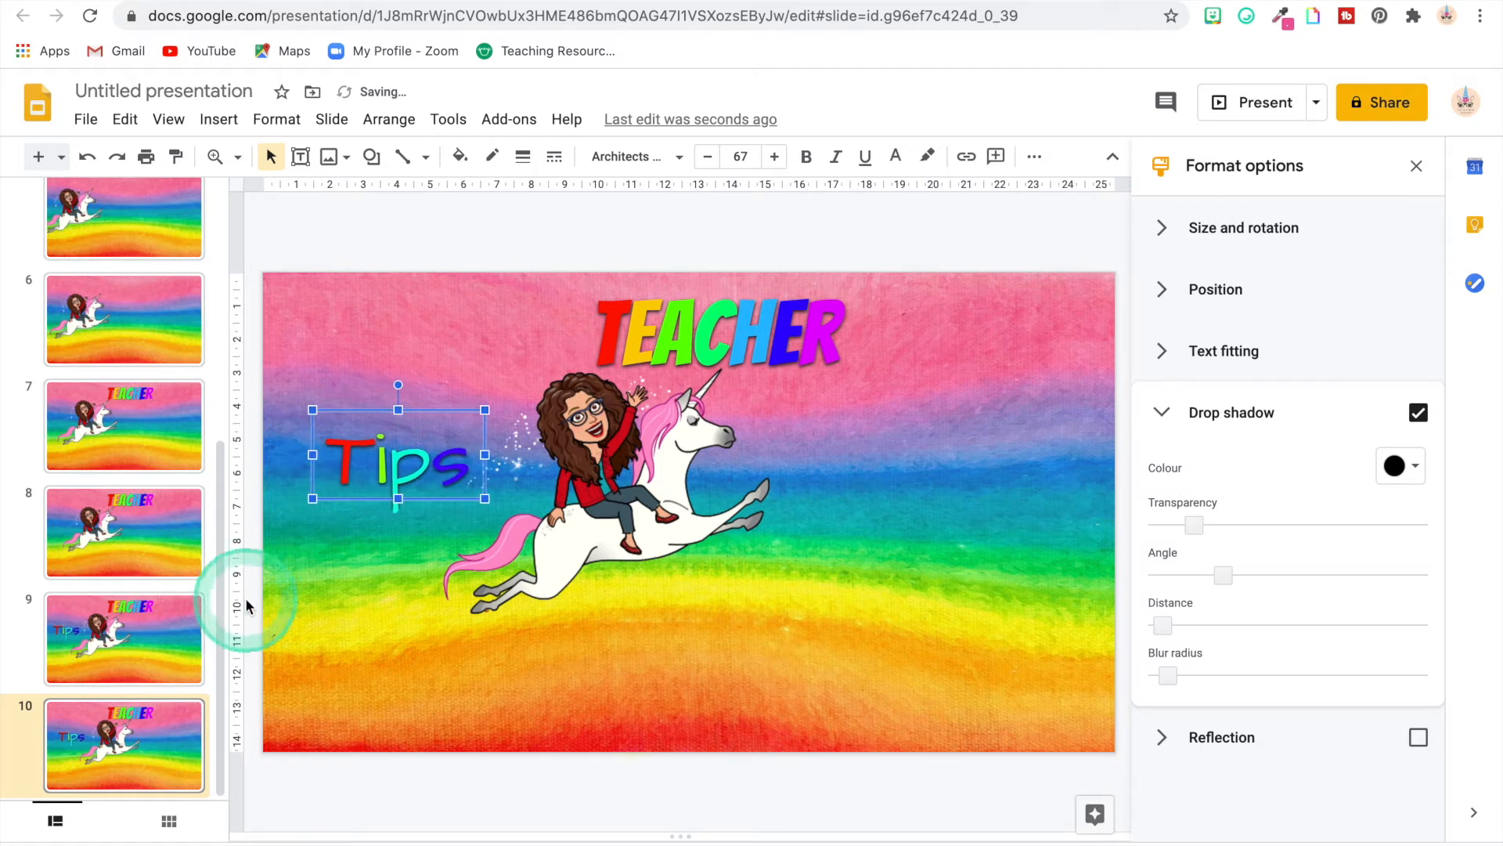
mouse_move(149, 743)
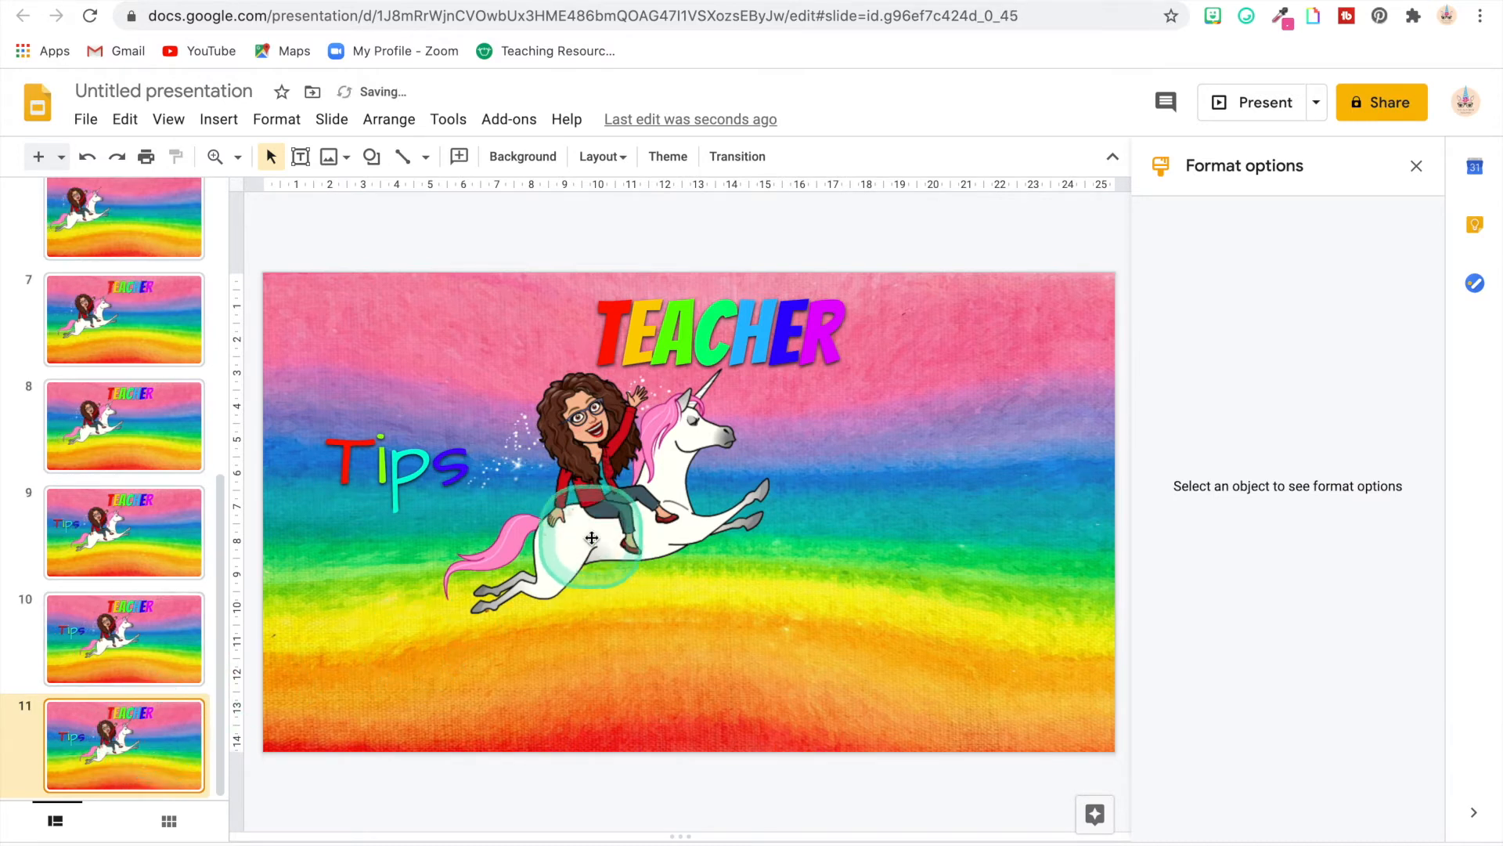
left_click(592, 537)
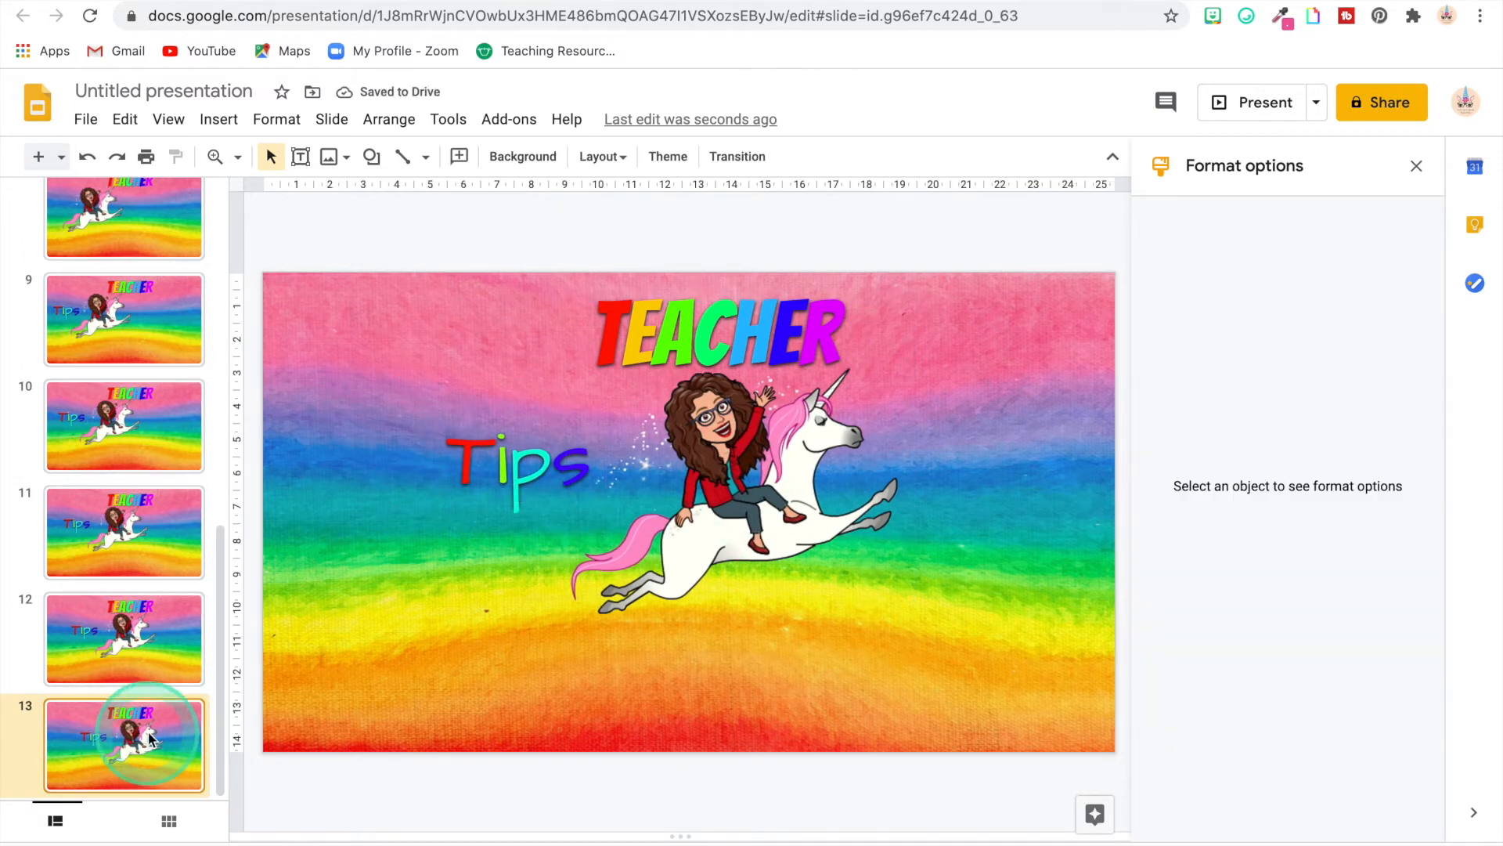
left_click(767, 451)
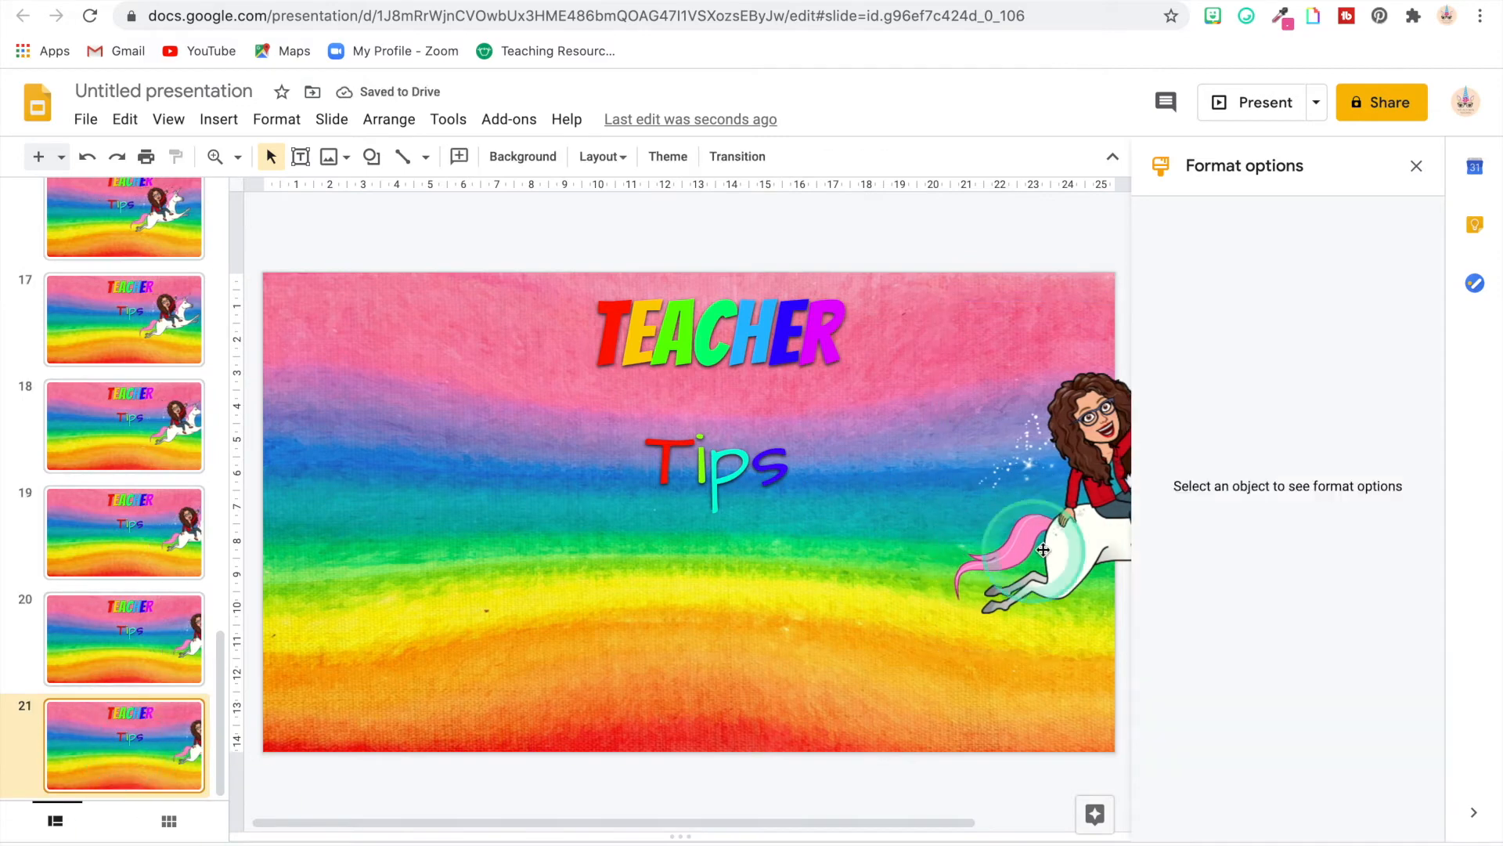
left_click(1045, 549)
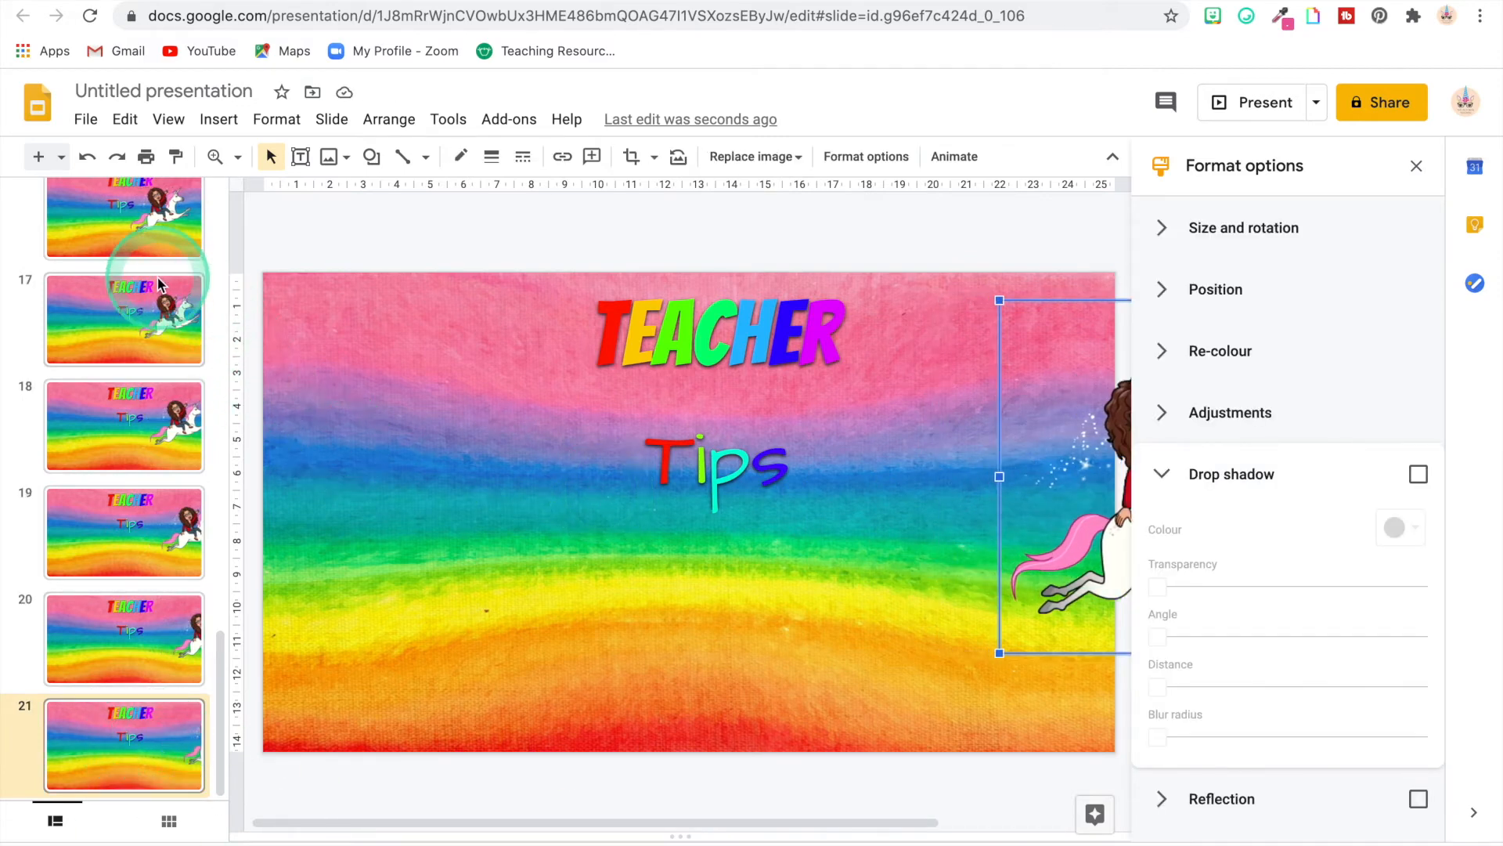
scroll("up", 3)
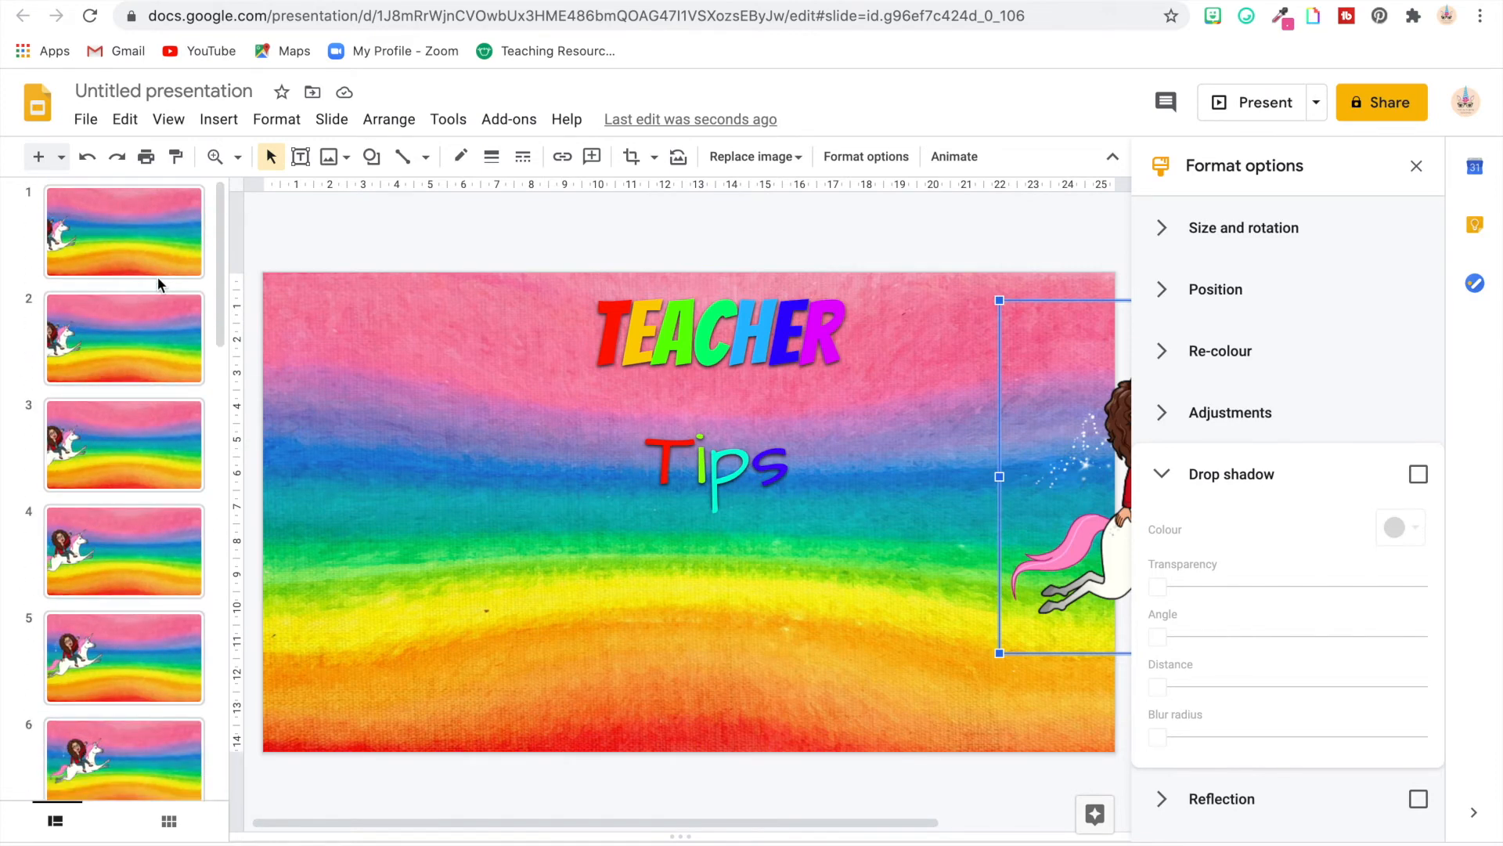
scroll("down", 3)
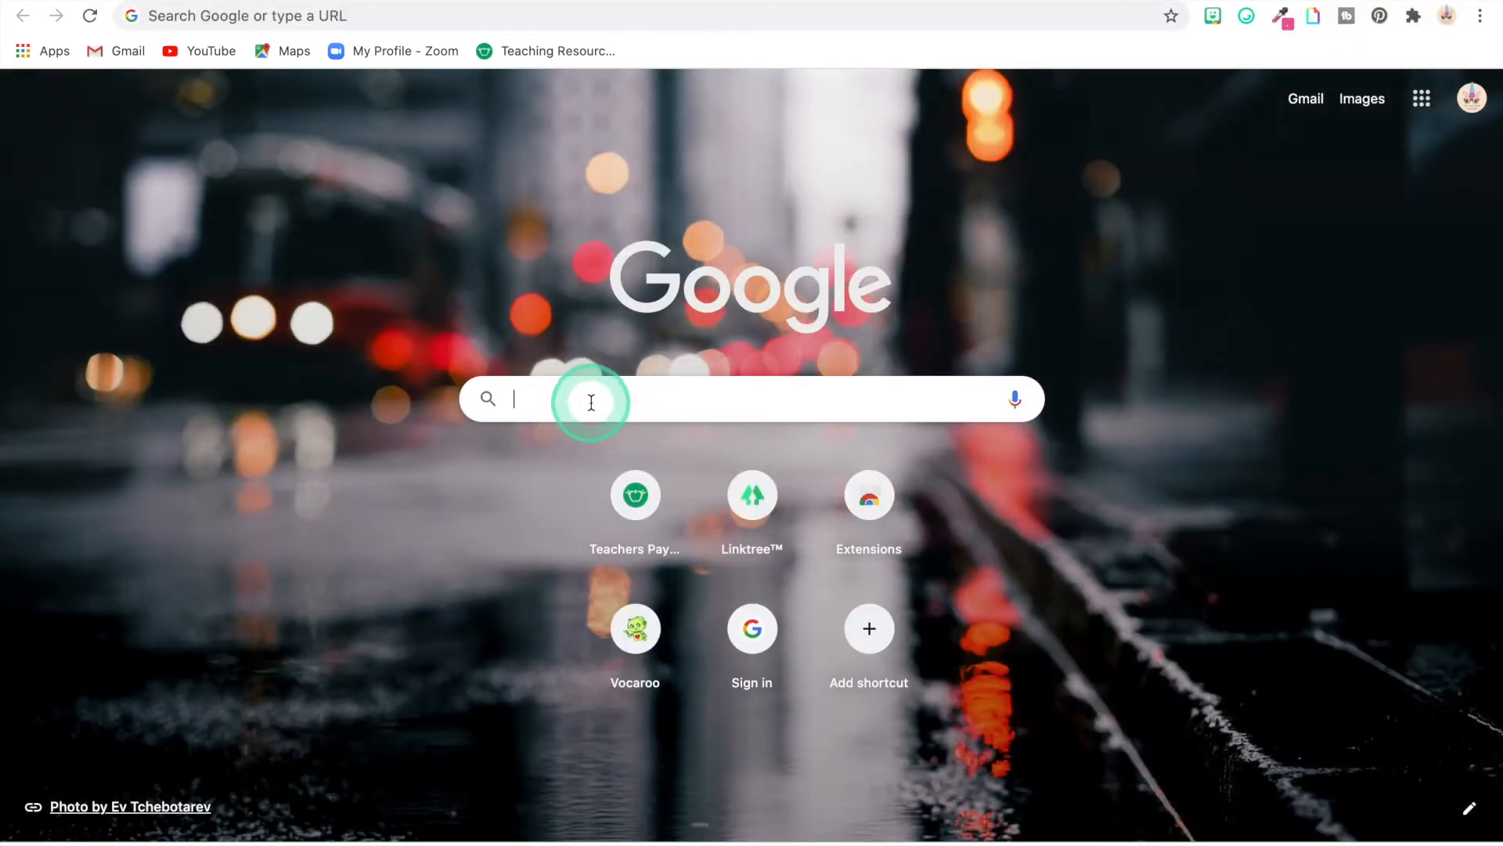
Run a Google search for 'tall tweets'
type("tater tots pictures")
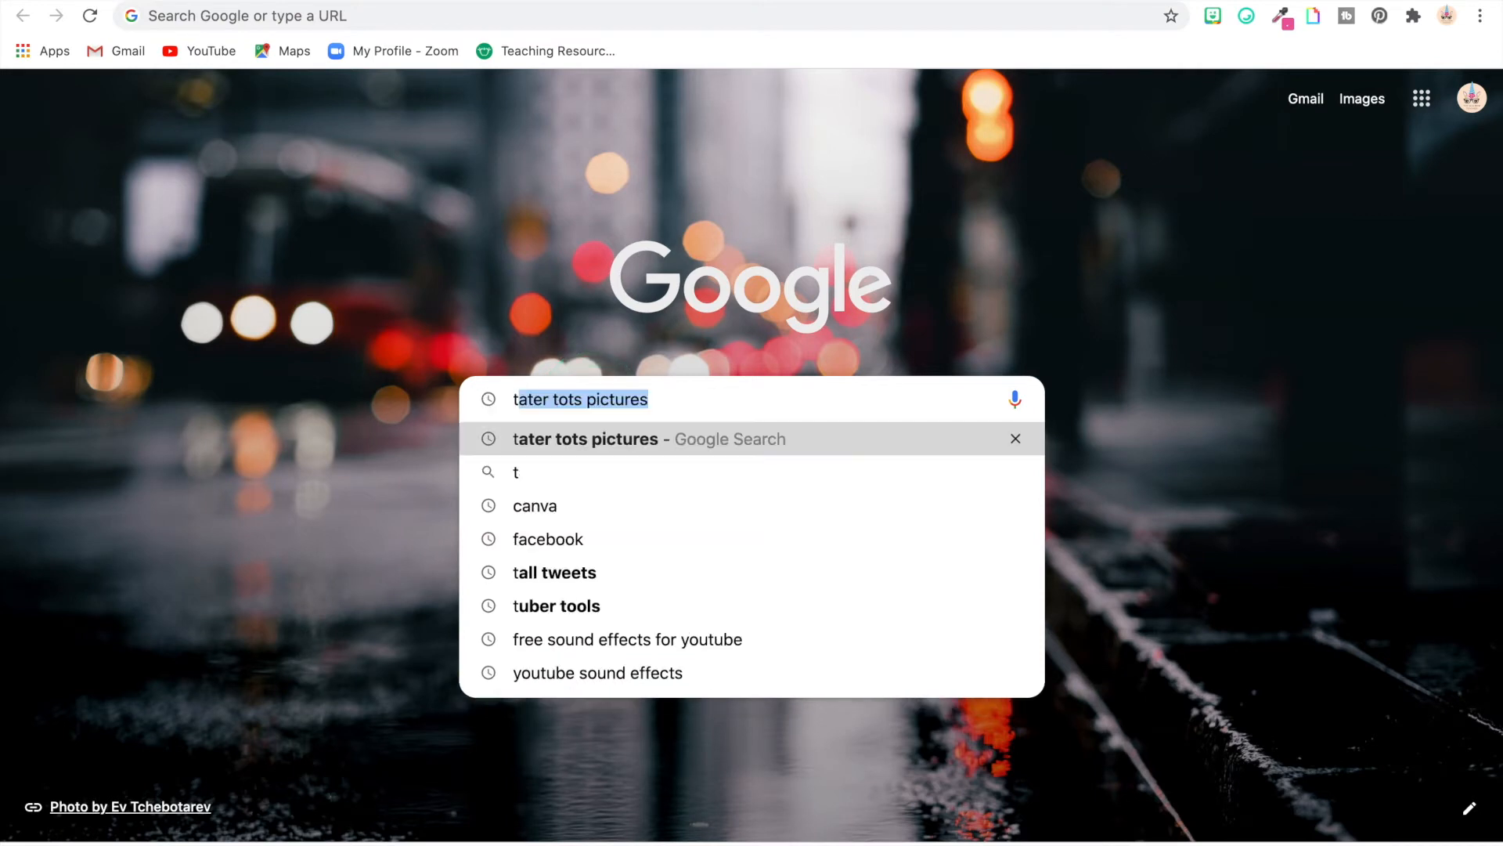
type("tall")
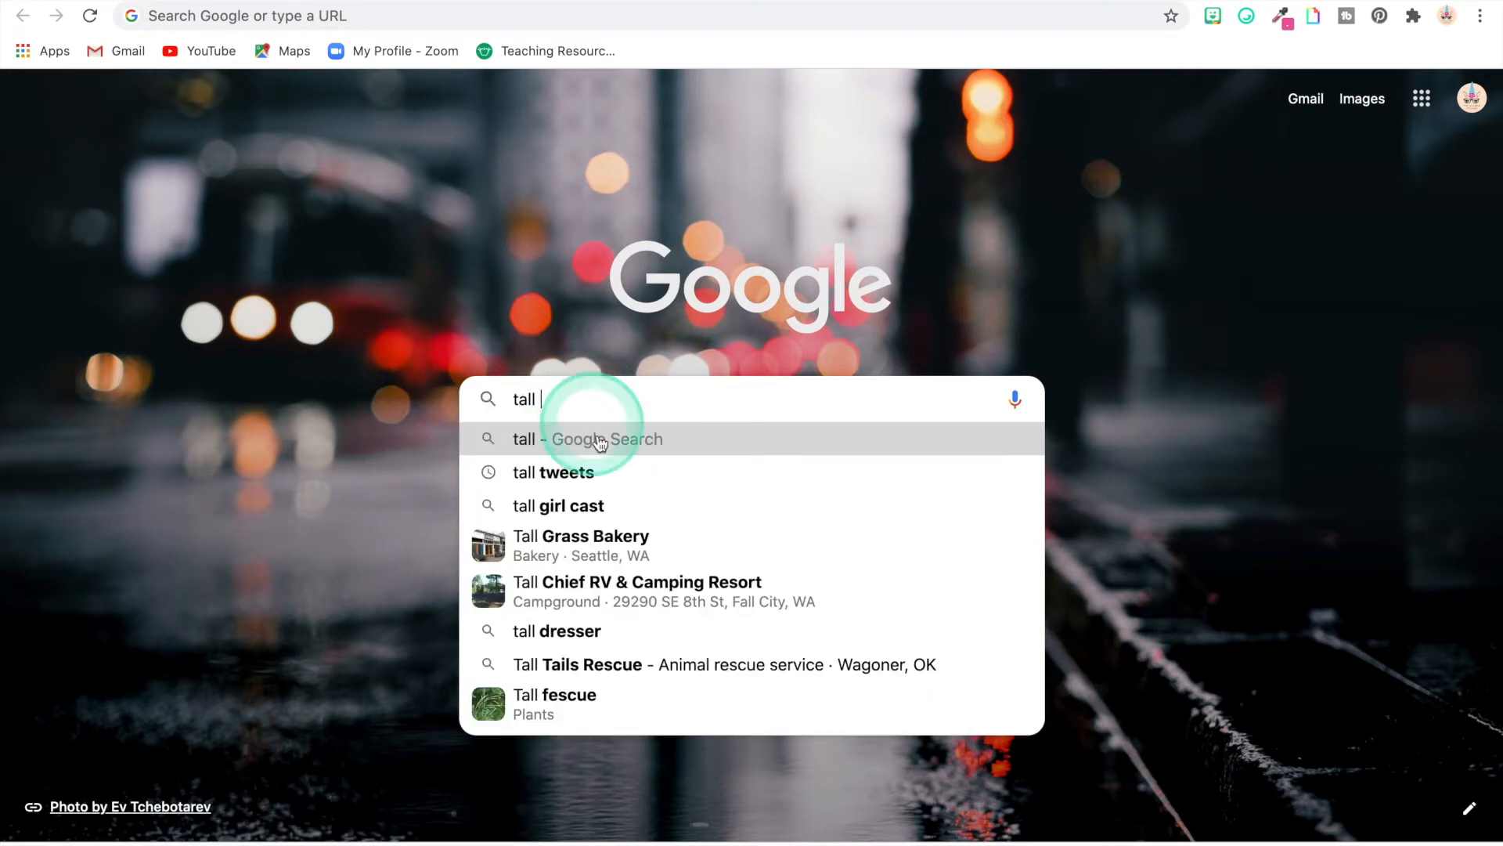
left_click(553, 471)
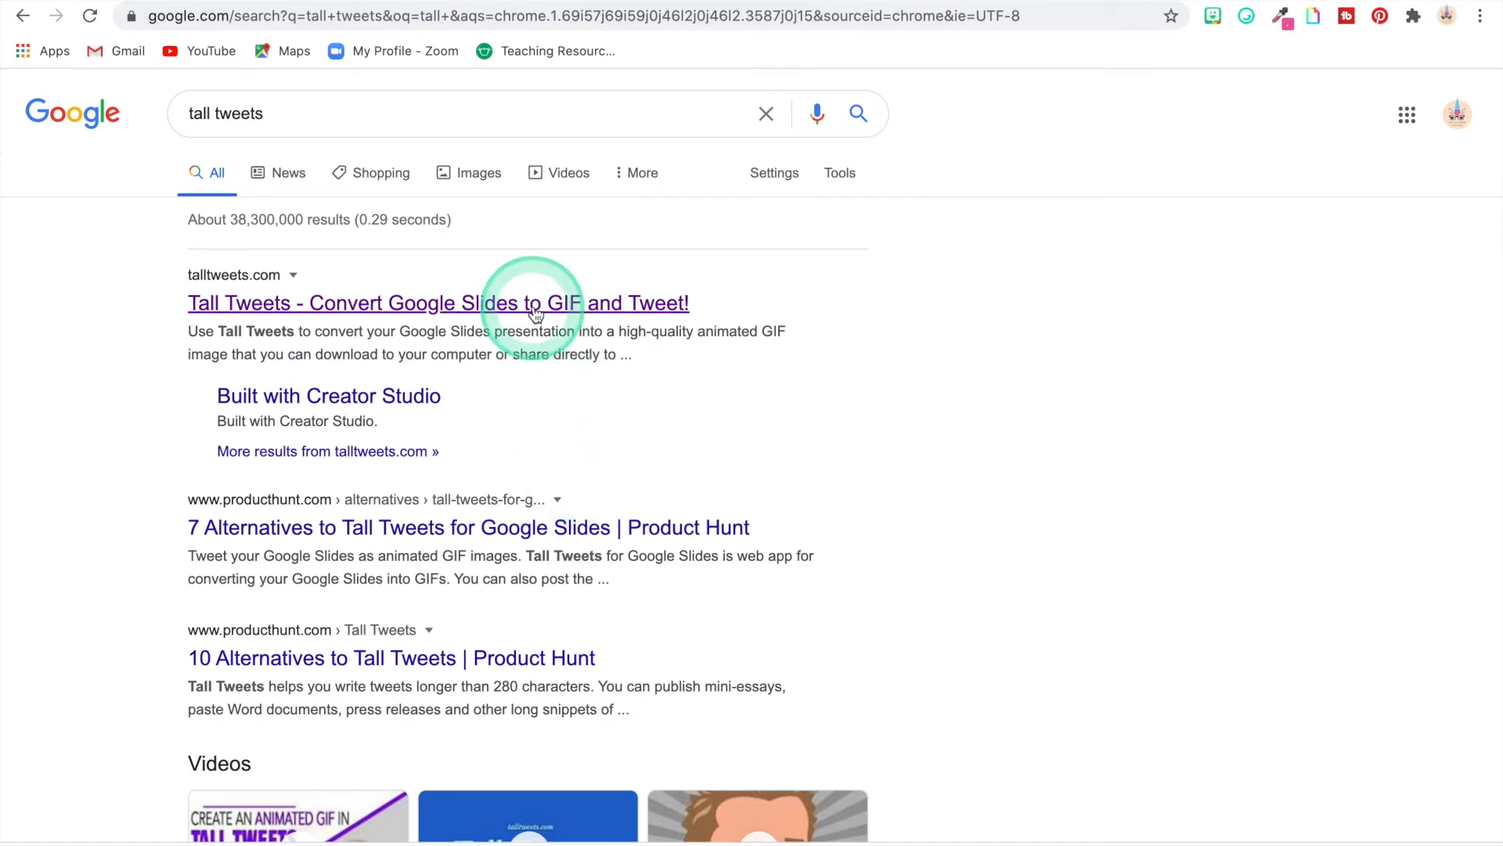
Open the Tall Tweets site and pick the rainbow unicorn presentation from Google Drive
left_click(437, 303)
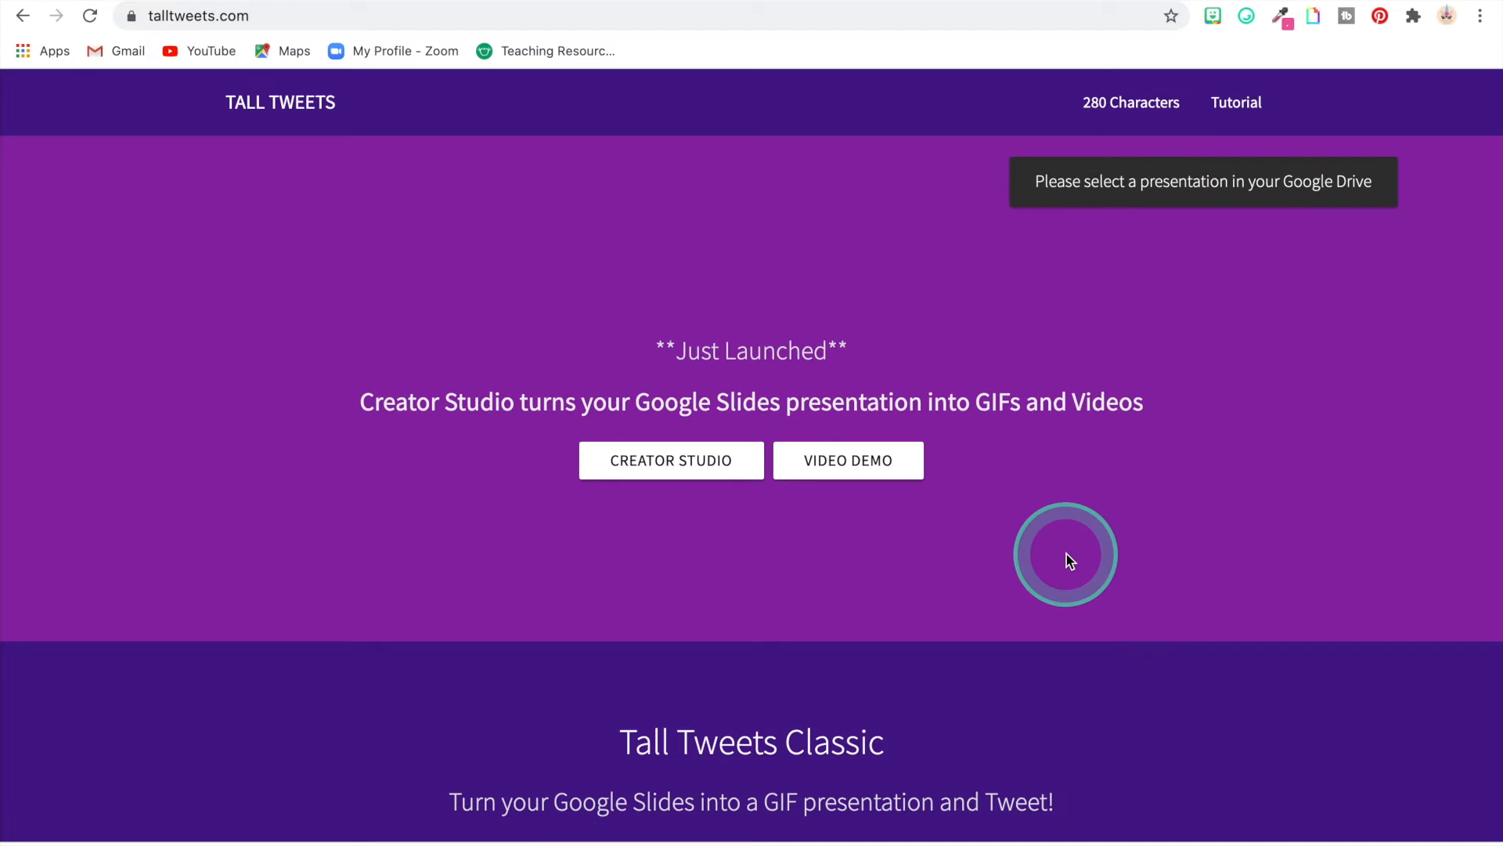
scroll("down", 3)
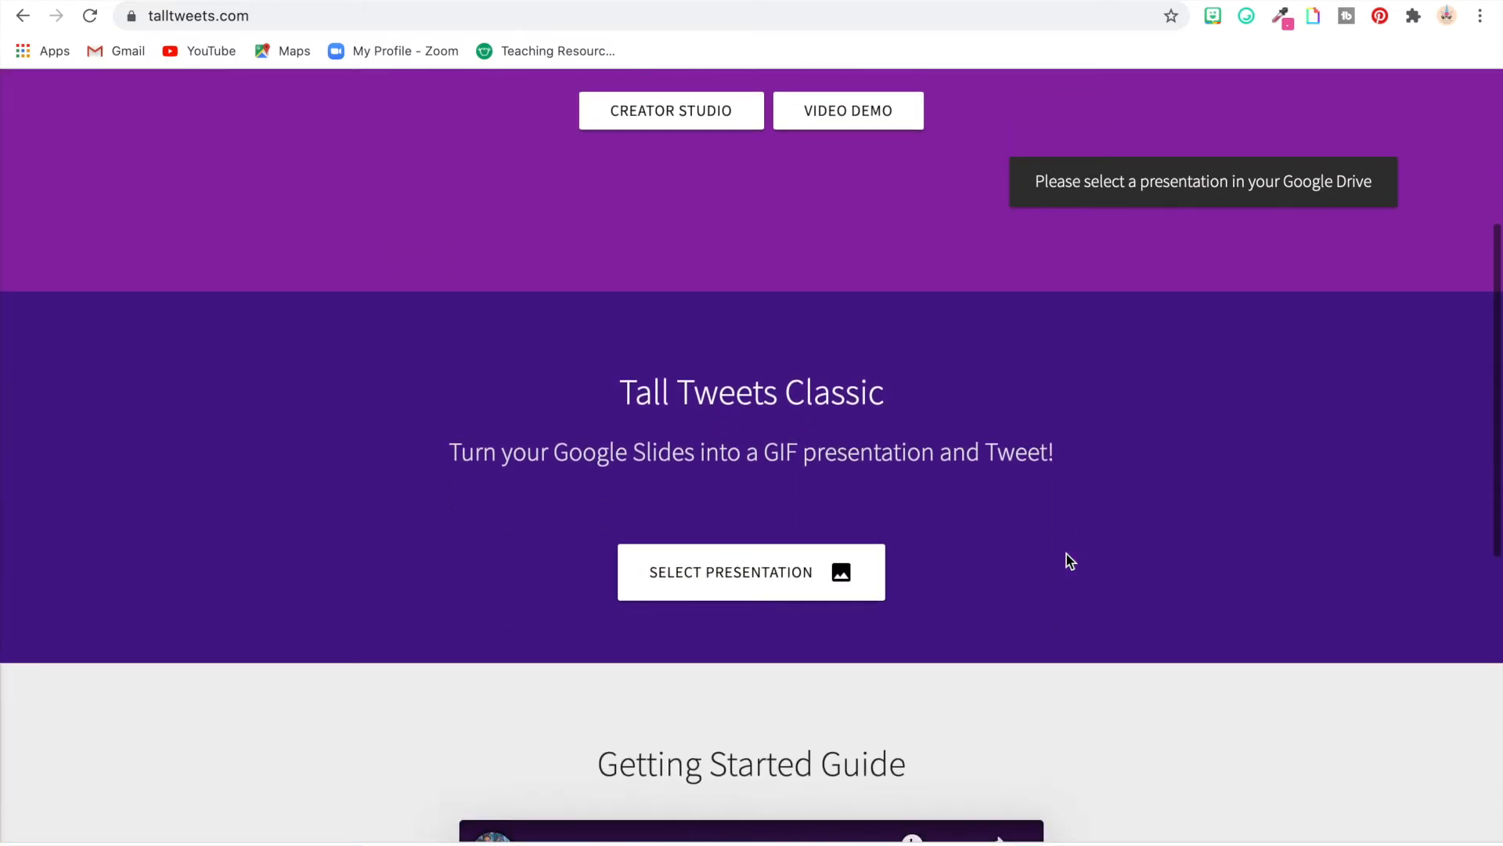
scroll("up", 3)
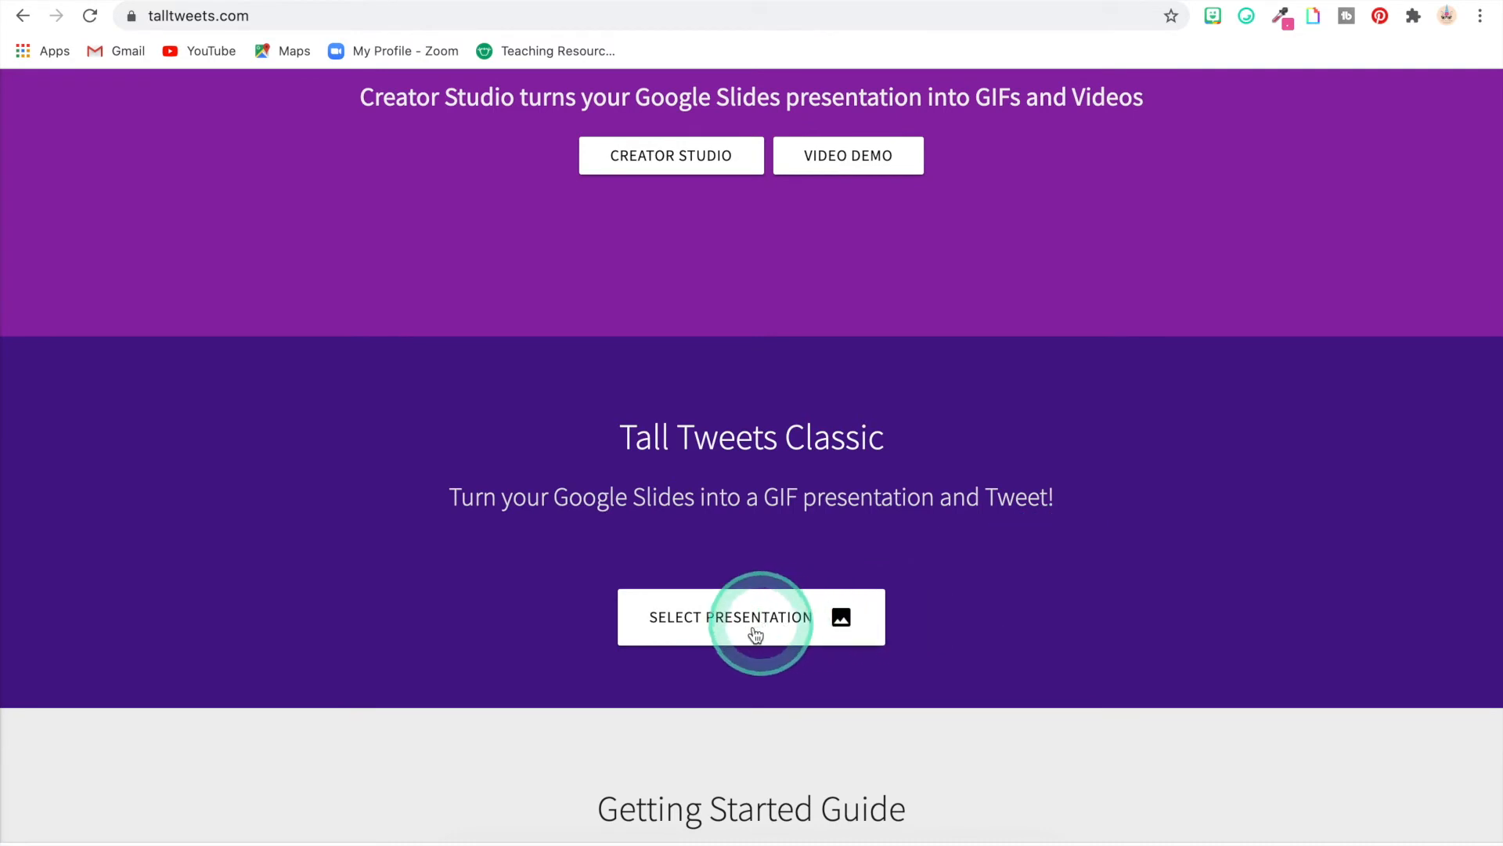
left_click(729, 616)
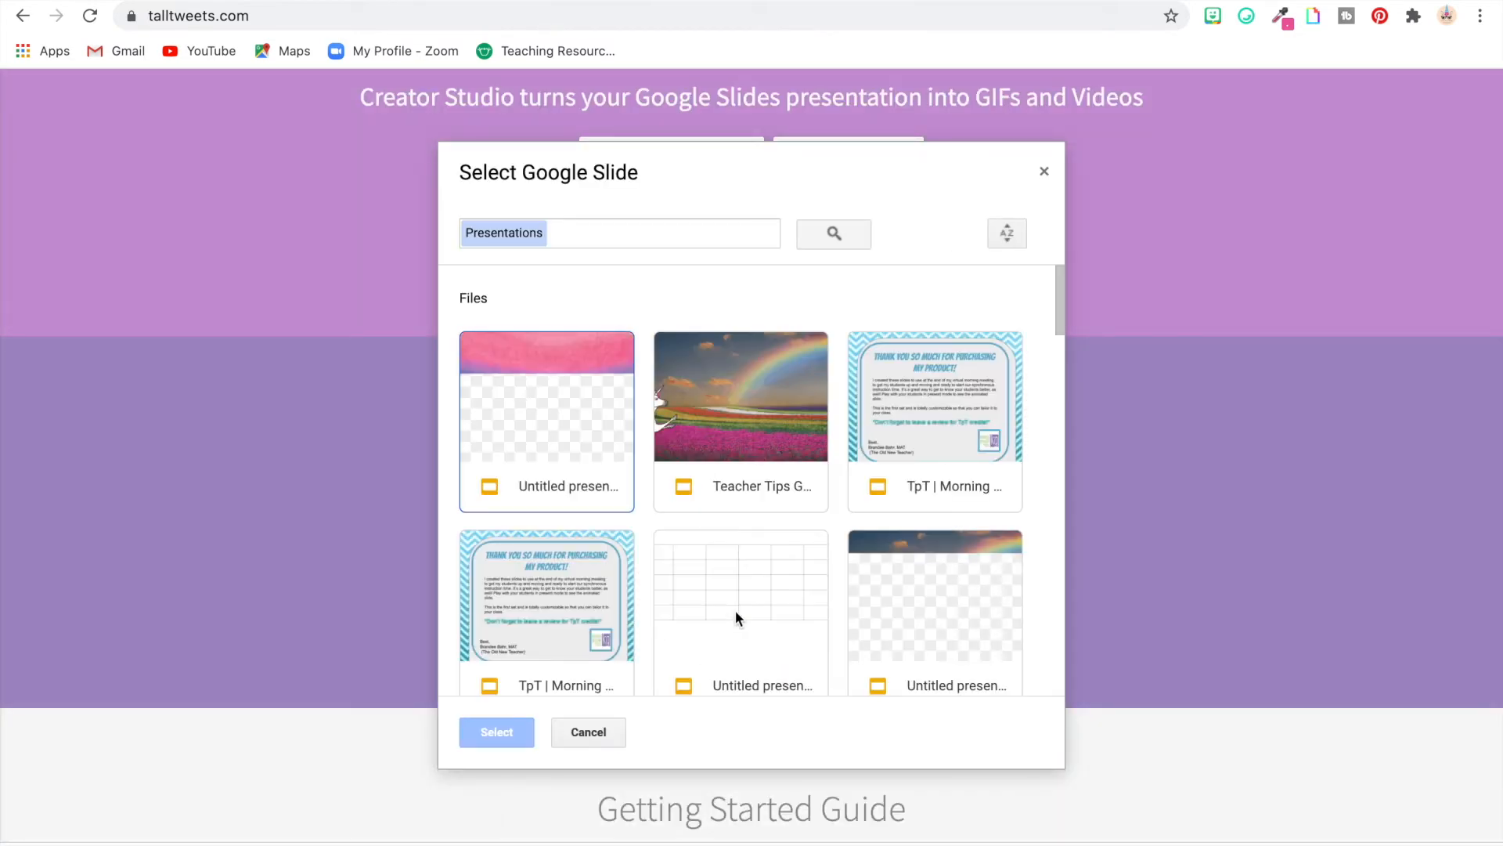
left_click(588, 492)
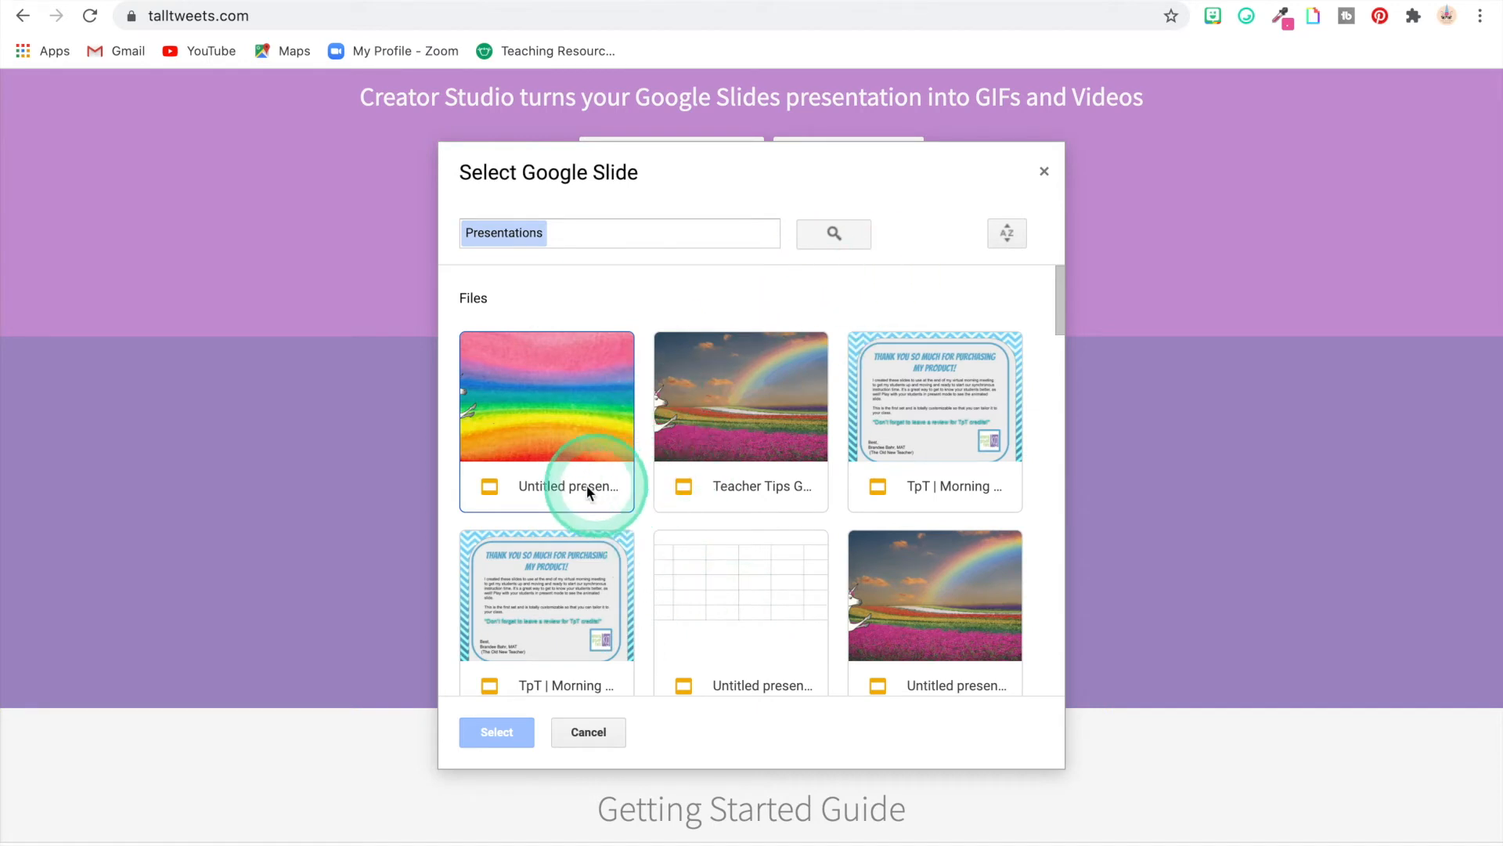
mouse_move(571, 486)
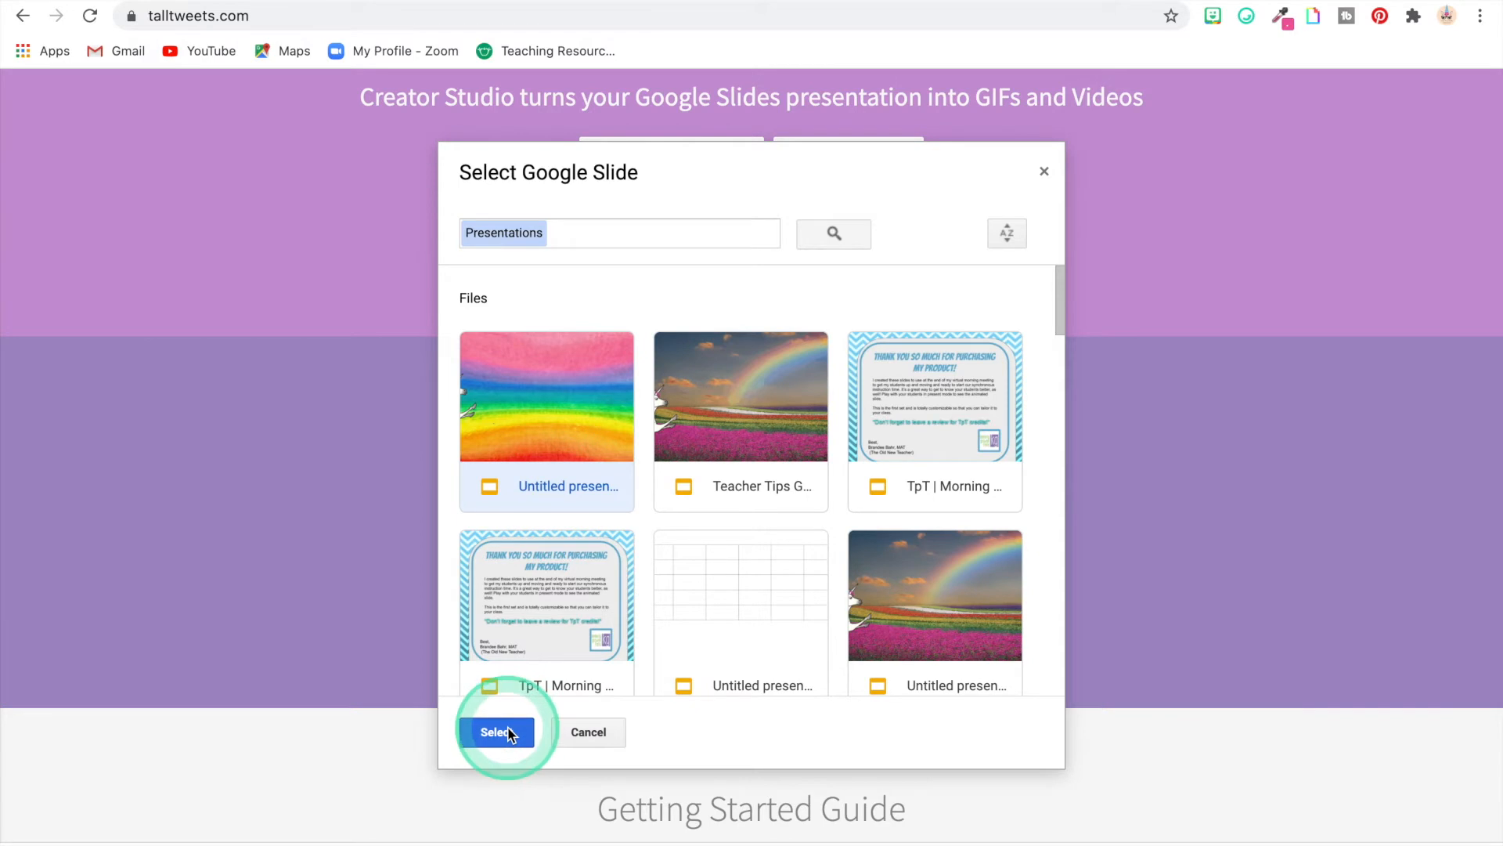
left_click(497, 732)
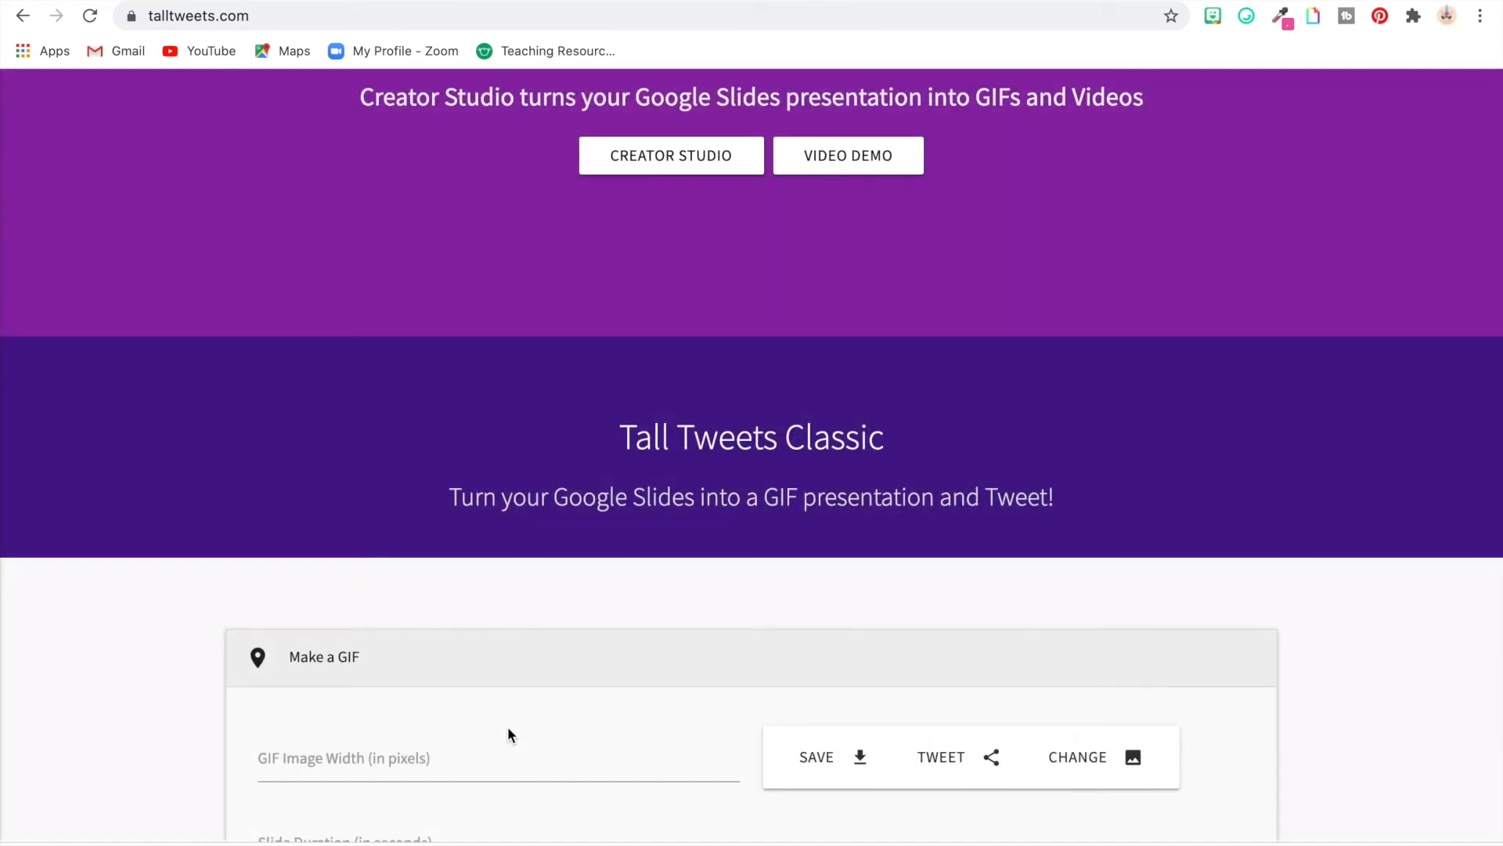
Set the Tall Tweets slide duration to 0.2 seconds
scroll("down", 3)
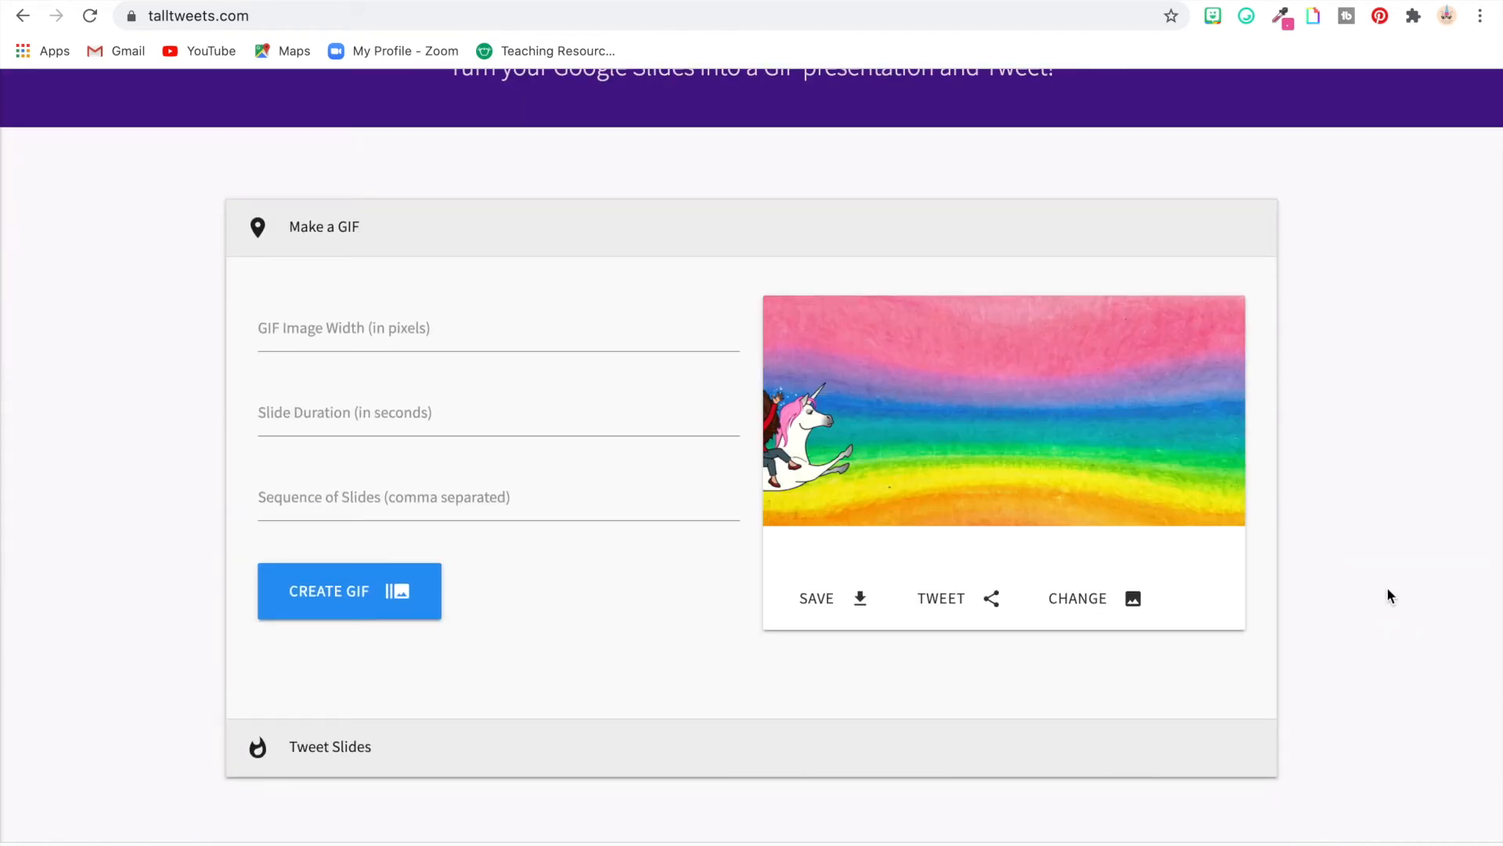
left_click(298, 411)
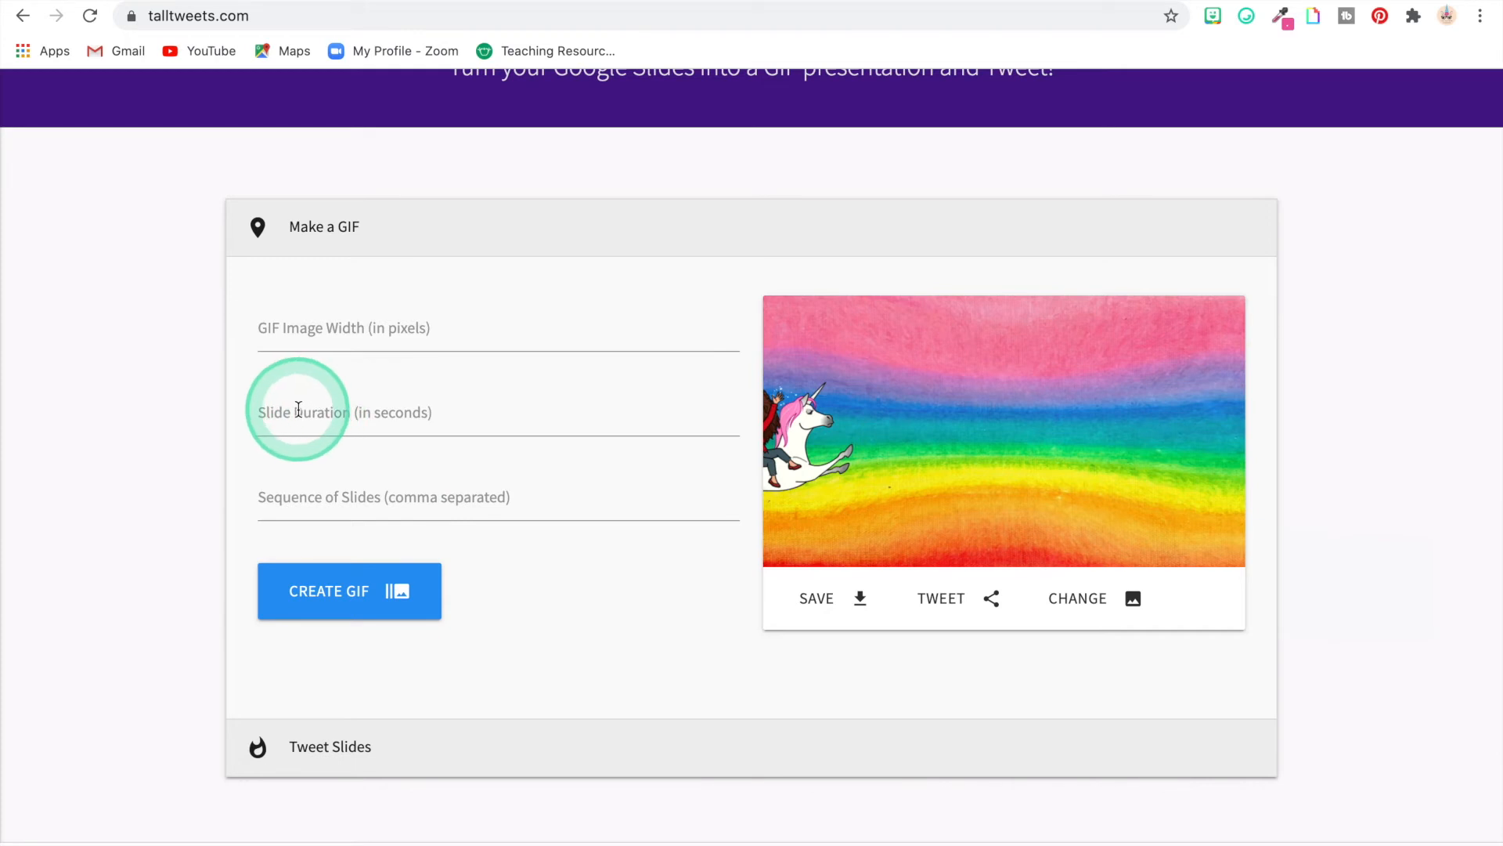
left_click(297, 413)
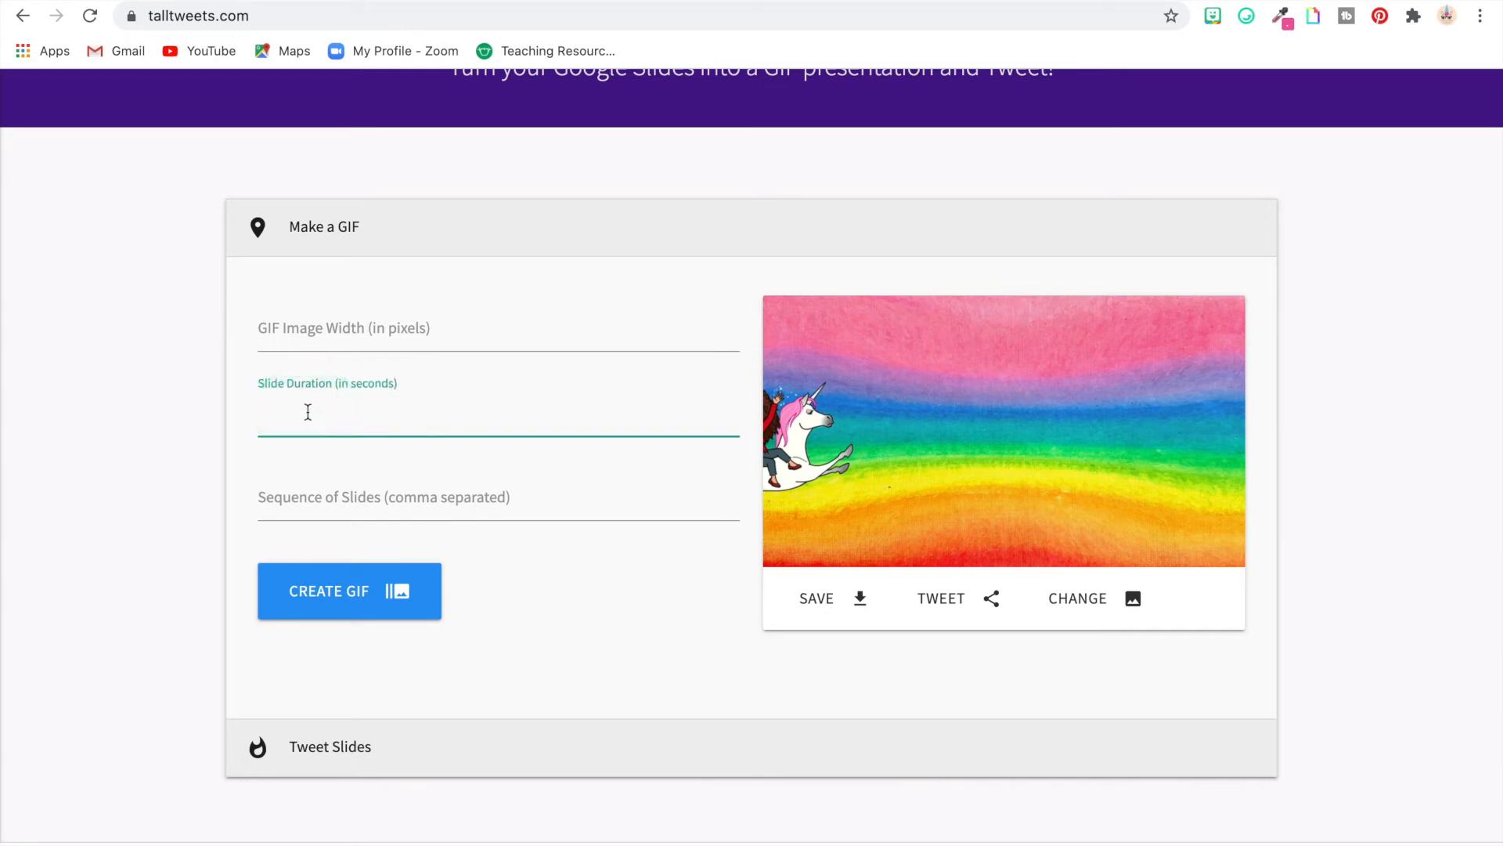
type(".")
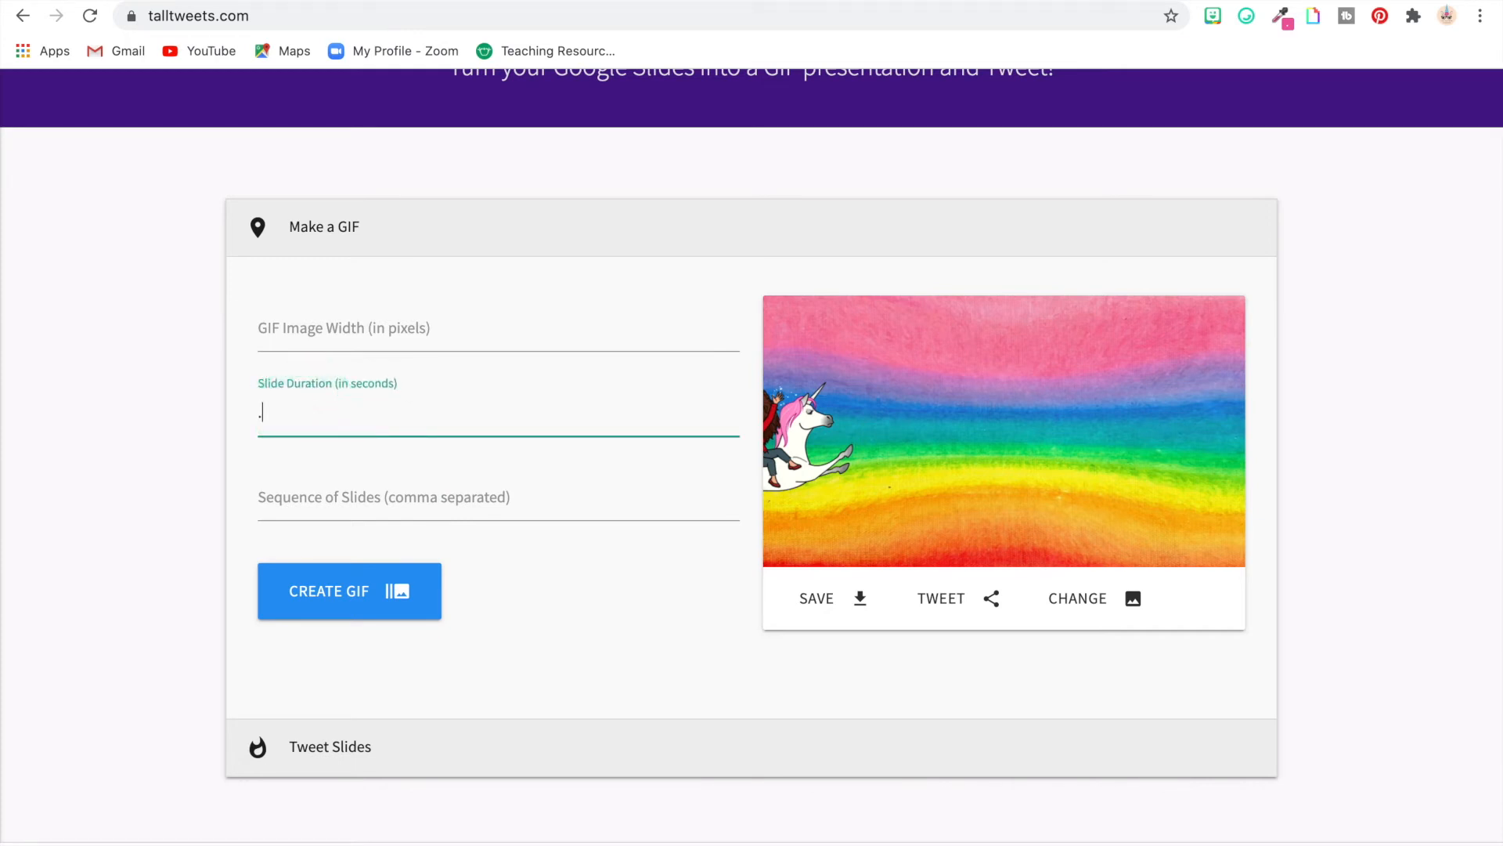
type(".2")
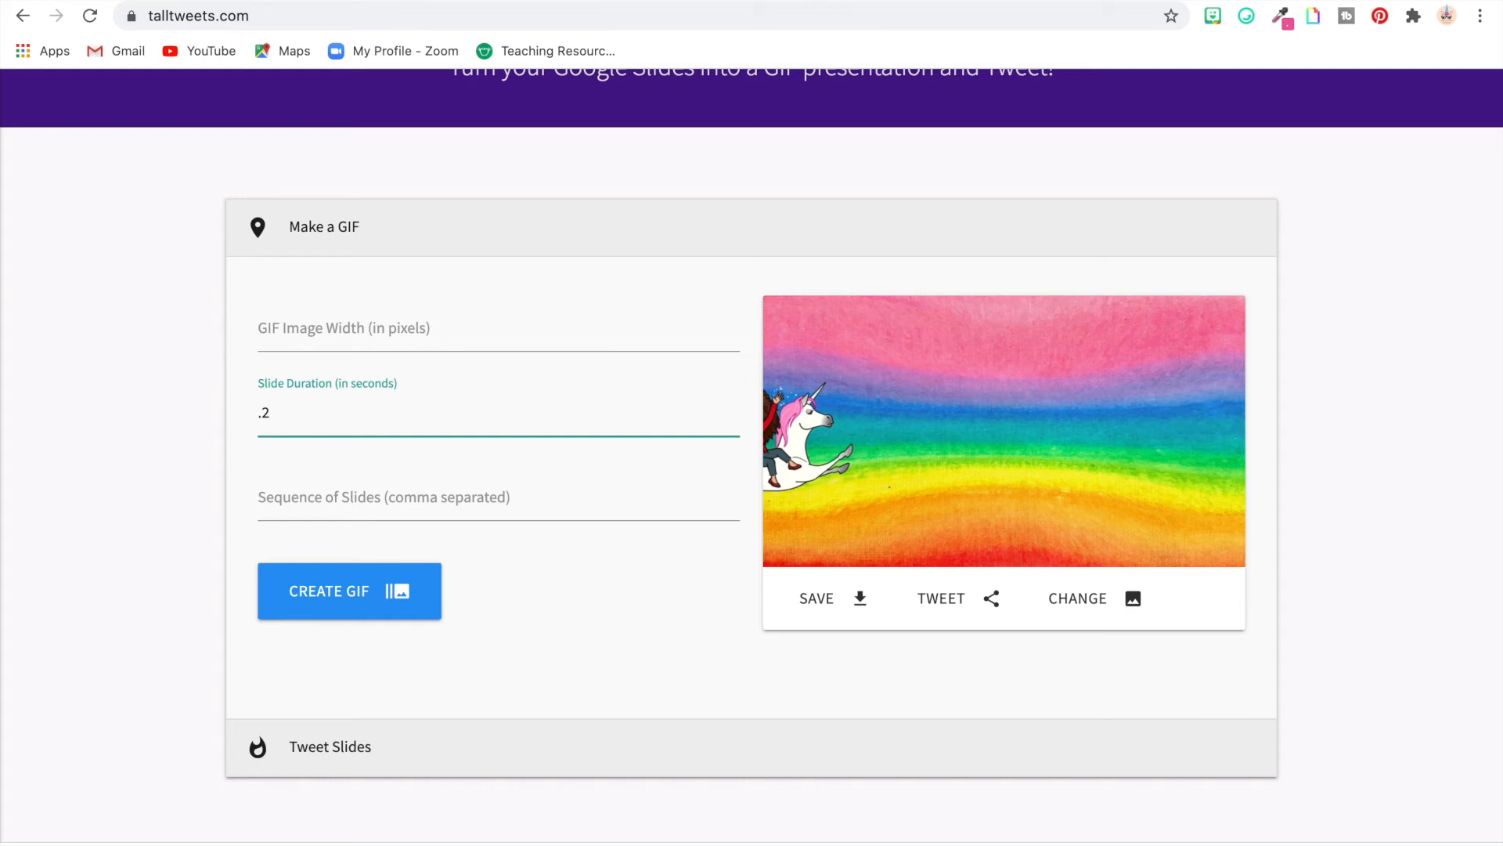
left_click(407, 496)
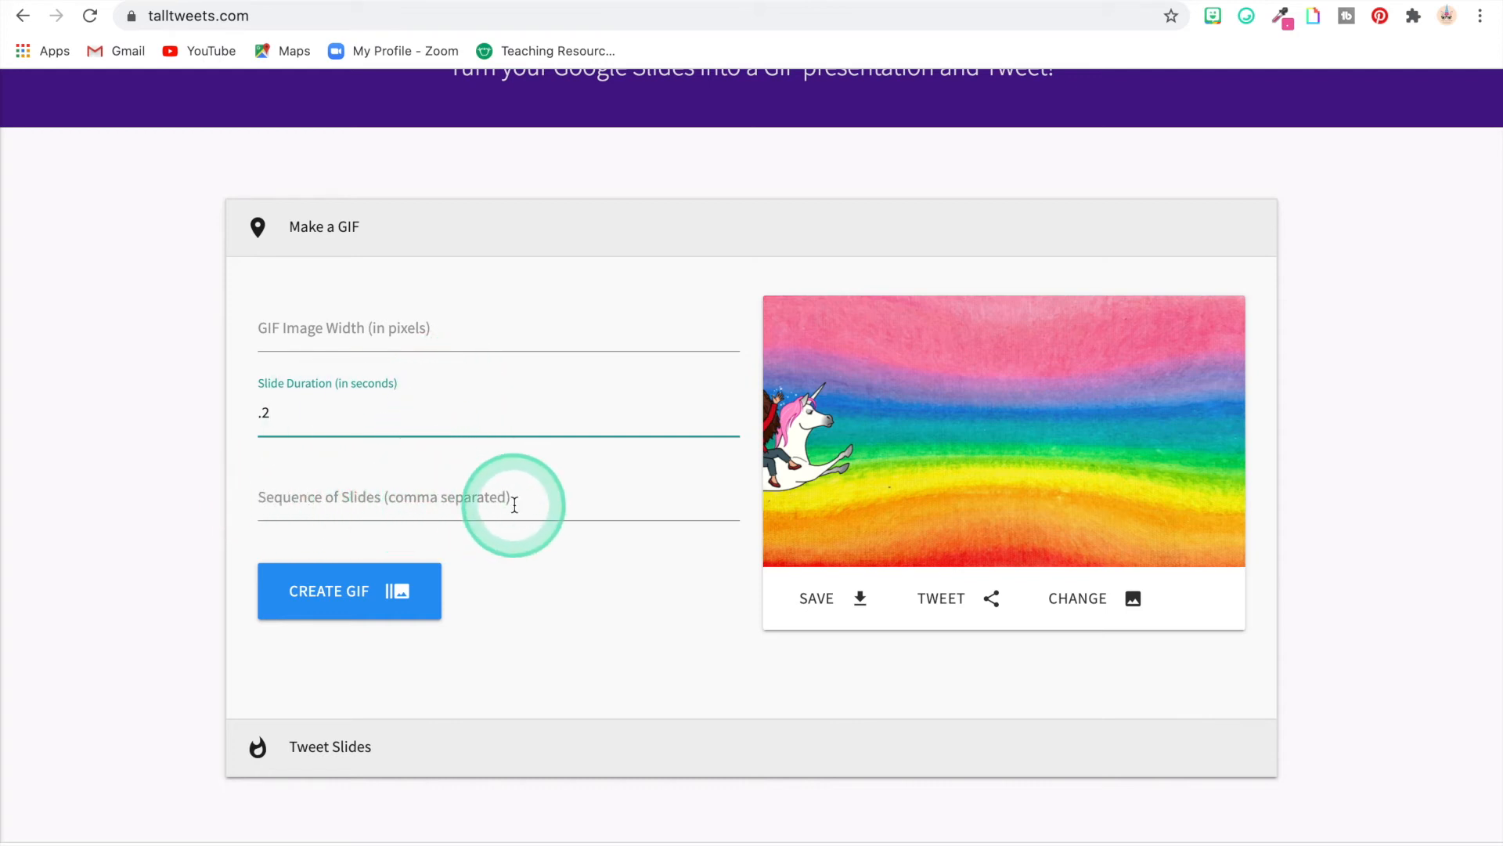
mouse_move(312, 505)
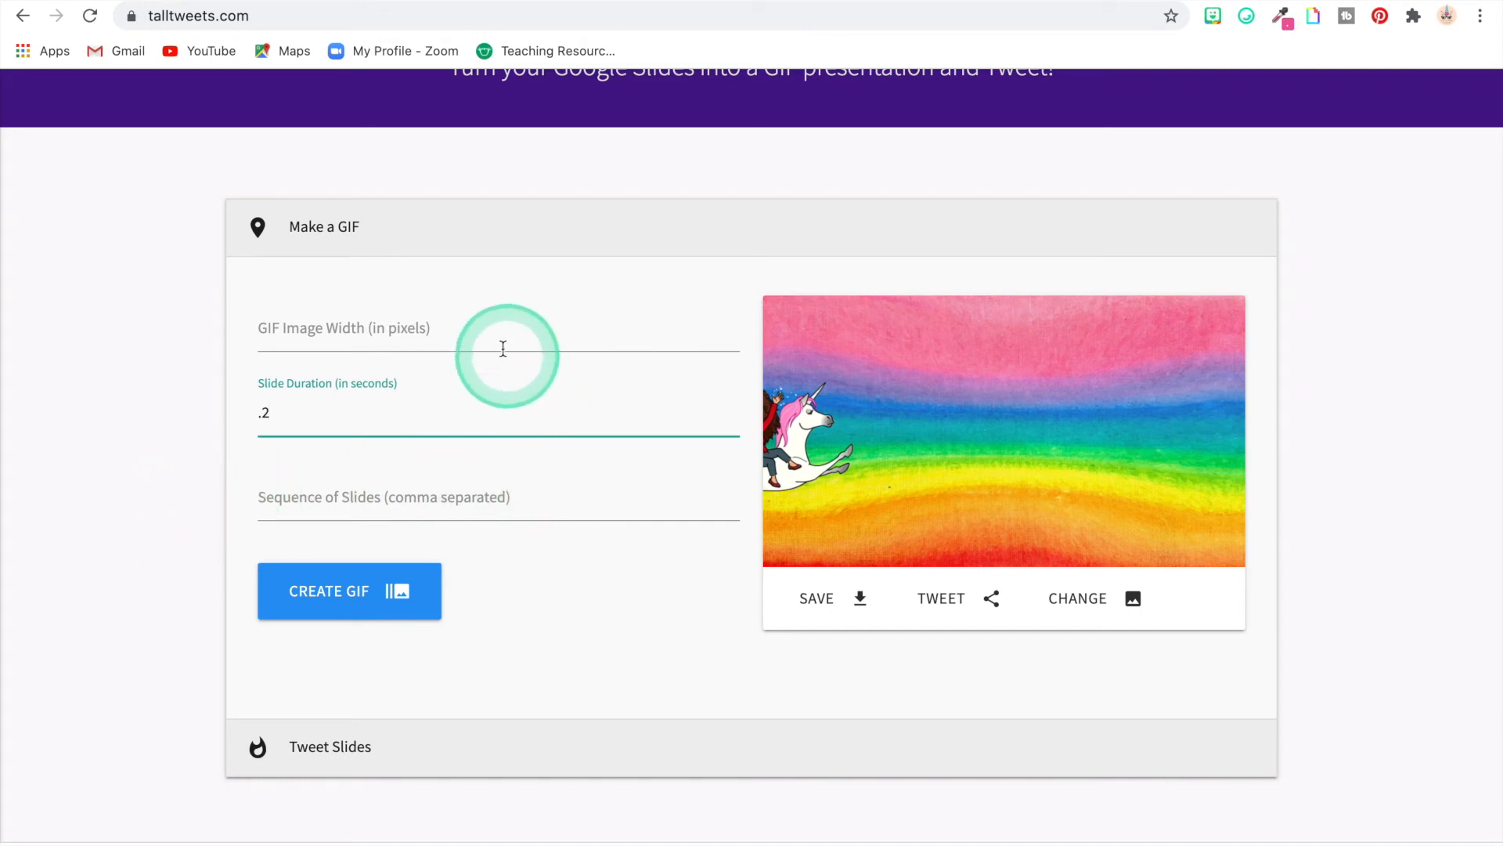
Generate the unicorn GIF and let the animated preview play
left_click(487, 327)
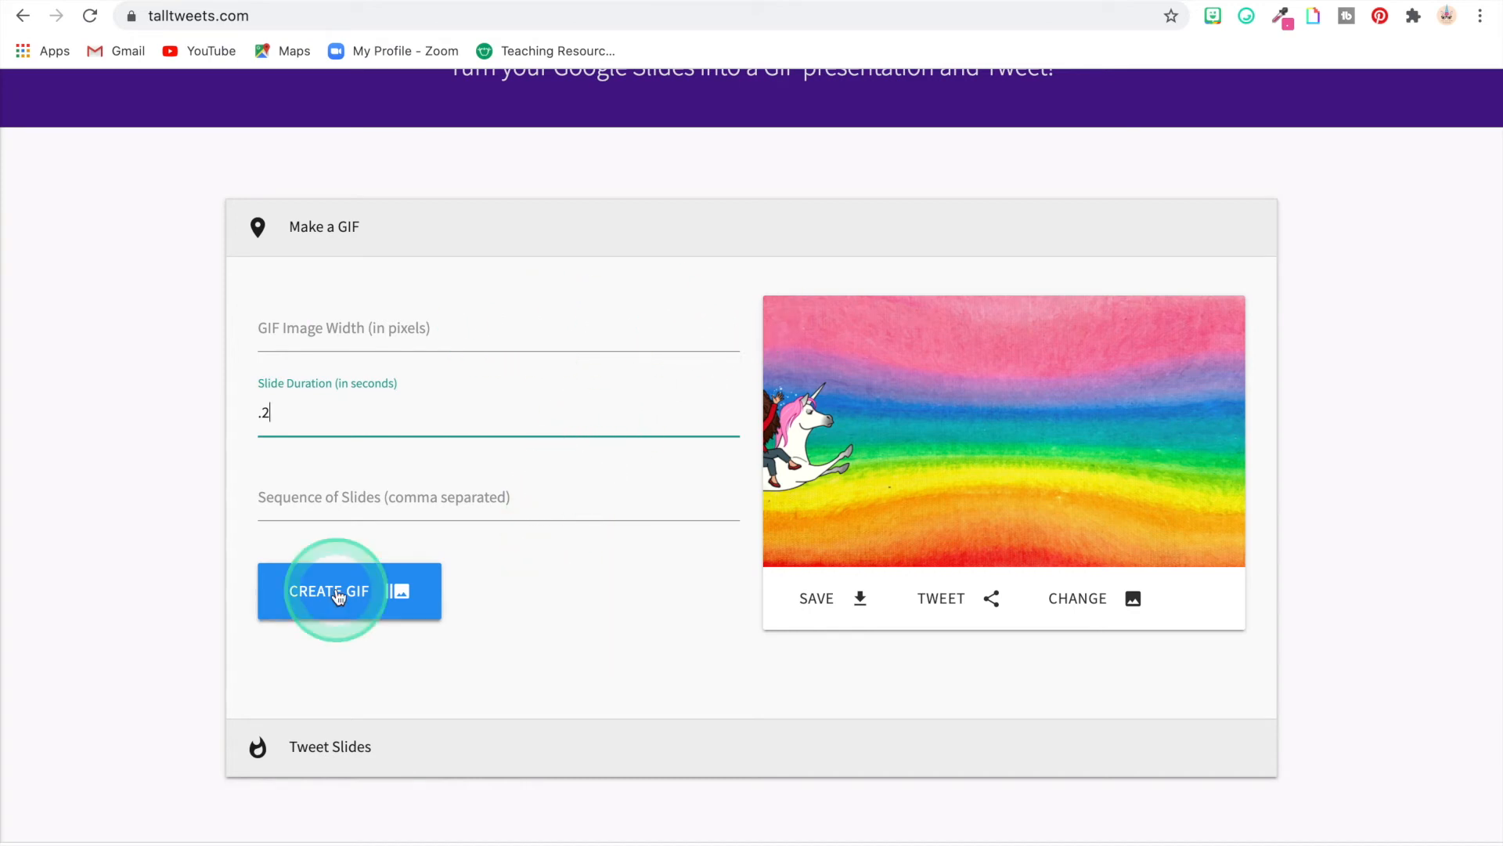
left_click(330, 590)
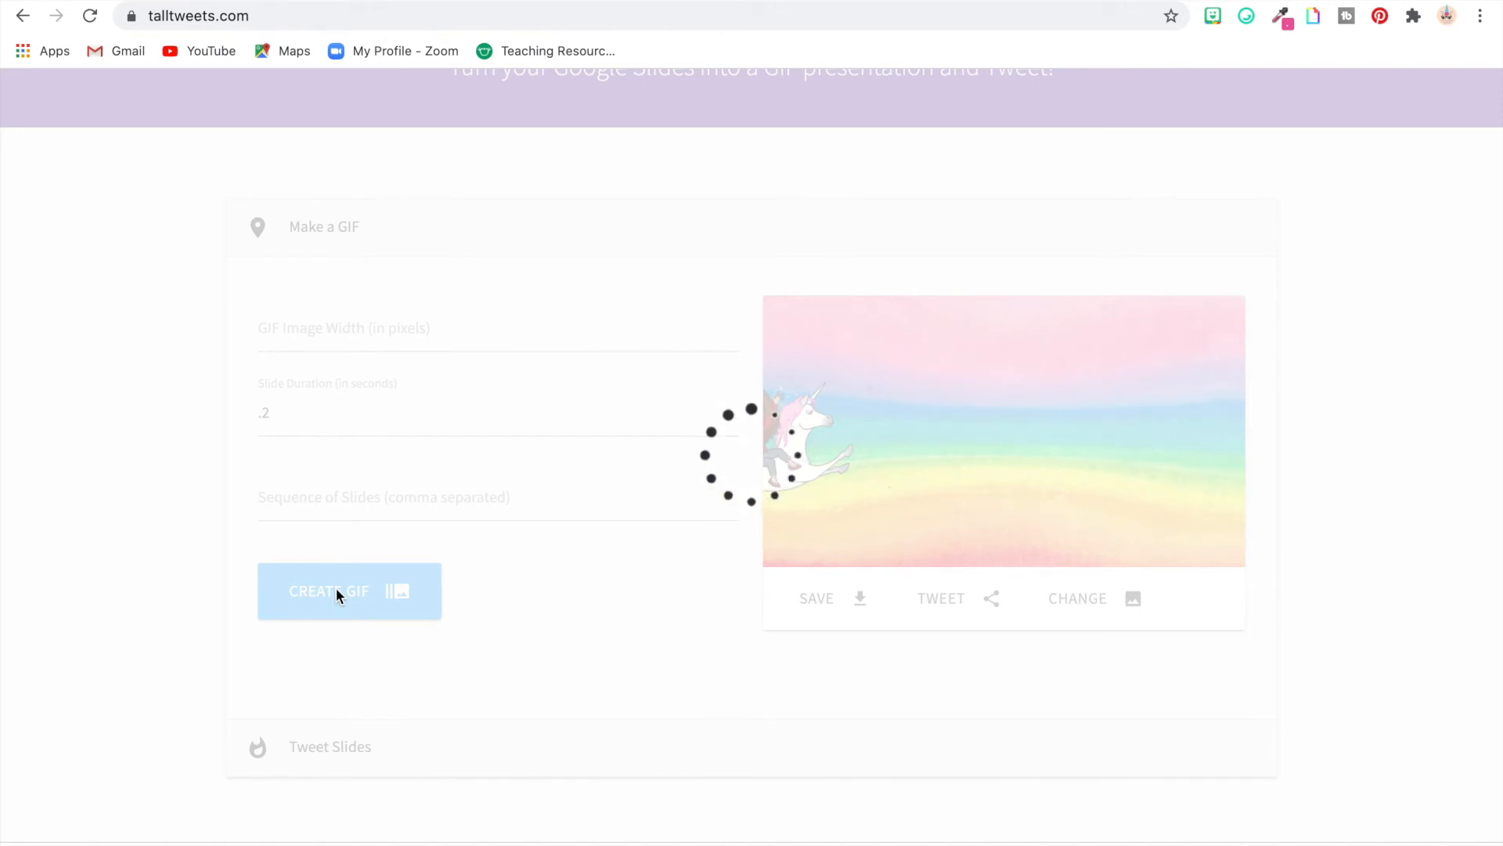
left_click(350, 591)
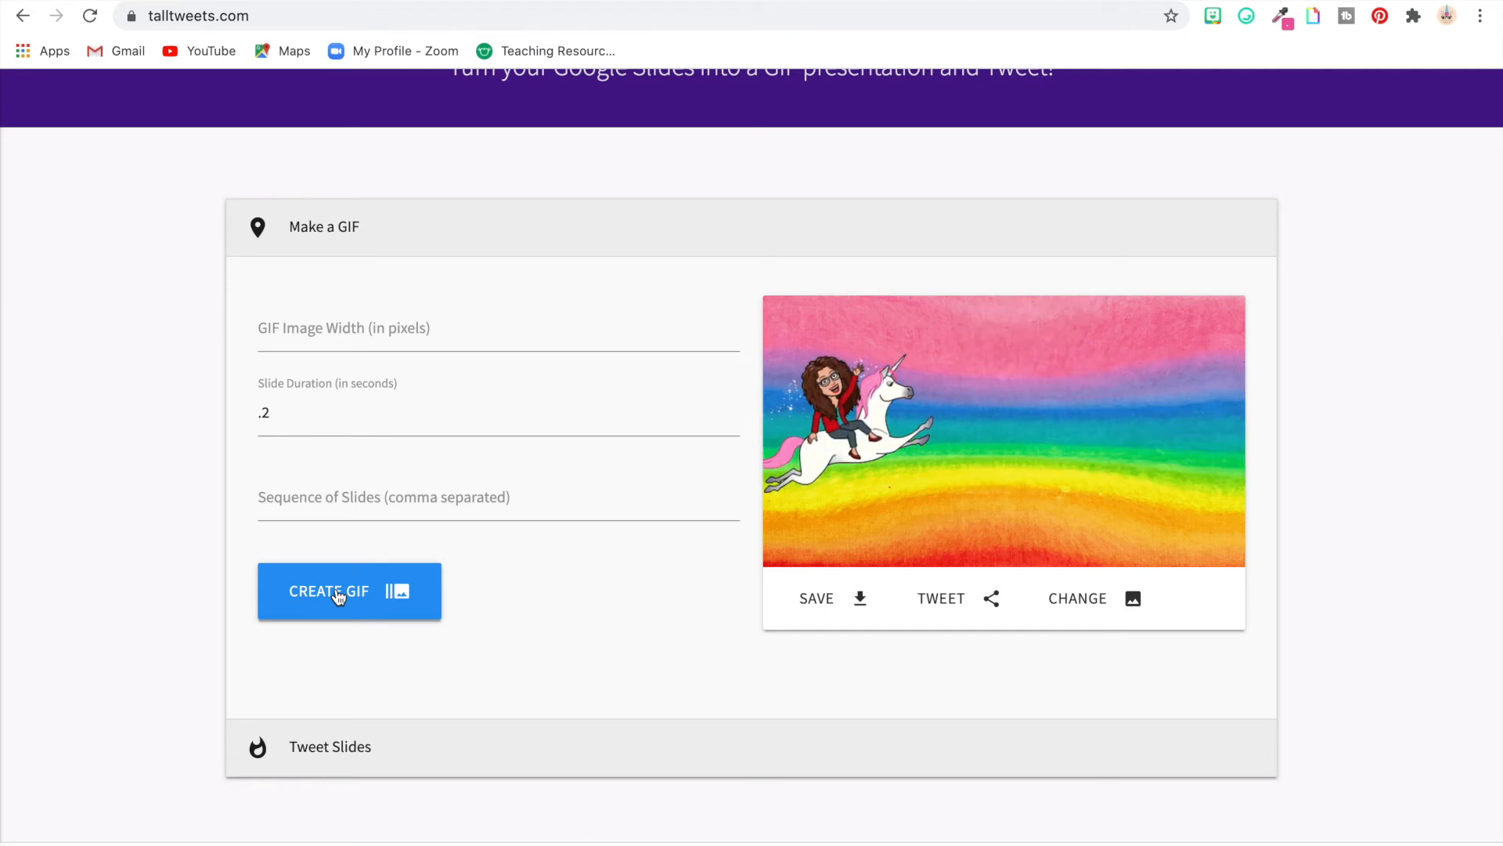
left_click(816, 598)
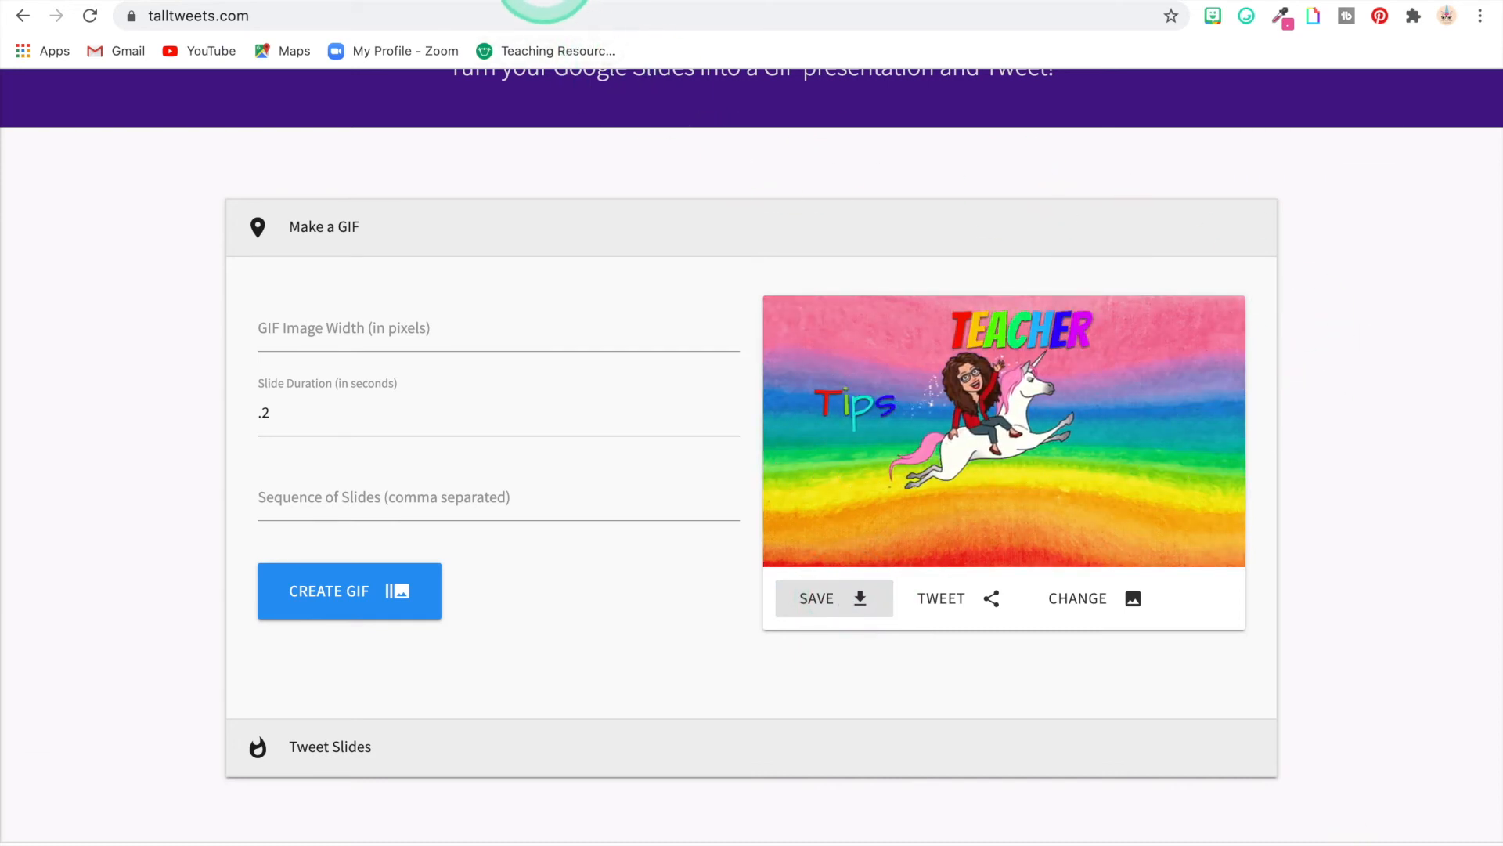
Download the finished GIF and start a new Google Slides presentation
left_click(198, 16)
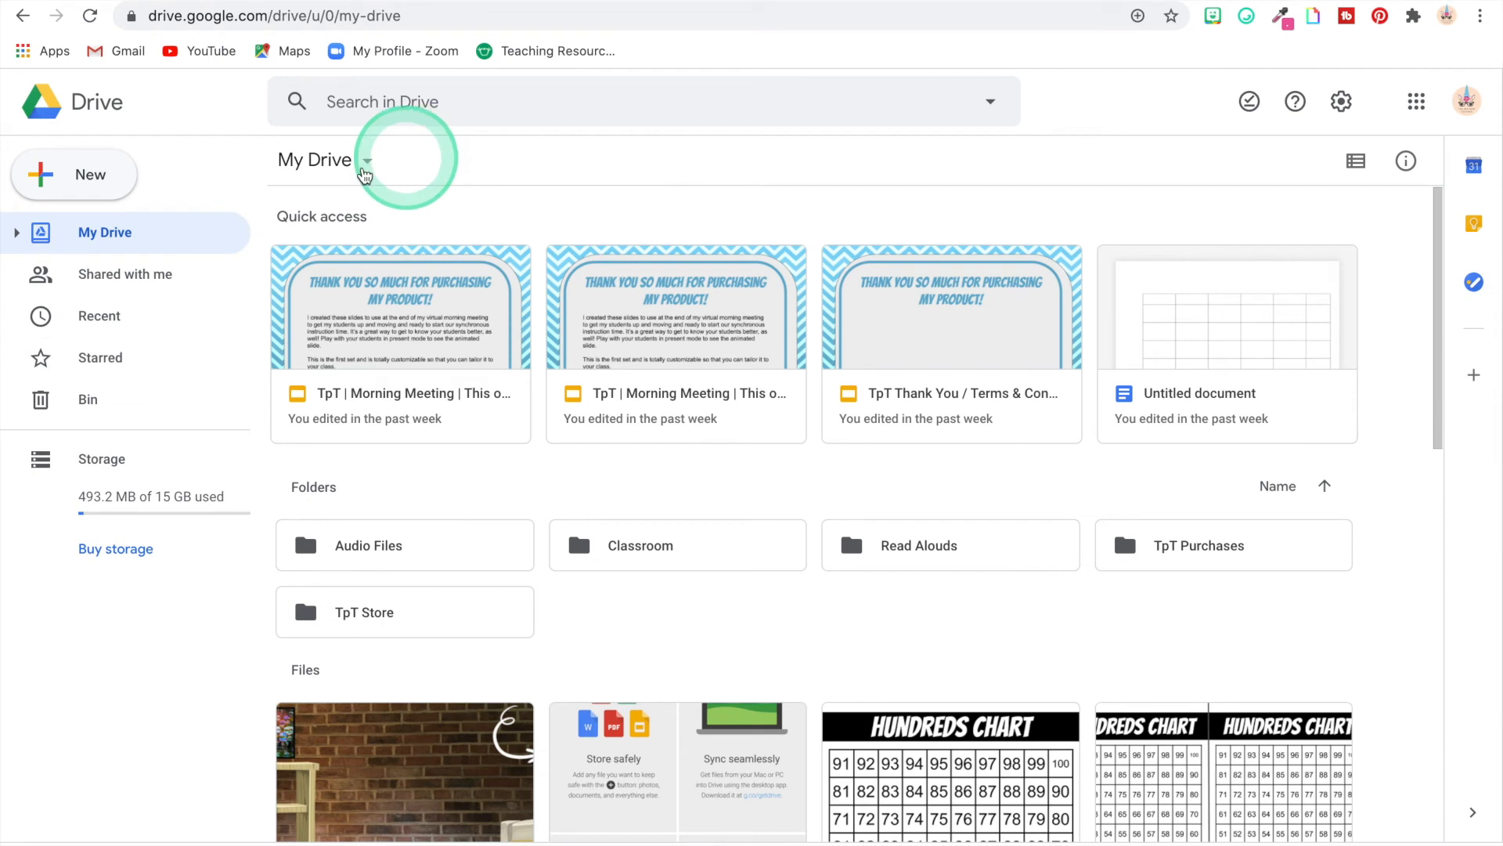
left_click(74, 175)
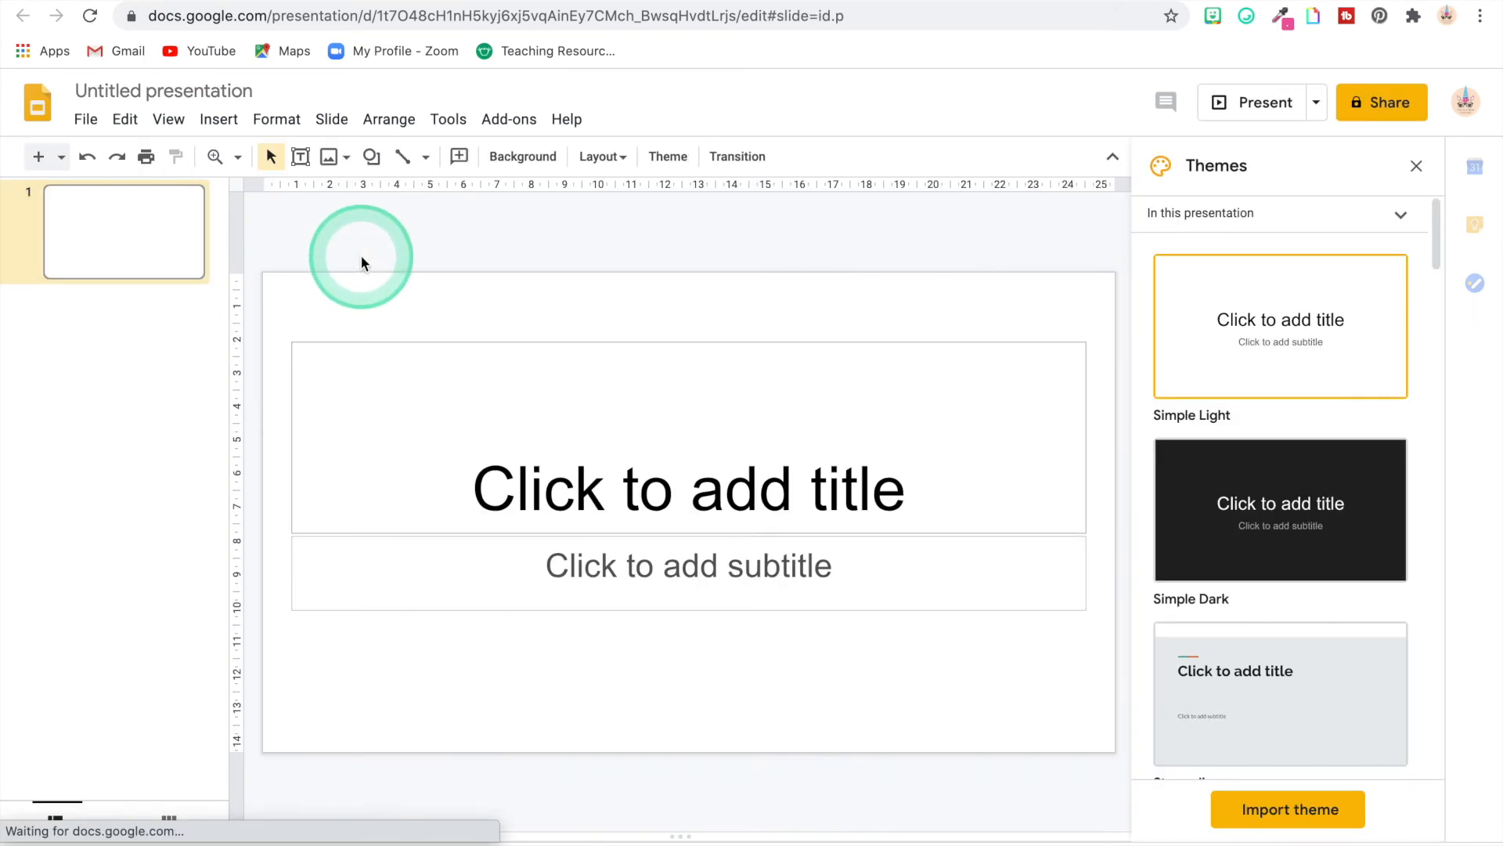
left_click(1416, 165)
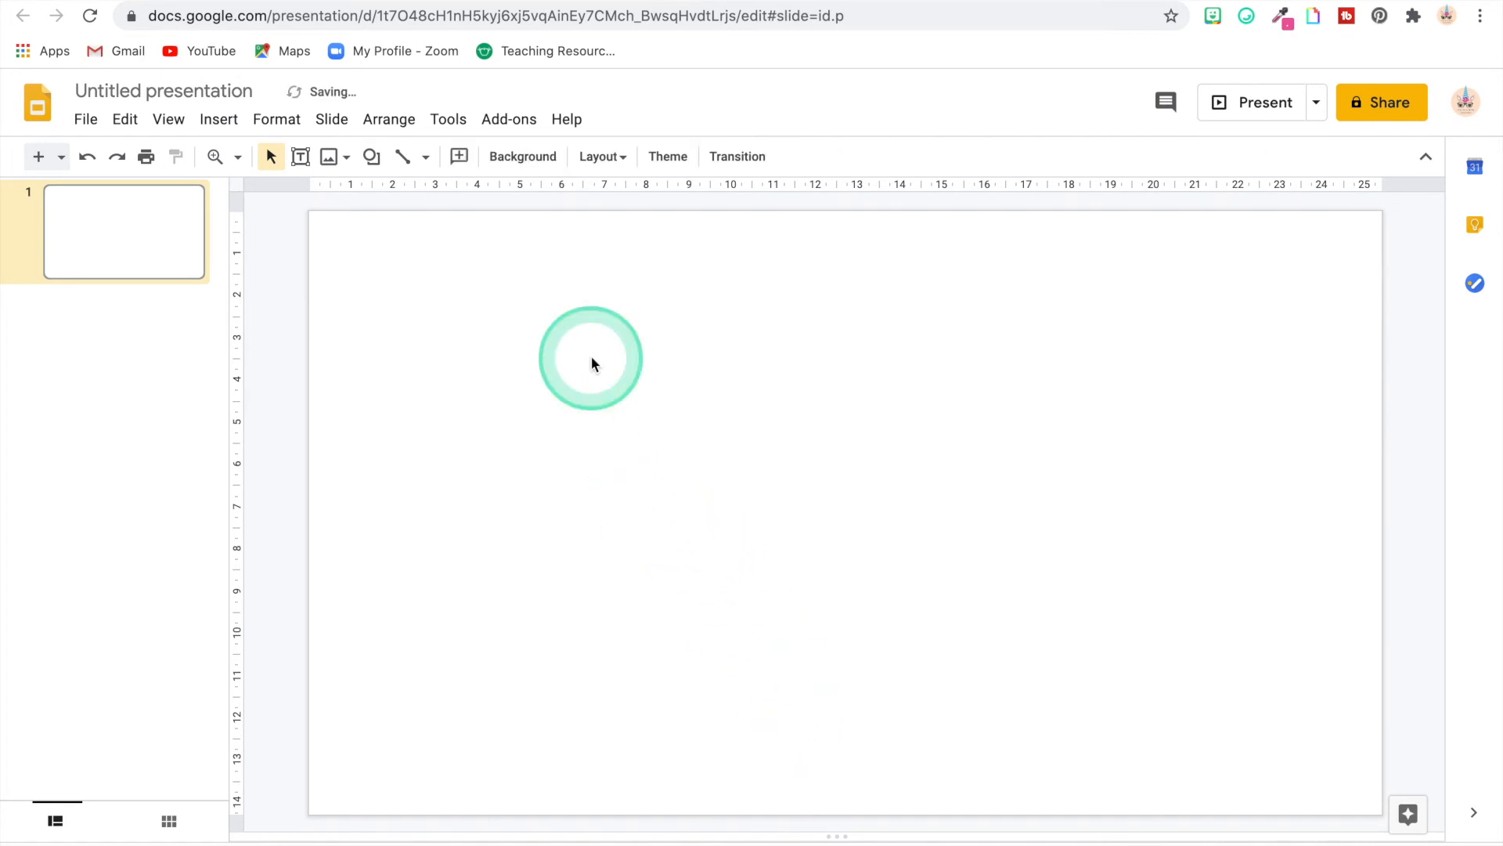
Upload the rainbow unicorn image as the new slide's background
left_click(522, 157)
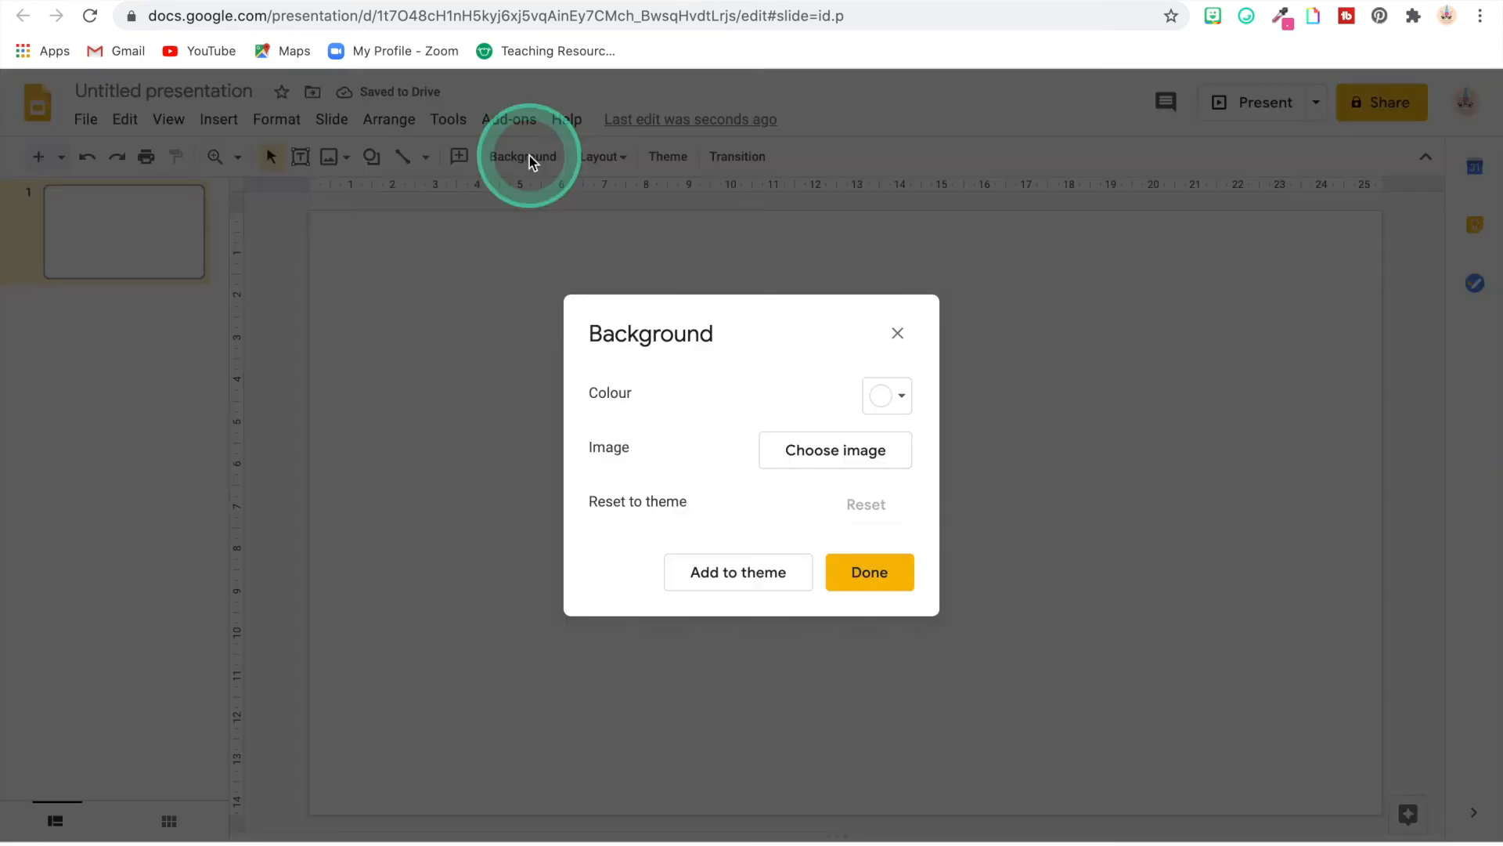
left_click(836, 450)
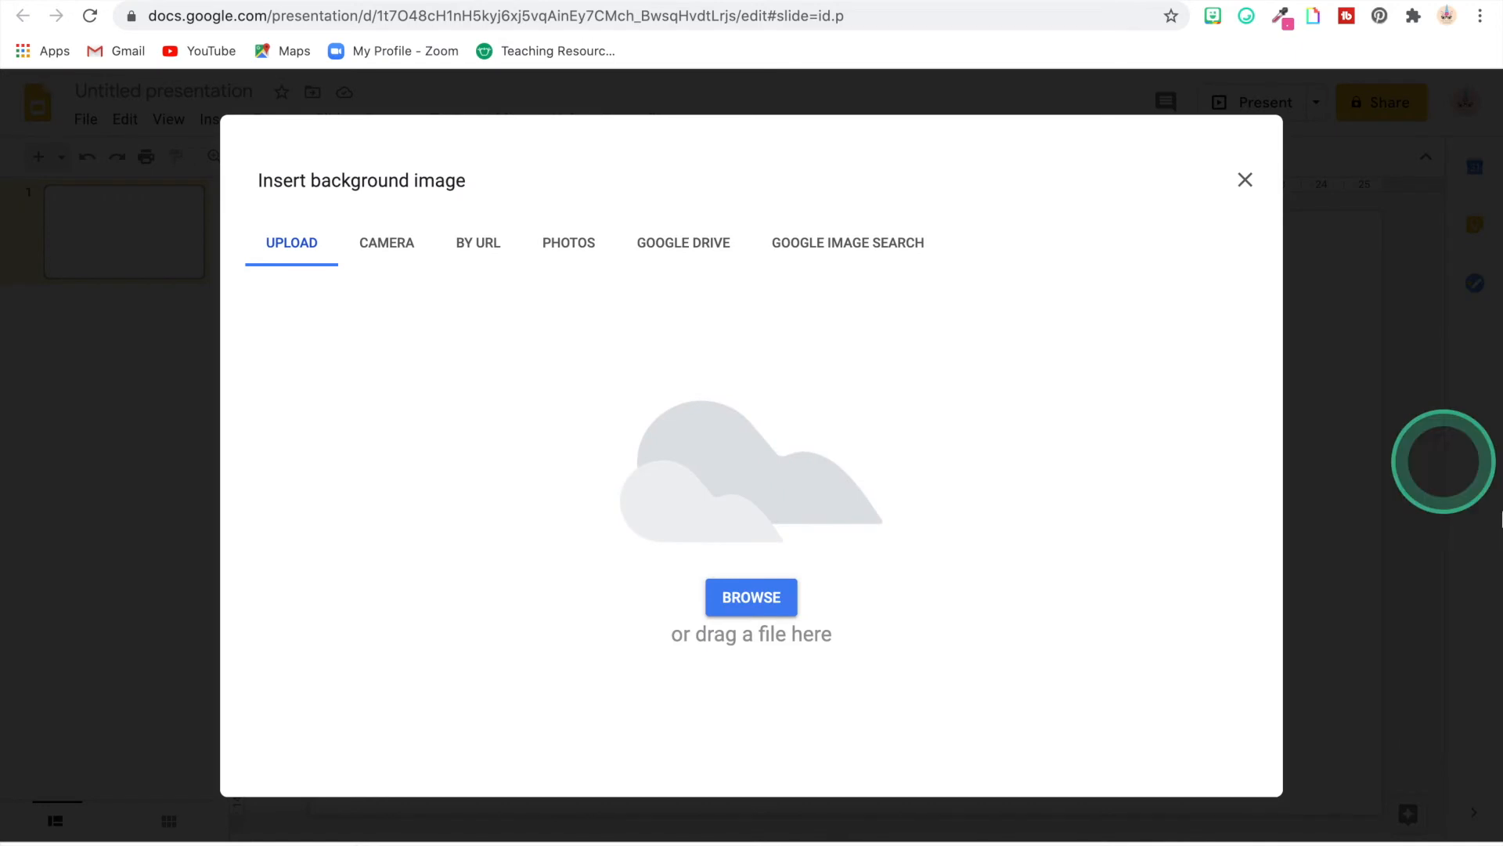
left_click(751, 597)
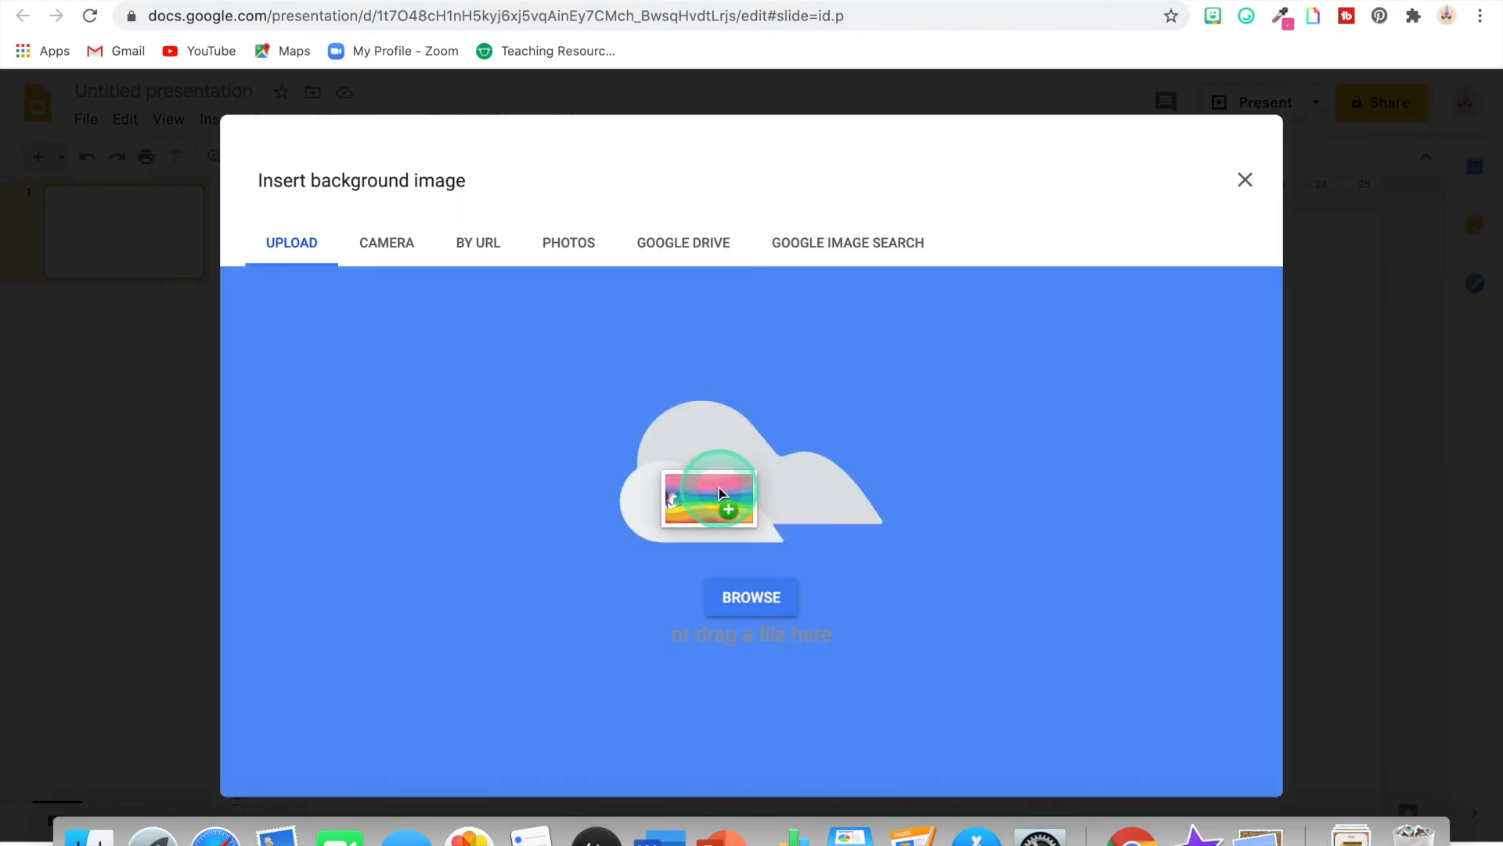
left_click(752, 597)
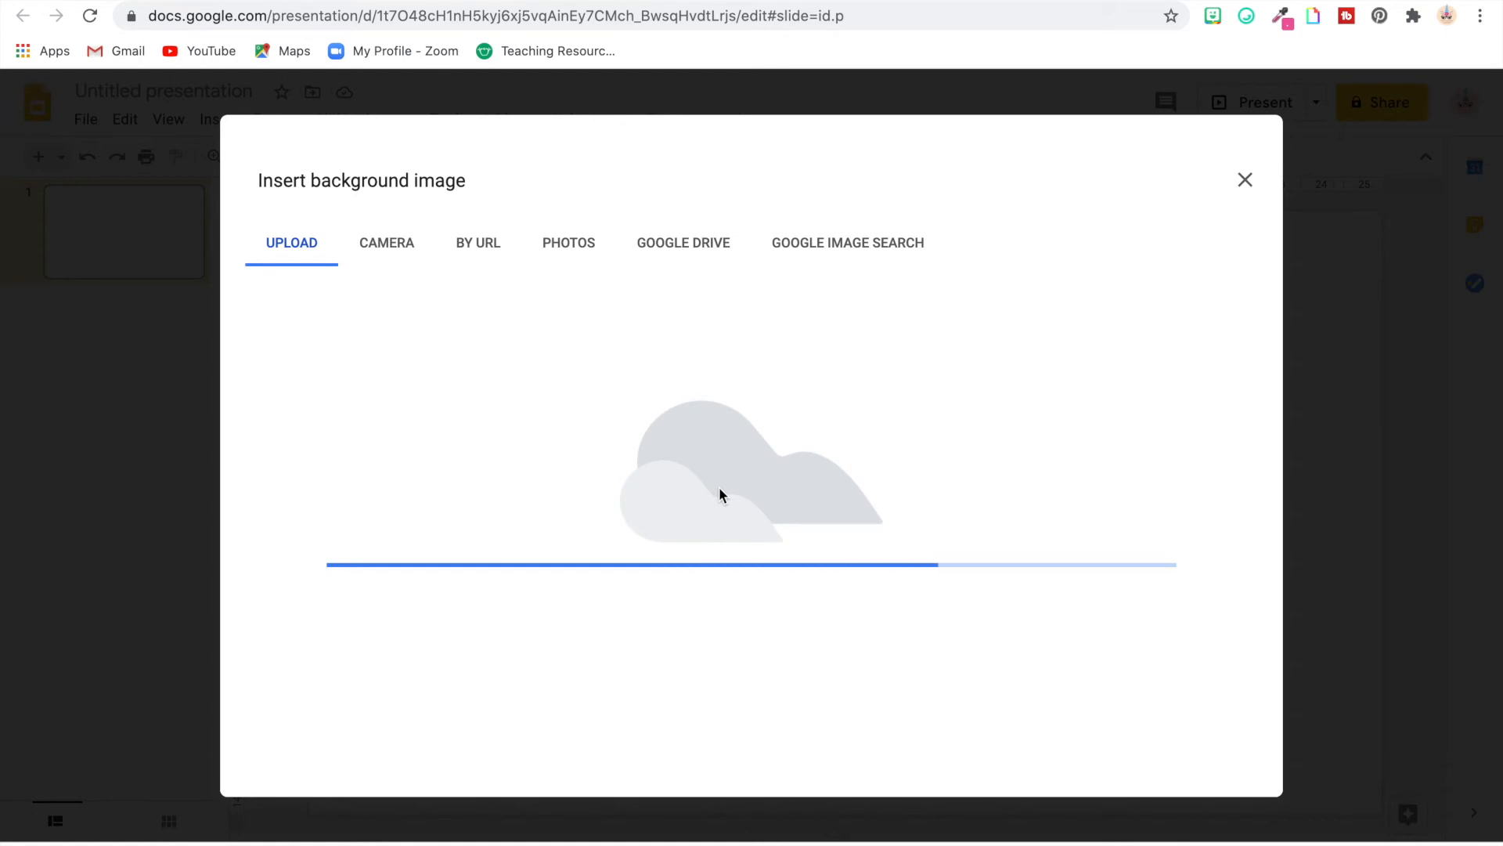
left_click(1246, 180)
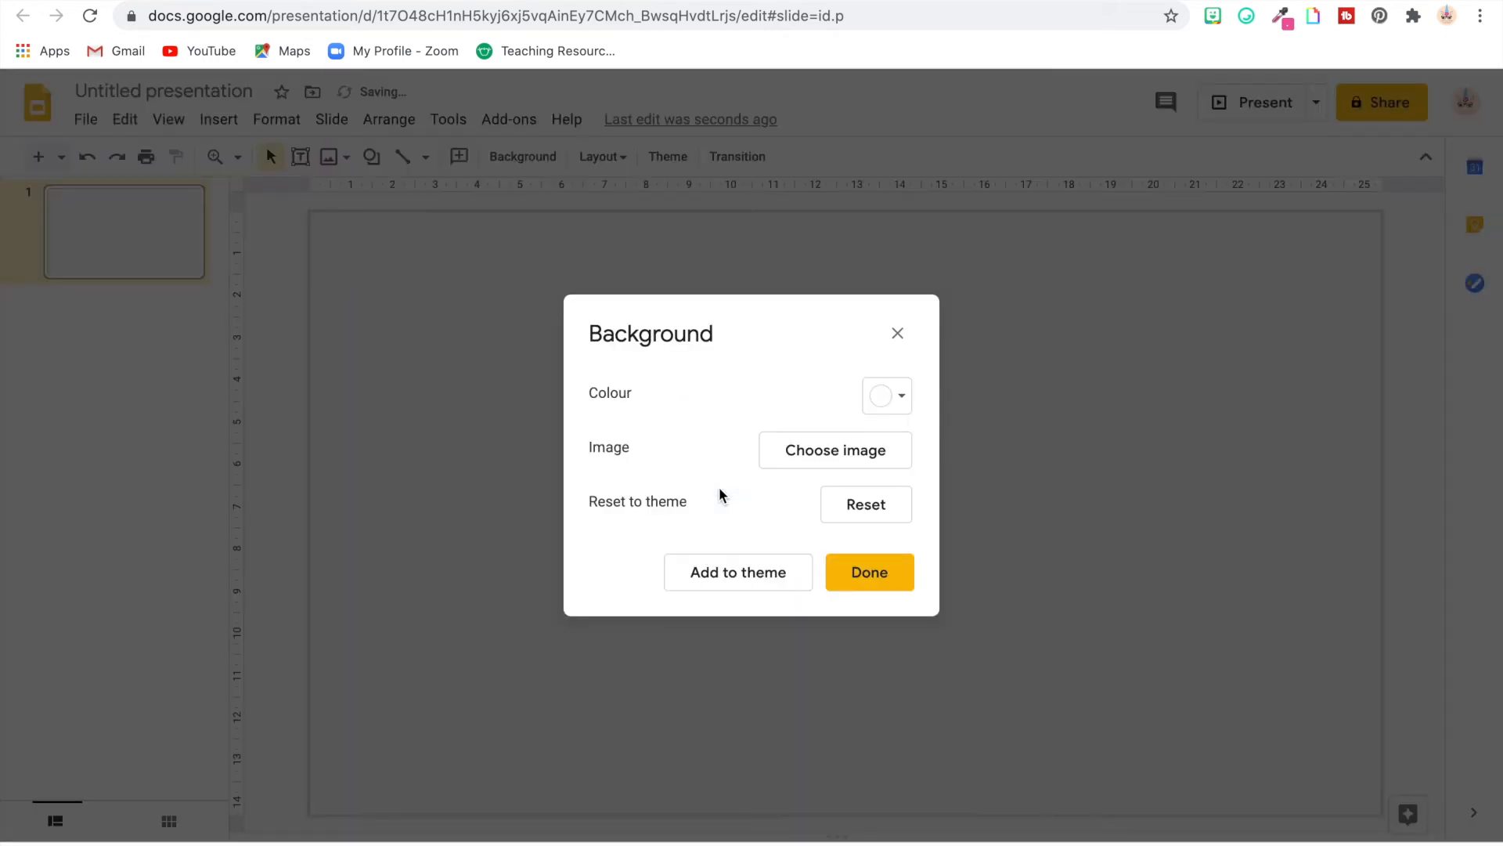
left_click(868, 571)
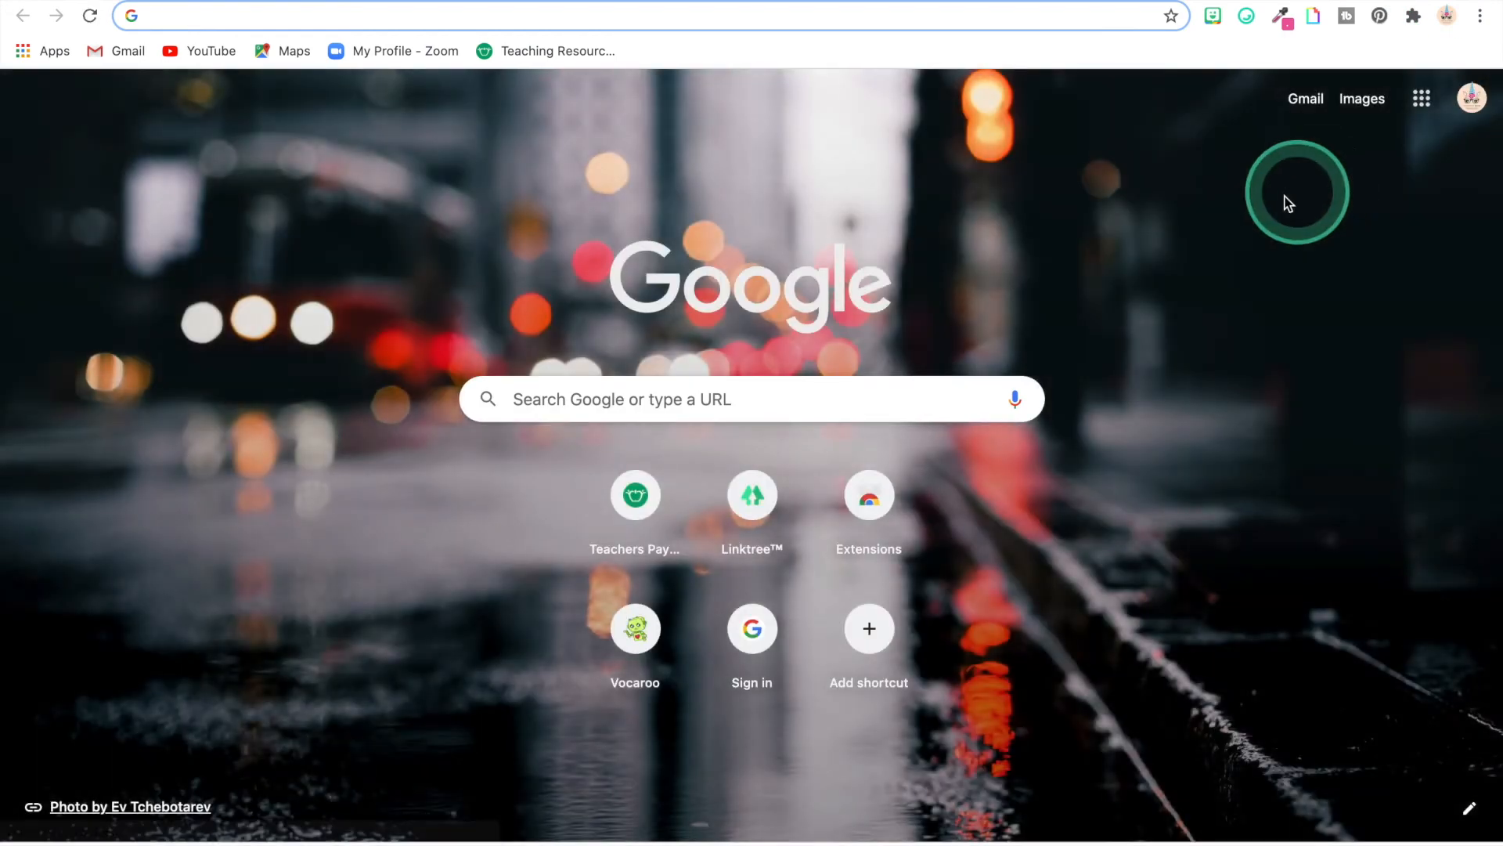
From Google Drive, create a Slides presentation and delete its title and subtitle placeholders
left_click(1422, 98)
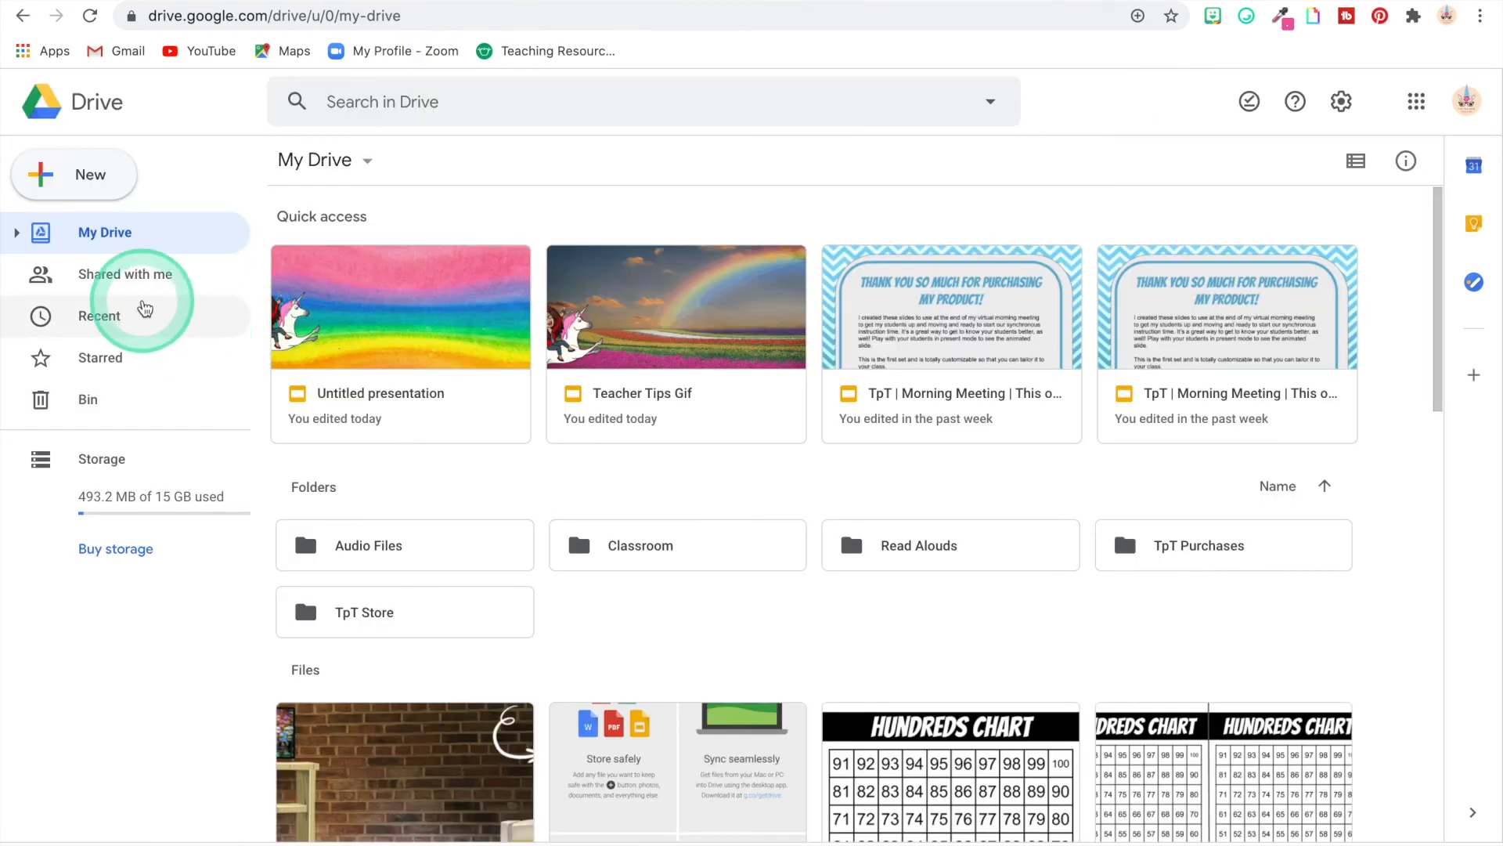
left_click(74, 175)
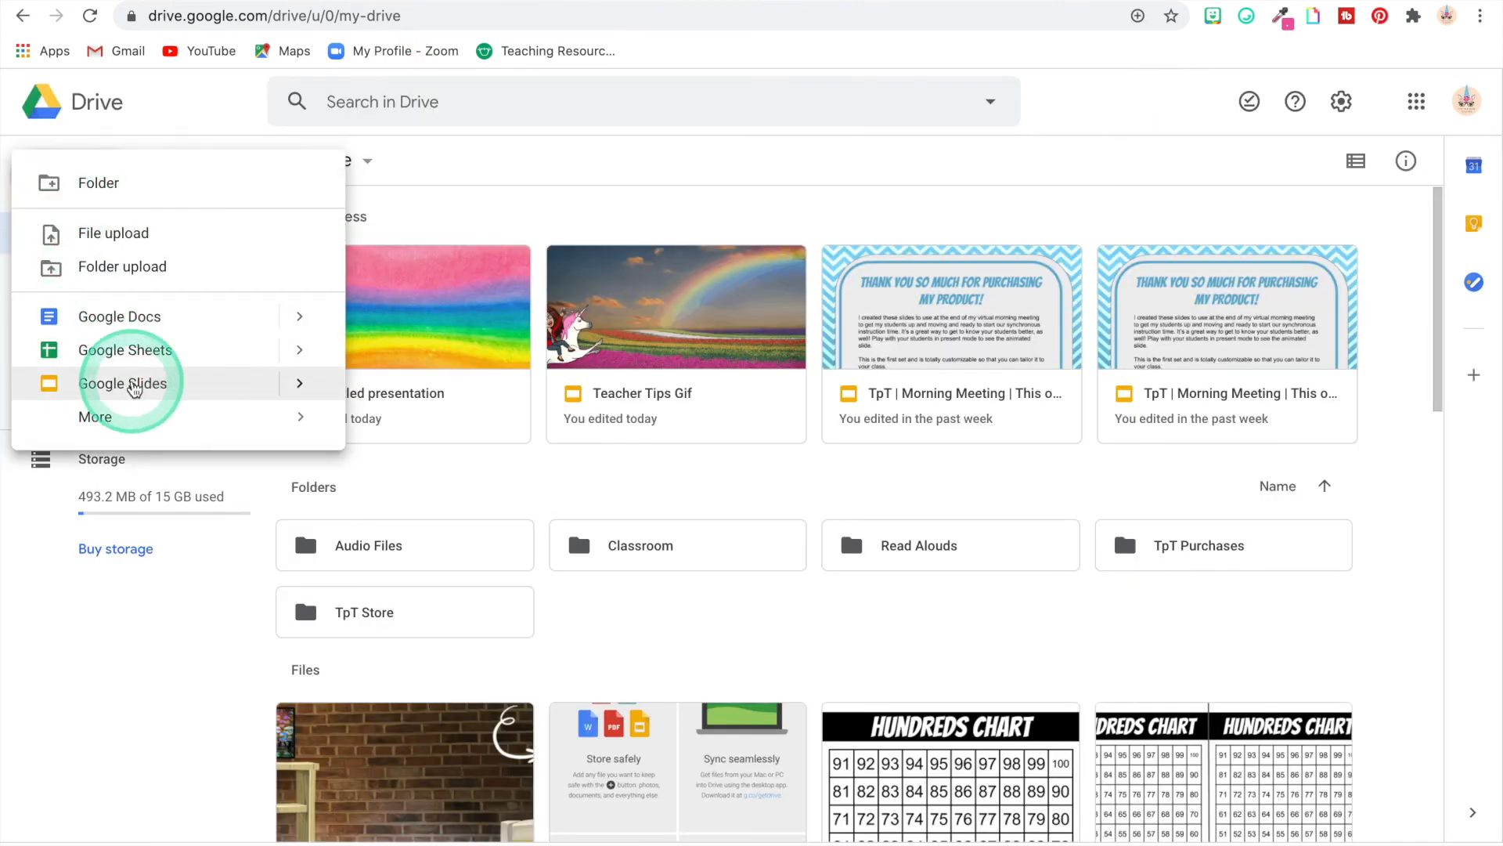
left_click(122, 383)
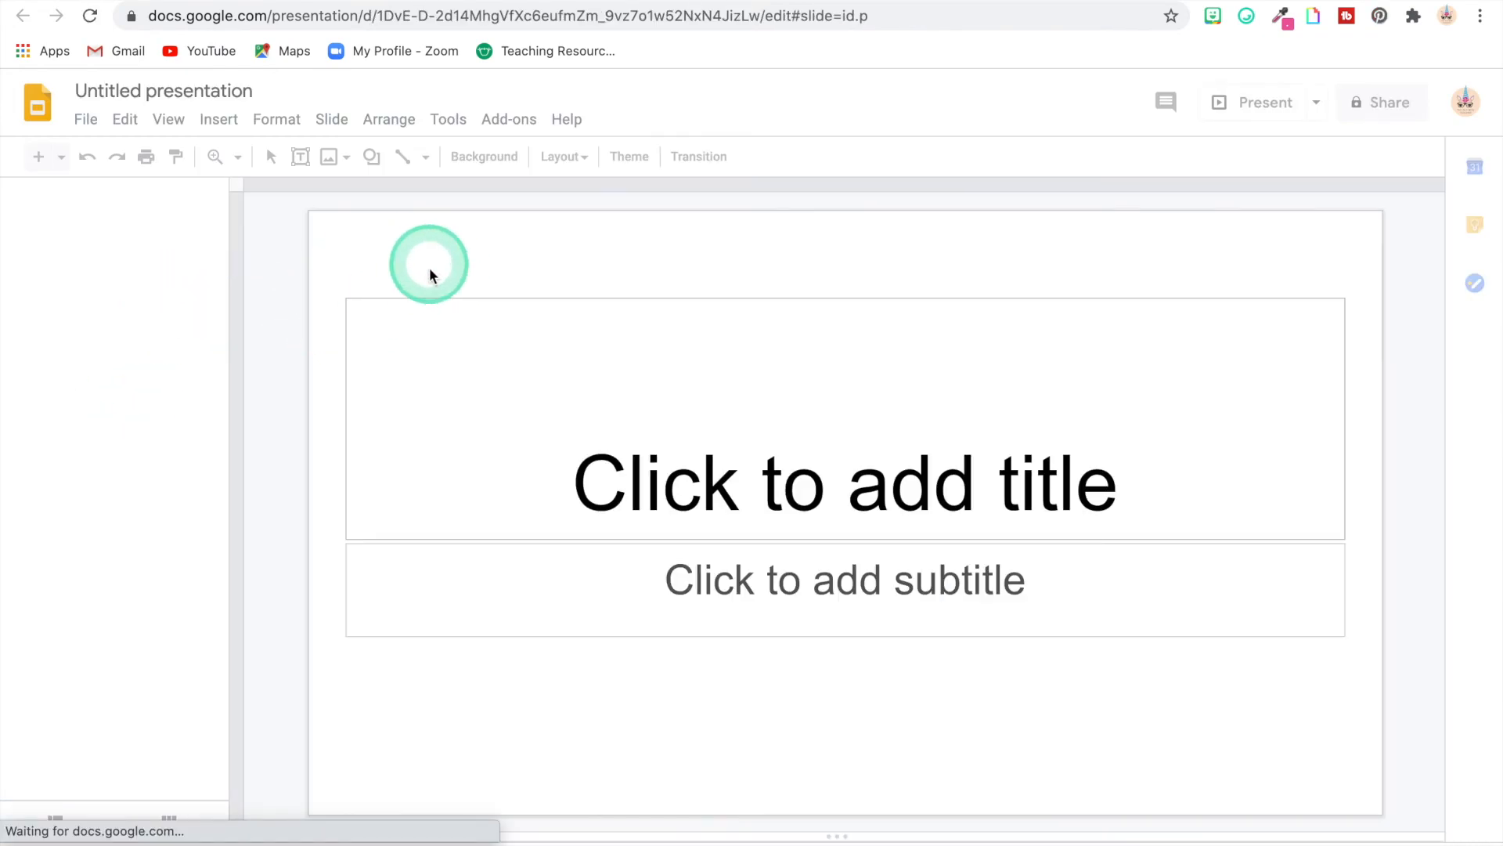
left_click(629, 157)
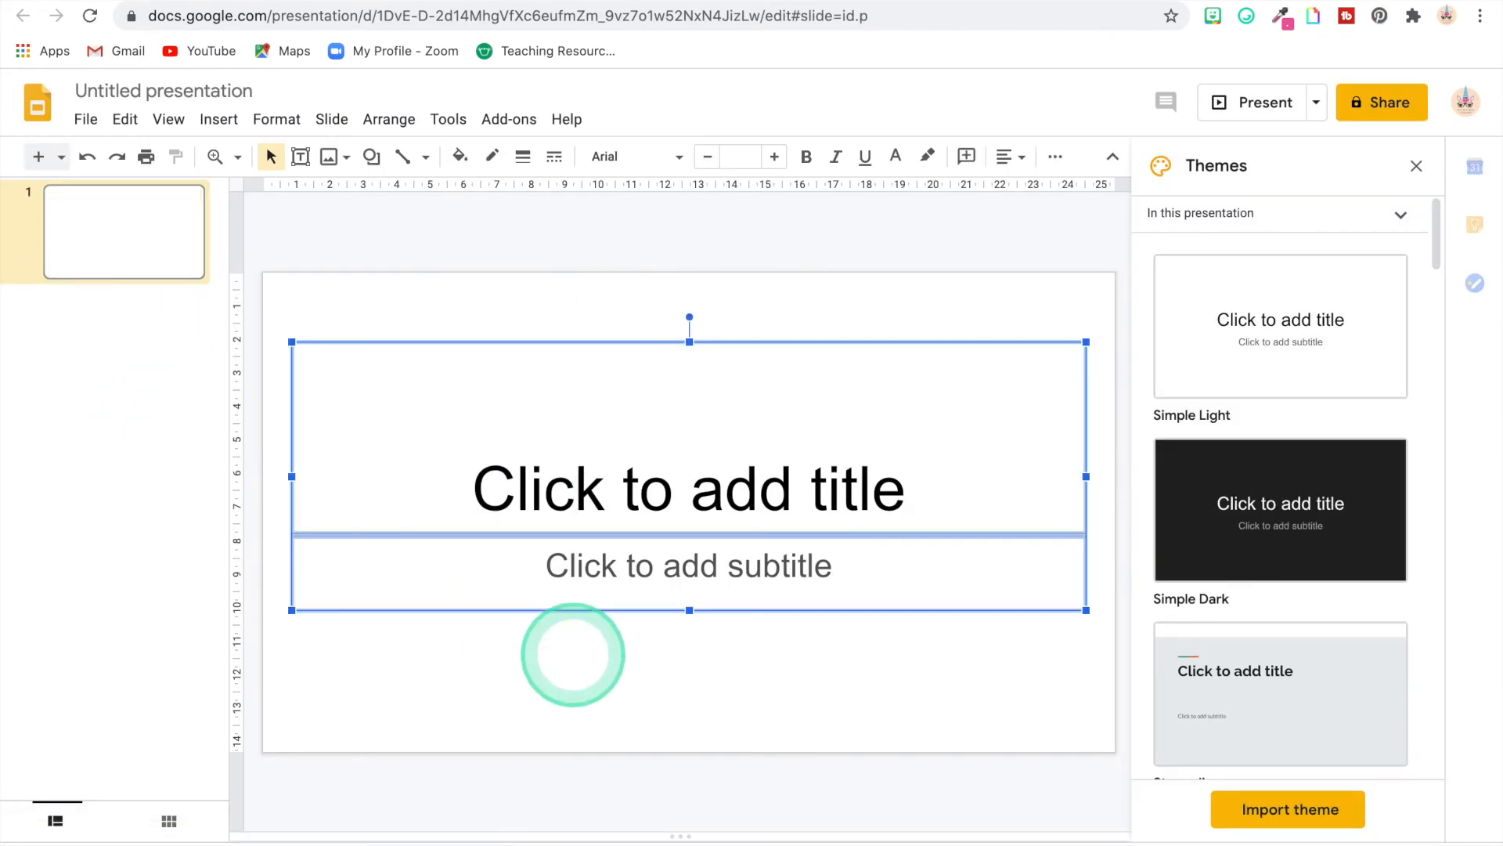
key("Delete")
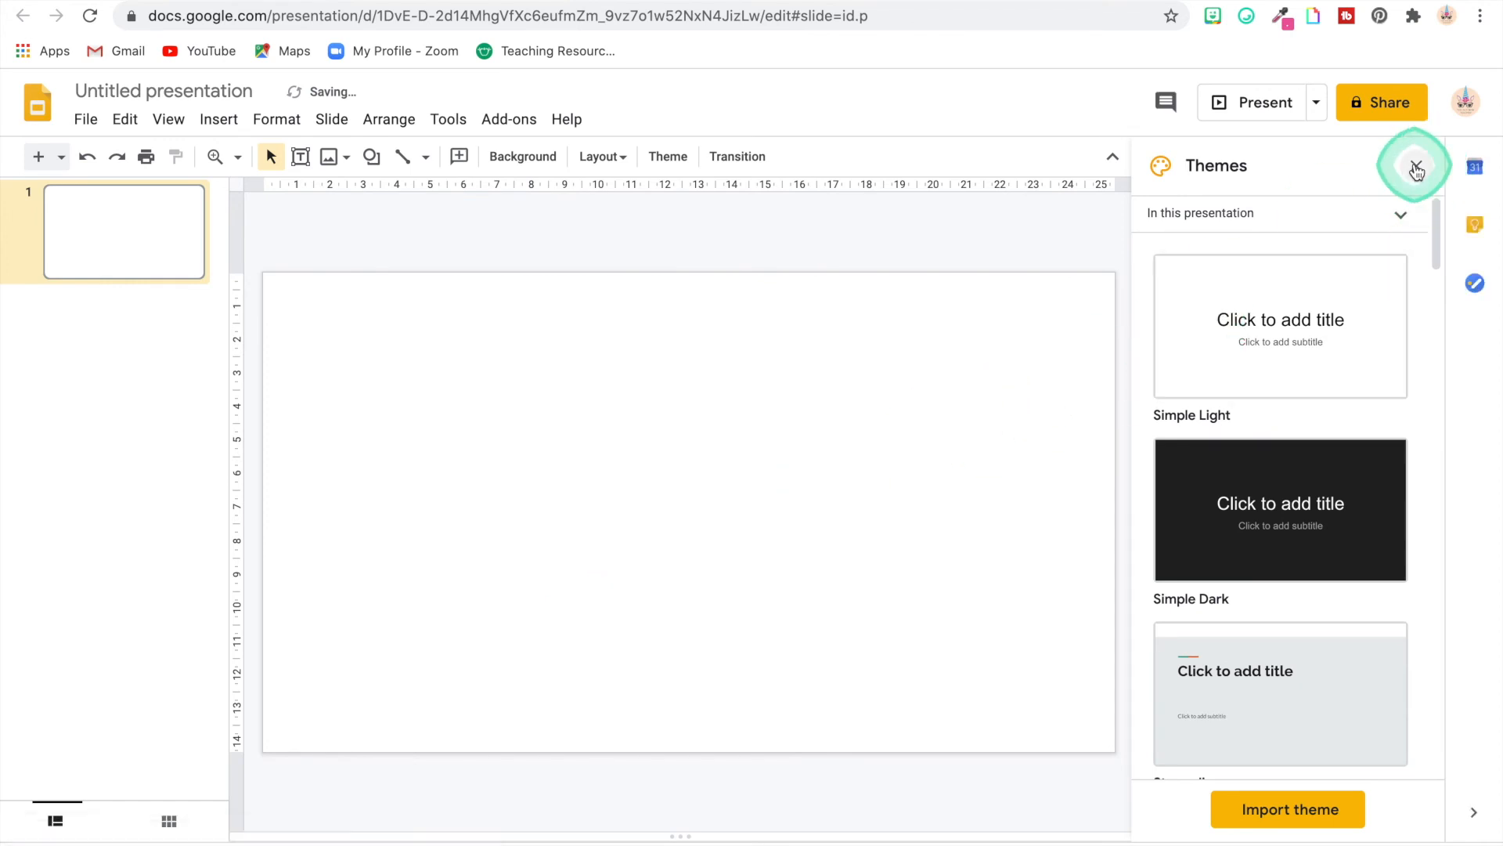
left_click(1417, 166)
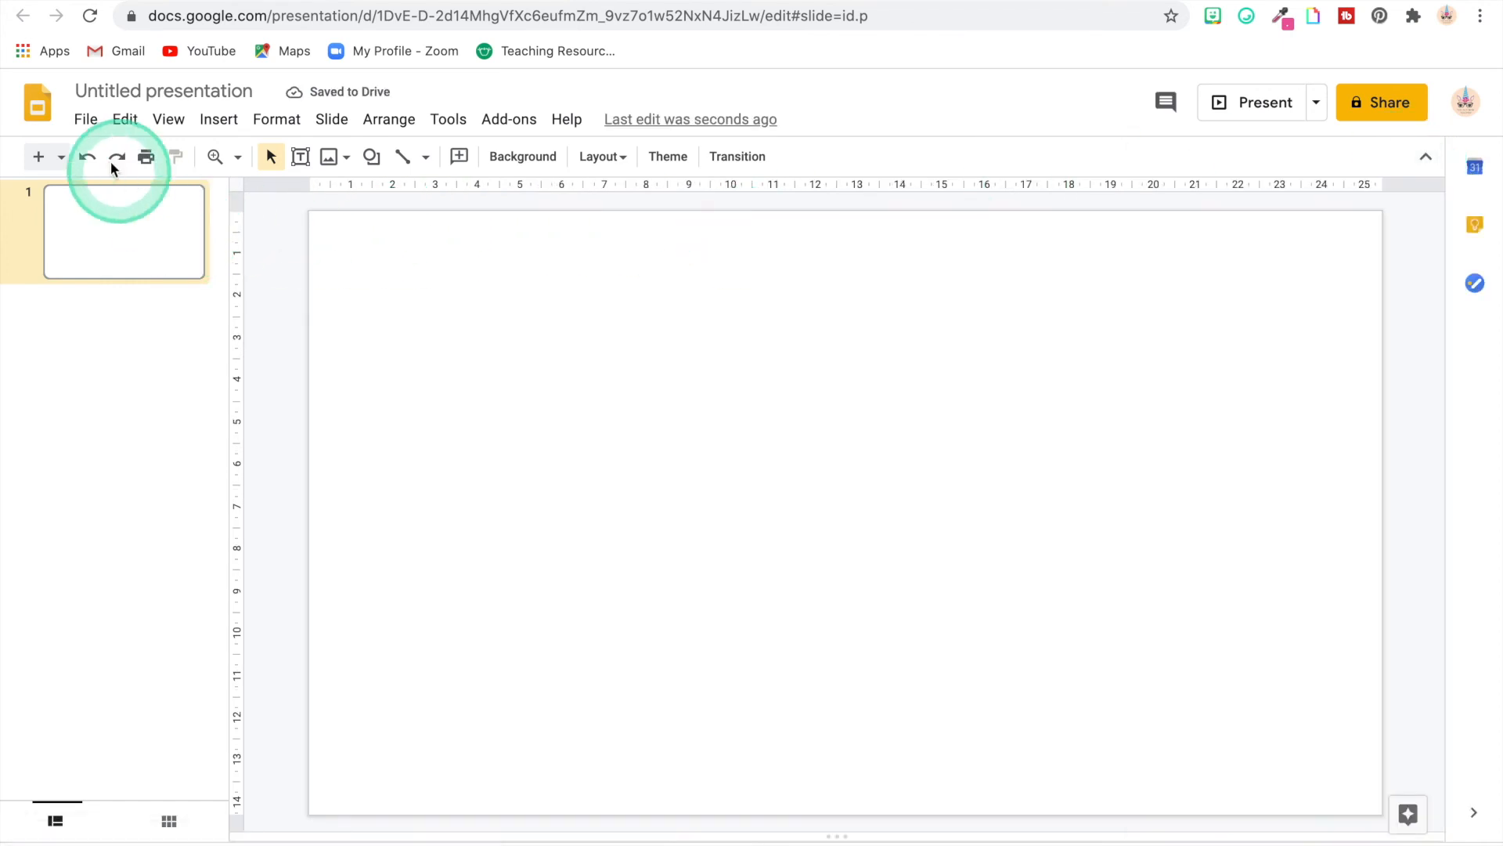
In Page setup, choose a Custom slide size measured in inches
left_click(86, 119)
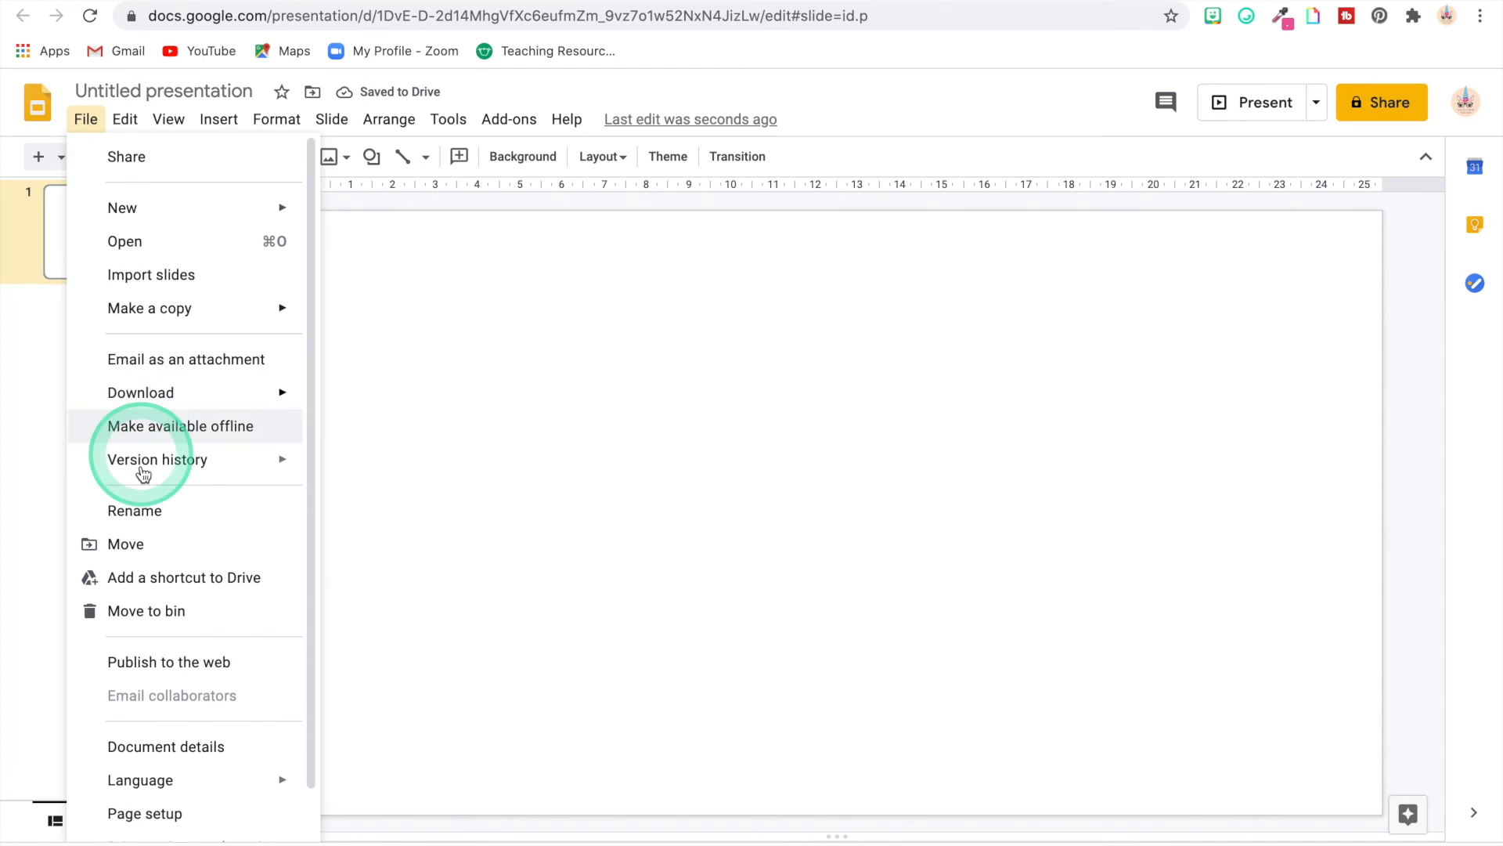
mouse_move(144, 813)
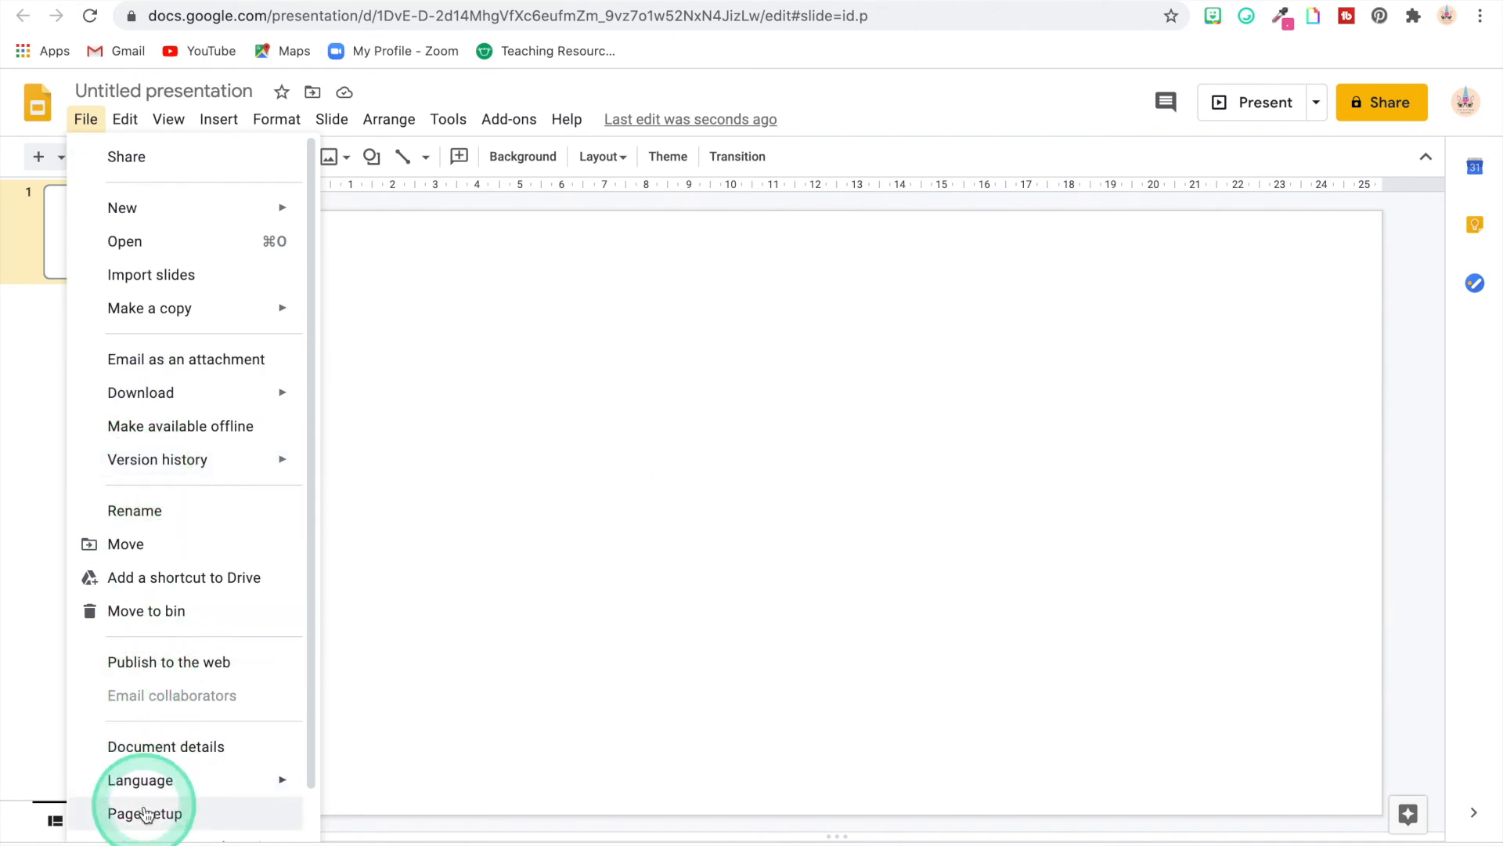
left_click(144, 813)
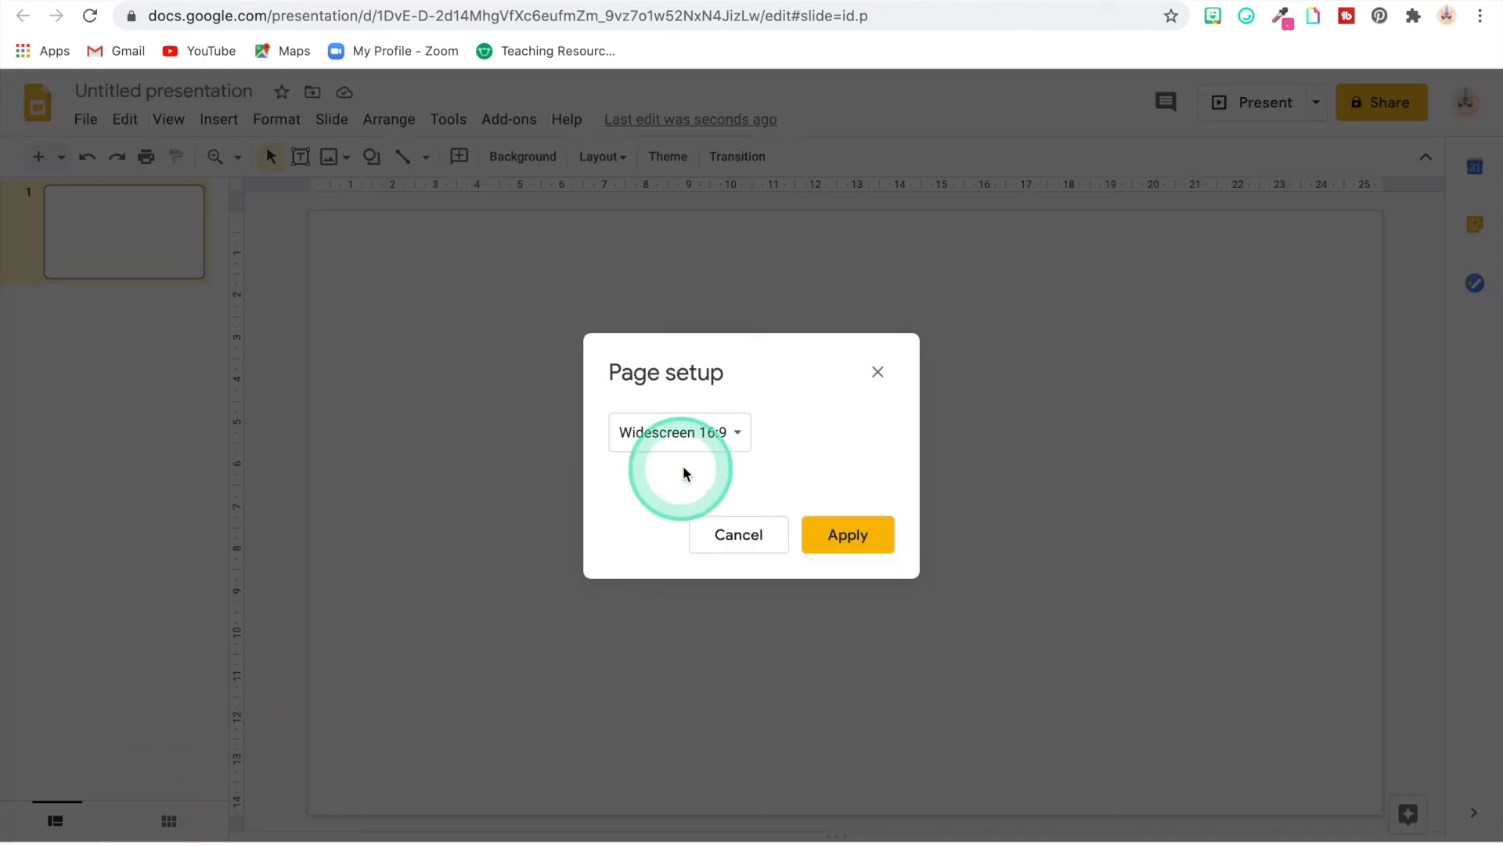
left_click(679, 431)
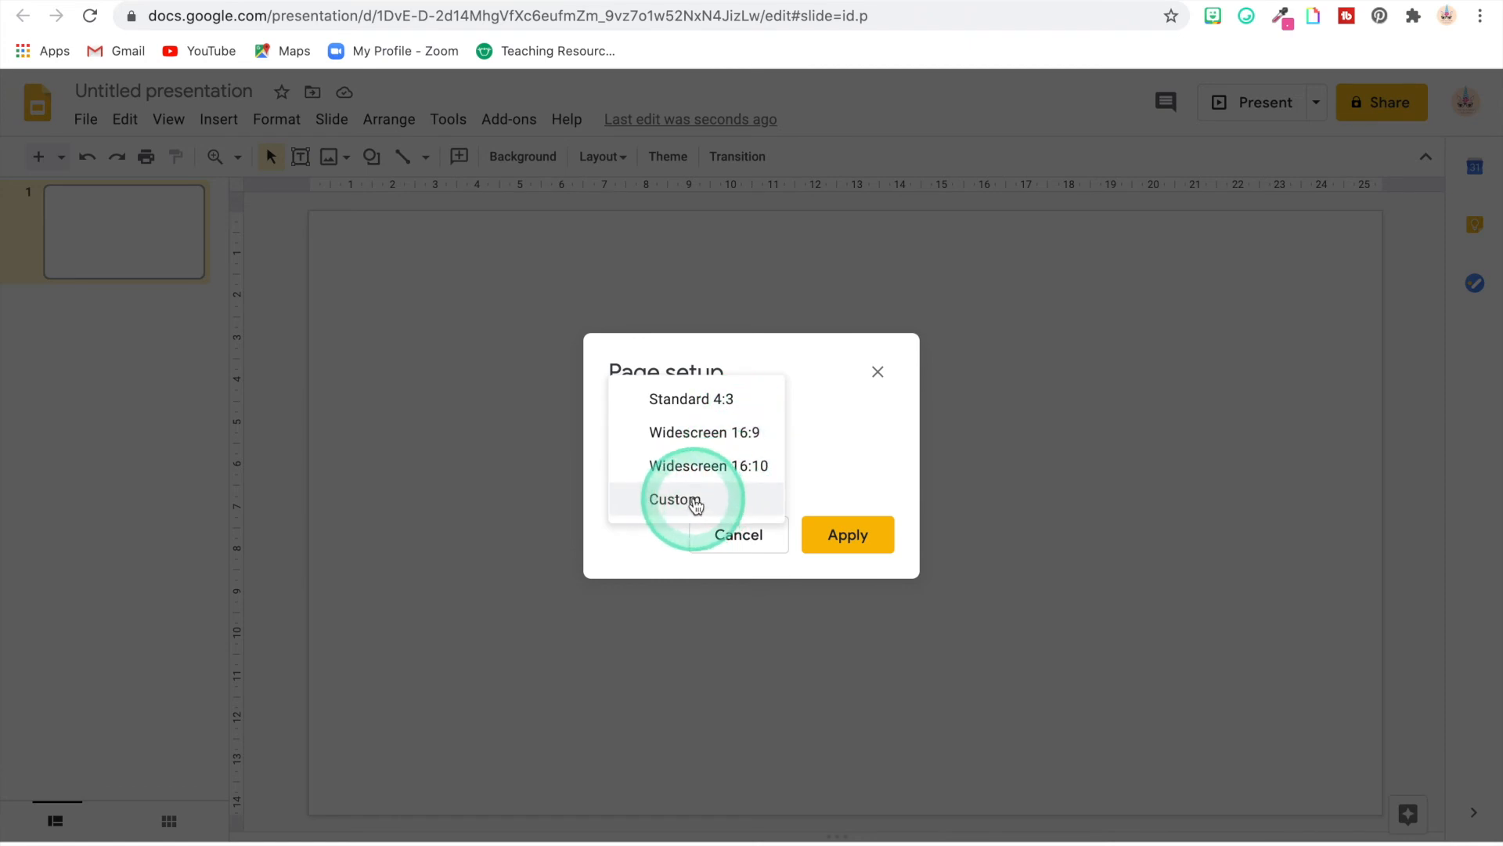
left_click(676, 499)
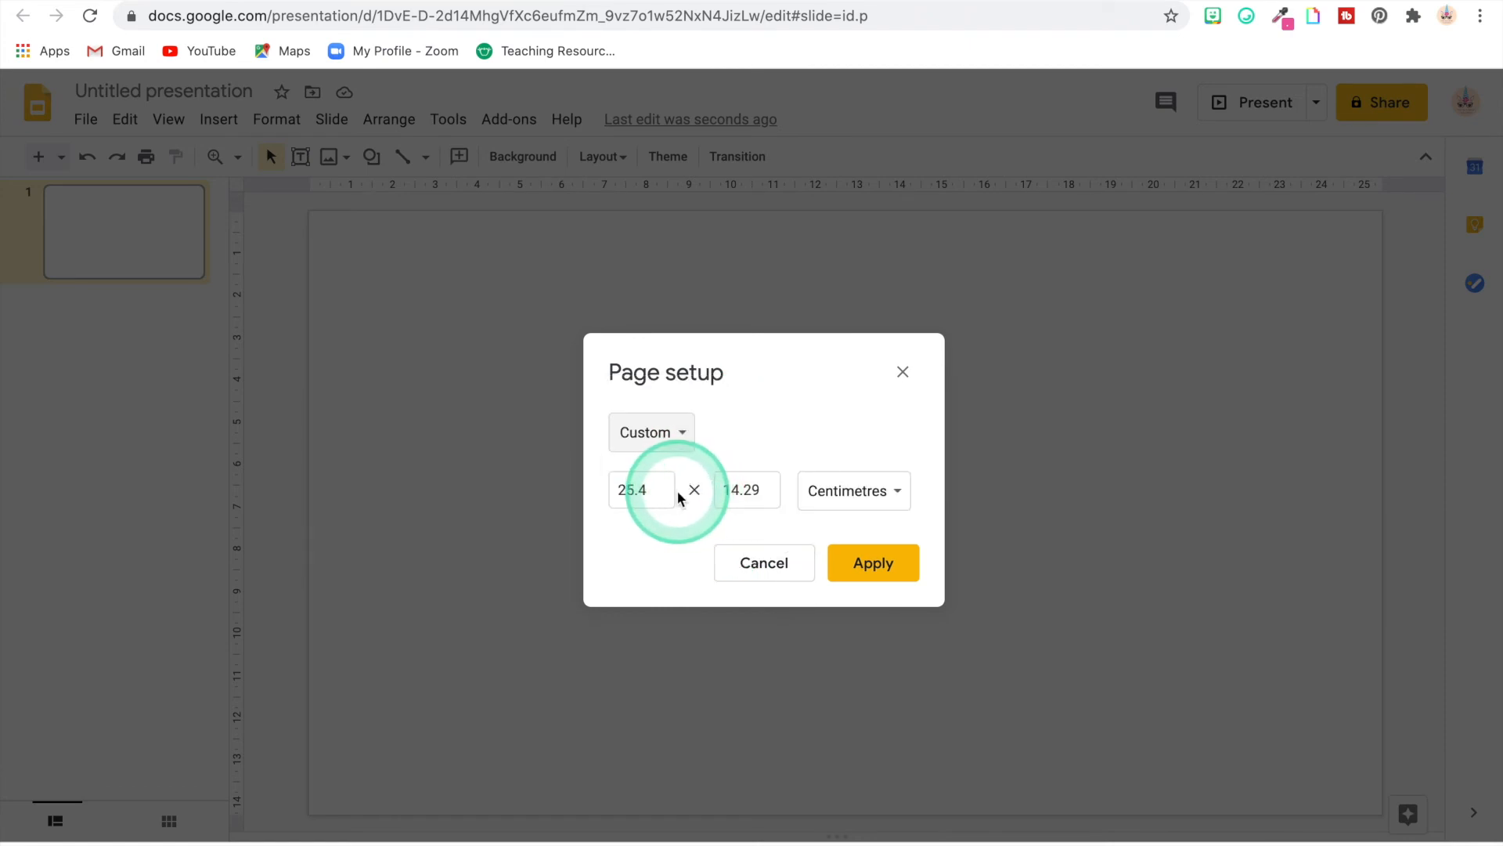
left_click(853, 490)
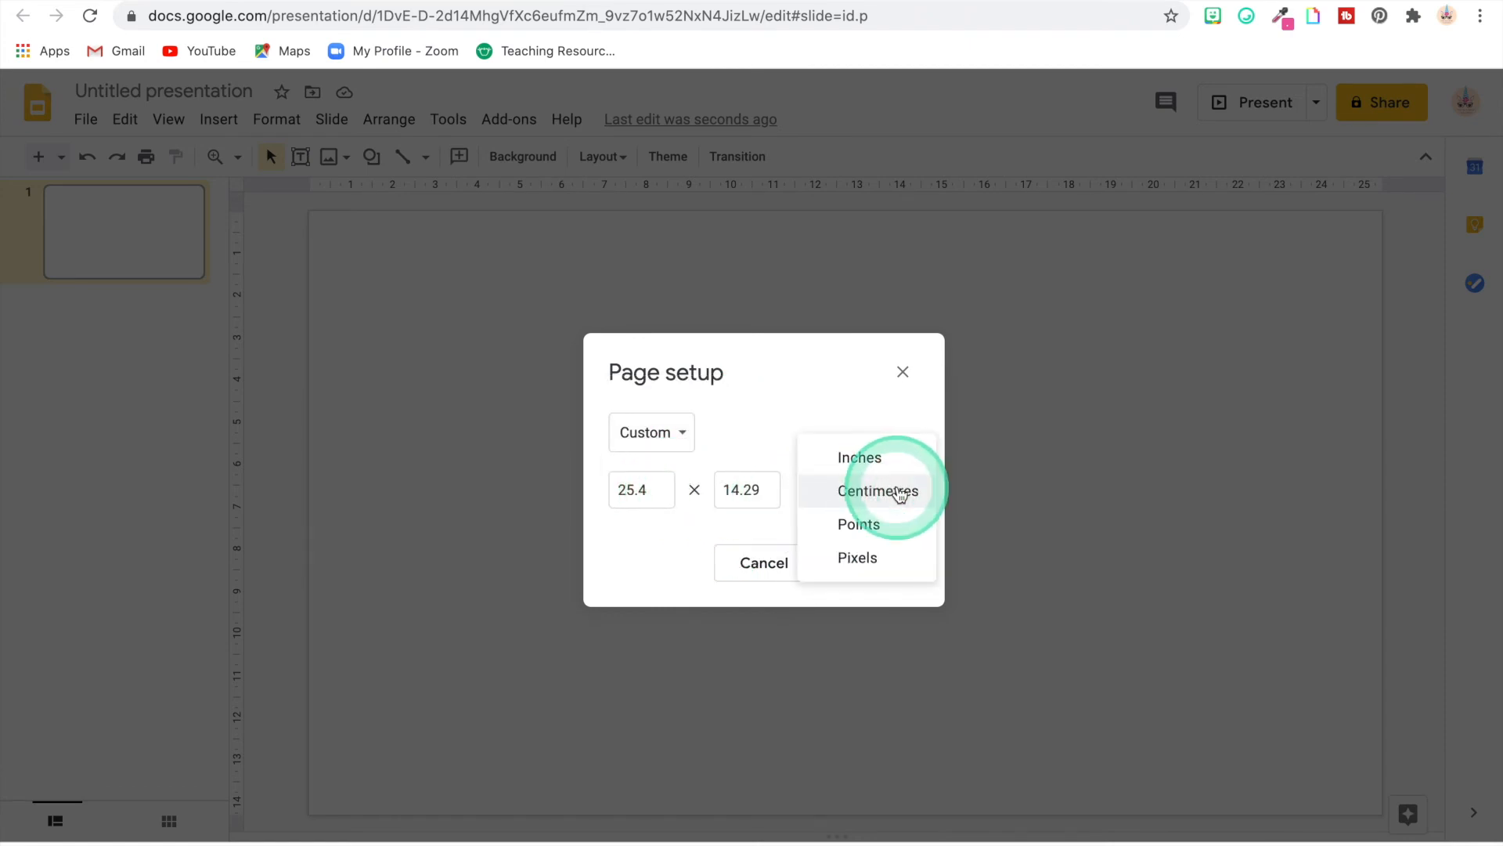
left_click(859, 457)
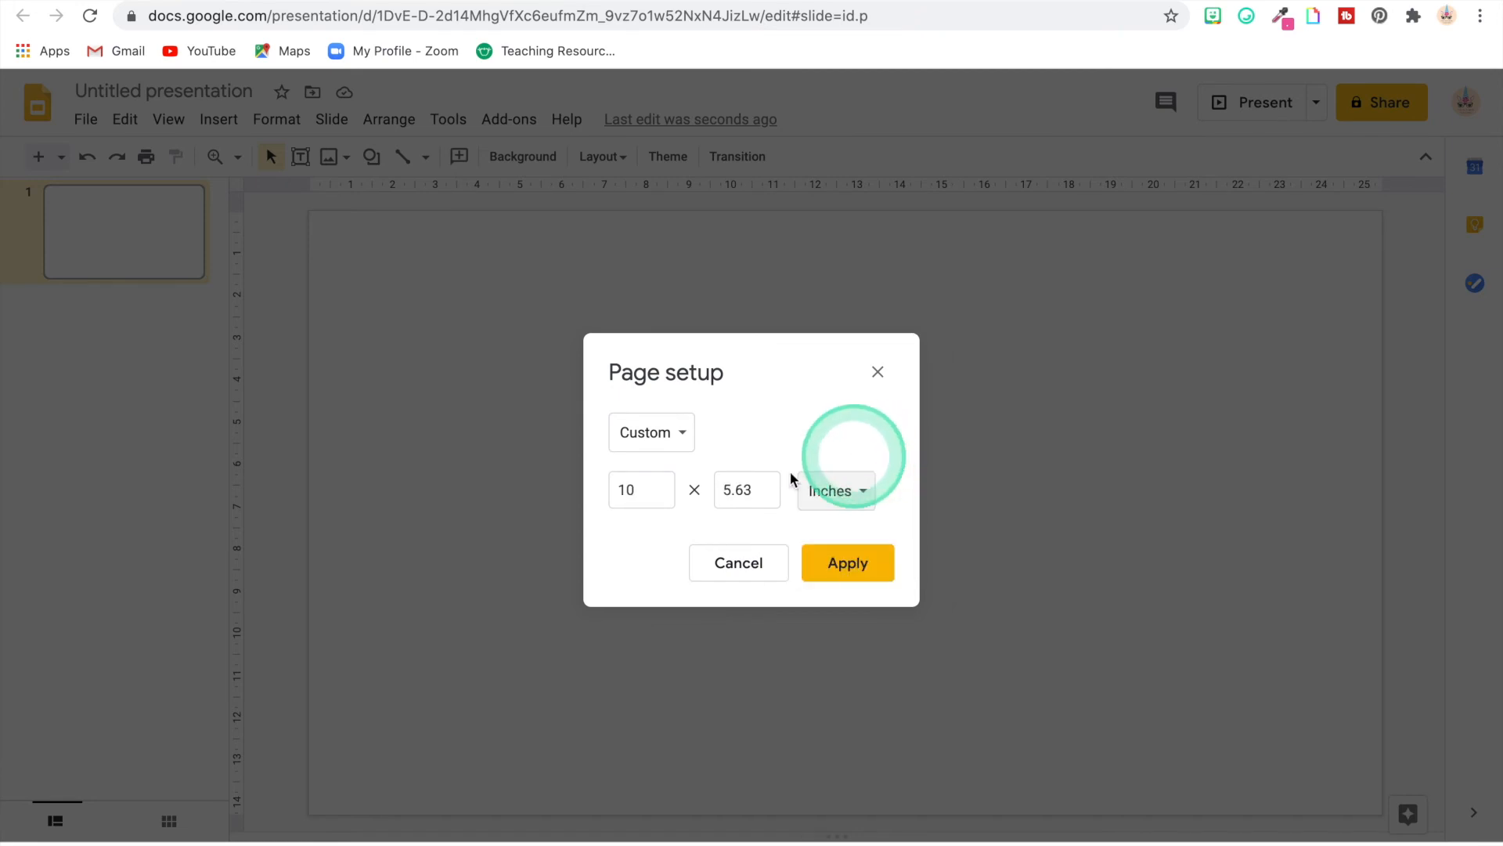
Enter a 16.67 × 4.17 inch slide size and apply it
left_click(640, 488)
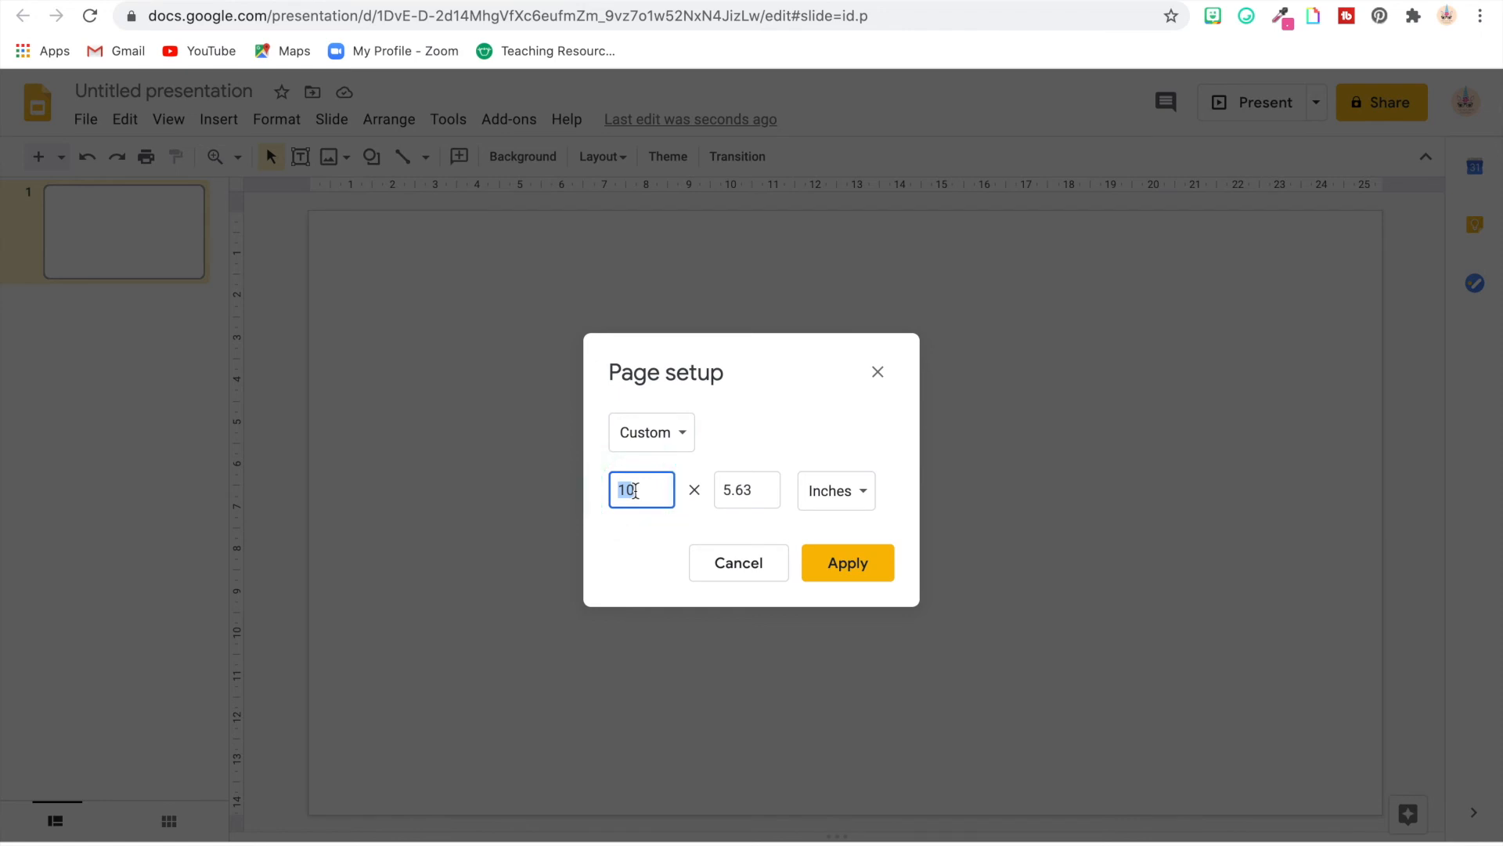
type("16.67")
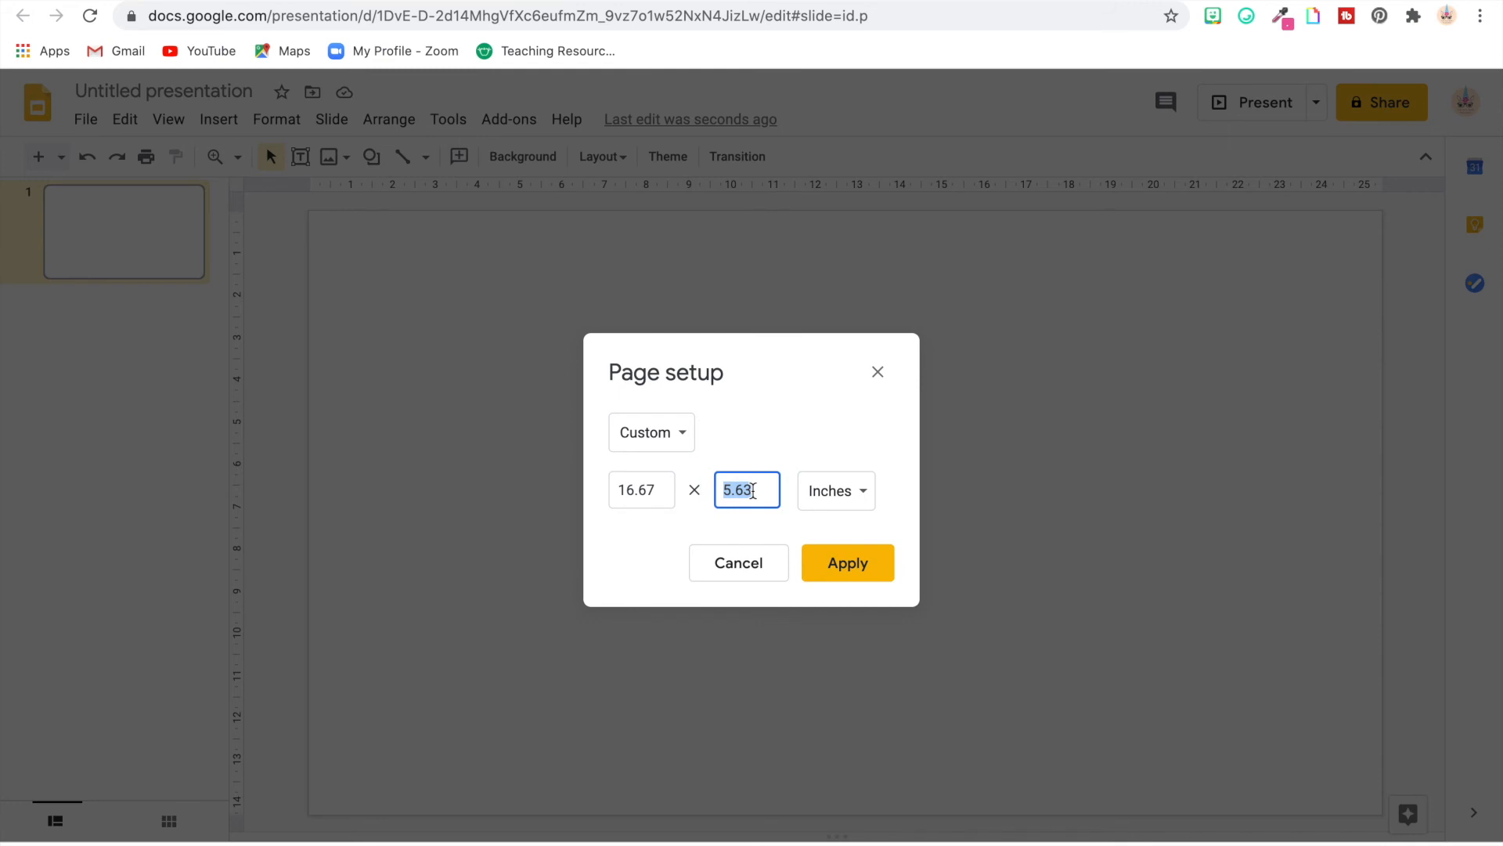
type("4")
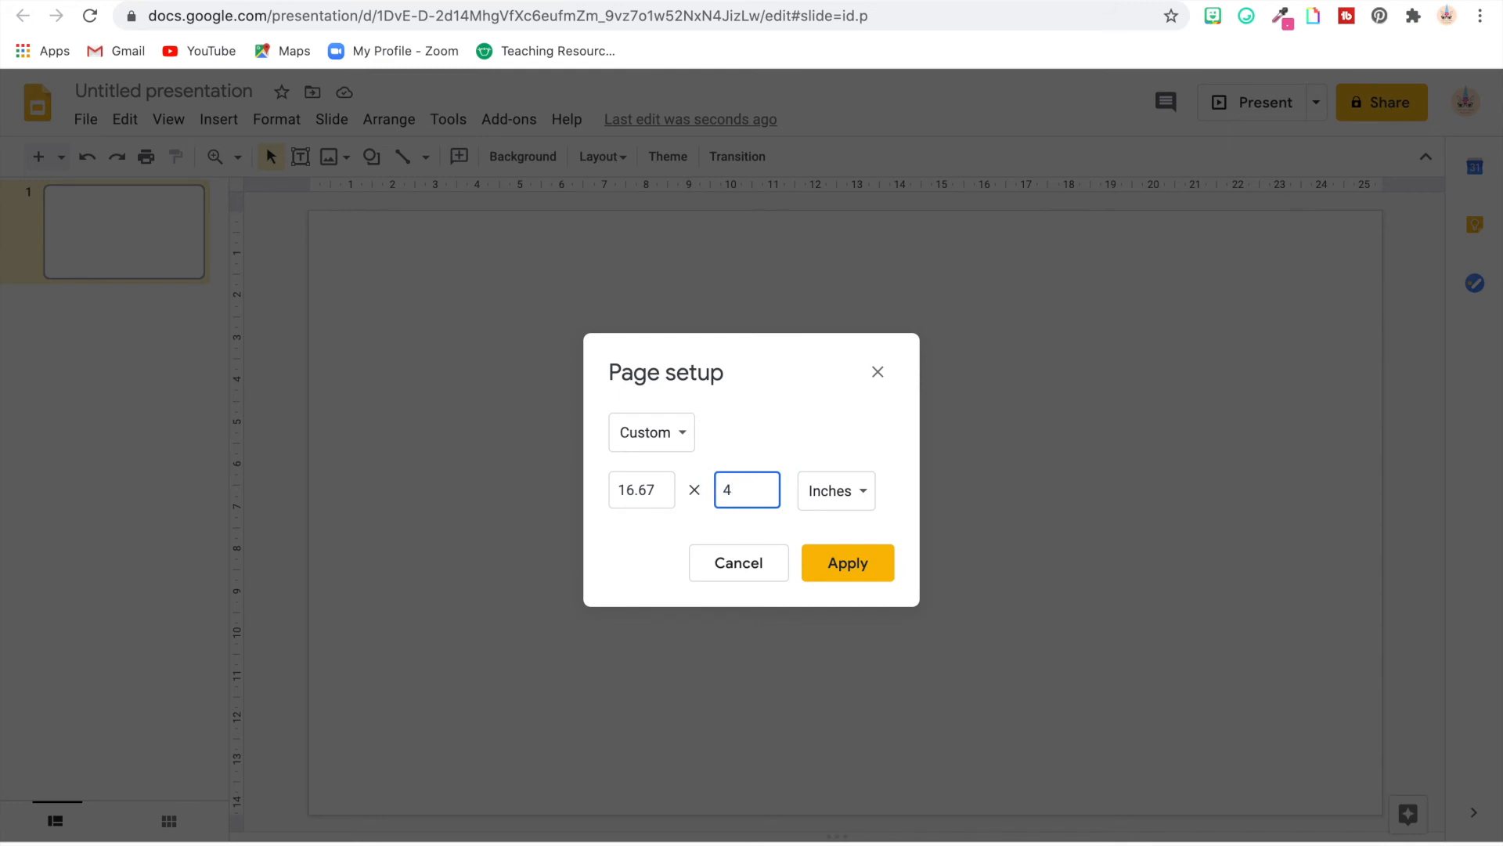
type(".17")
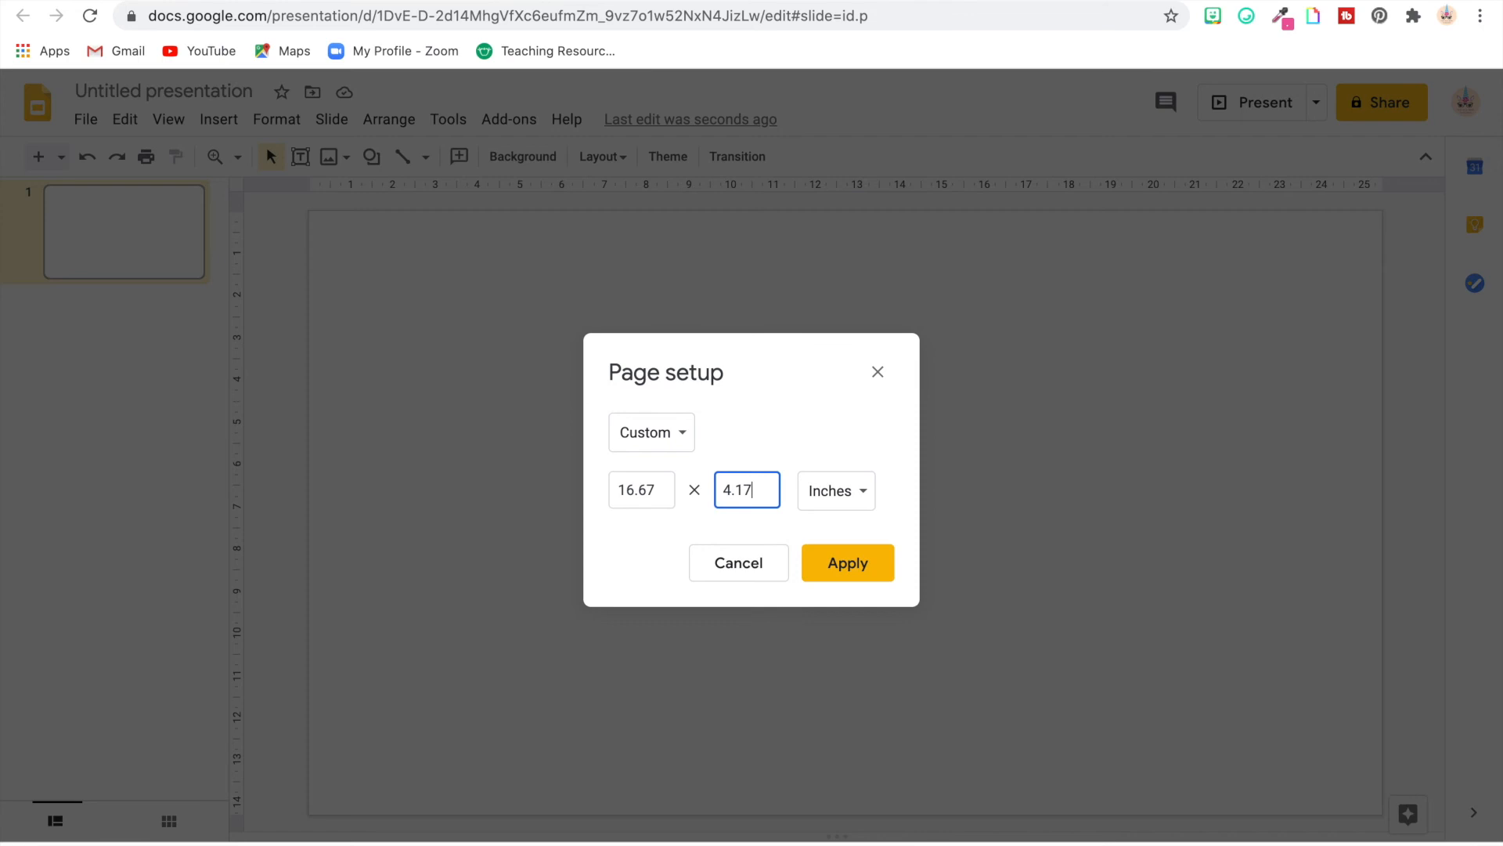
left_click(846, 563)
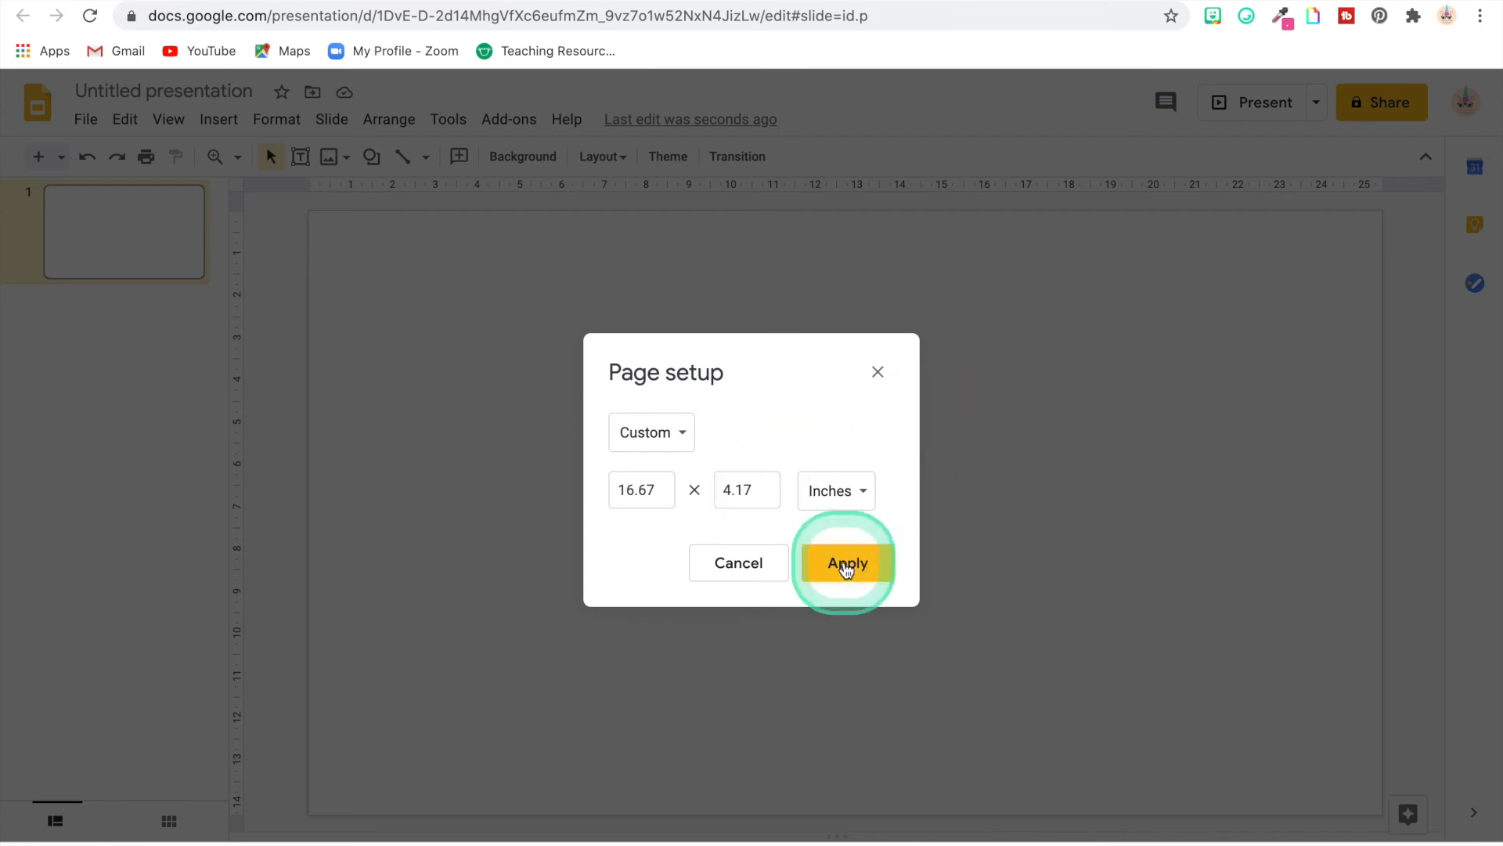
left_click(846, 563)
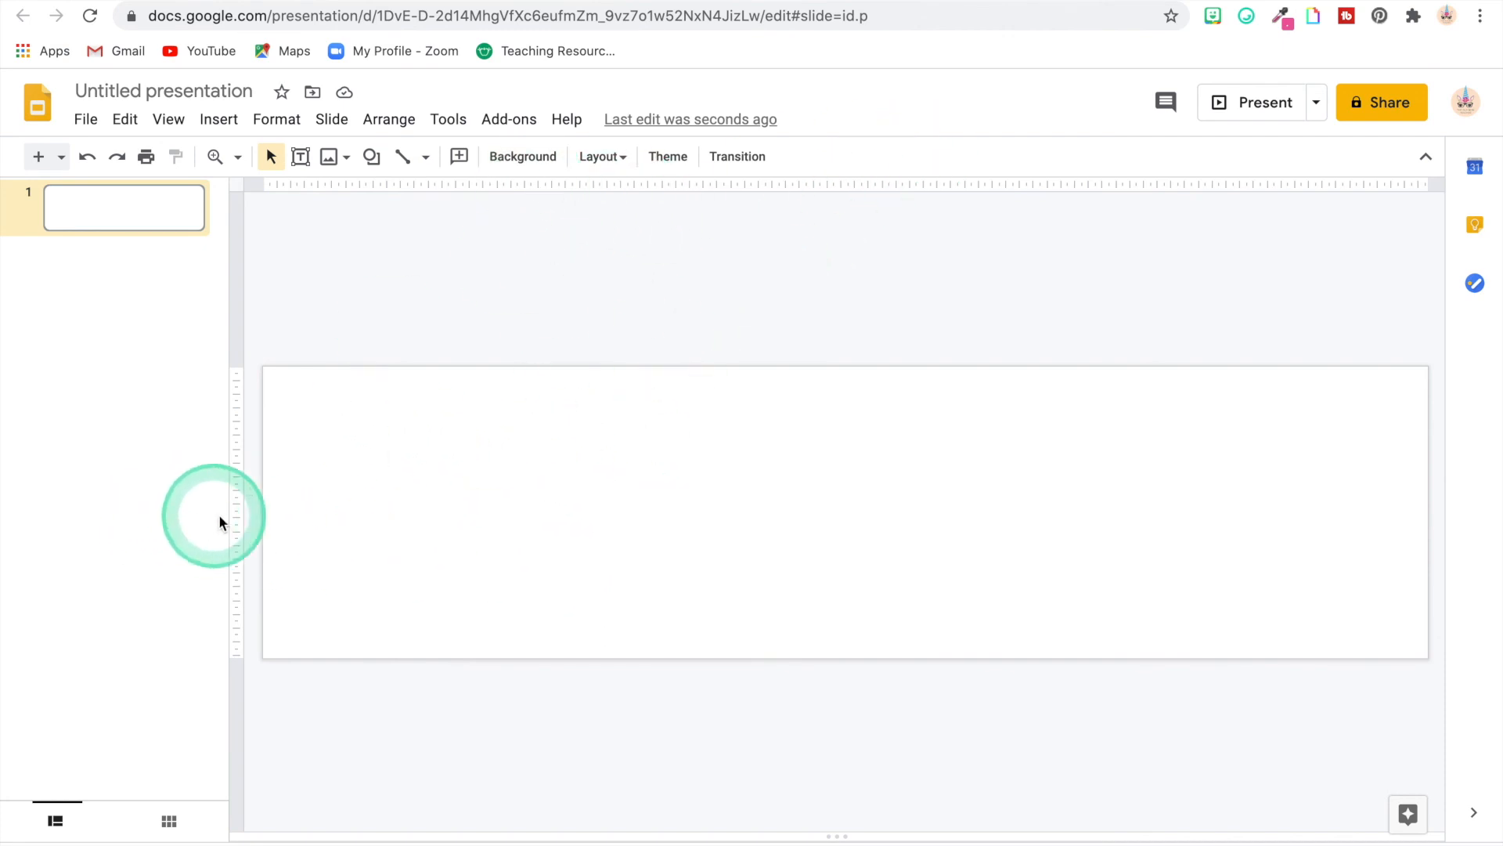
mouse_move(1263, 487)
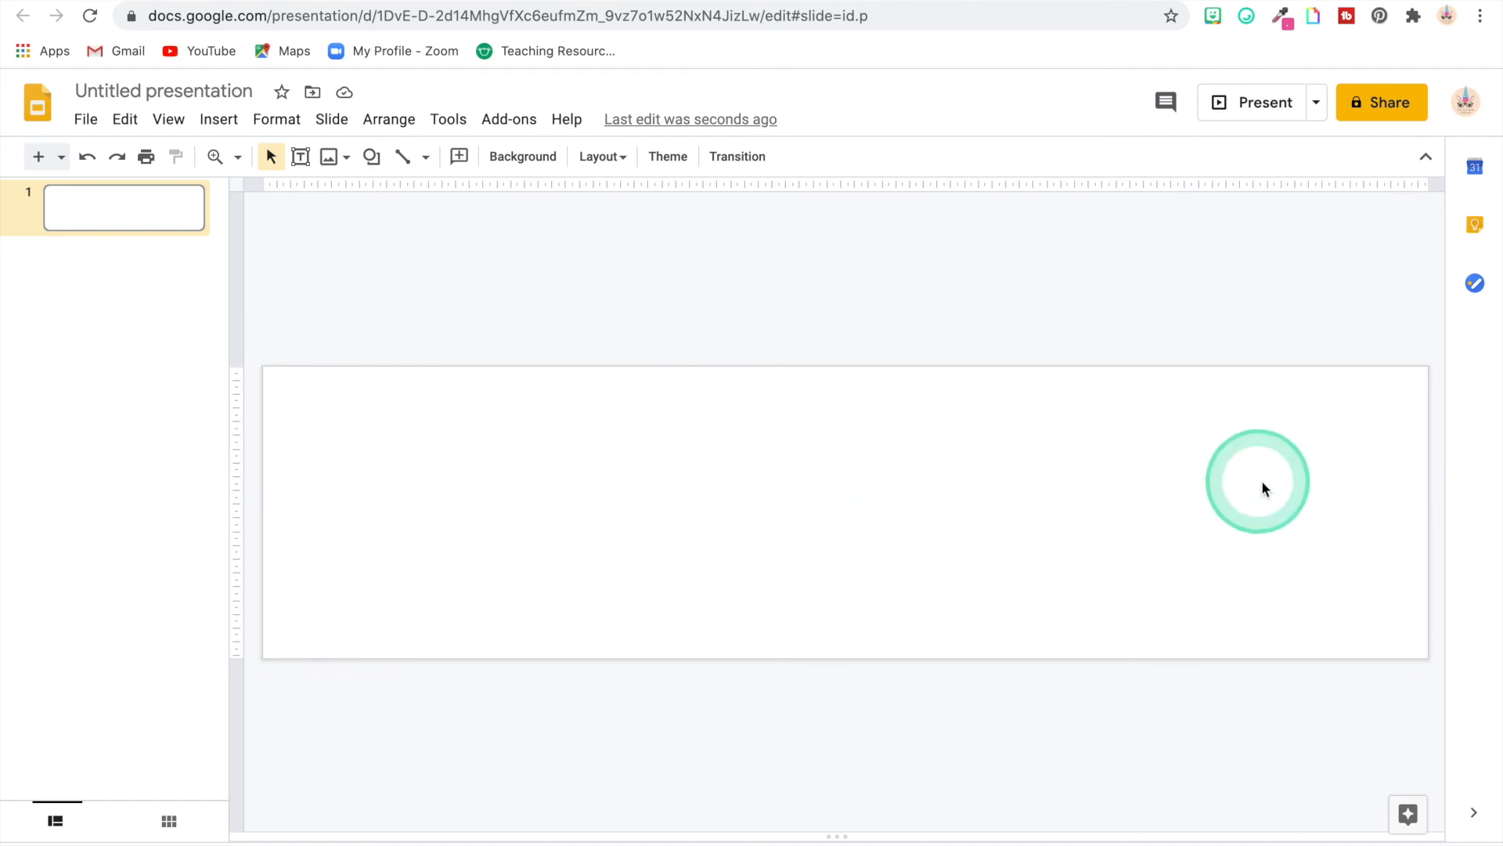